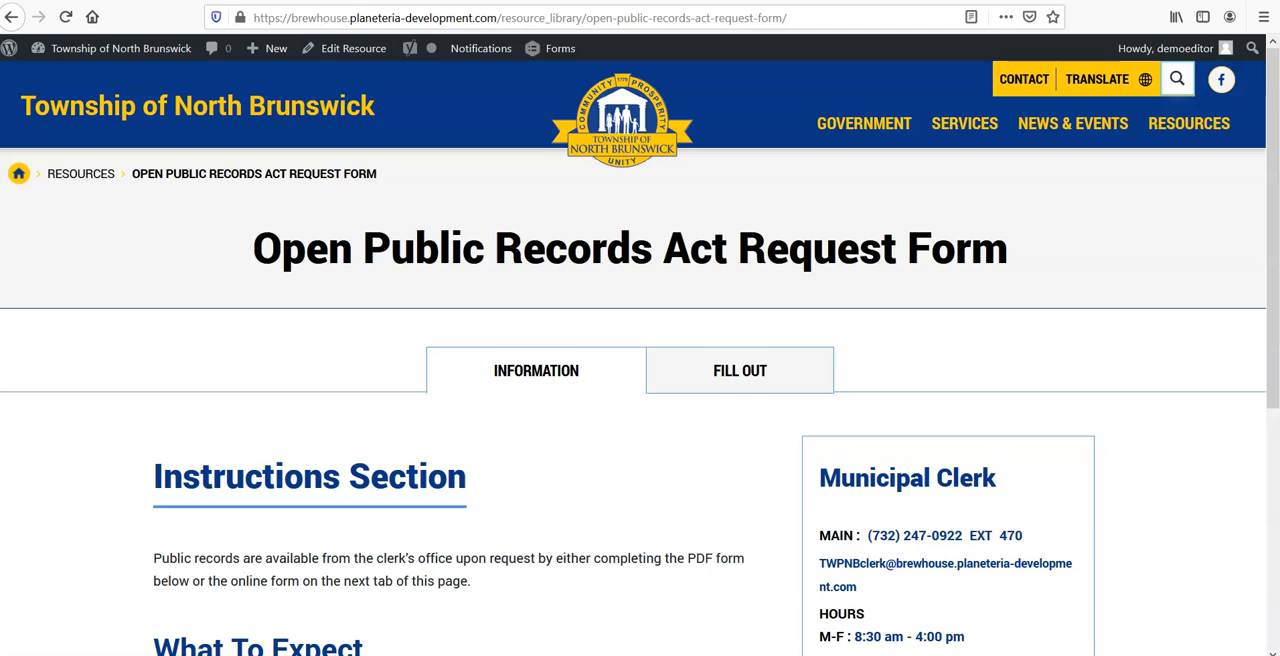
pyautogui.moveTo(934, 438)
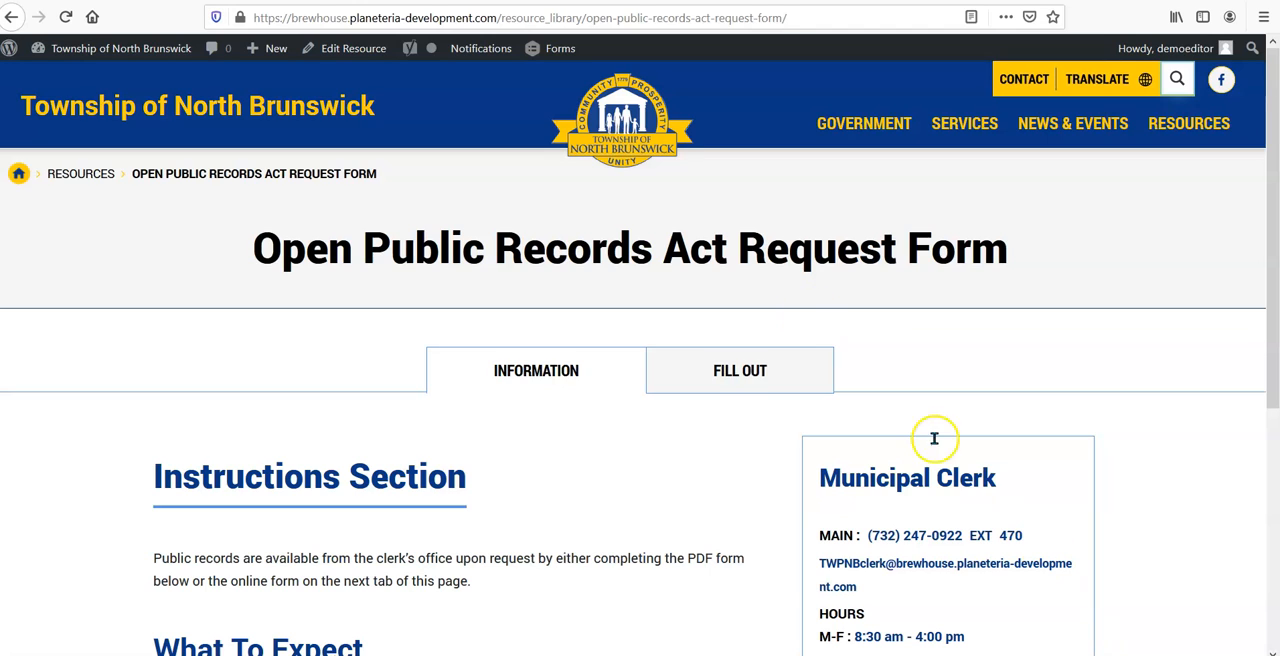
pyautogui.moveTo(328, 260)
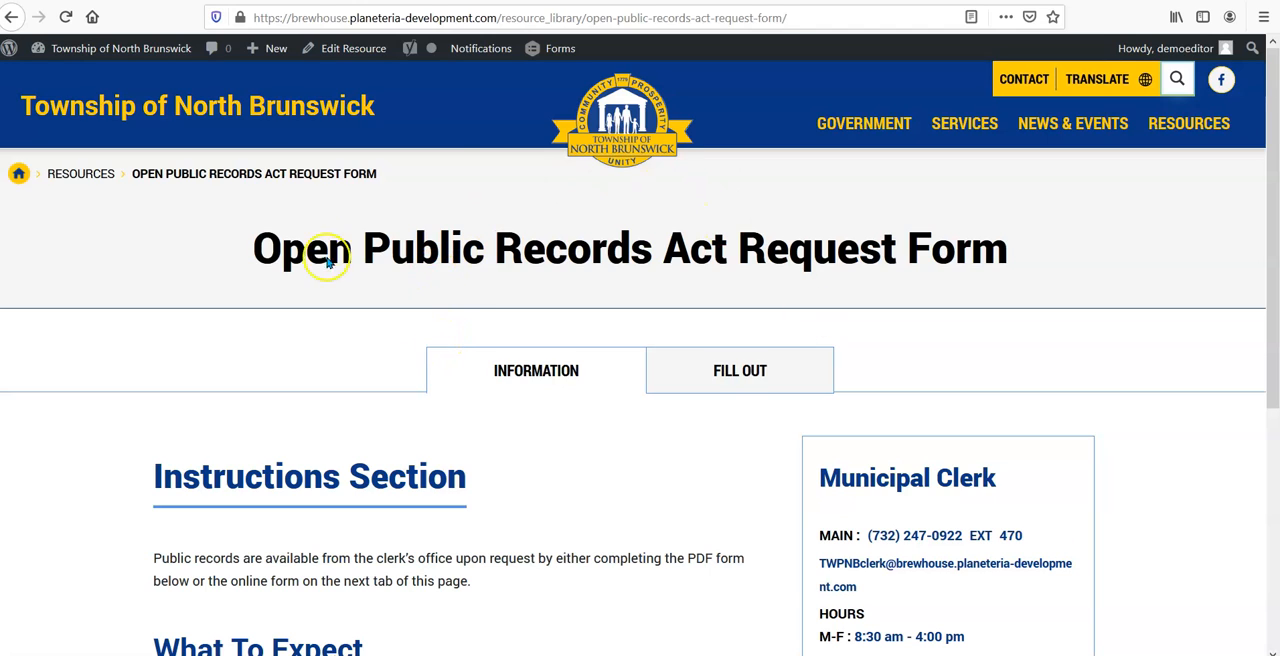
# - Switch the OPRA resource page to its Fill Out section showing the name, email and address fields
pyautogui.click(740, 370)
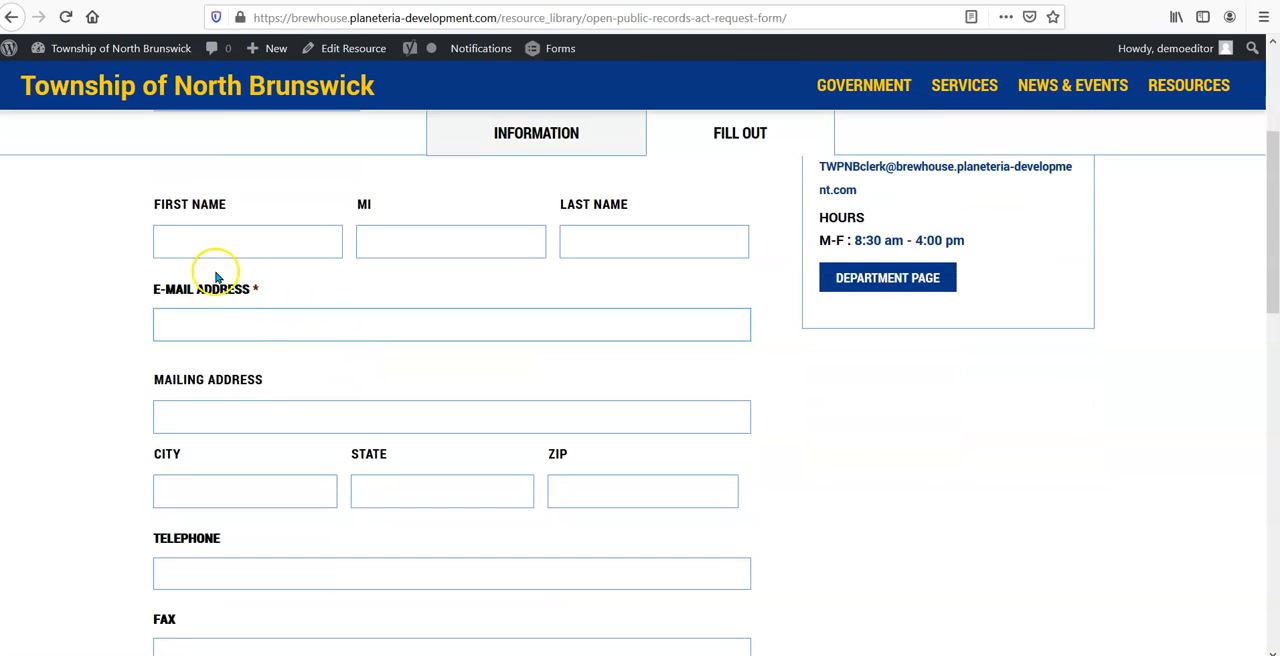
pyautogui.moveTo(120, 274)
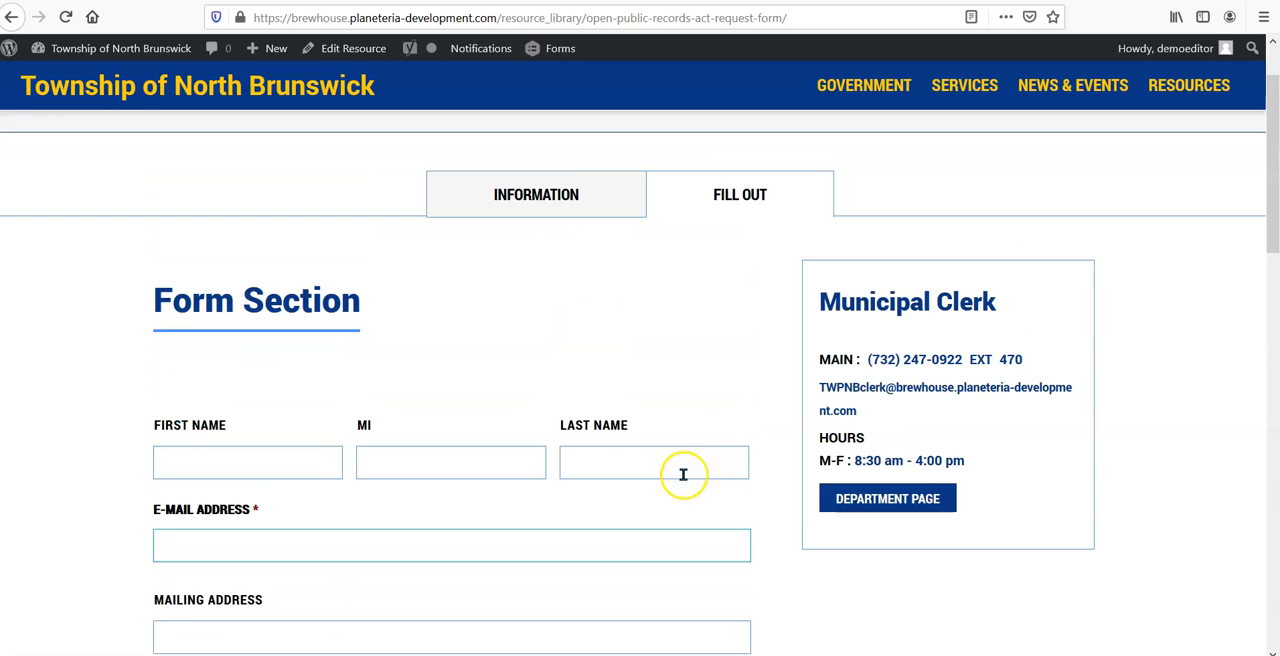
pyautogui.moveTo(692, 474)
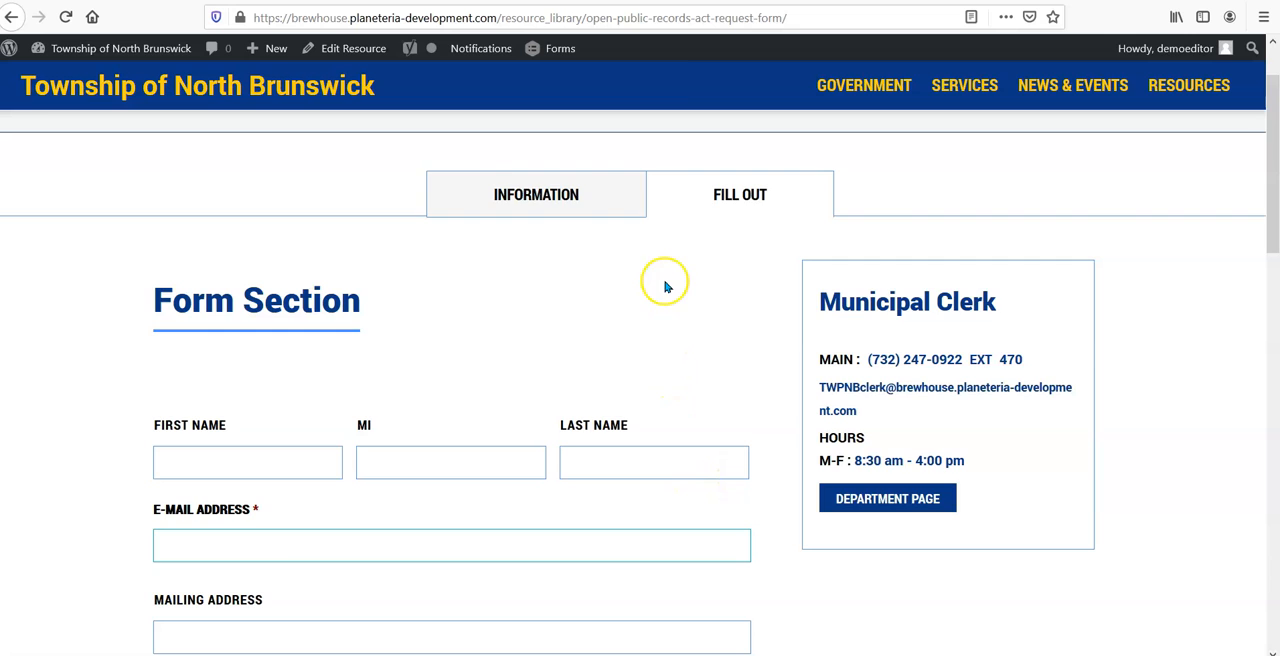
pyautogui.scroll(3)
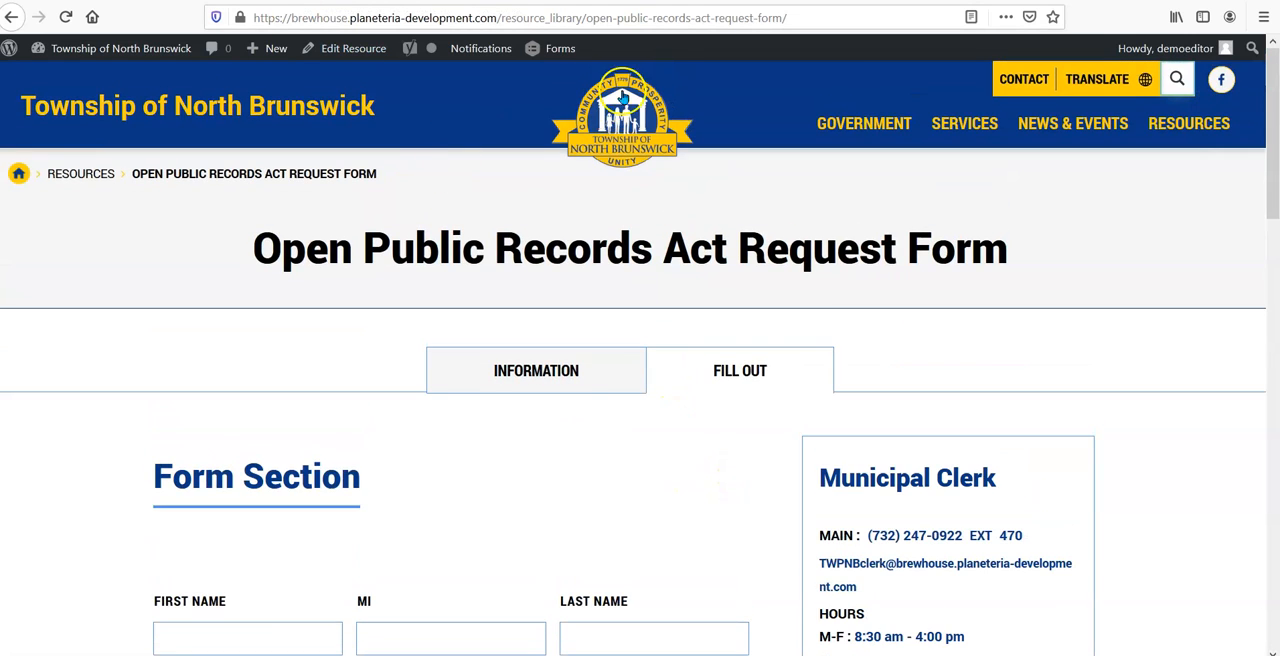
pyautogui.moveTo(326, 492)
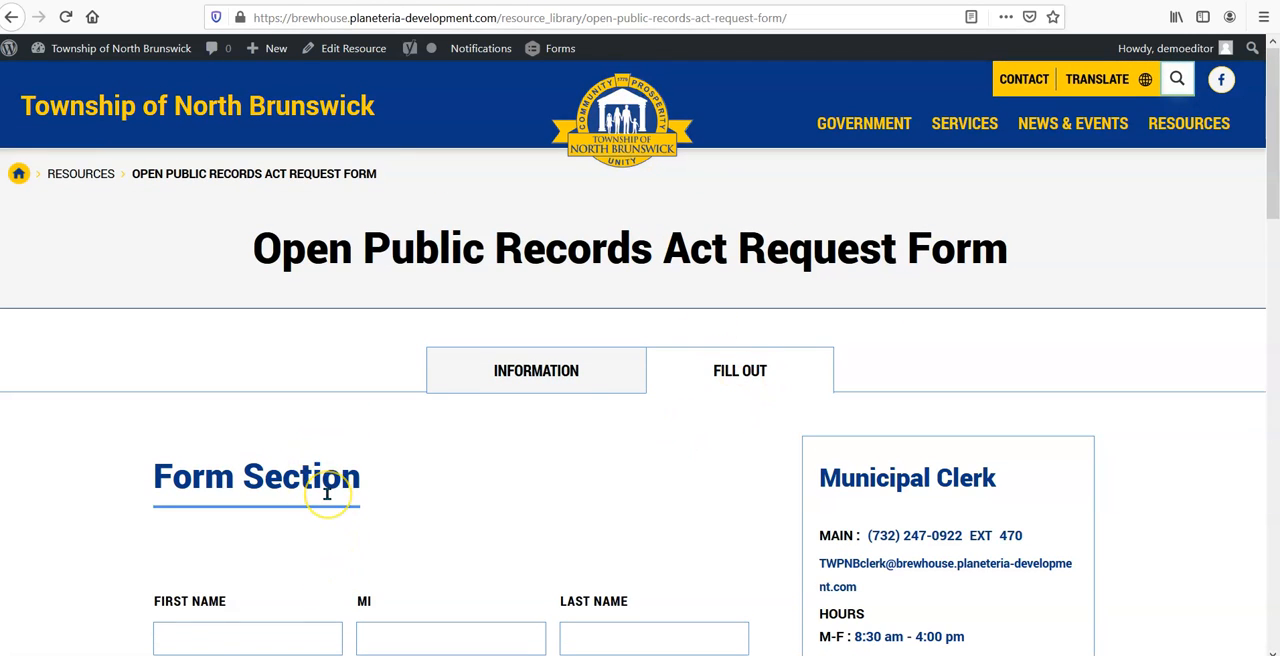
# - Open the OPRA Form for editing from the admin bar Forms menu
pyautogui.click(560, 48)
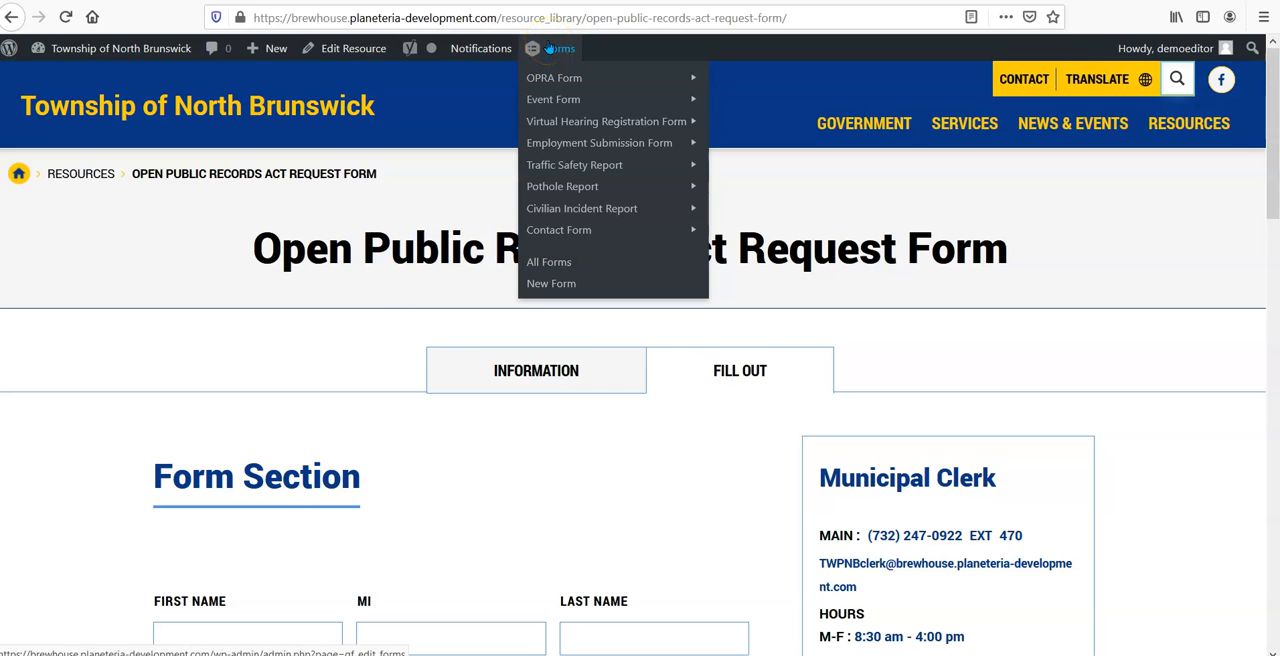
pyautogui.moveTo(552, 76)
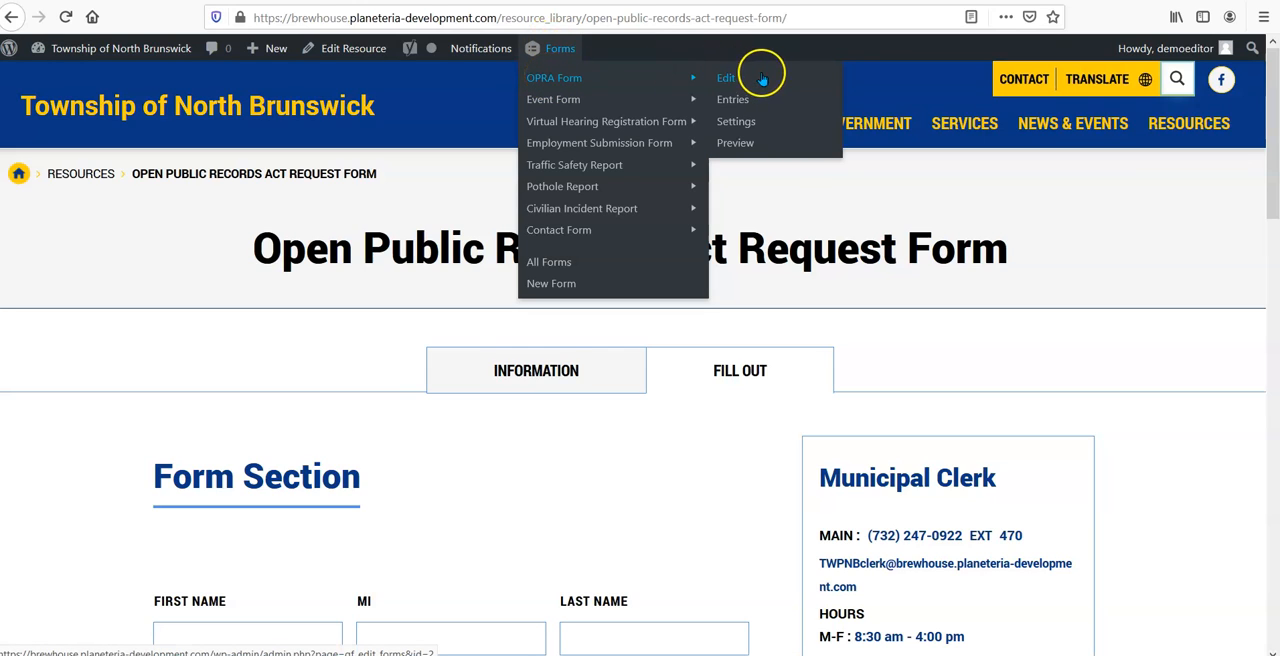
pyautogui.moveTo(776, 72)
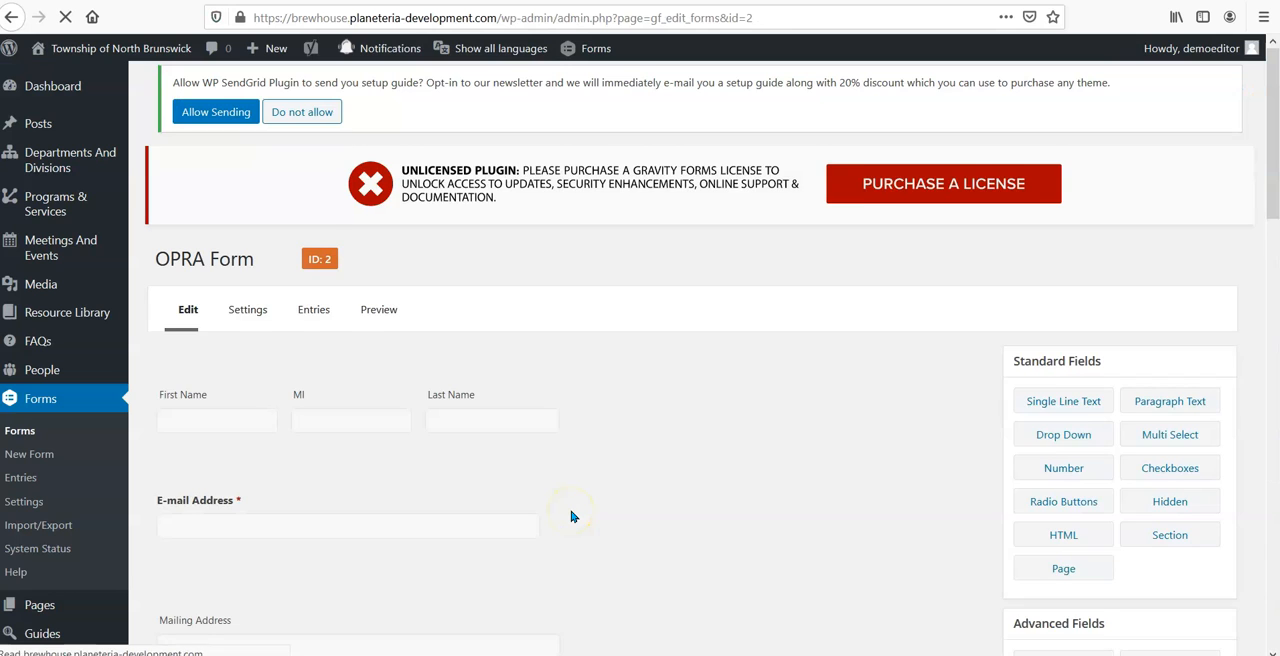
# - Scroll the form editor down to the E-mail Address field and its General settings
pyautogui.scroll(-3)
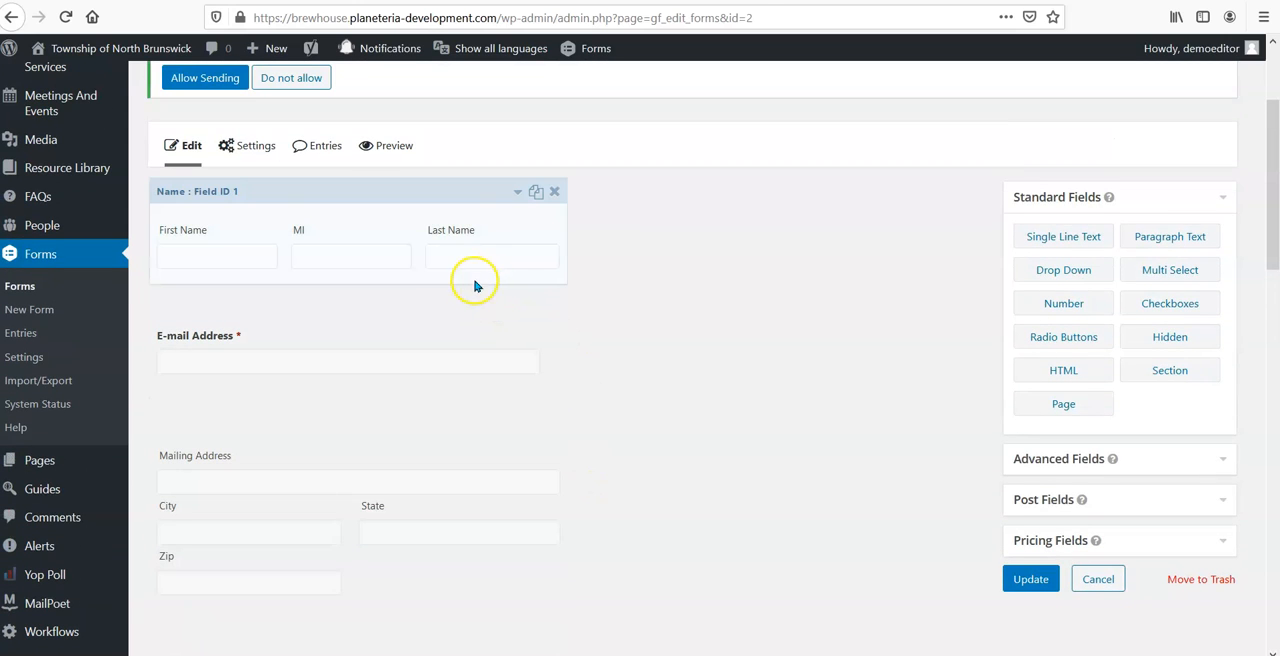
pyautogui.moveTo(504, 210)
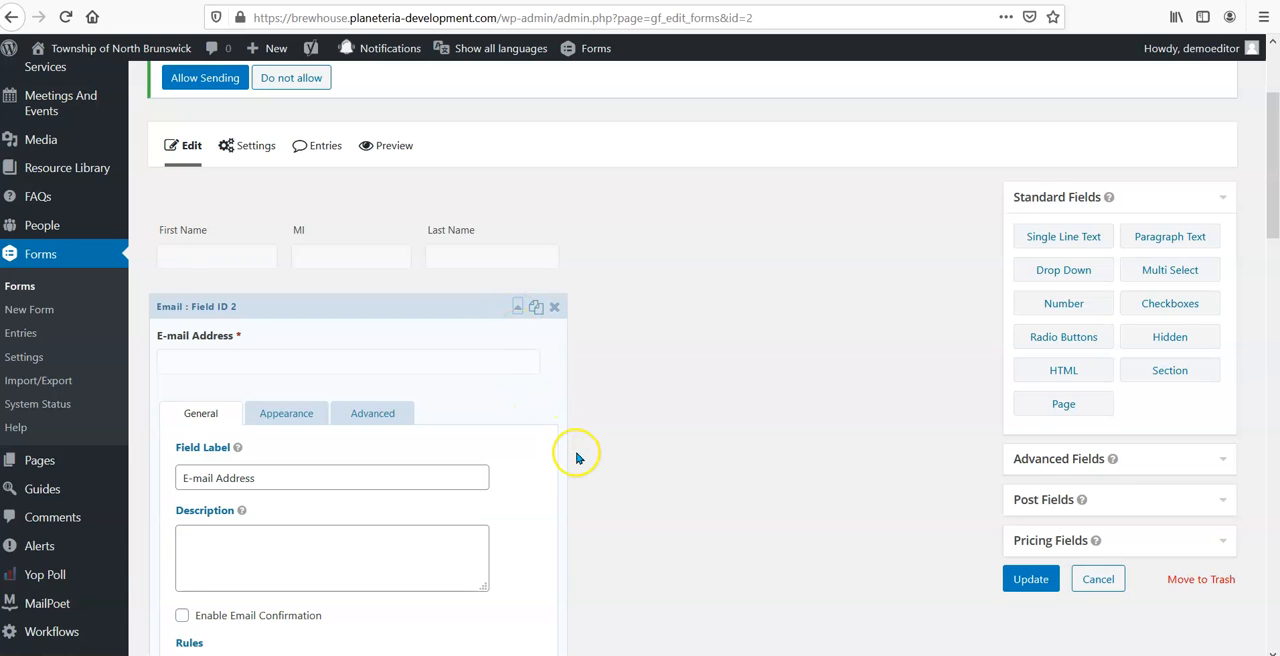
pyautogui.moveTo(578, 452)
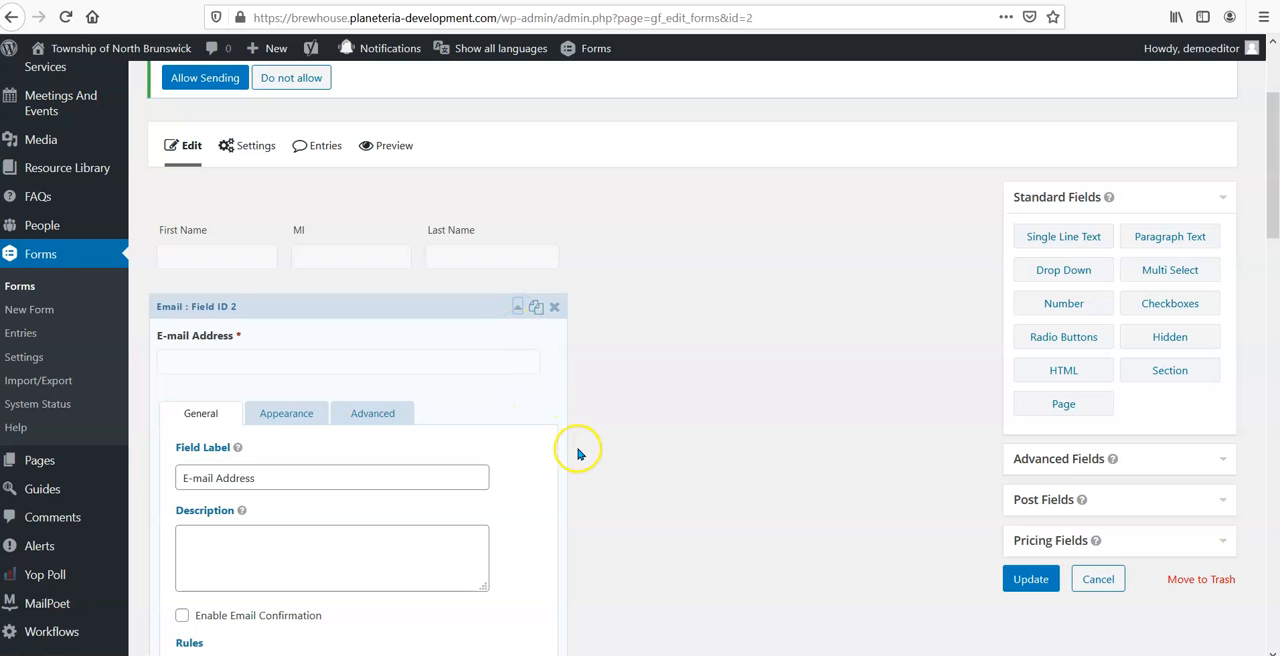
pyautogui.moveTo(336, 458)
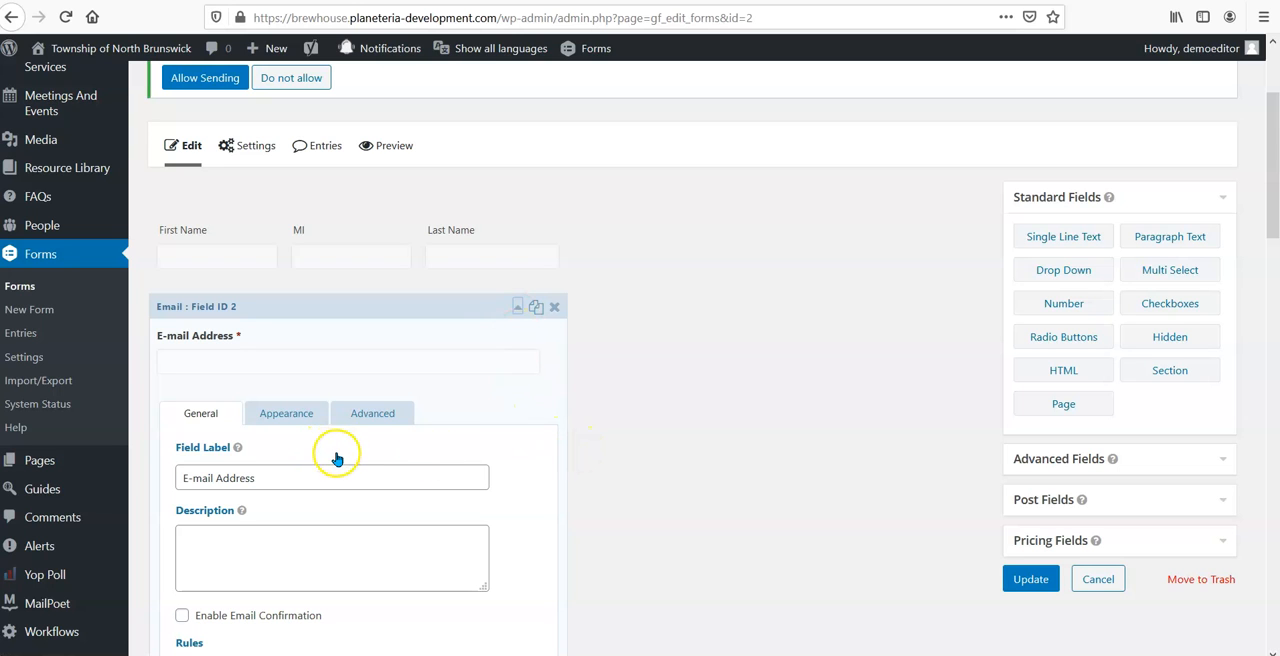
pyautogui.scroll(-3)
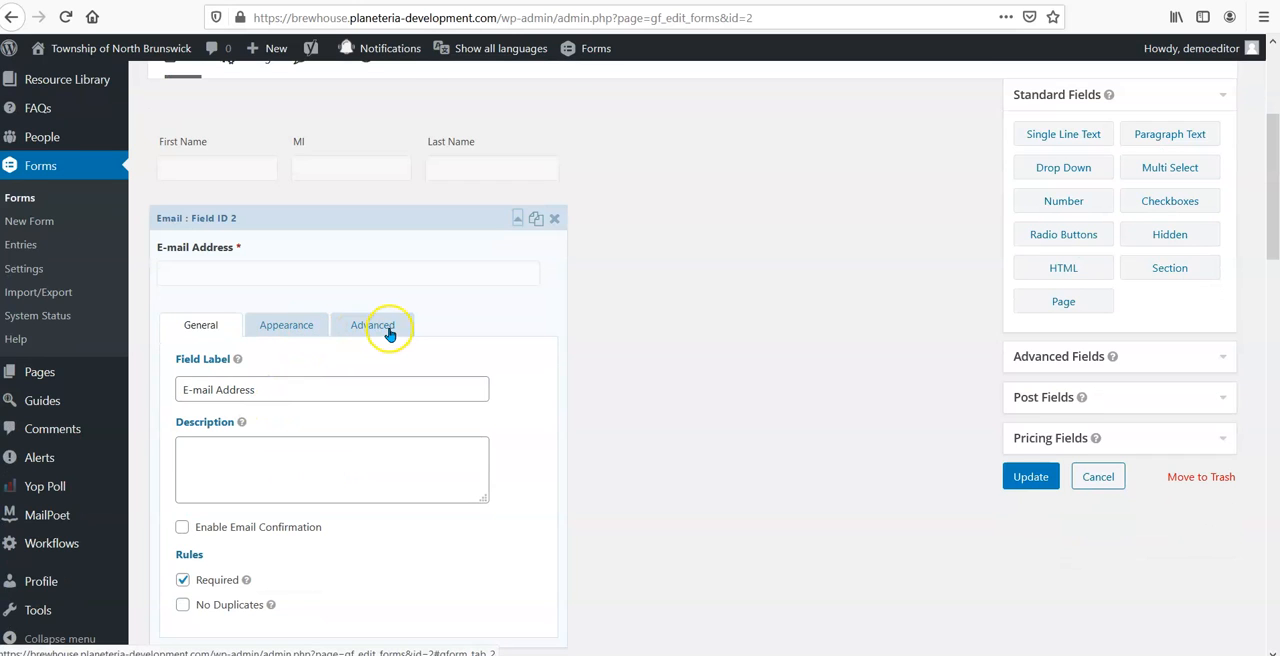
pyautogui.scroll(-3)
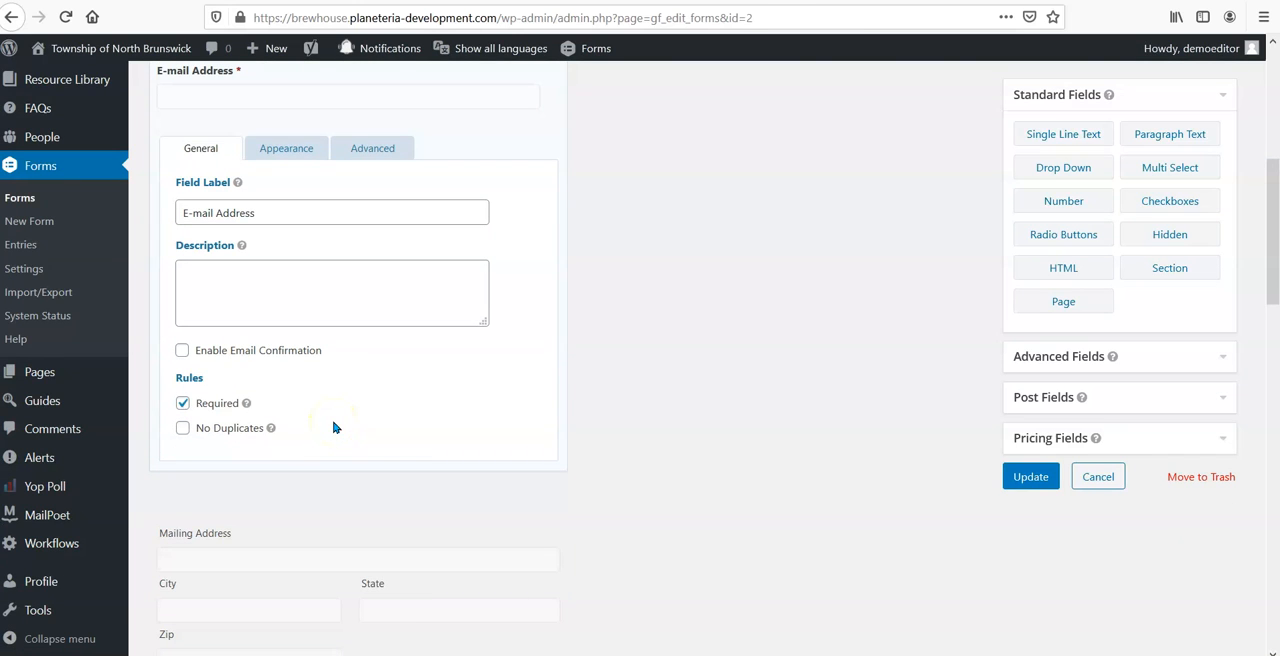
pyautogui.moveTo(290, 400)
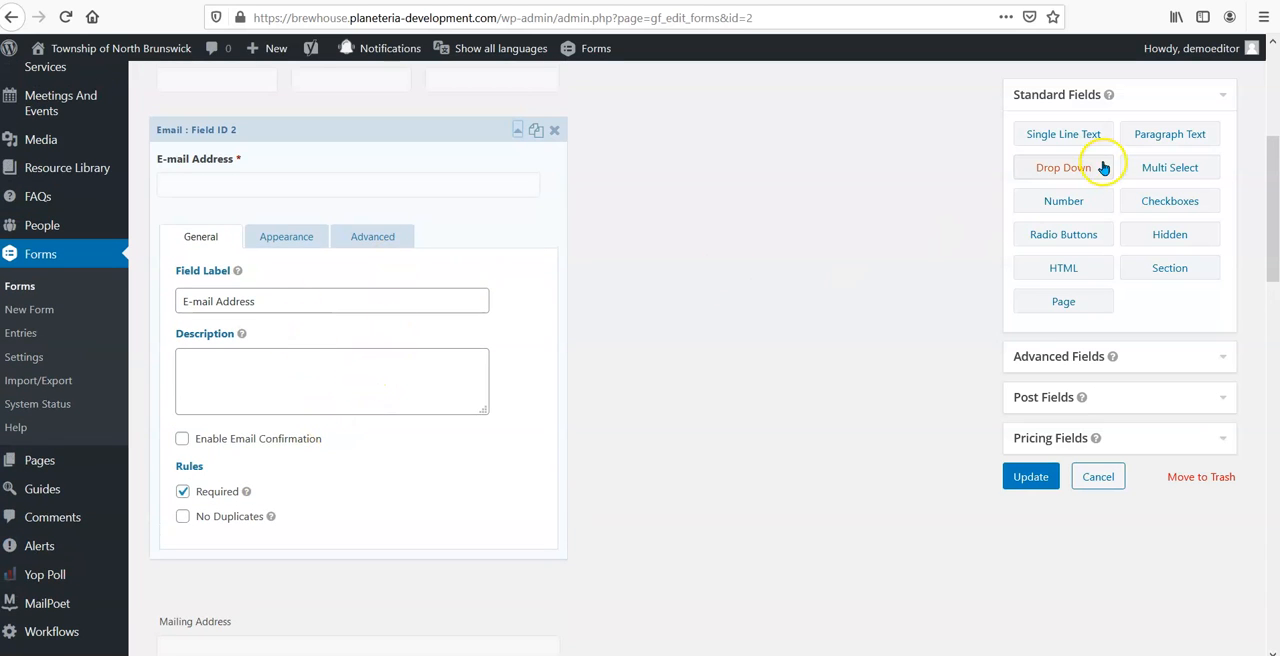
pyautogui.moveTo(420, 272)
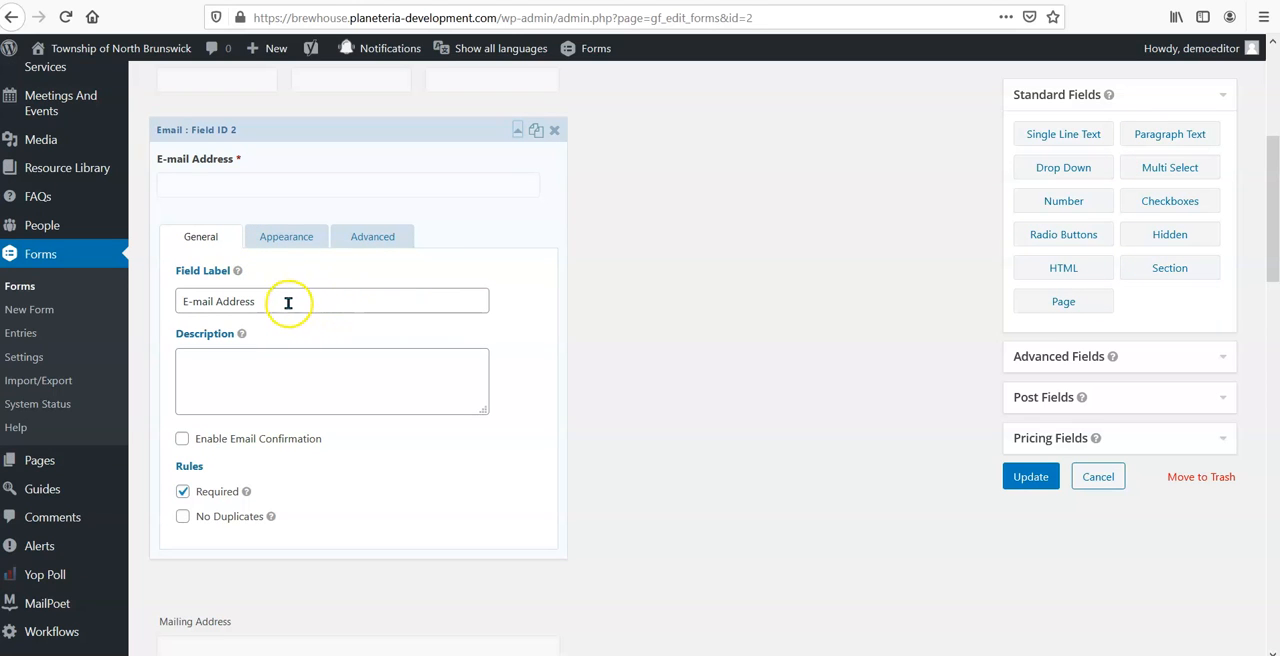
pyautogui.moveTo(320, 304)
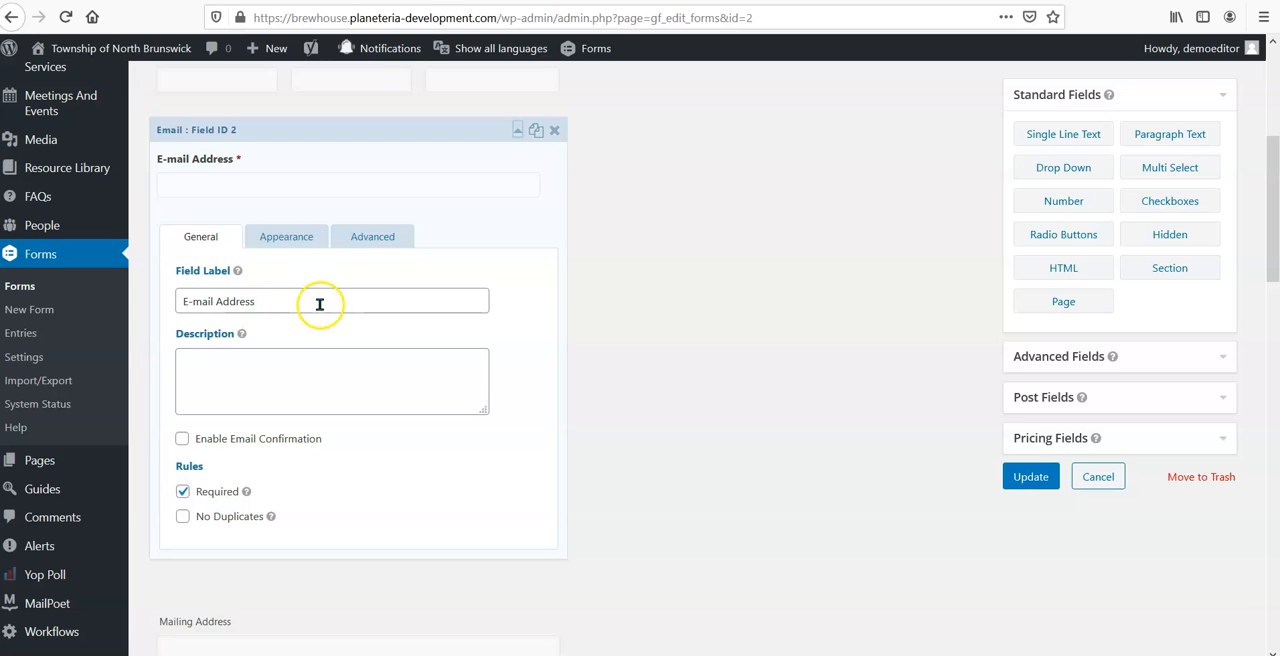
# - Give the E-mail Address field the description 'Please provide your email.'
pyautogui.click(332, 380)
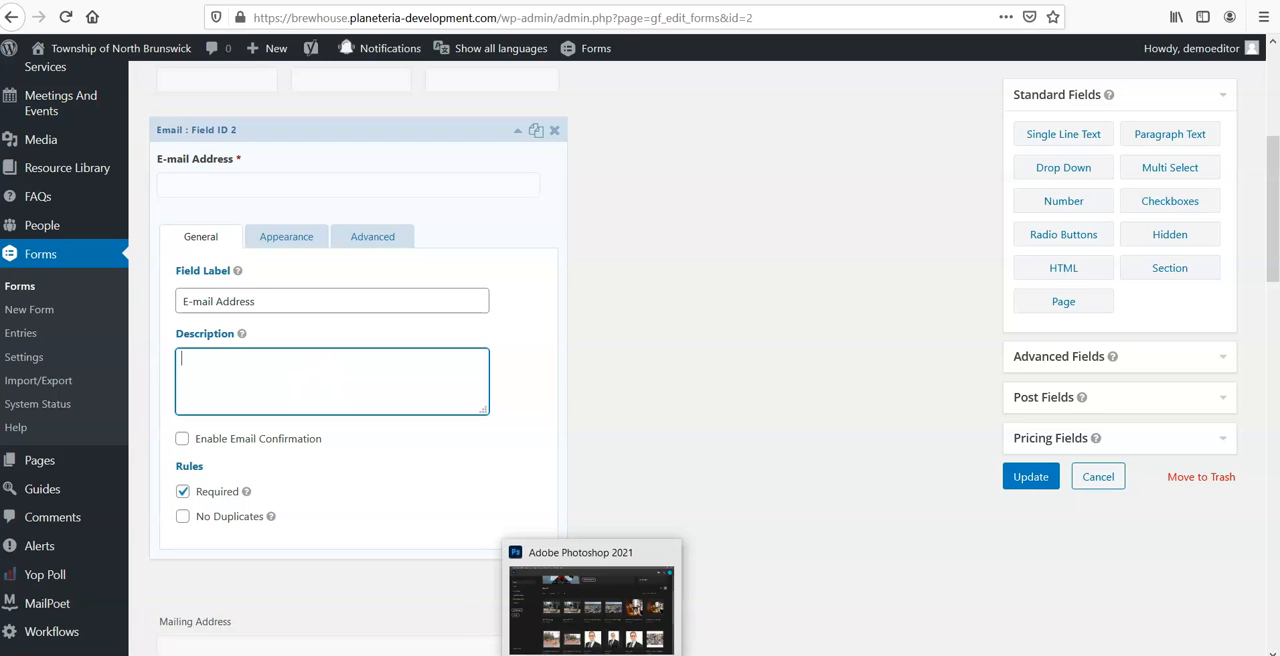
pyautogui.write('Please')
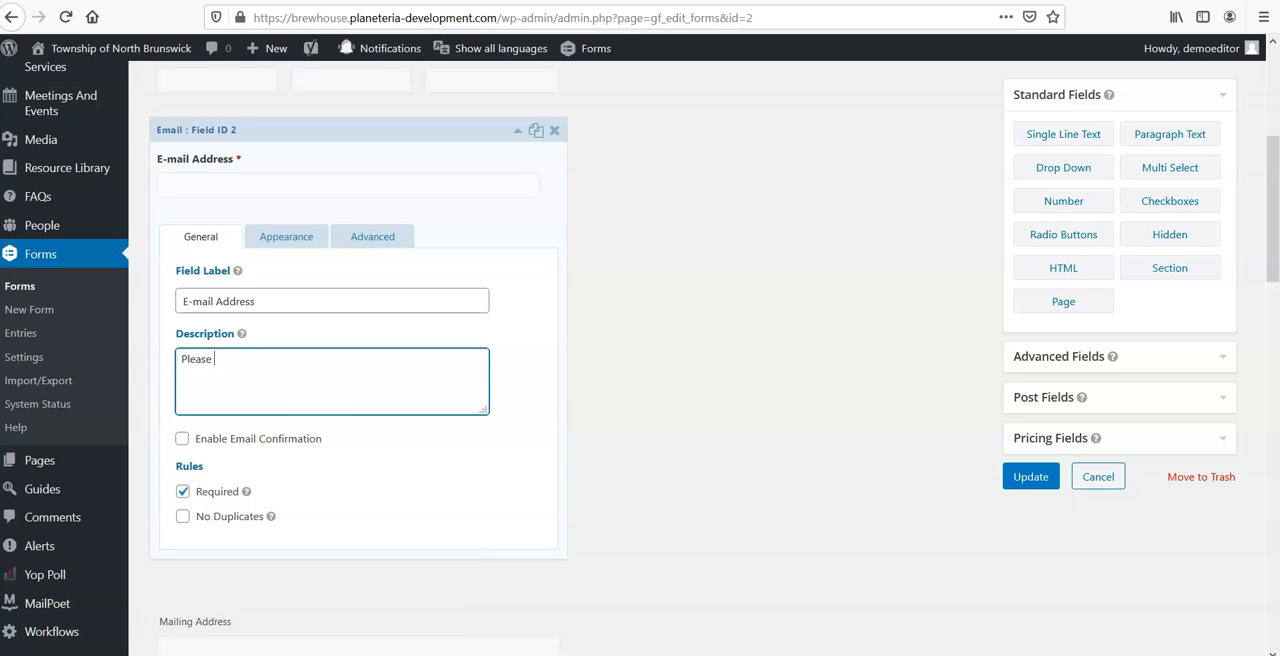
pyautogui.write('provide your email.')
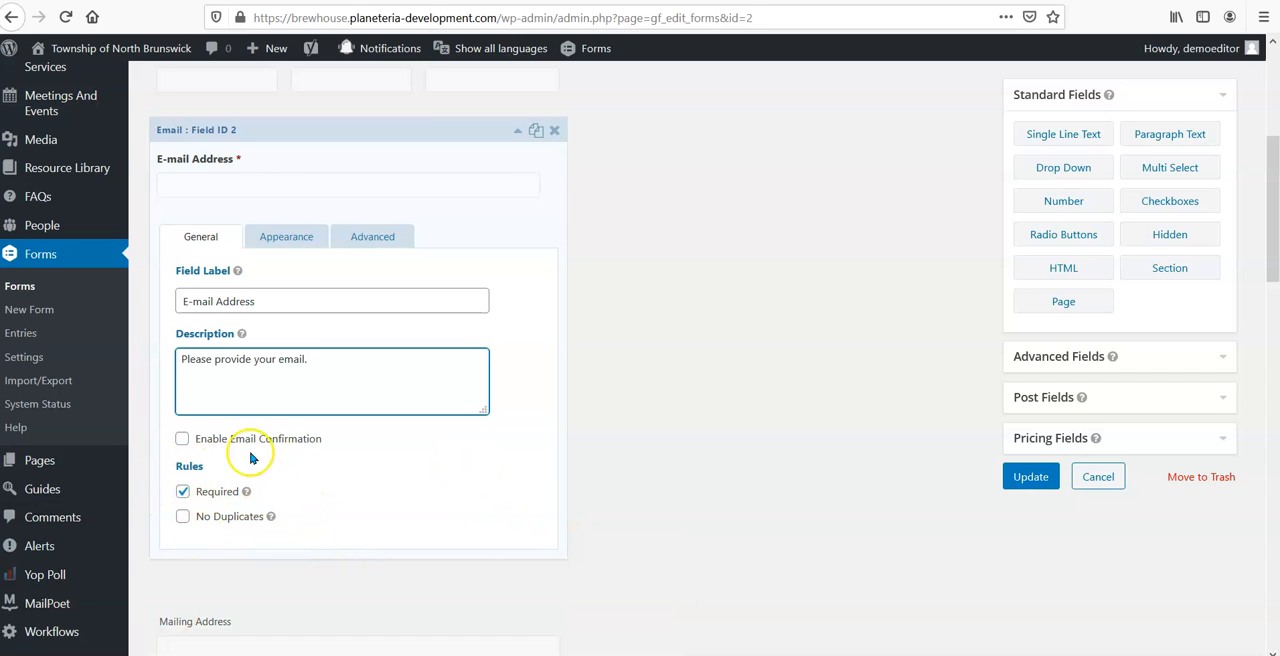
pyautogui.moveTo(276, 446)
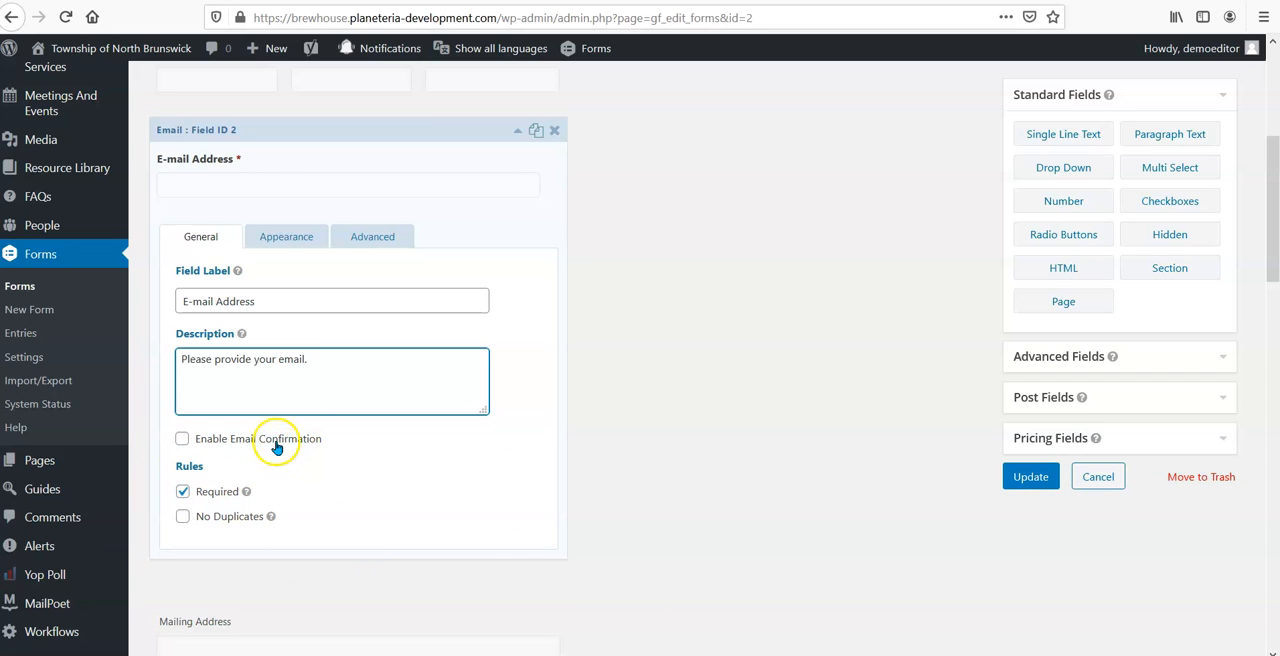
# - Enable email confirmation and start a custom Confirm Email sub-label
pyautogui.click(182, 438)
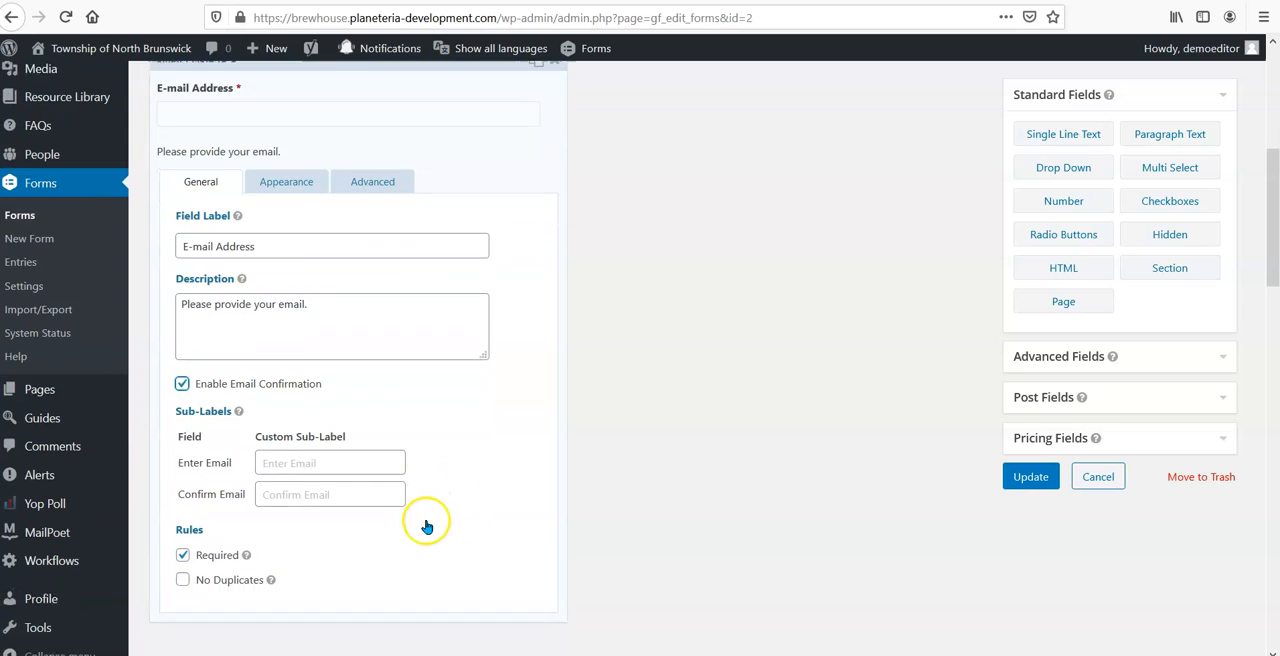
pyautogui.scroll(-3)
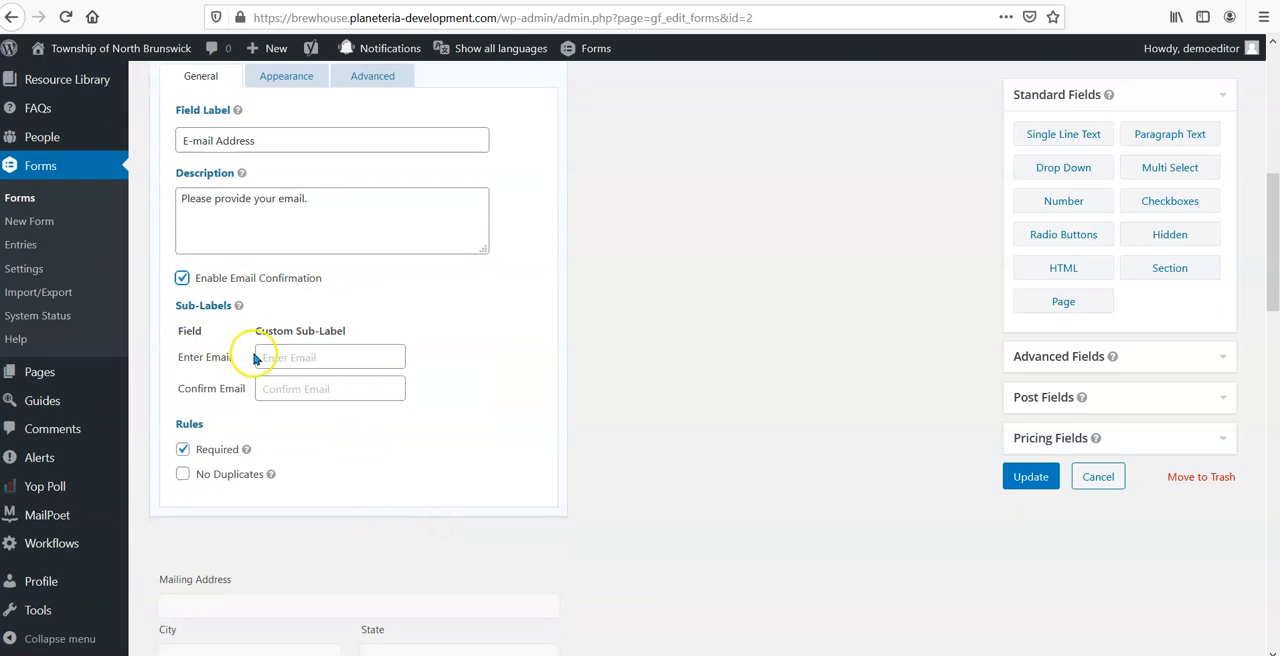
pyautogui.moveTo(244, 388)
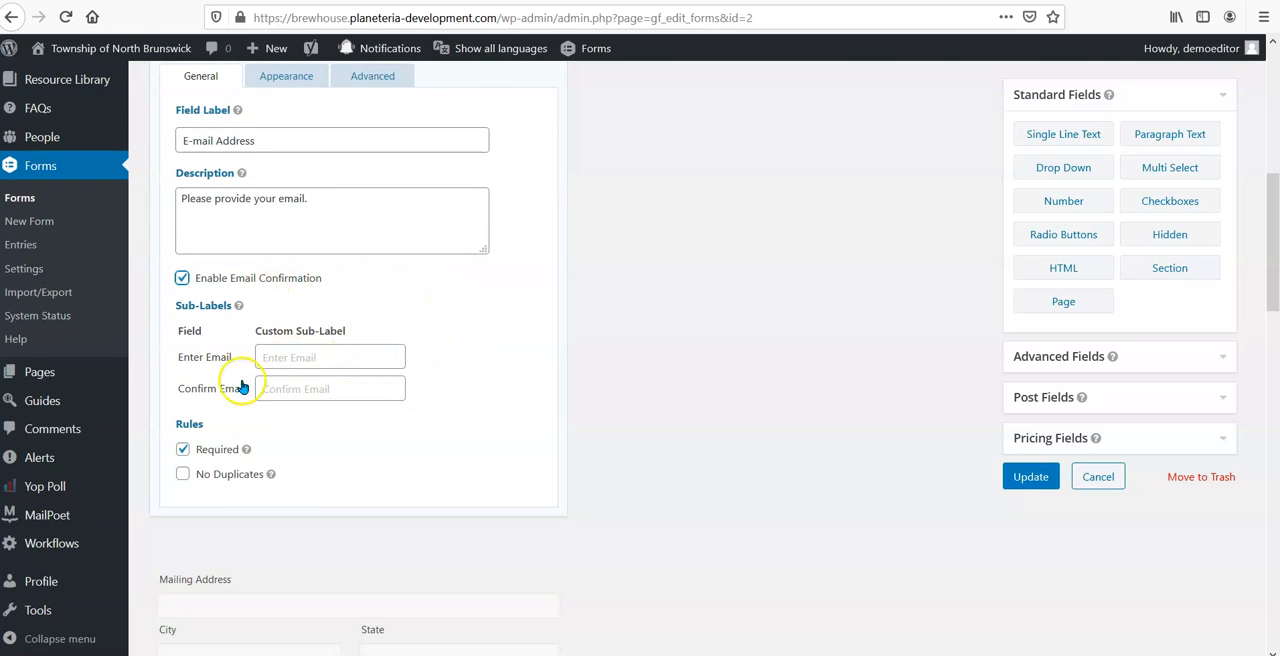
pyautogui.click(330, 356)
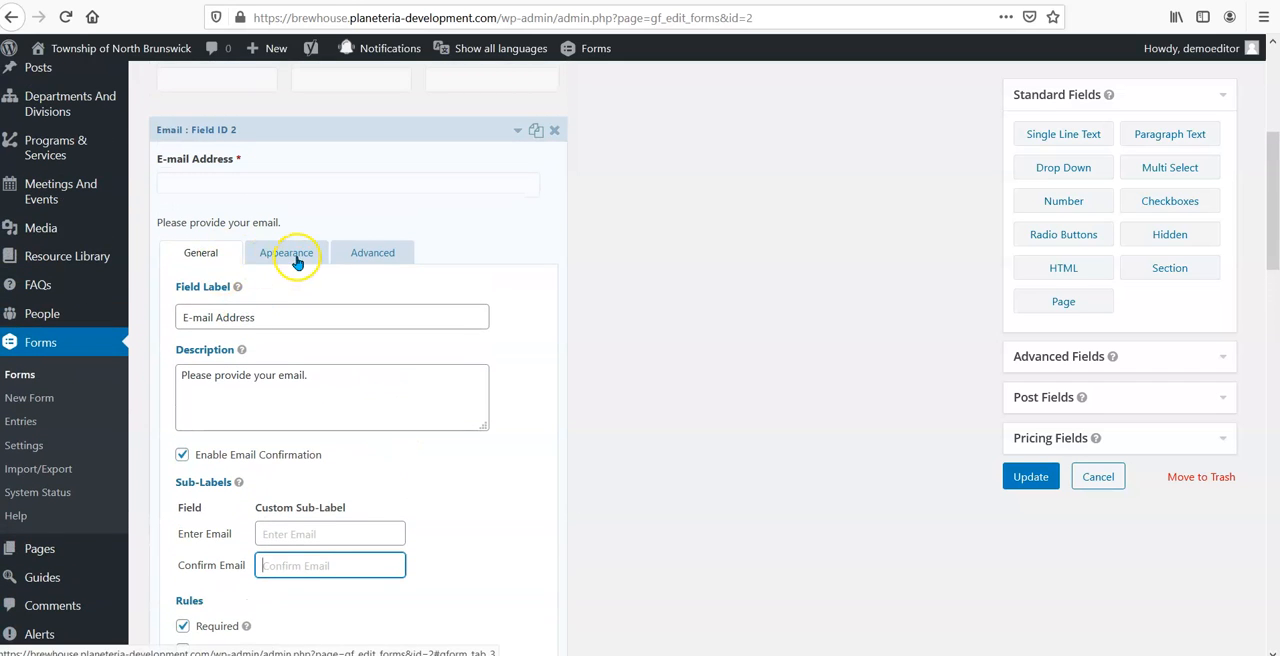
# - Review the email field's Appearance options — placeholders, validation message, field size — then collapse the field
pyautogui.click(286, 252)
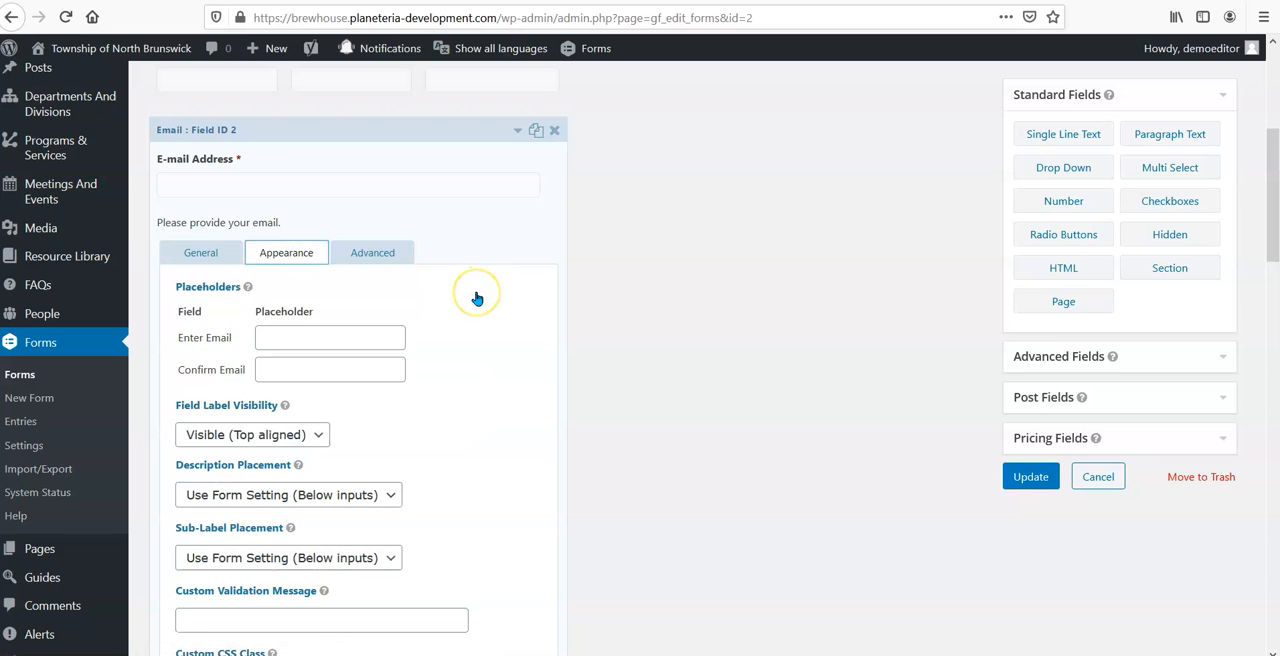
pyautogui.scroll(-3)
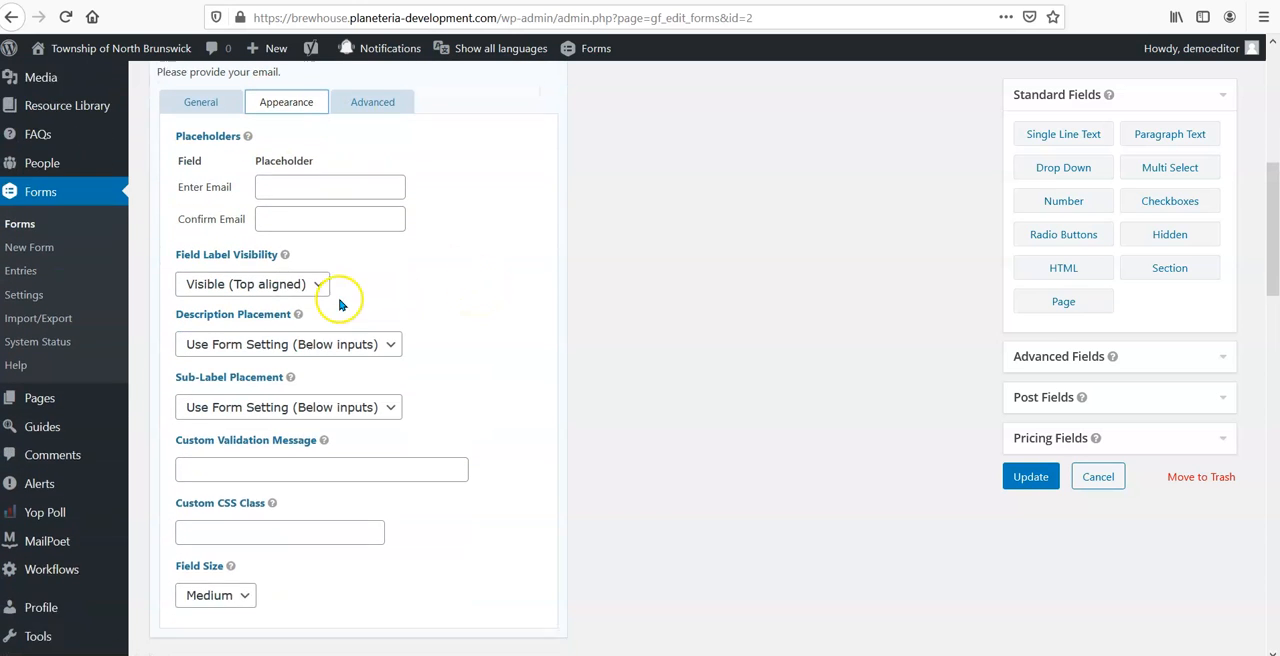
pyautogui.scroll(-3)
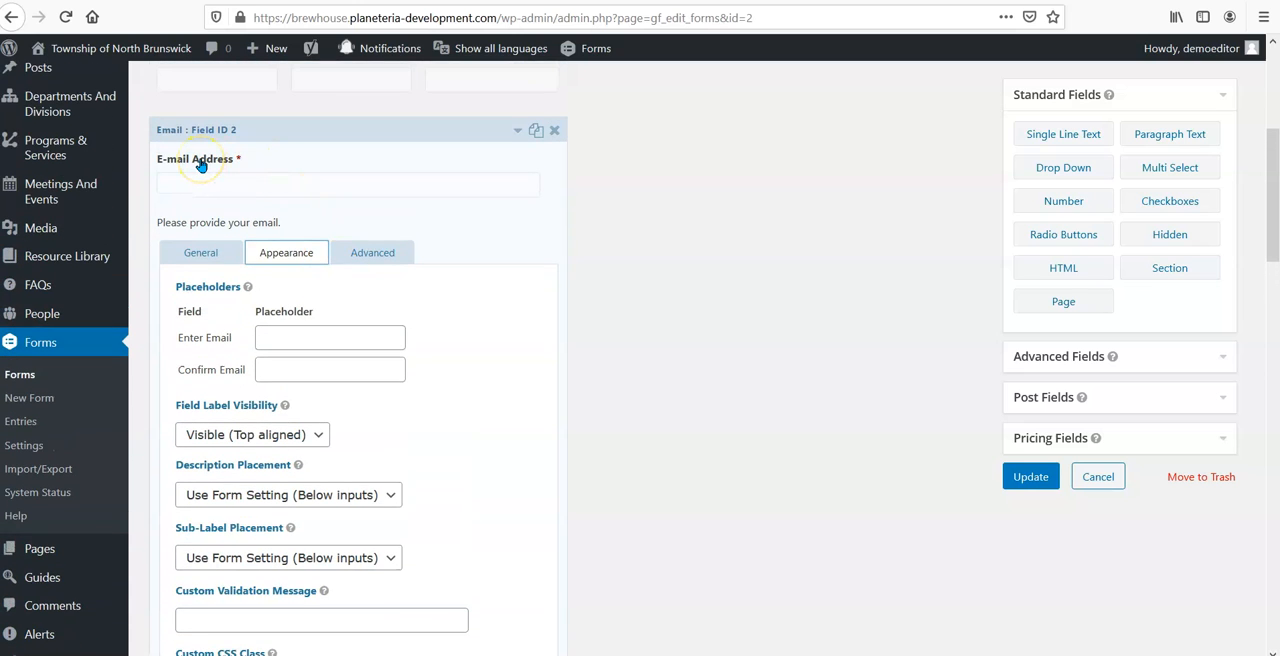
pyautogui.moveTo(500, 356)
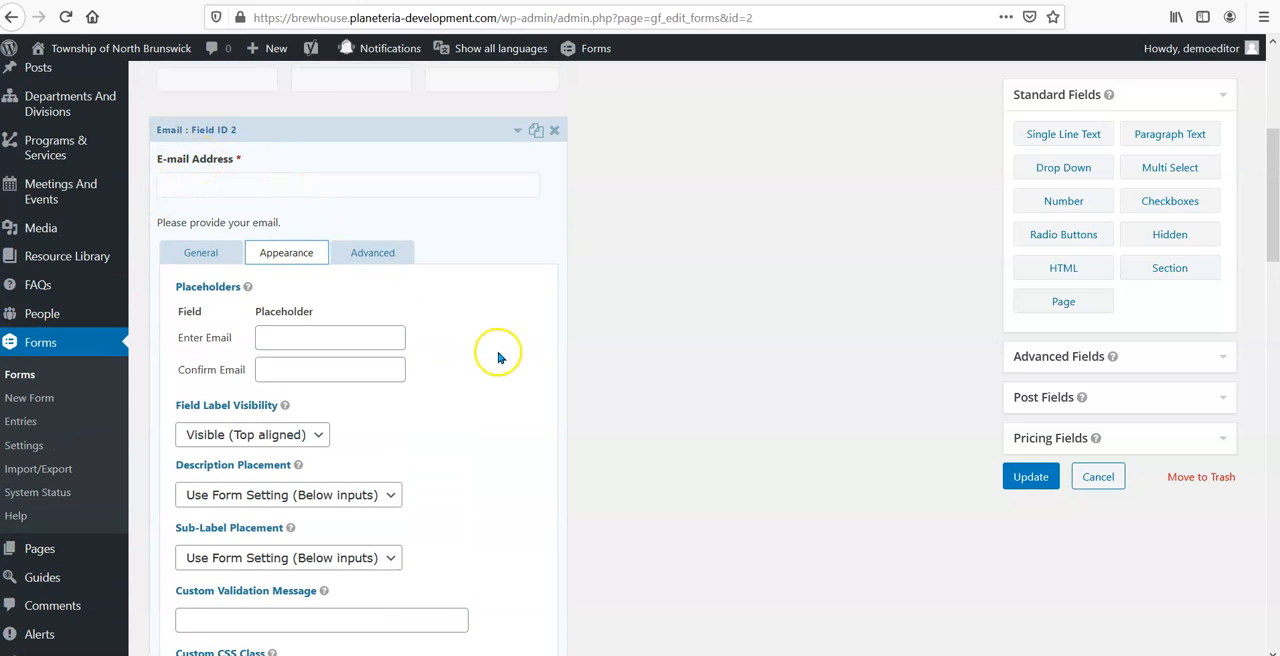
pyautogui.scroll(-3)
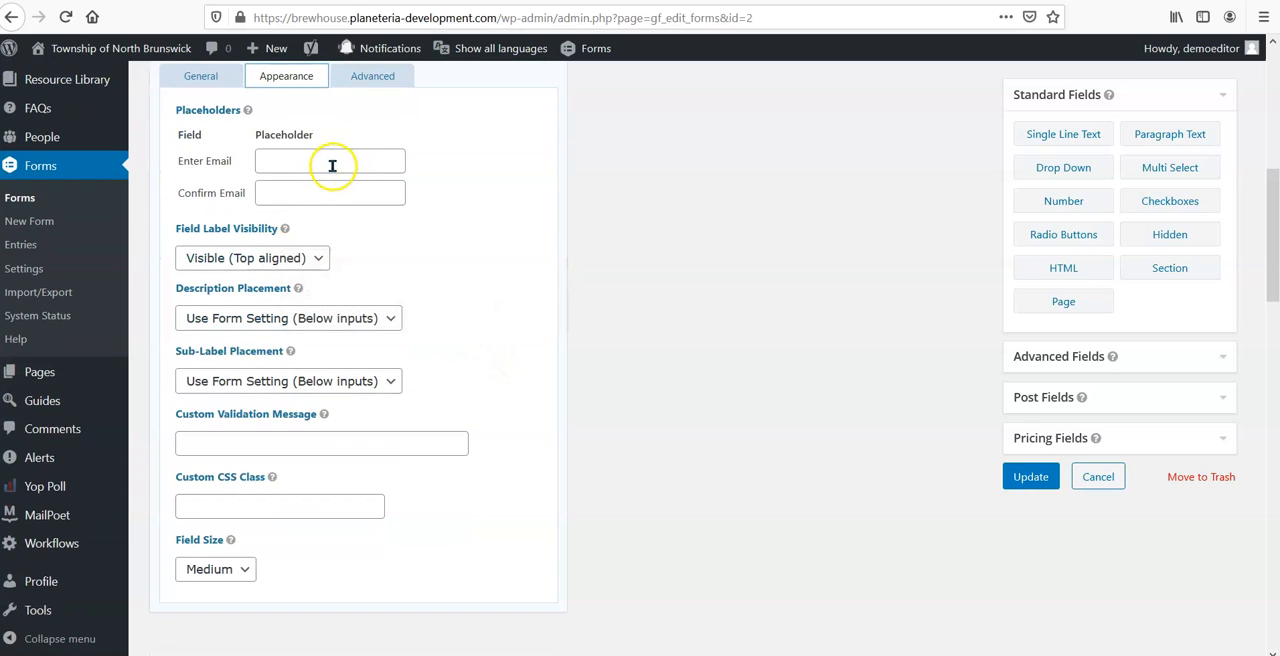
pyautogui.scroll(-3)
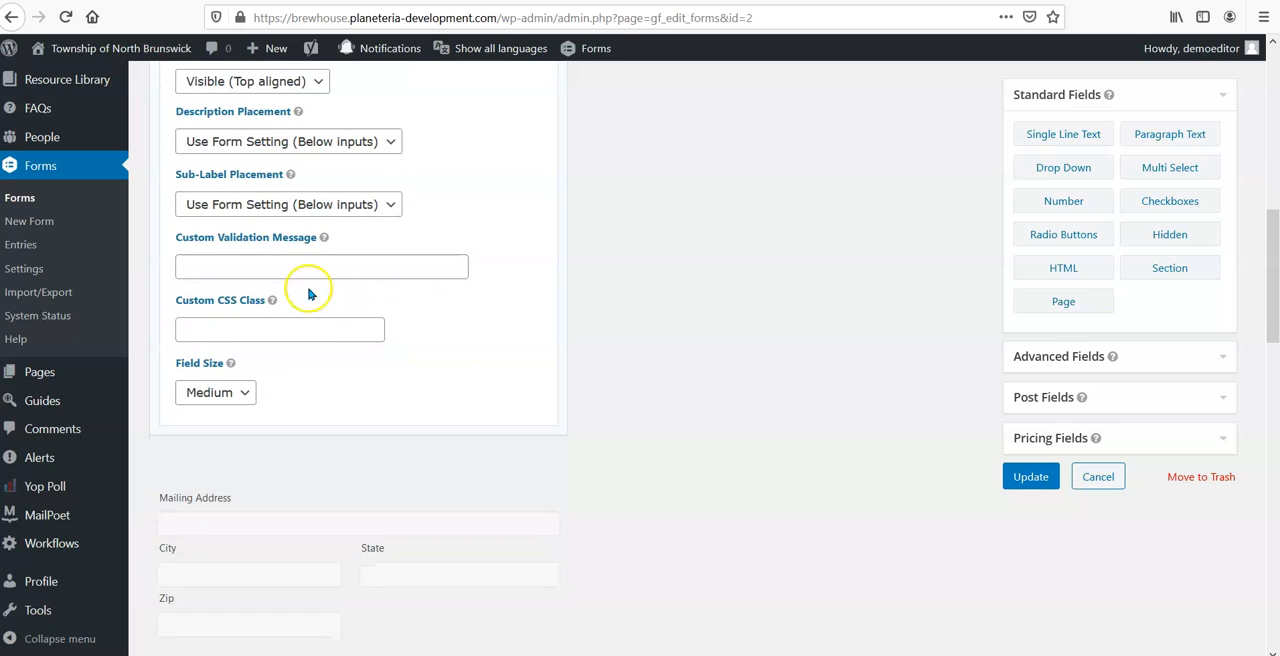
pyautogui.click(320, 266)
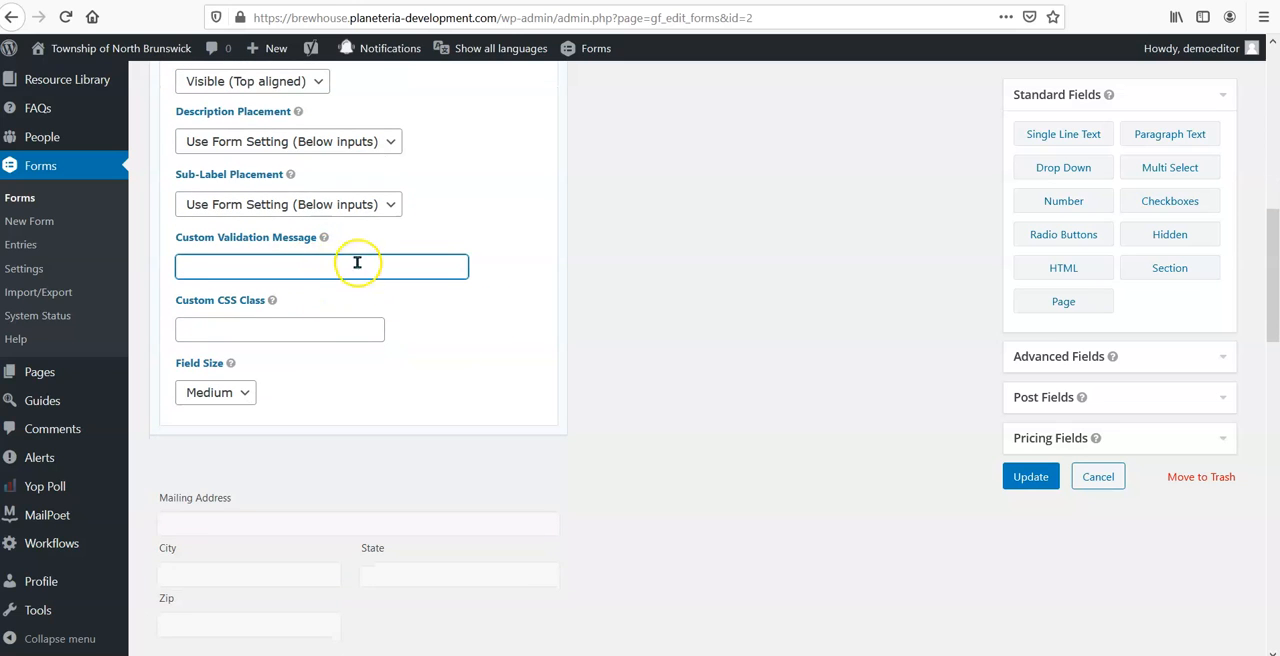
pyautogui.moveTo(324, 236)
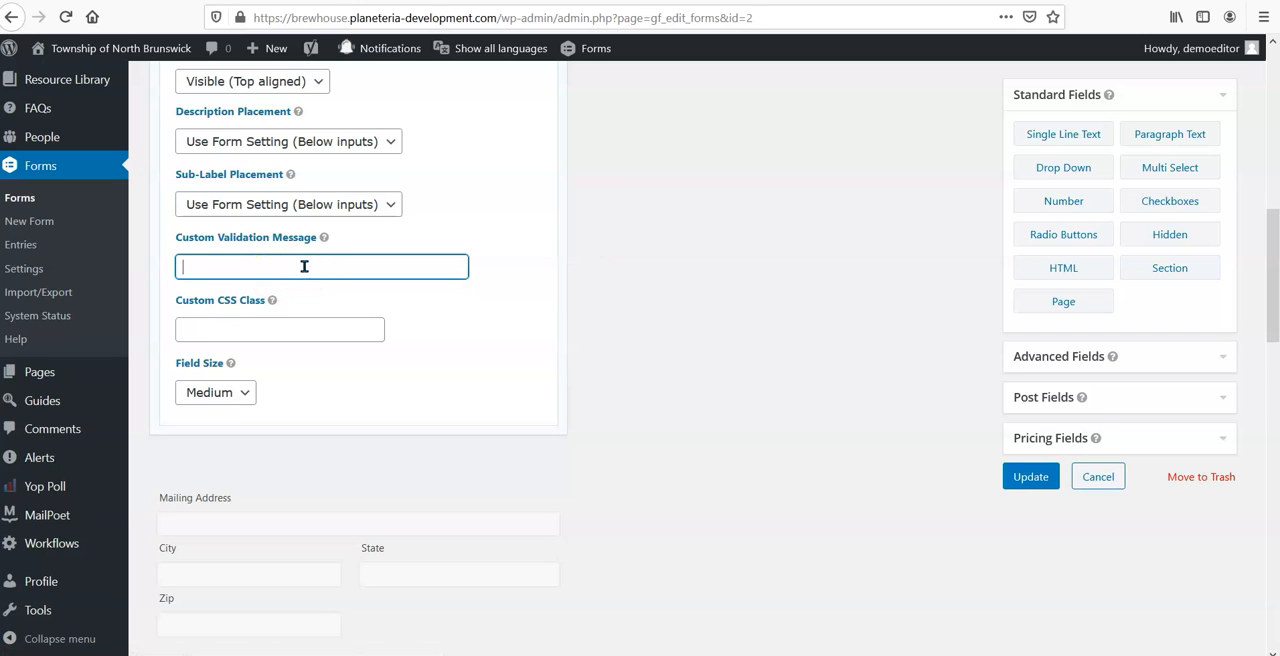
pyautogui.moveTo(324, 238)
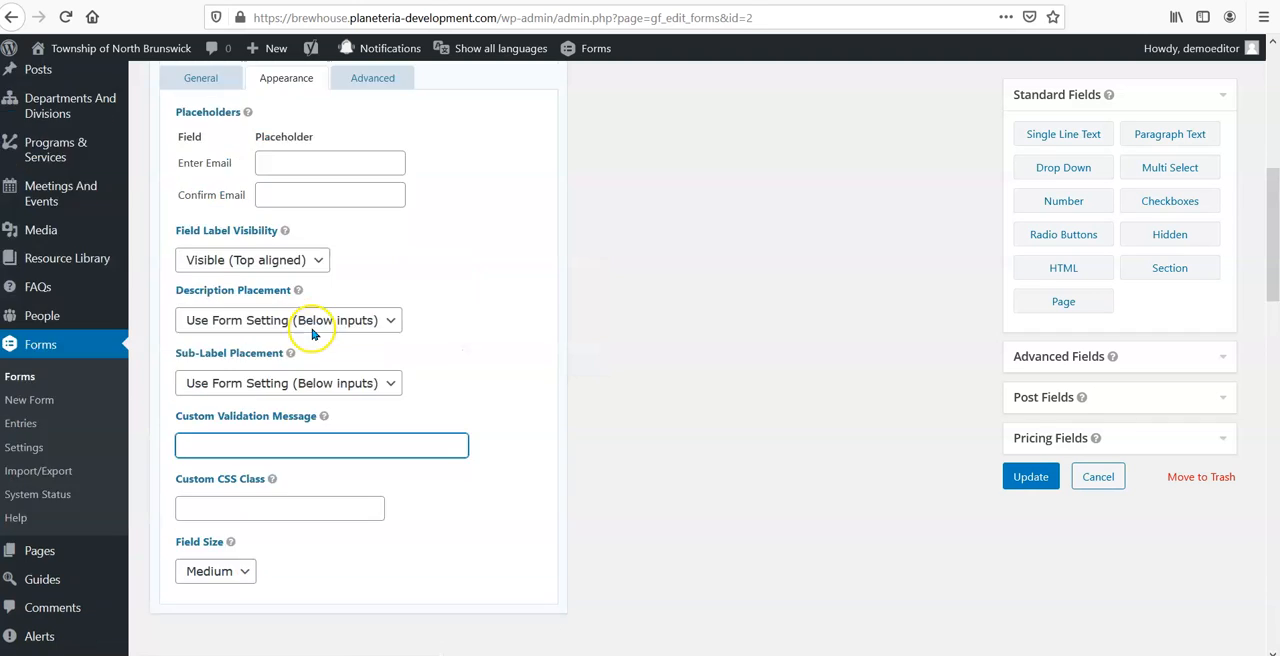
pyautogui.click(372, 164)
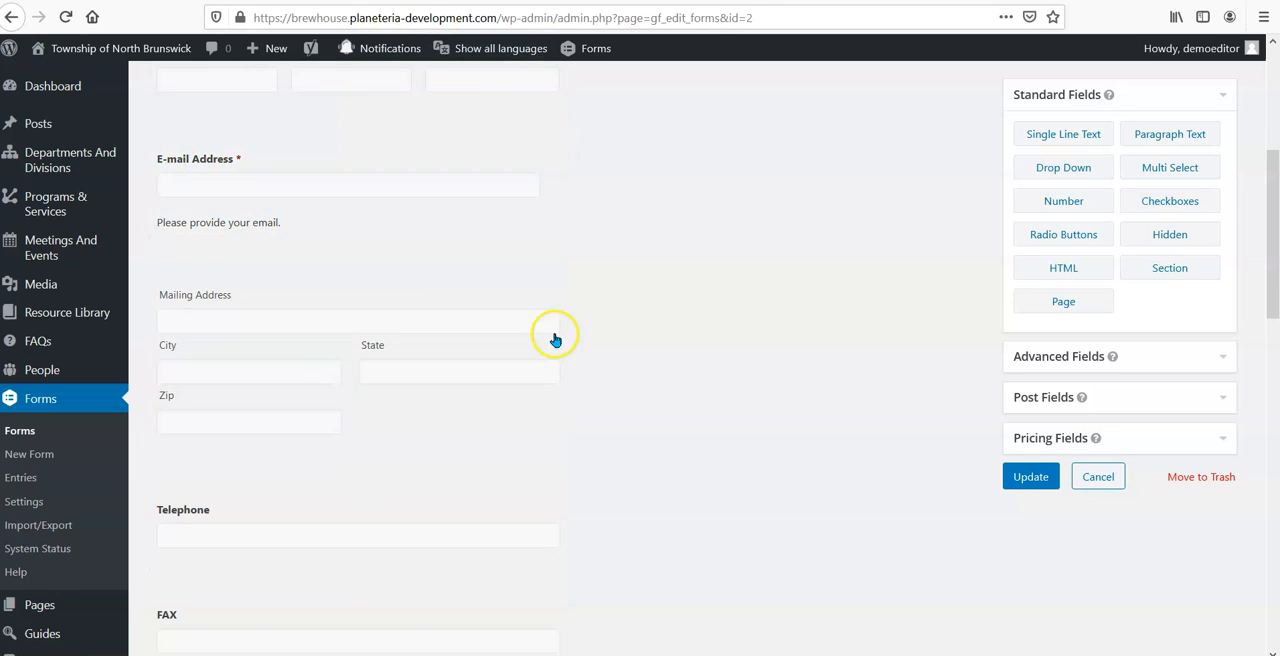
# - Add a Multi Select field labeled 'Favorite Ice-Cream' with a description asking for favorite flavors
pyautogui.scroll(-3)
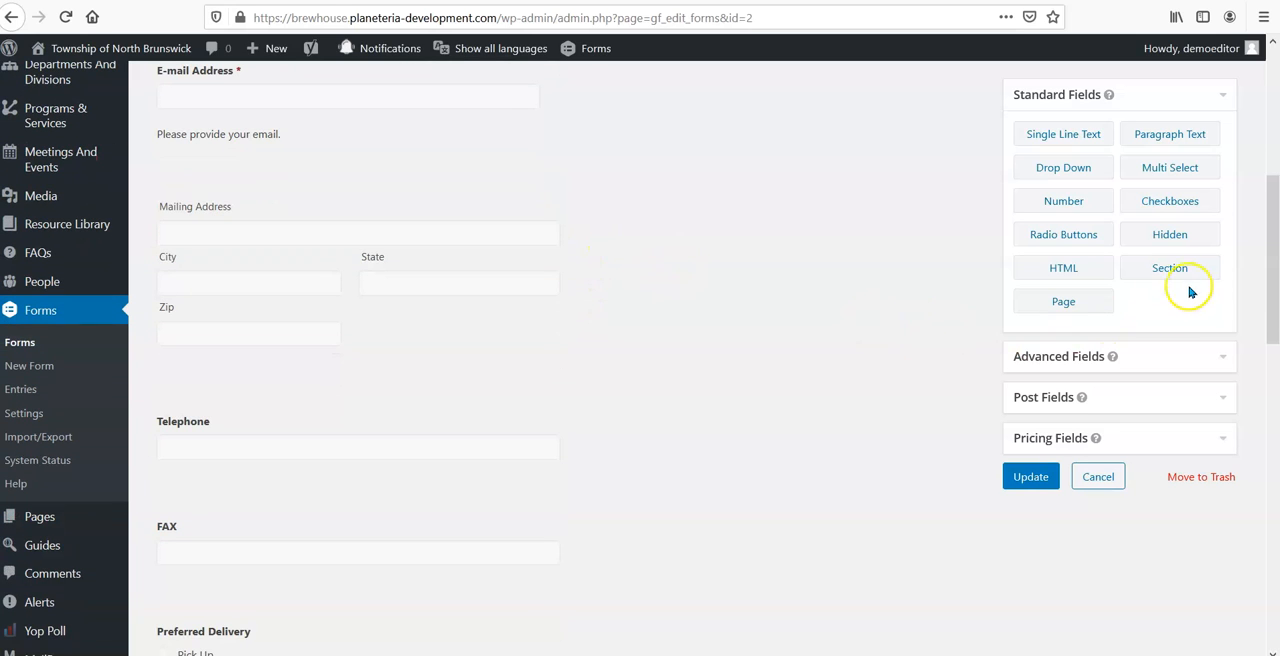
pyautogui.moveTo(1178, 296)
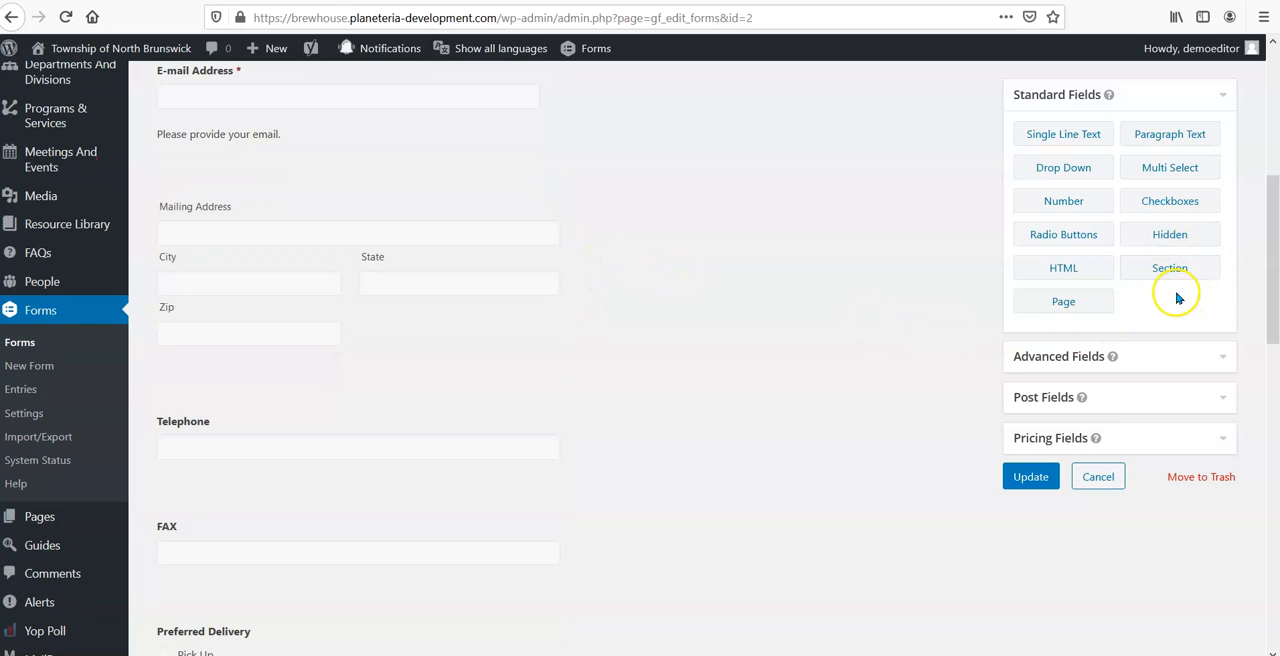
pyautogui.moveTo(1168, 168)
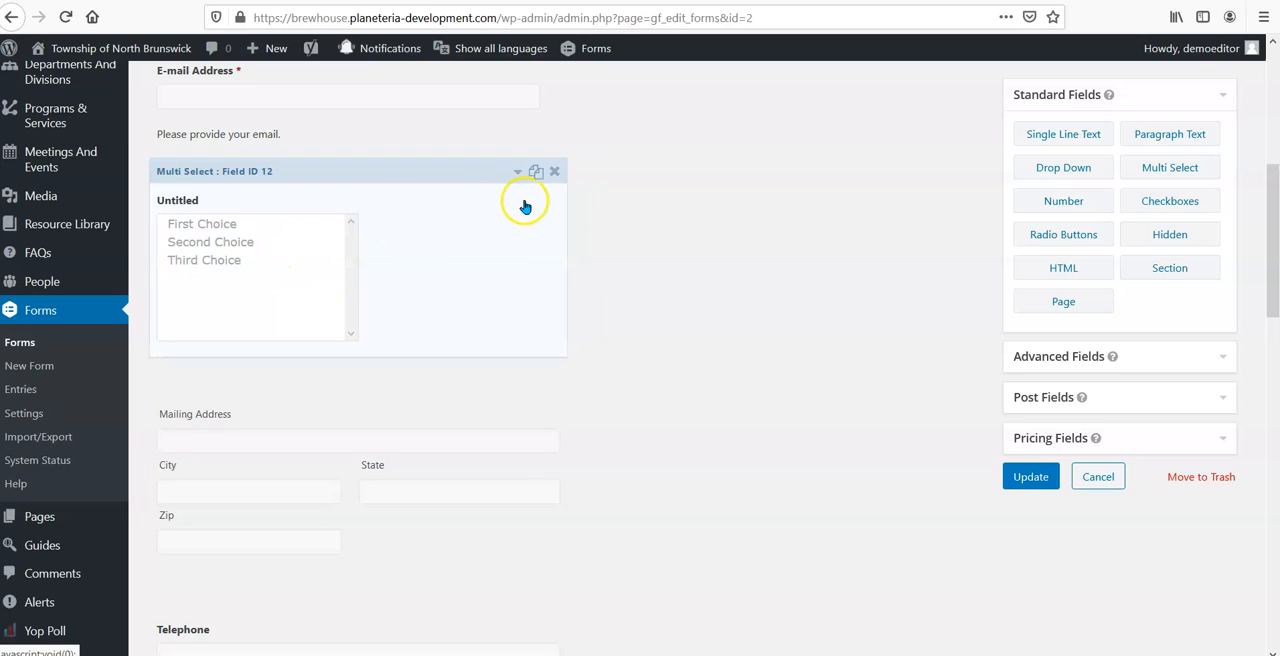
pyautogui.moveTo(520, 176)
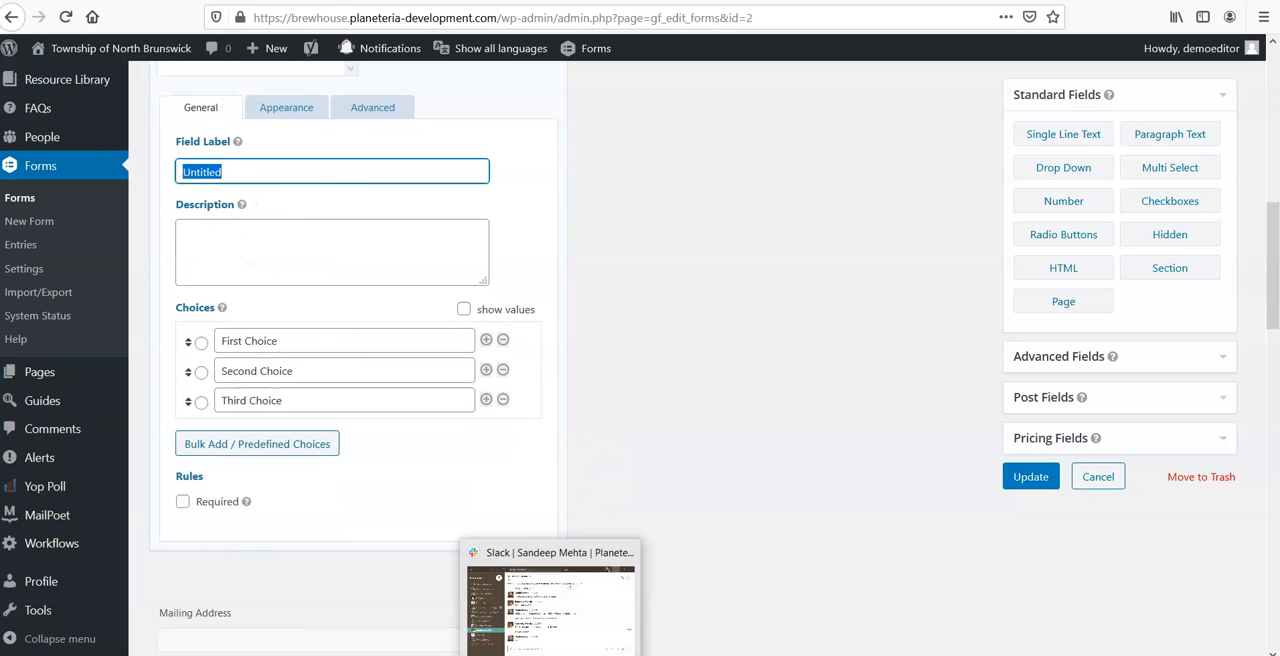
pyautogui.write('Favorite')
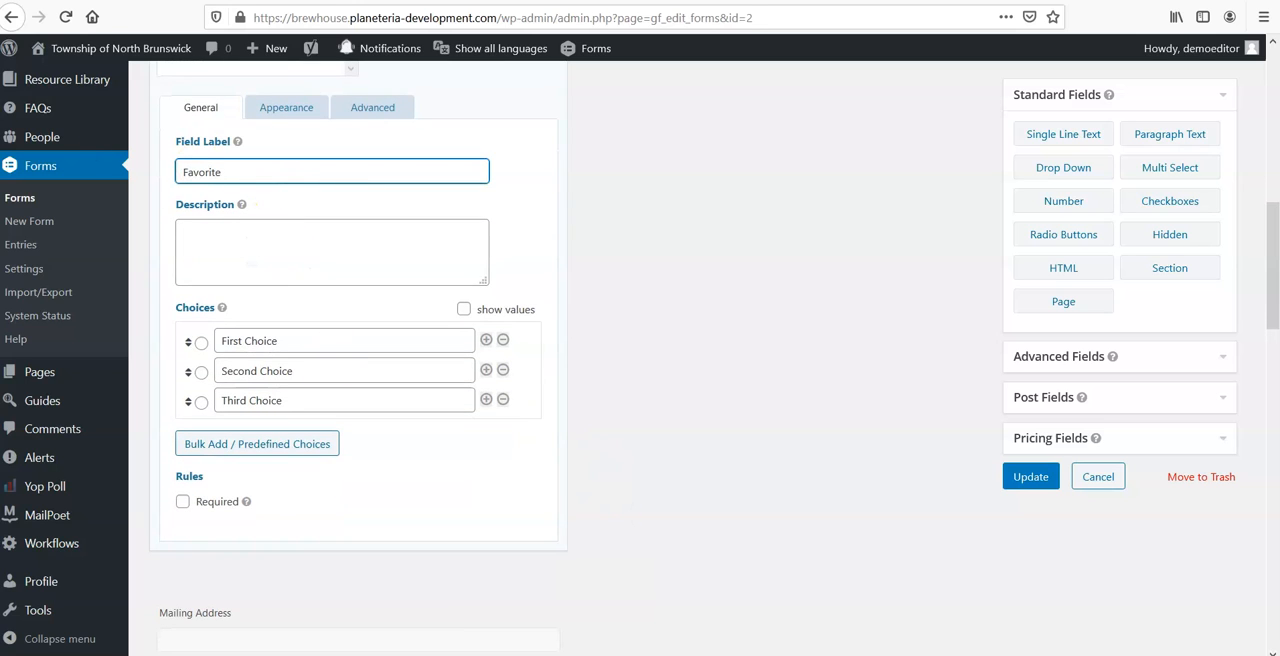
pyautogui.write('Ice-Cream')
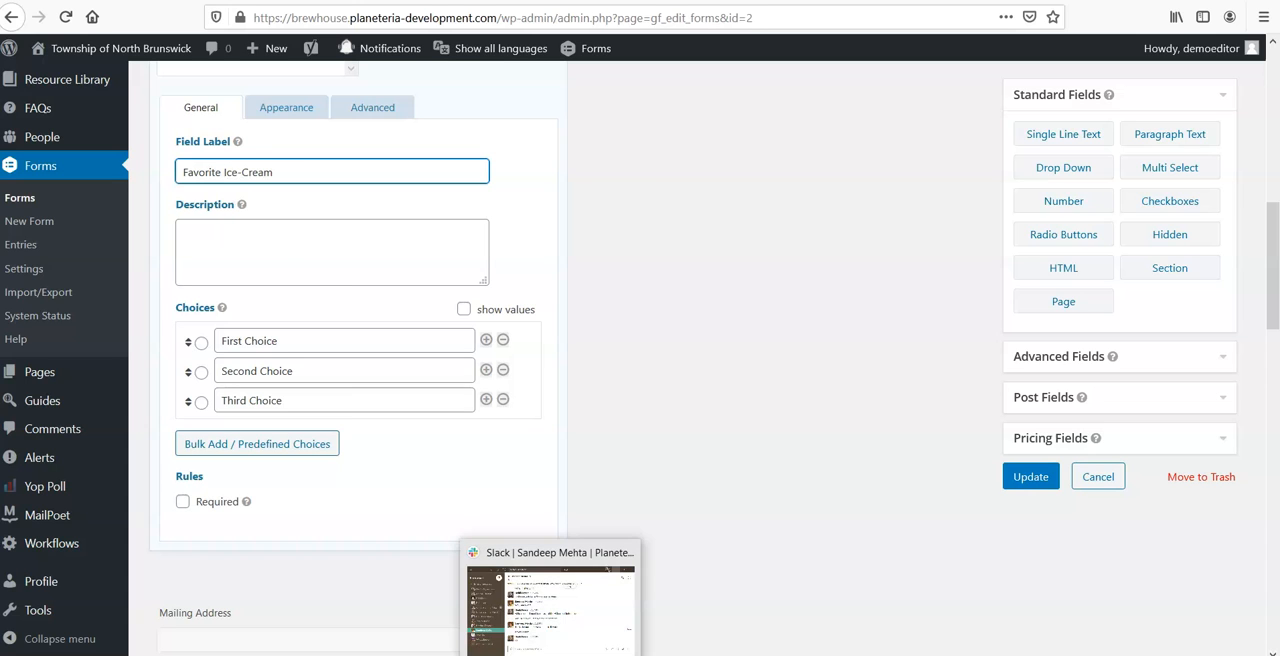
pyautogui.moveTo(240, 204)
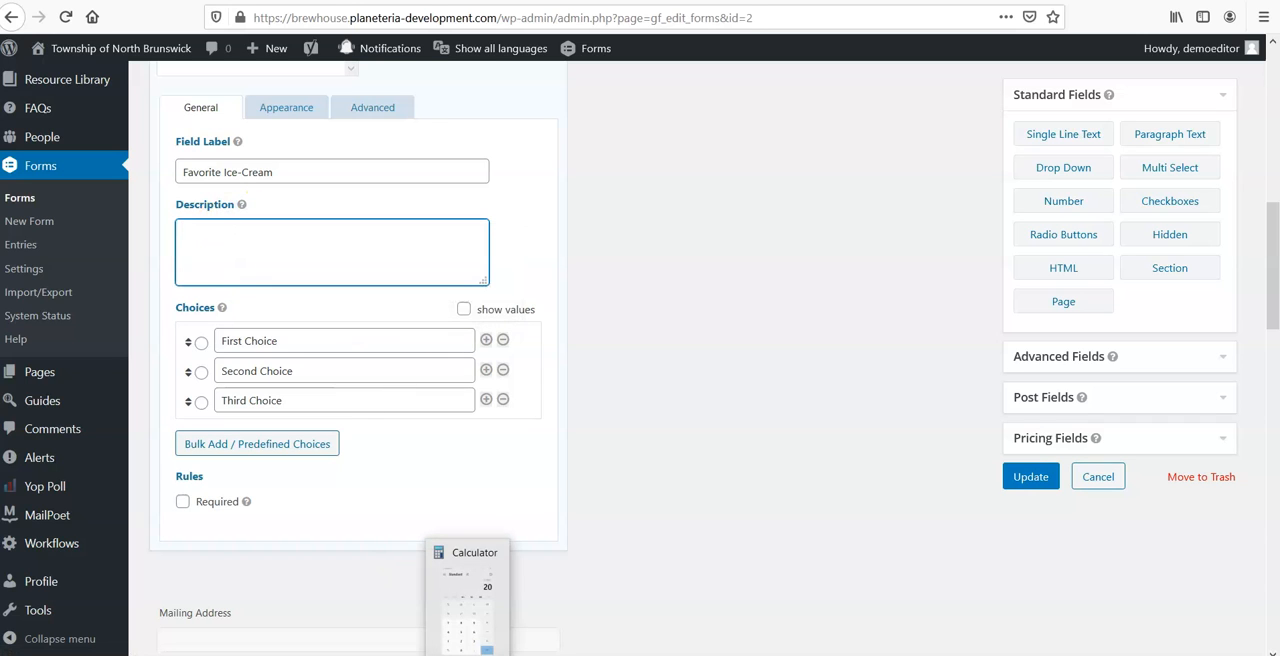
pyautogui.write('Please')
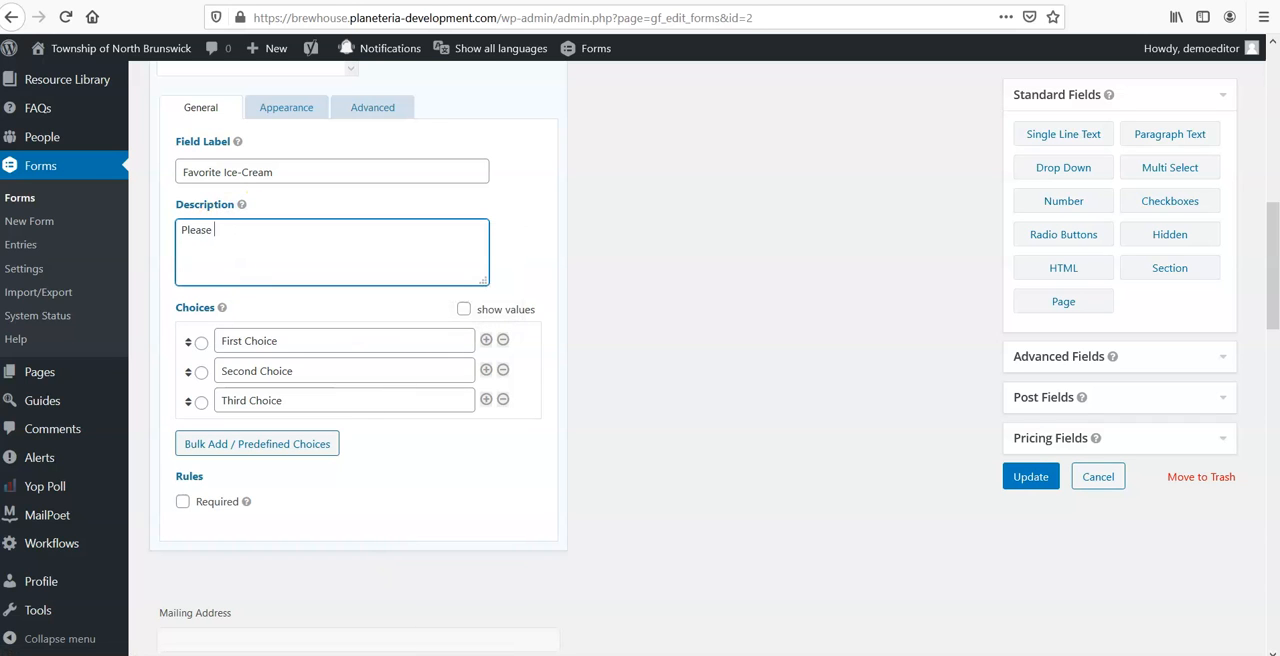
pyautogui.write('select your favorite flavors.')
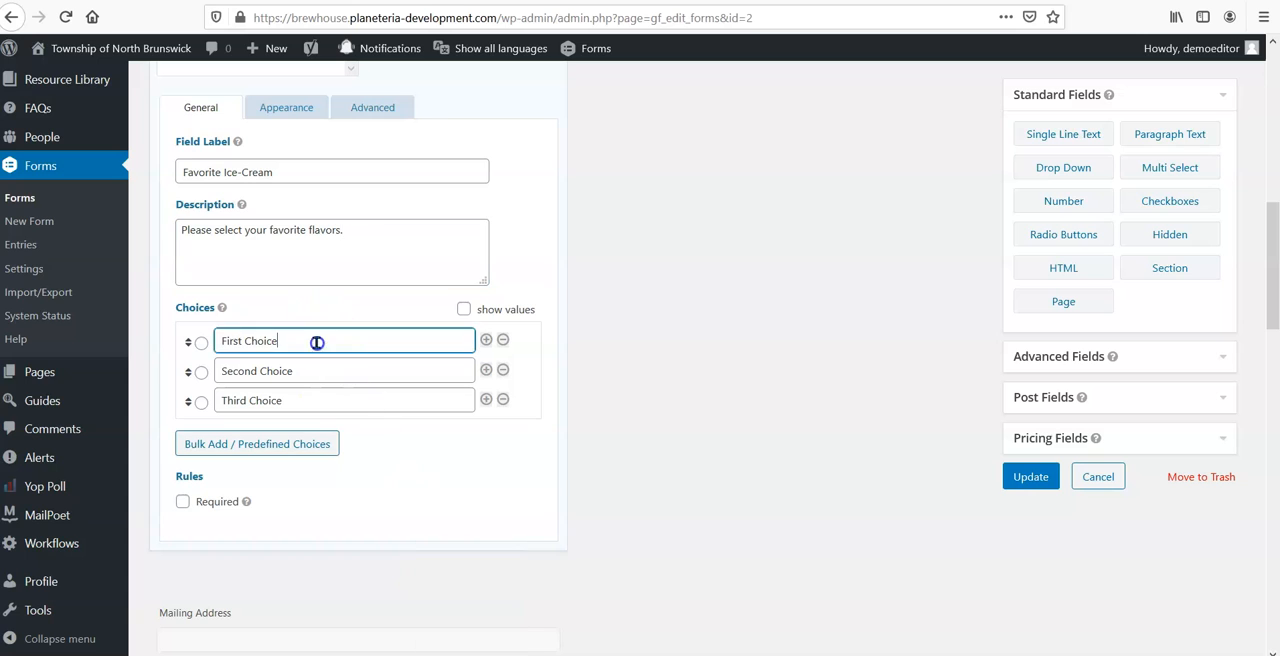
# - Rename its three choices to Vanilla, Chocolate and Strawberry
pyautogui.write('Vanilla')
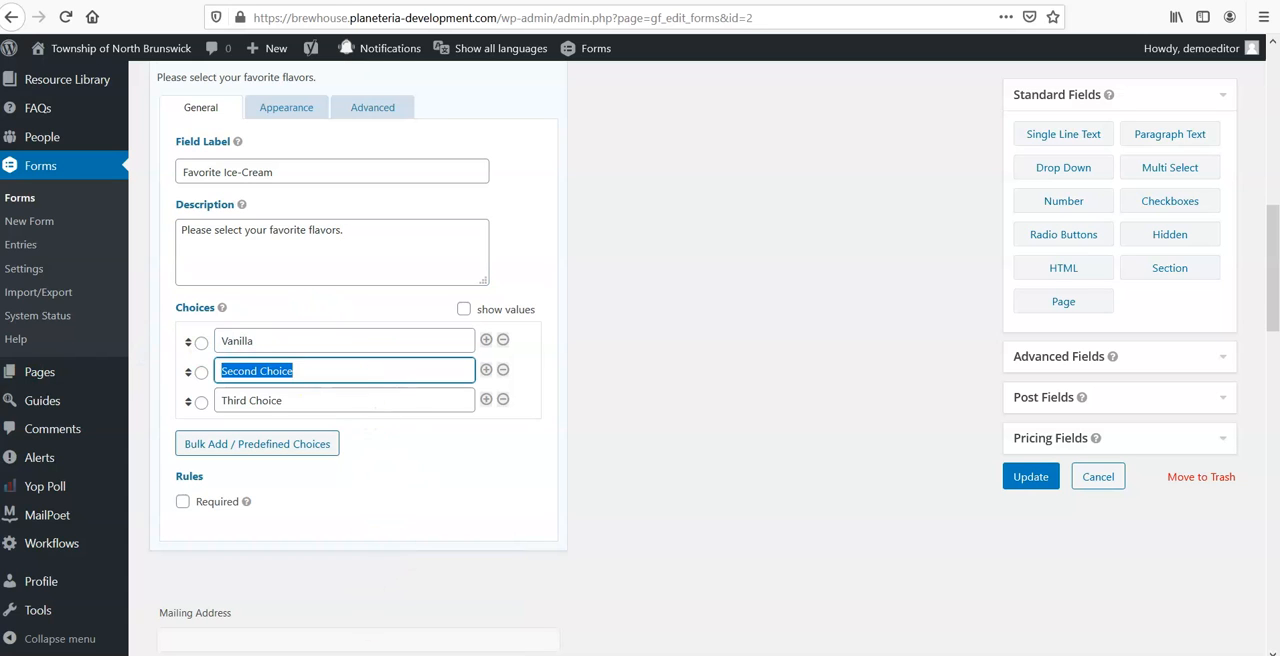
pyautogui.write('Chocolate')
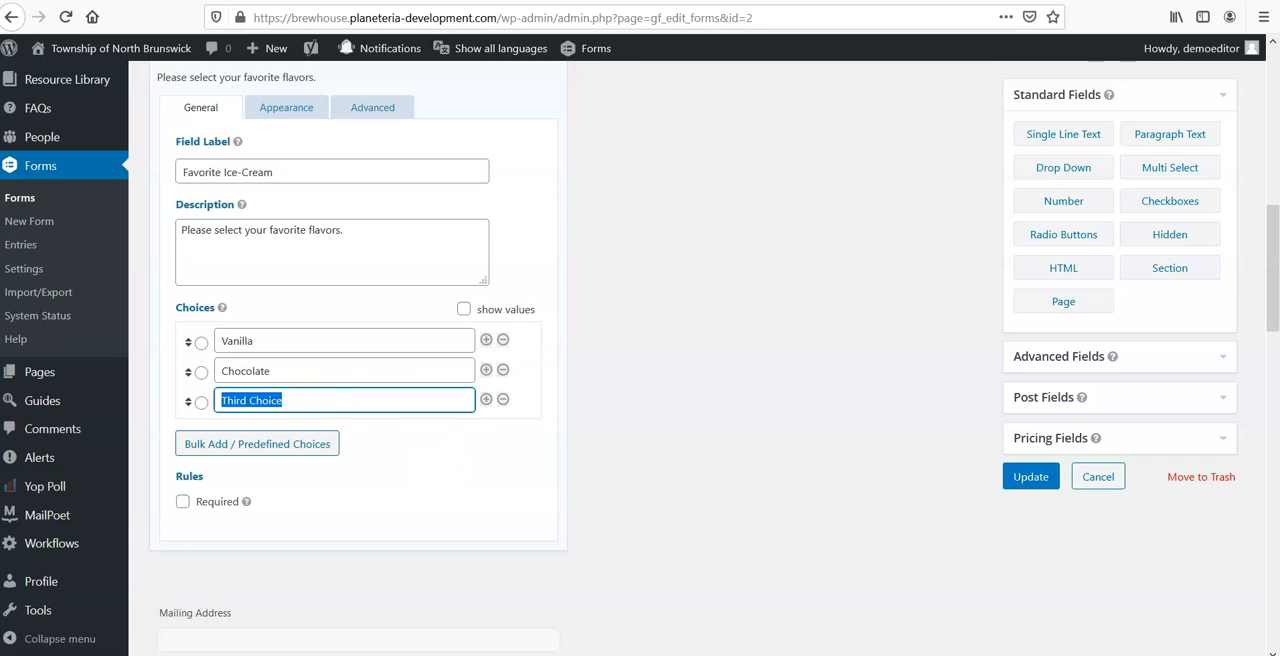
pyautogui.write('Strawbe')
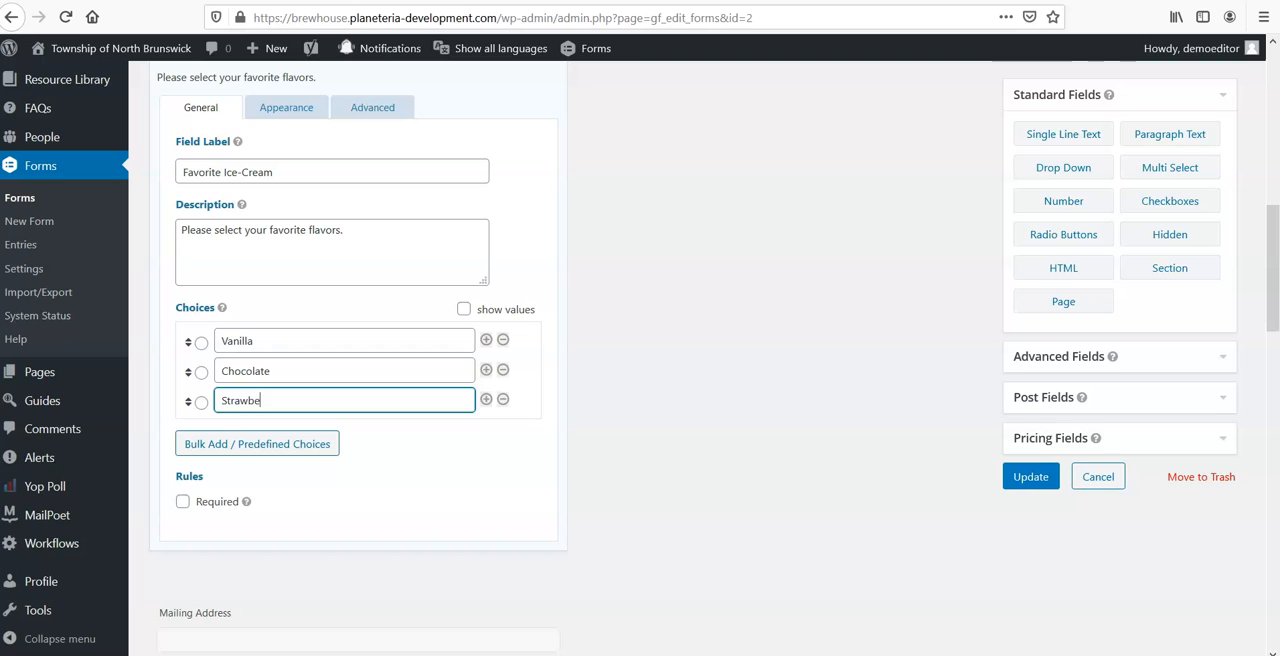
pyautogui.write('rry')
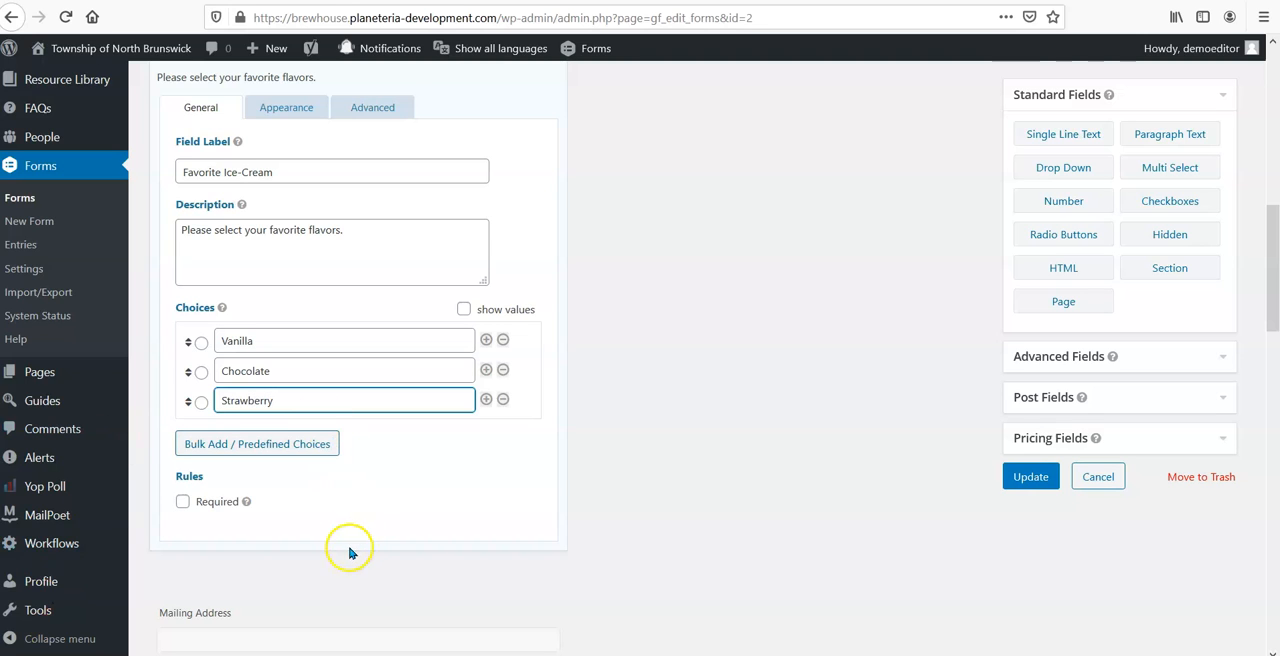
pyautogui.moveTo(264, 526)
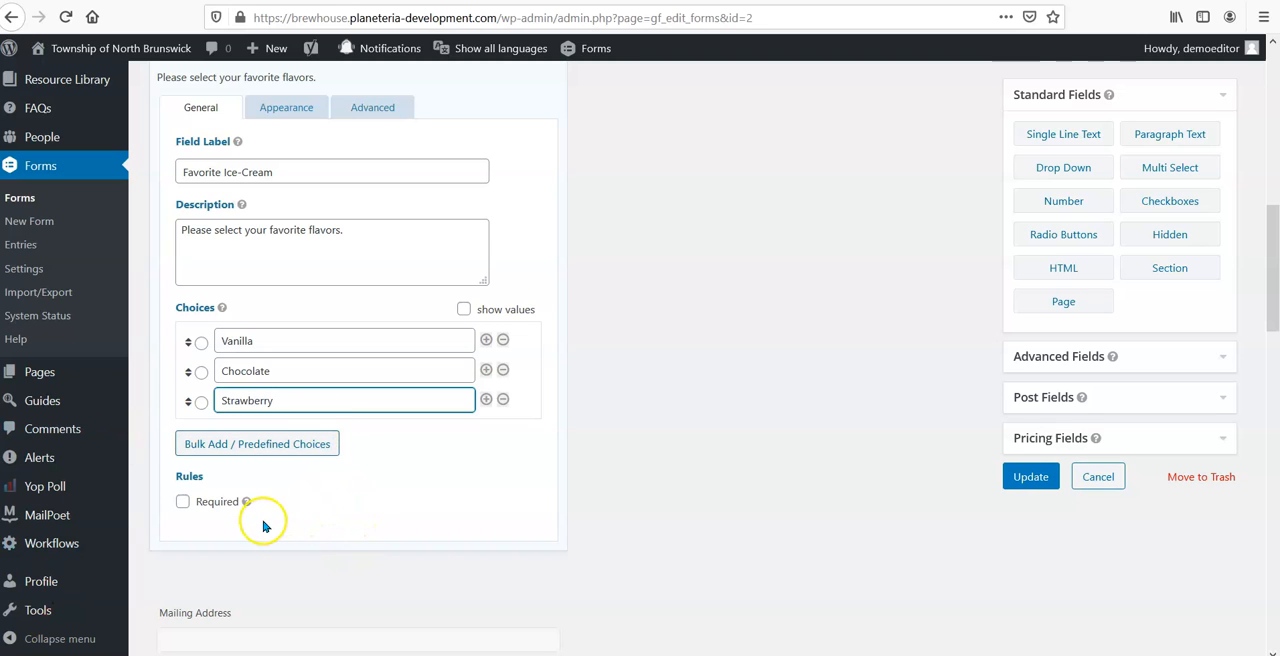
# - Check the ice-cream field's appearance options and reorder its flavor choices
pyautogui.scroll(-3)
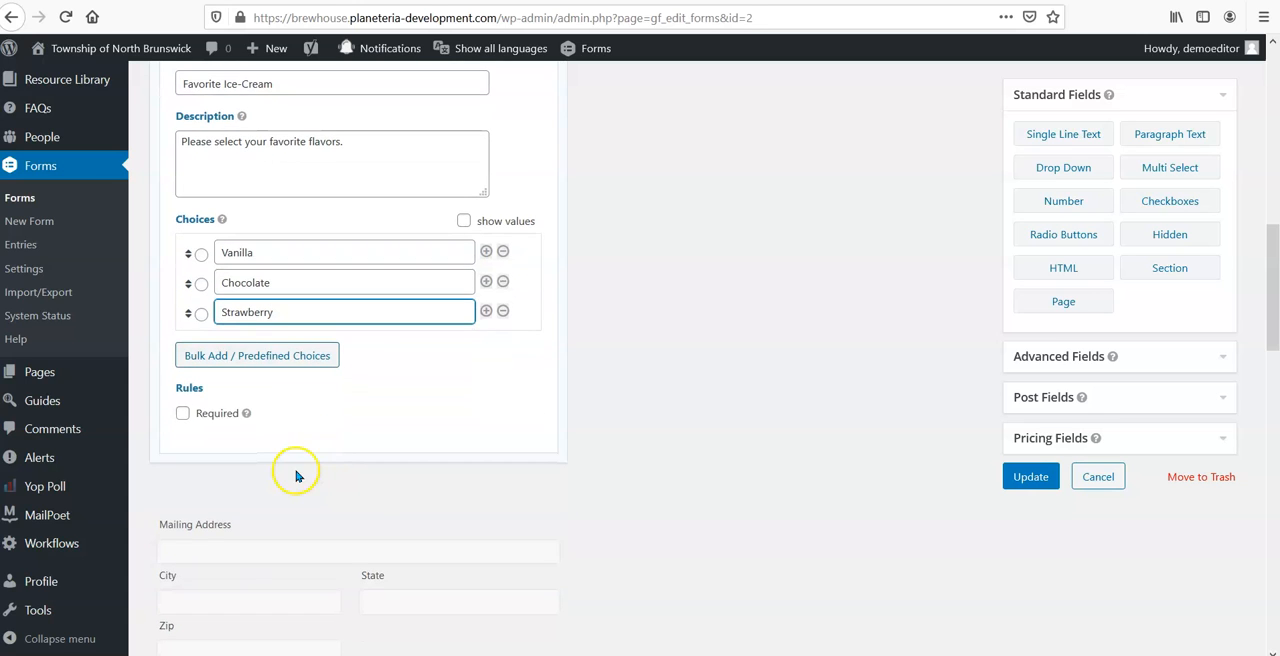
pyautogui.moveTo(190, 430)
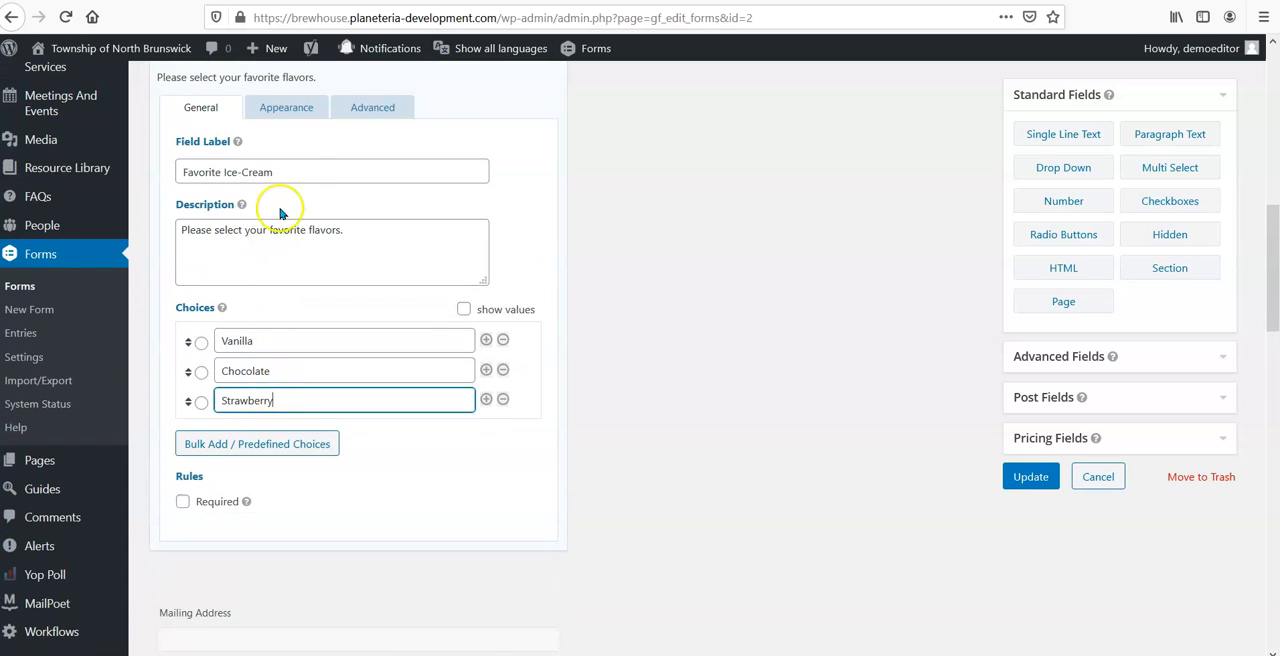
pyautogui.click(286, 108)
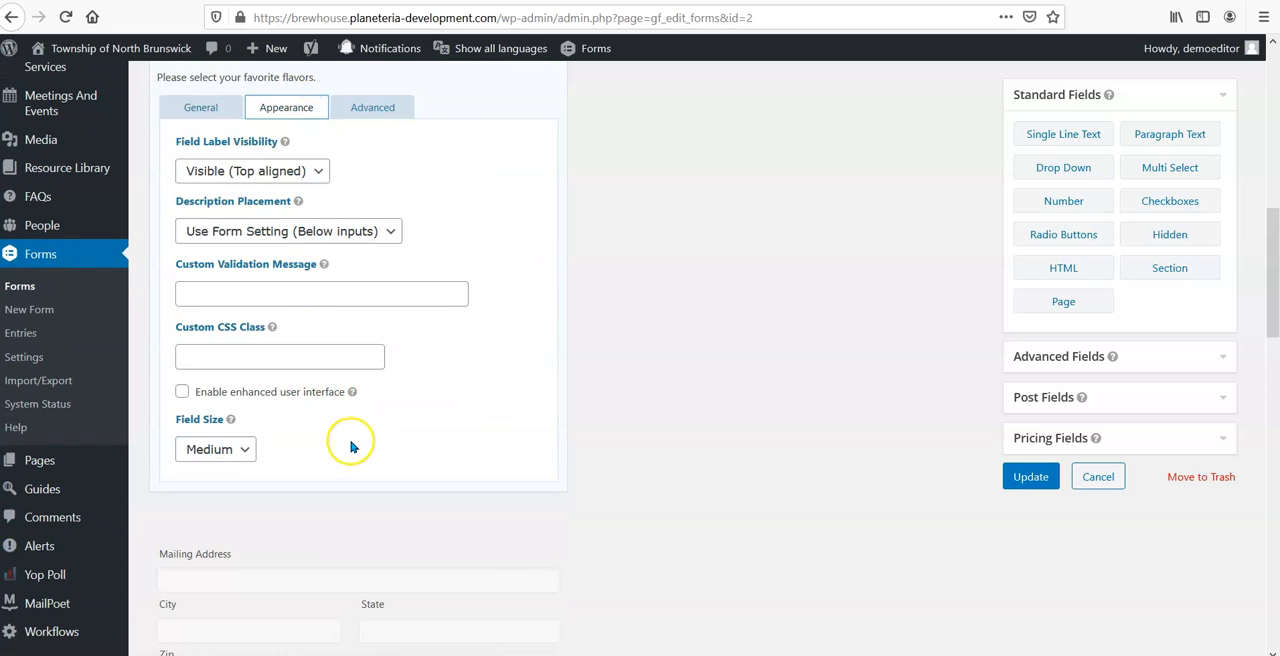
pyautogui.scroll(-3)
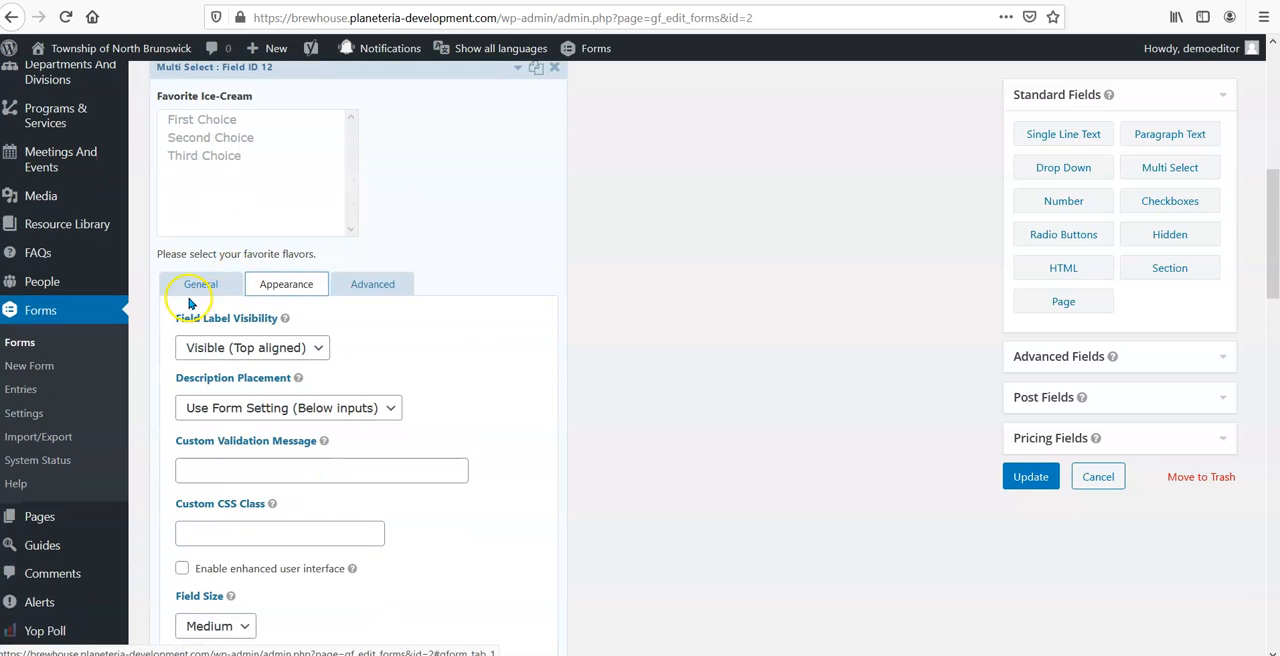
pyautogui.click(200, 284)
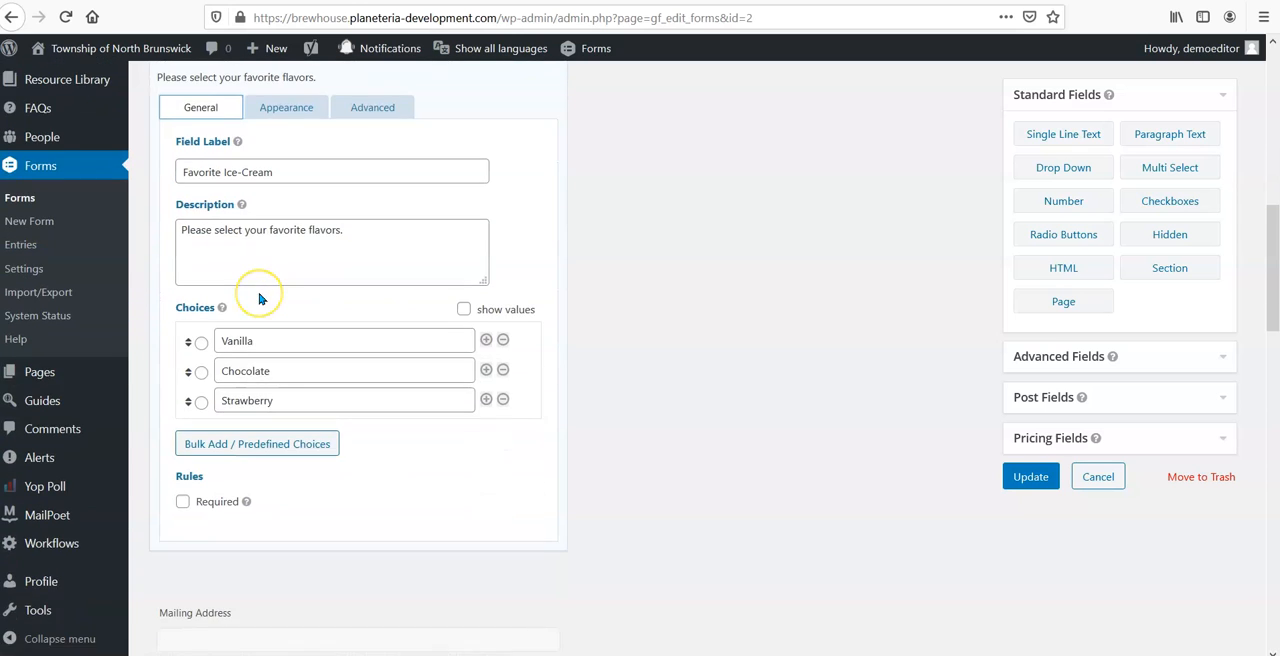
pyautogui.scroll(-3)
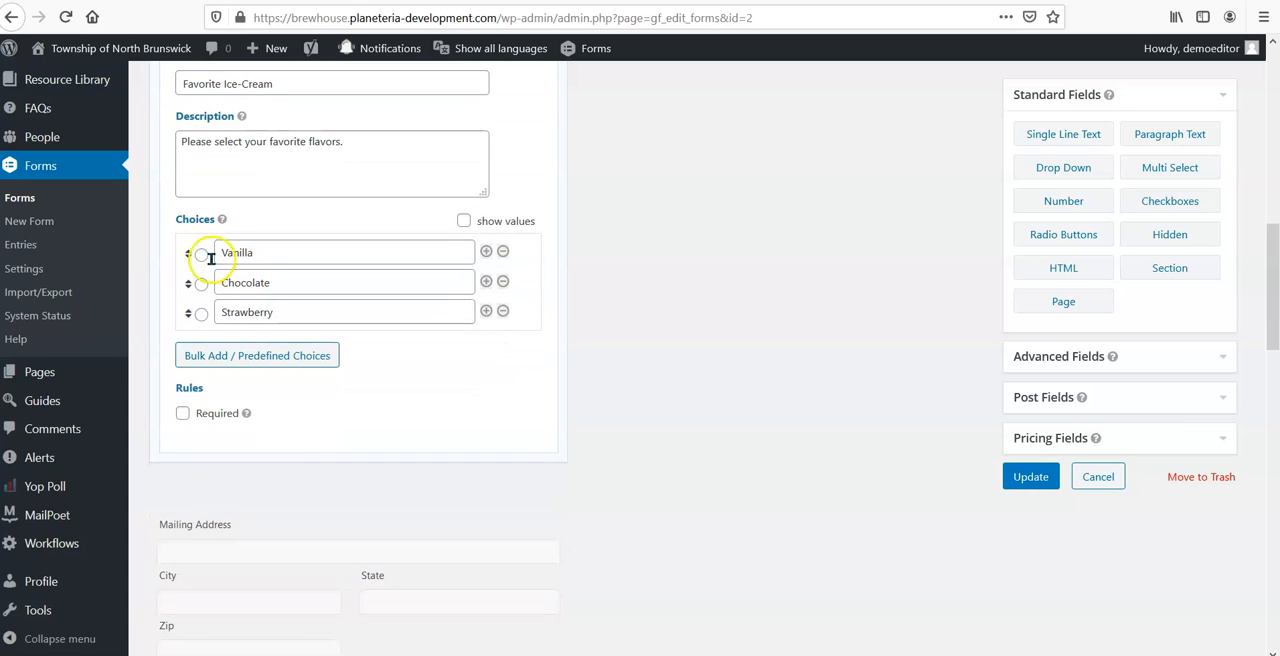
pyautogui.click(502, 252)
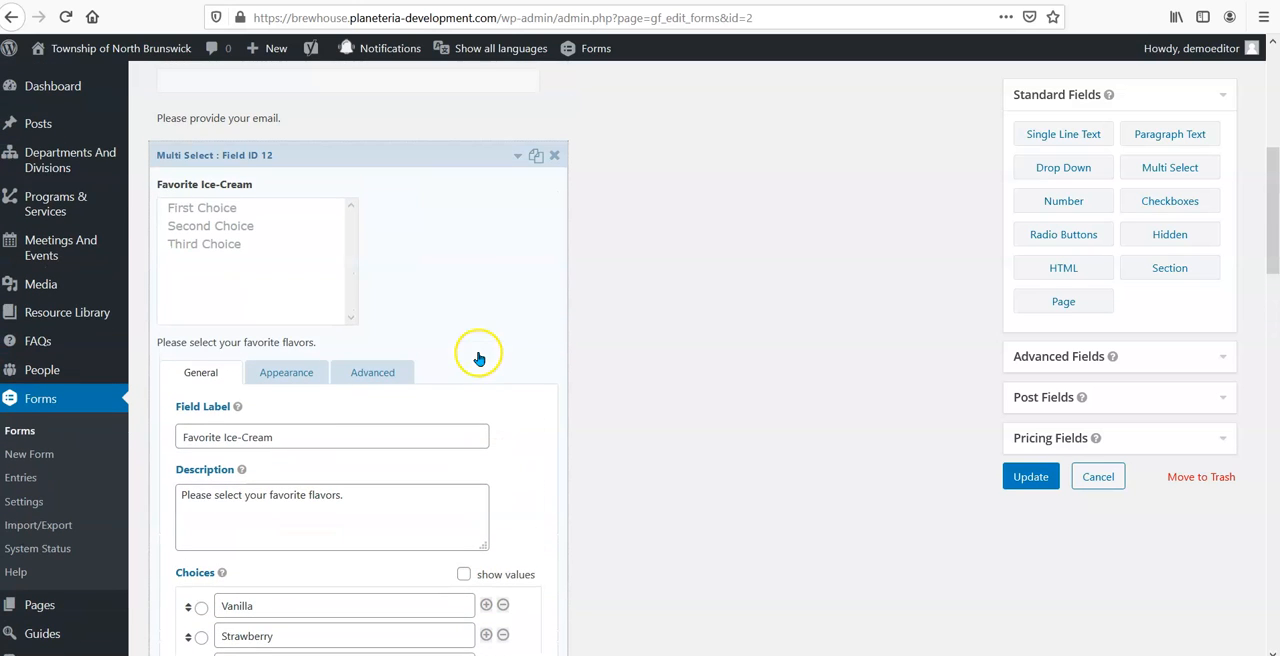
pyautogui.moveTo(1016, 528)
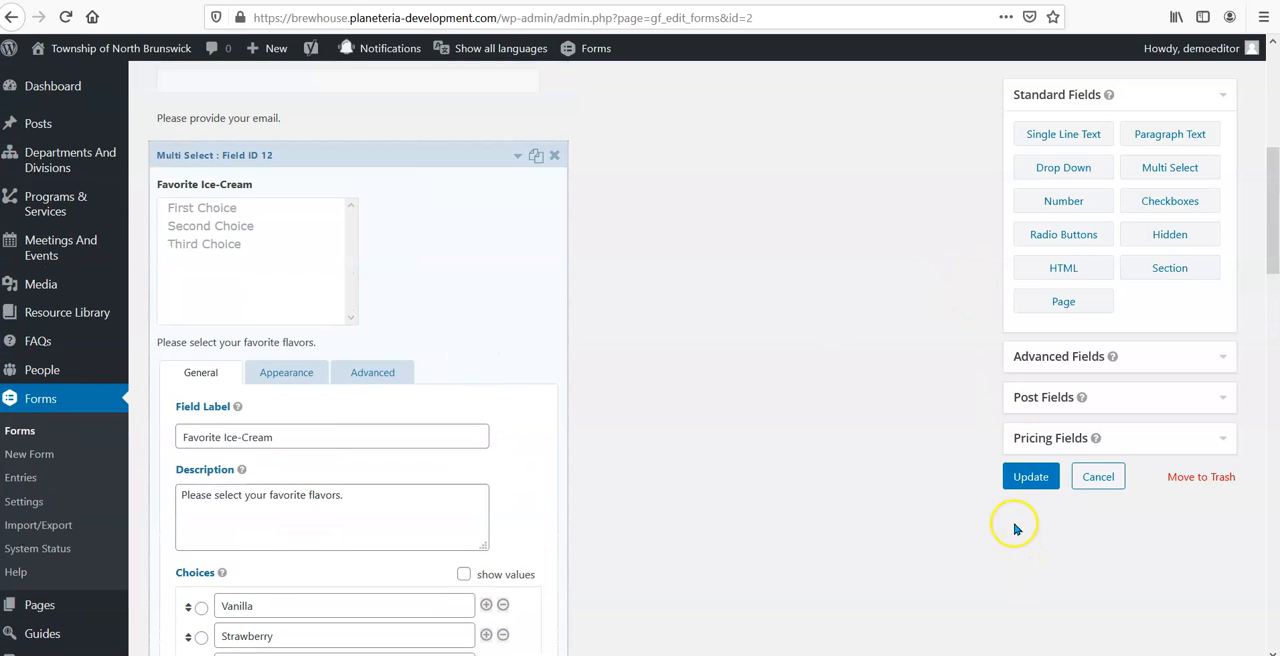
# - Save the OPRA Form with the Update button
pyautogui.click(1030, 476)
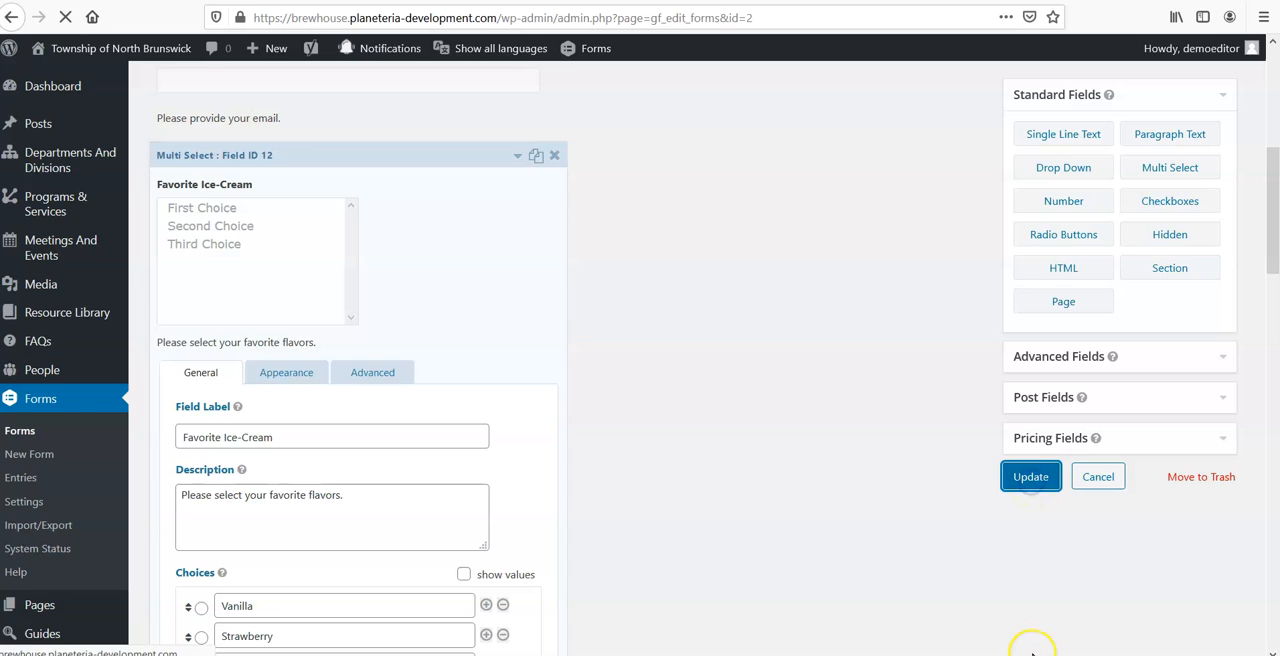
pyautogui.click(1030, 476)
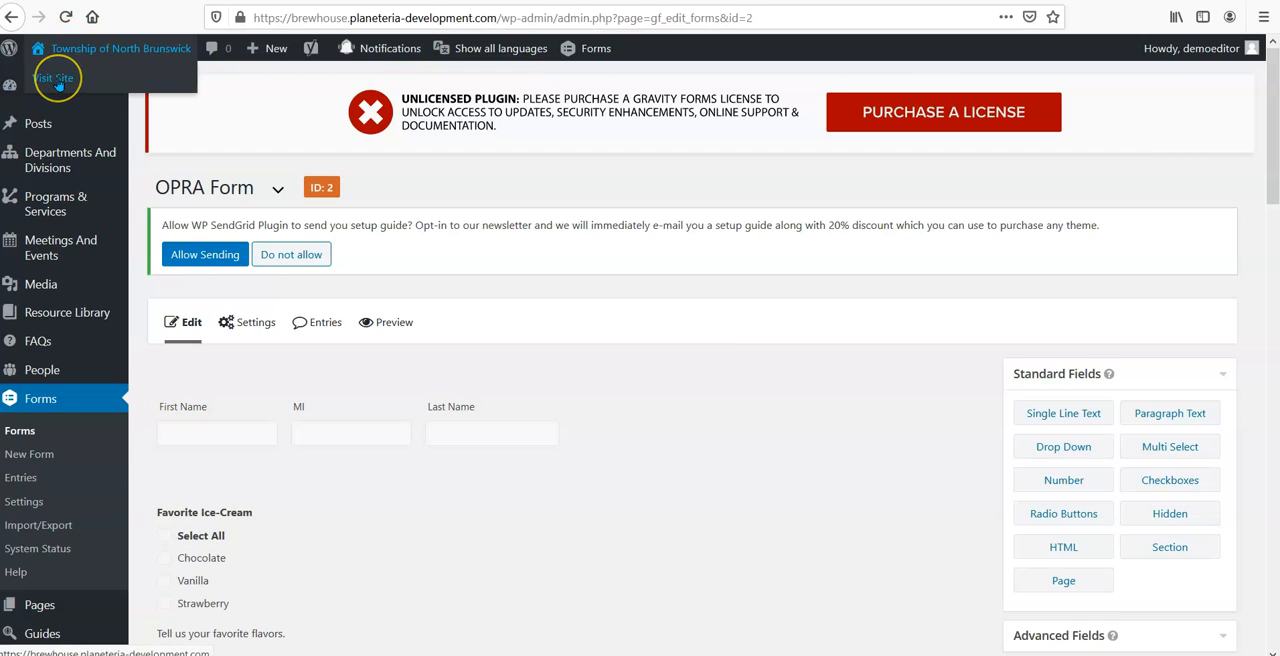
pyautogui.moveTo(352, 644)
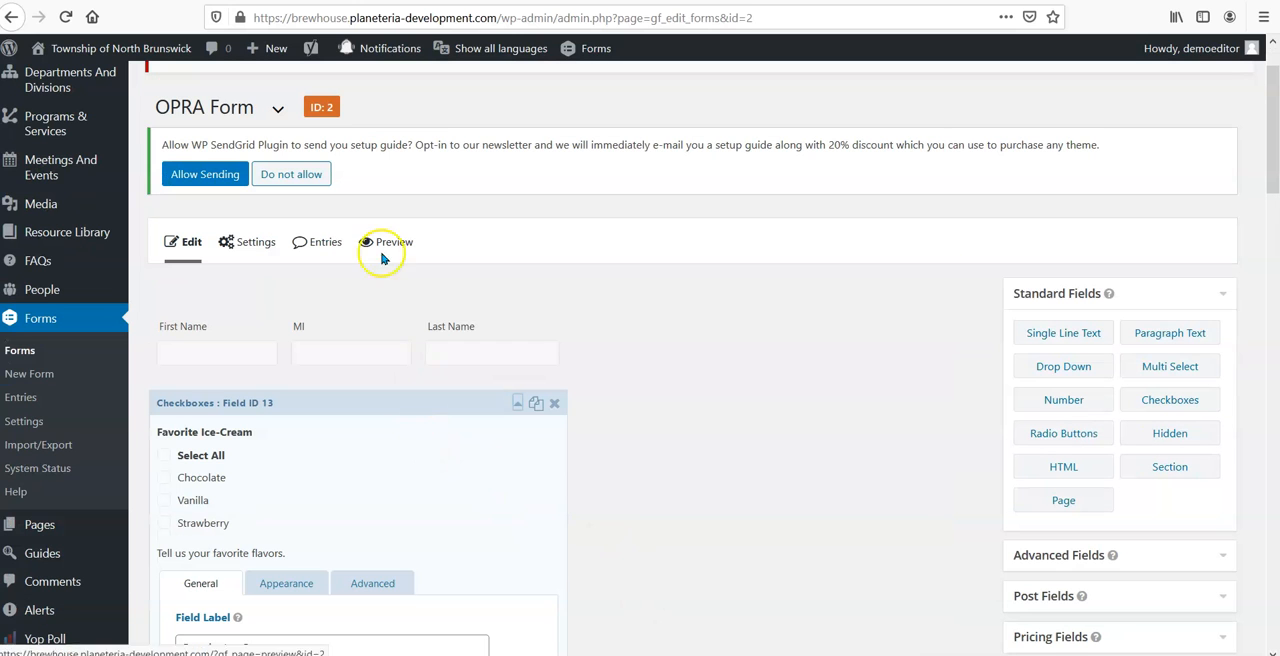
pyautogui.moveTo(764, 400)
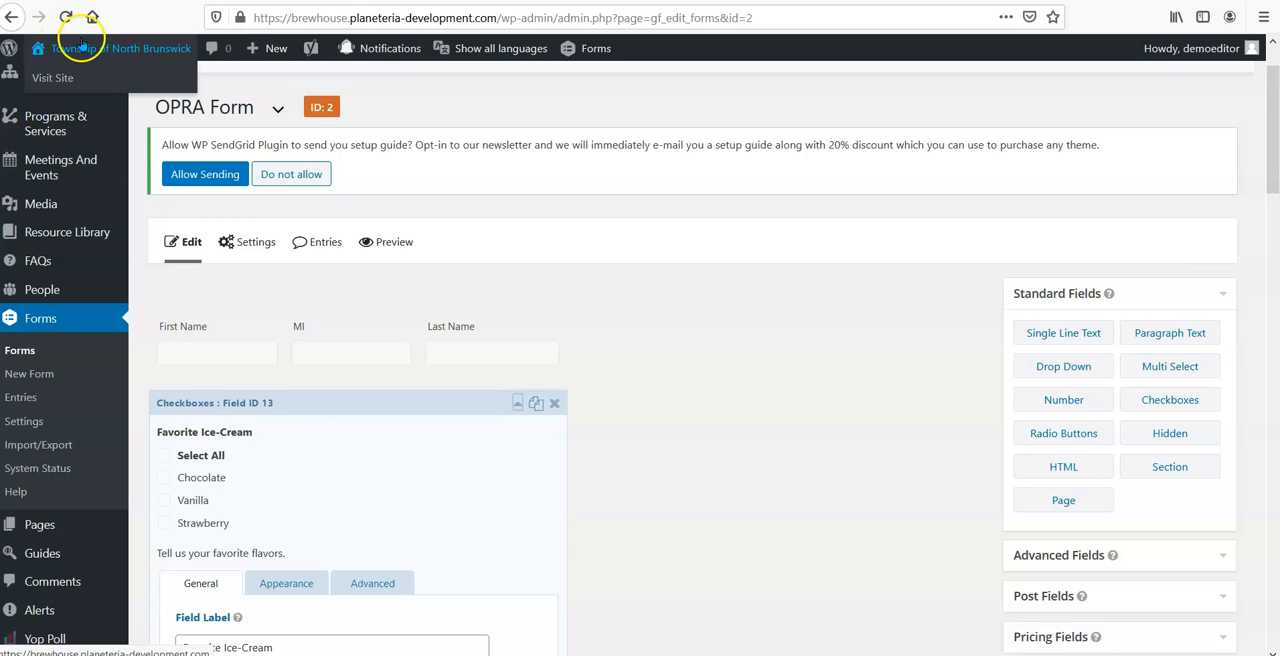
pyautogui.moveTo(60, 76)
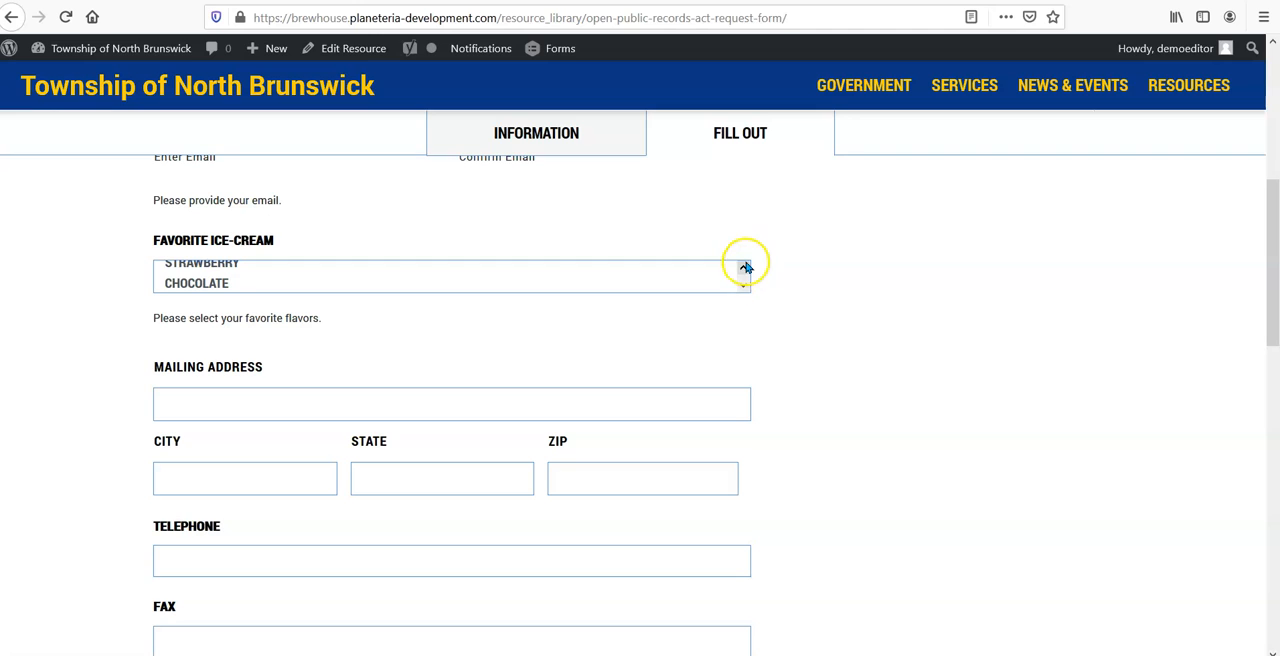
# - Open the live request form's Fill Out section to see the Favorite Ice-Cream list
pyautogui.click(188, 276)
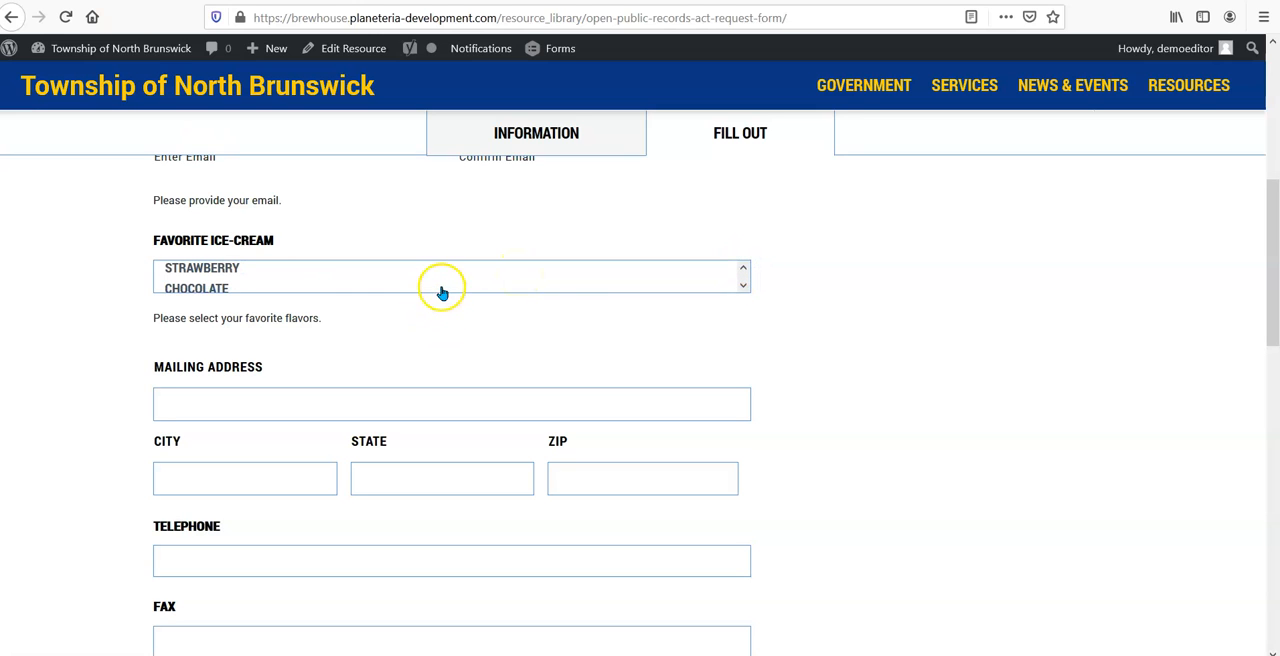
pyautogui.moveTo(522, 324)
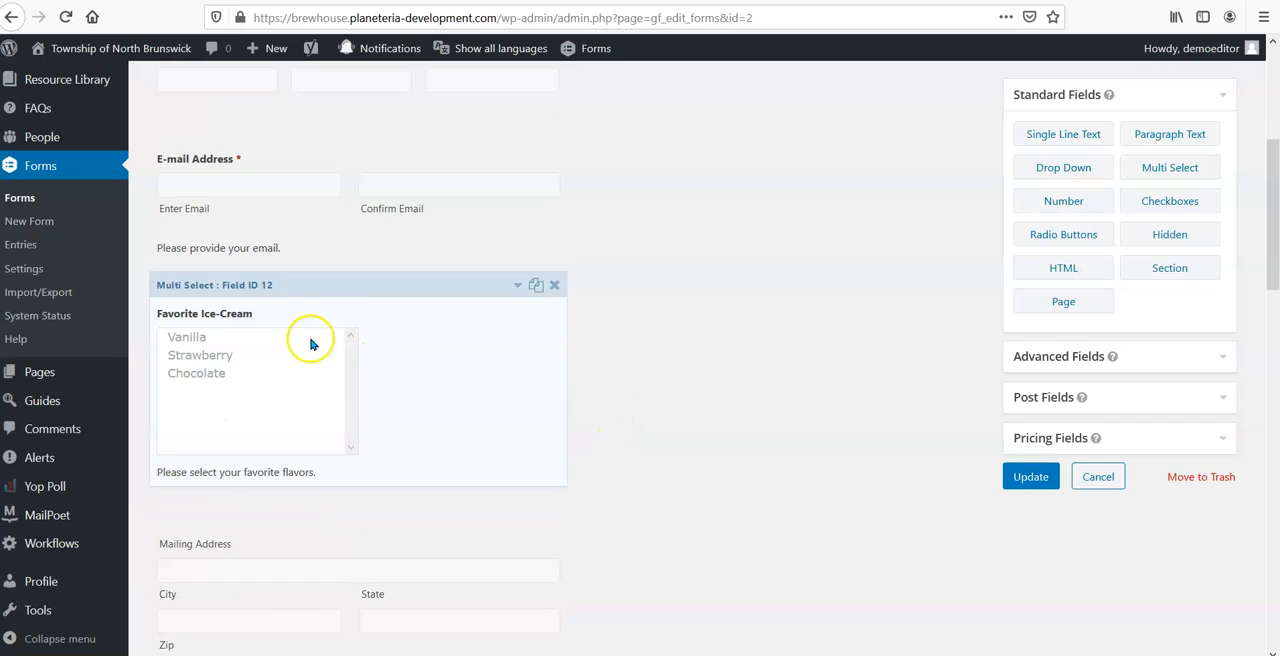
pyautogui.moveTo(322, 352)
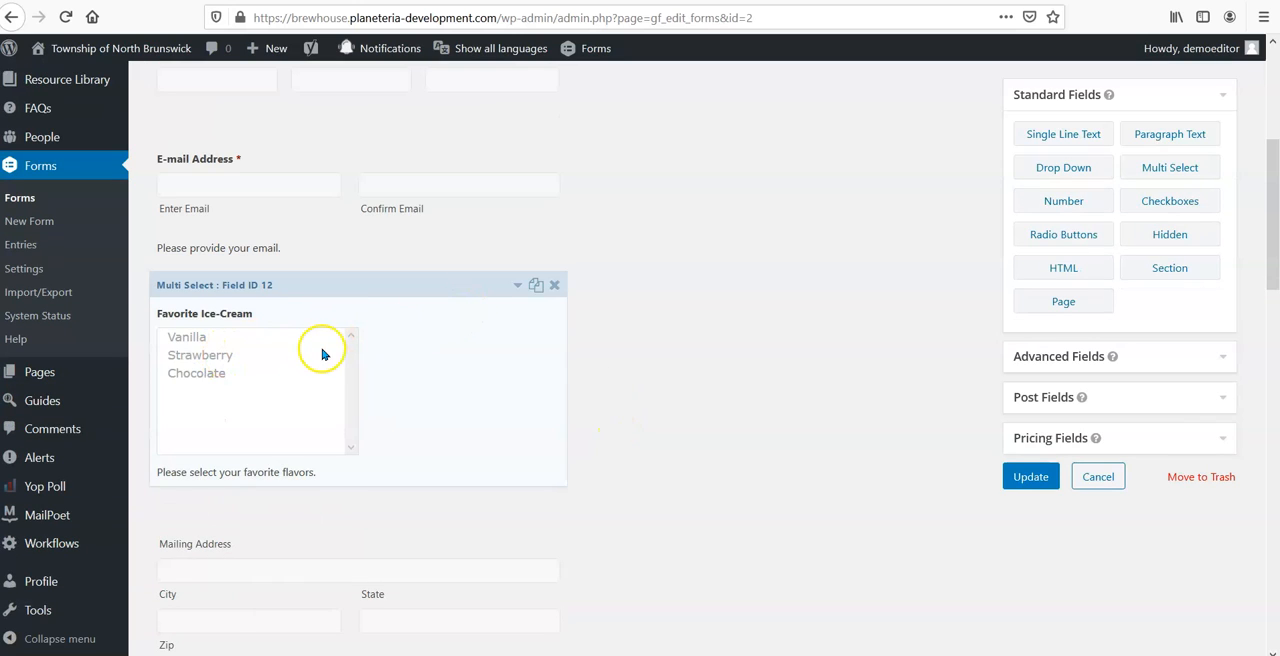
pyautogui.moveTo(520, 384)
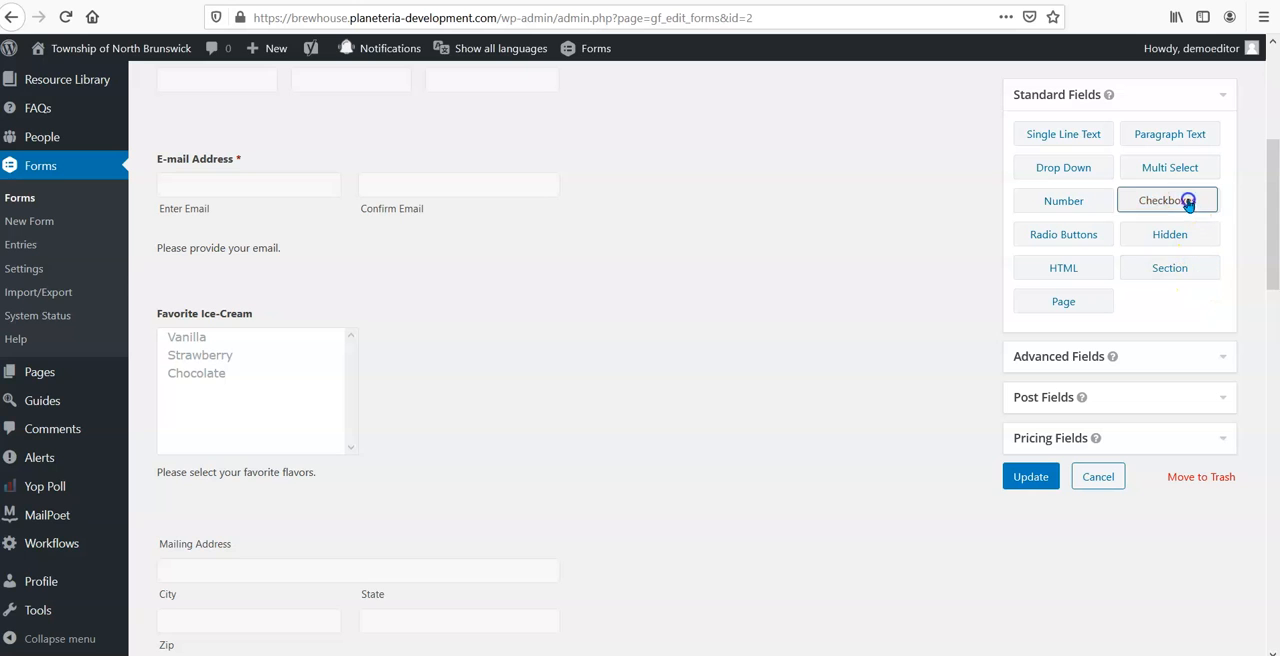
# - Add a Checkboxes field and delete the Favorite Ice-Cream multi-select, confirming the warning
pyautogui.click(1168, 200)
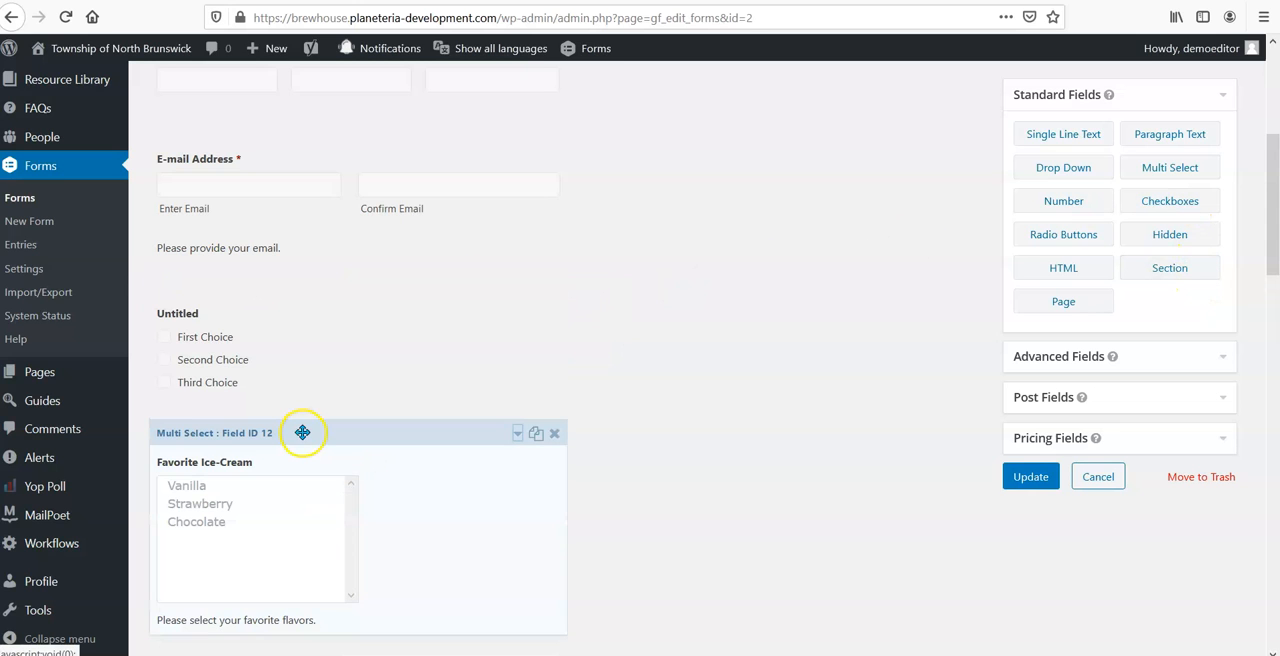
pyautogui.scroll(-3)
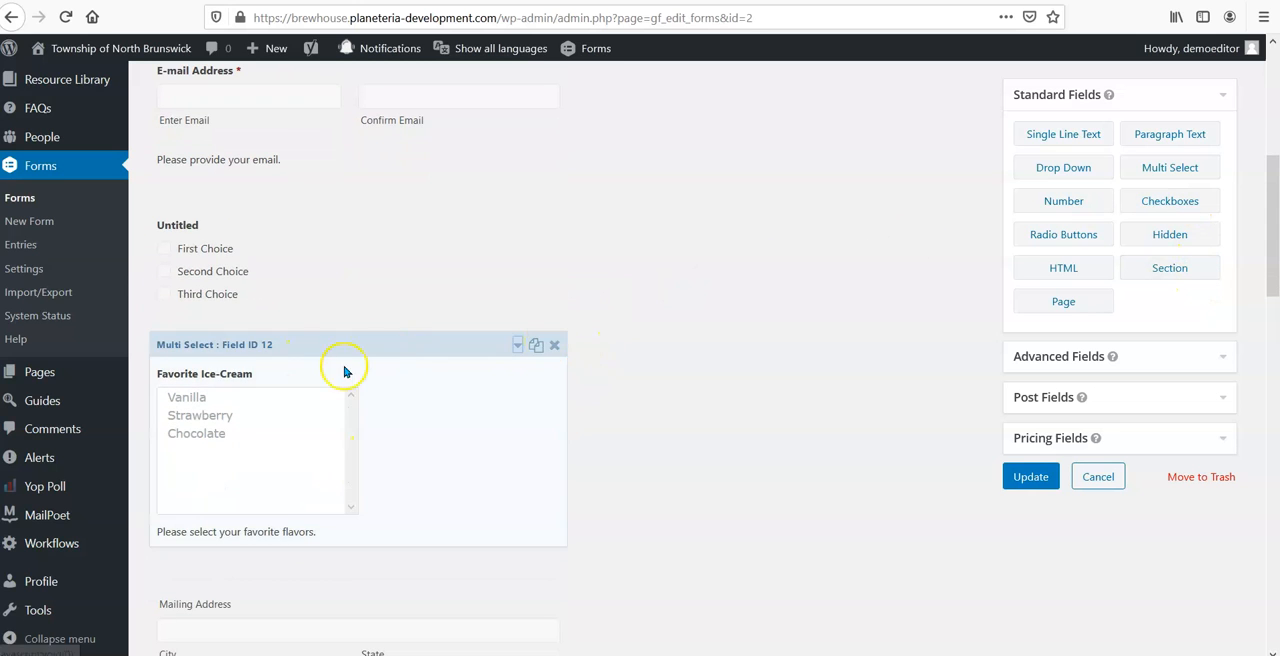
pyautogui.moveTo(556, 356)
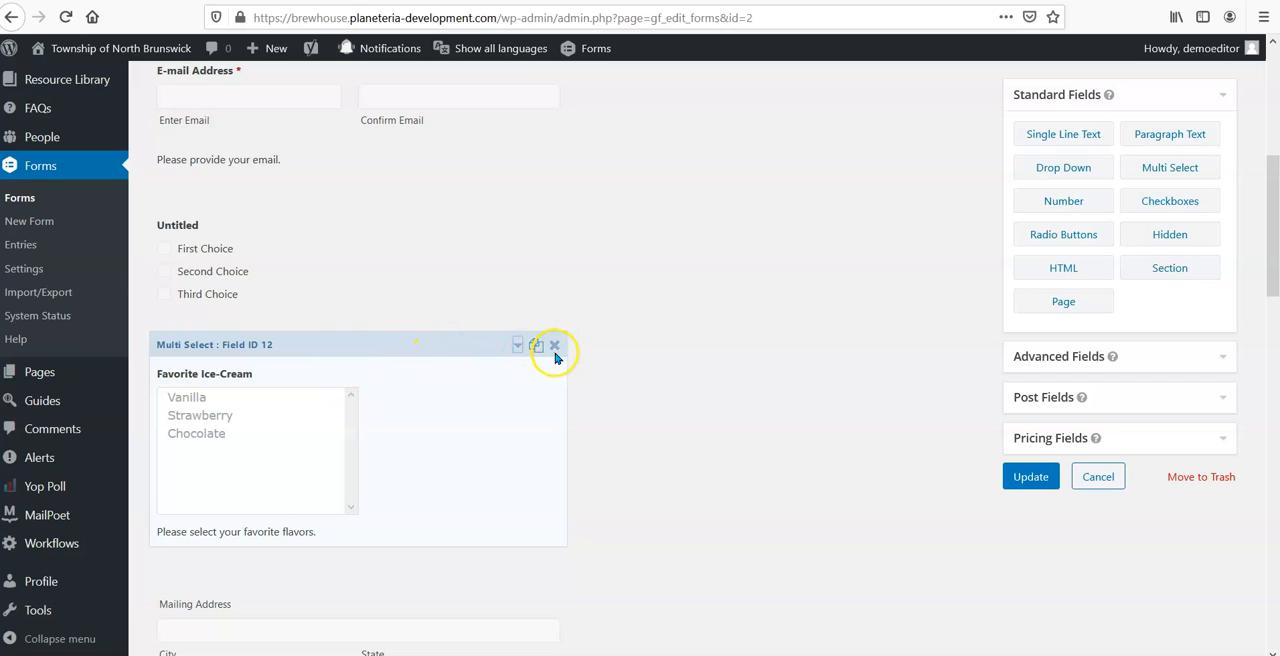
pyautogui.click(554, 344)
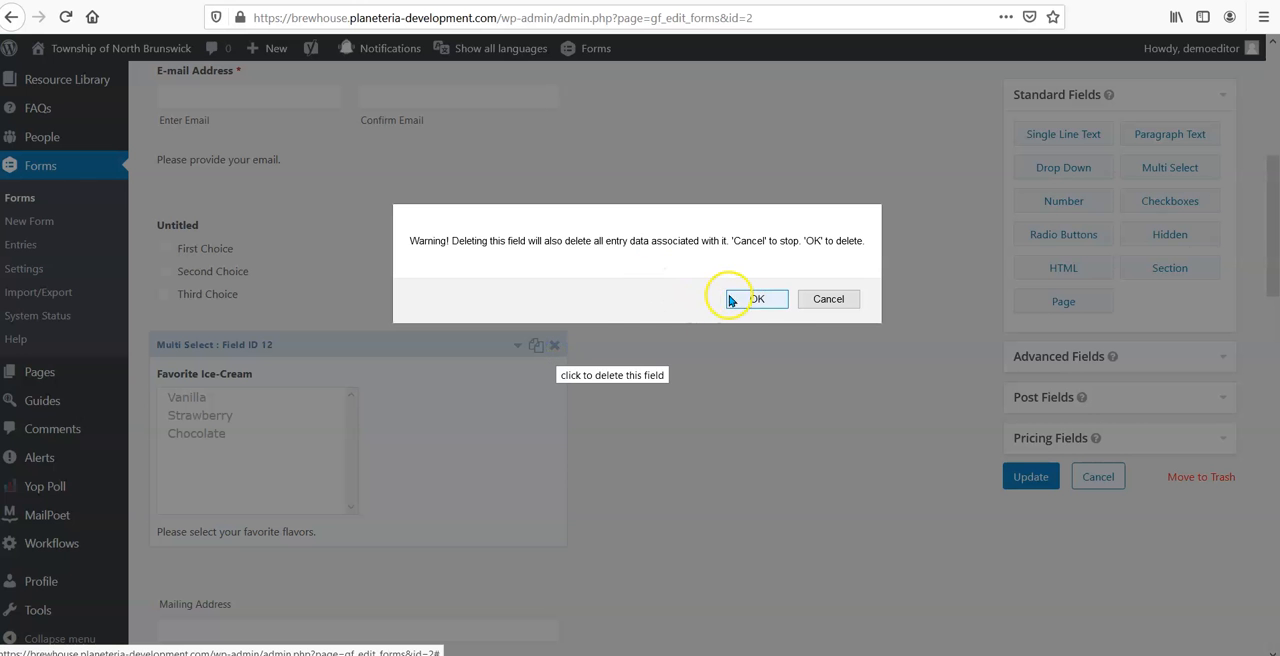
pyautogui.click(756, 298)
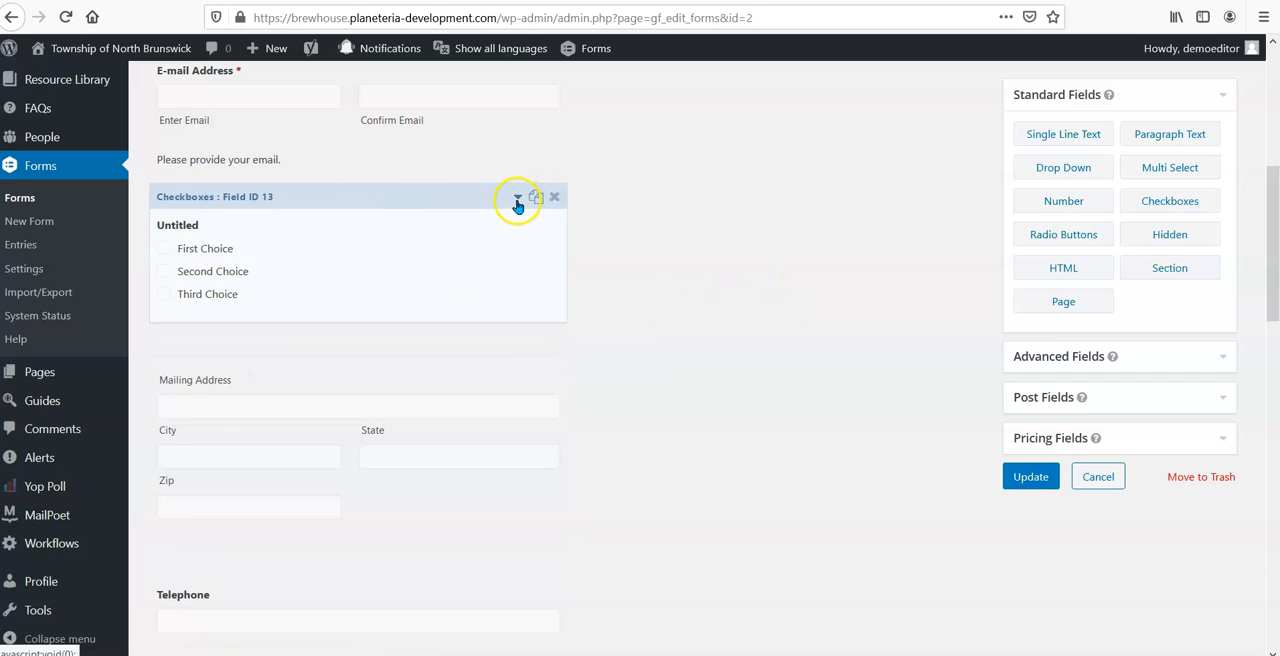
# - Label the checkbox field 'Favorite Flavors' with choices Cherry, Blueberry and Chocolate
pyautogui.click(516, 196)
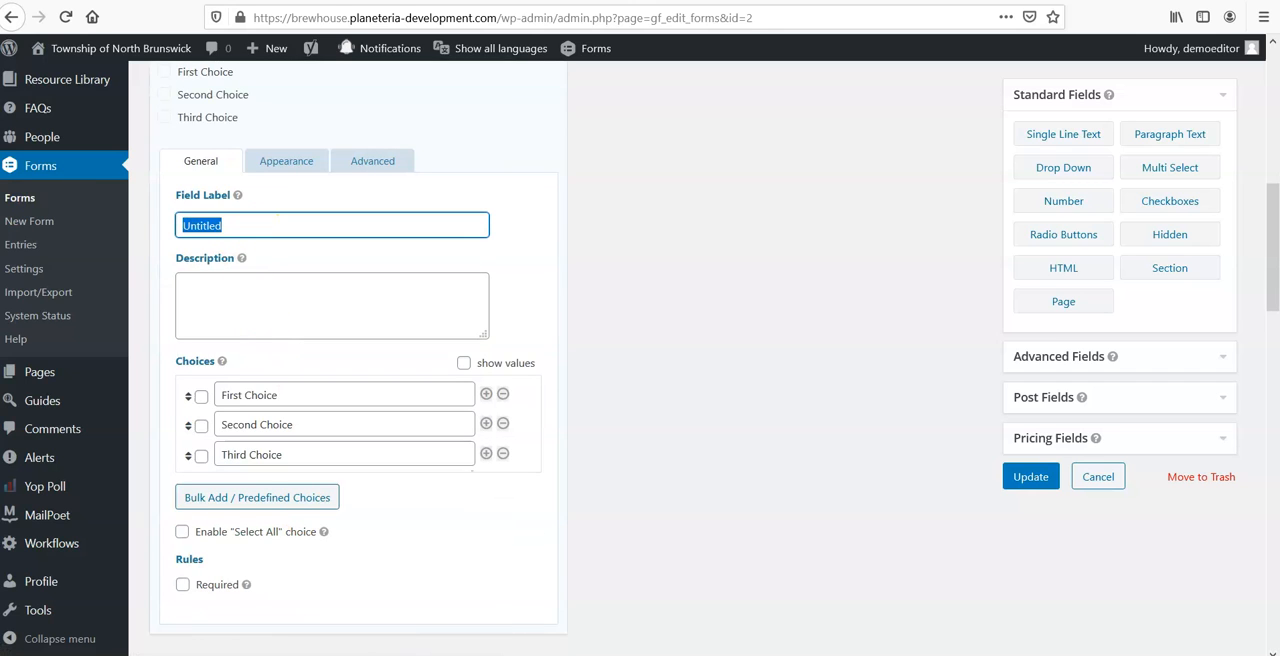
pyautogui.write('D')
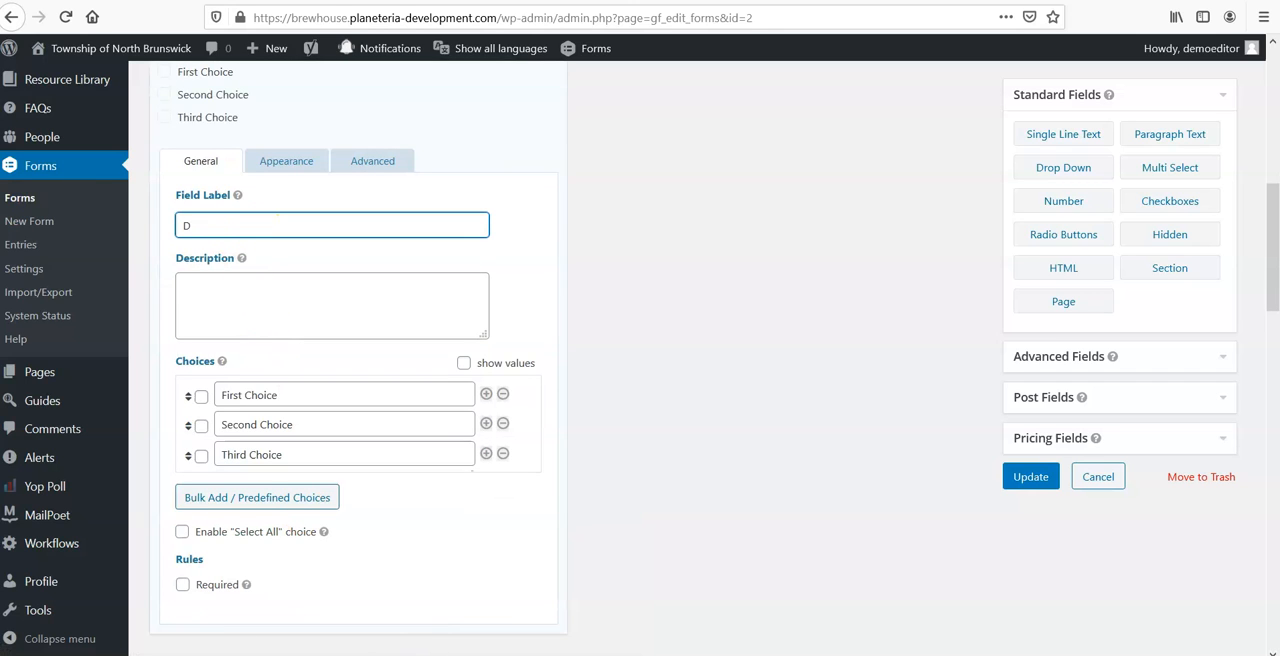
pyautogui.write('Favorite')
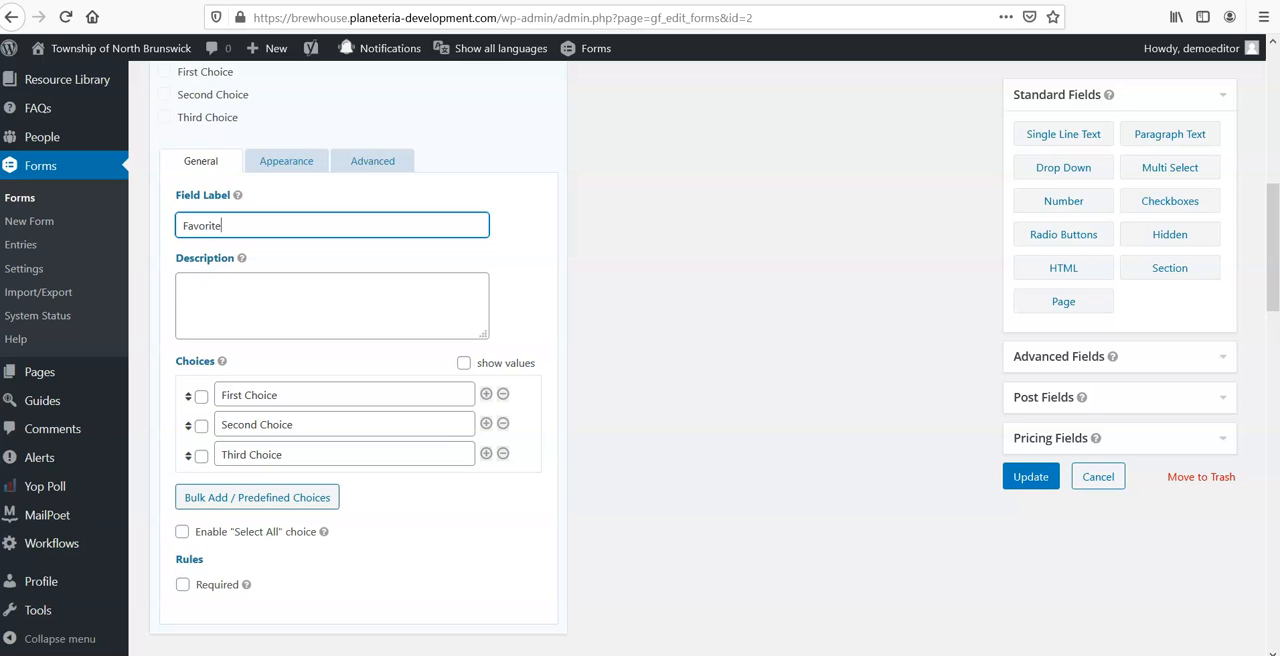
pyautogui.write('Flavors')
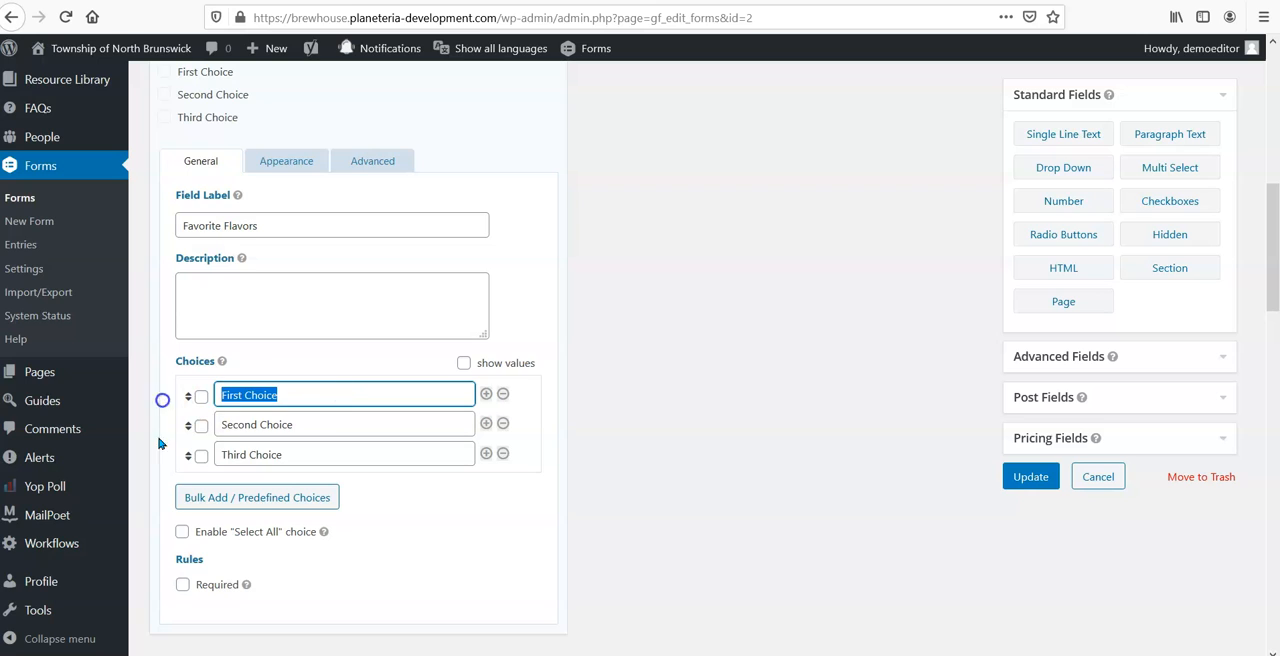
pyautogui.write('Che')
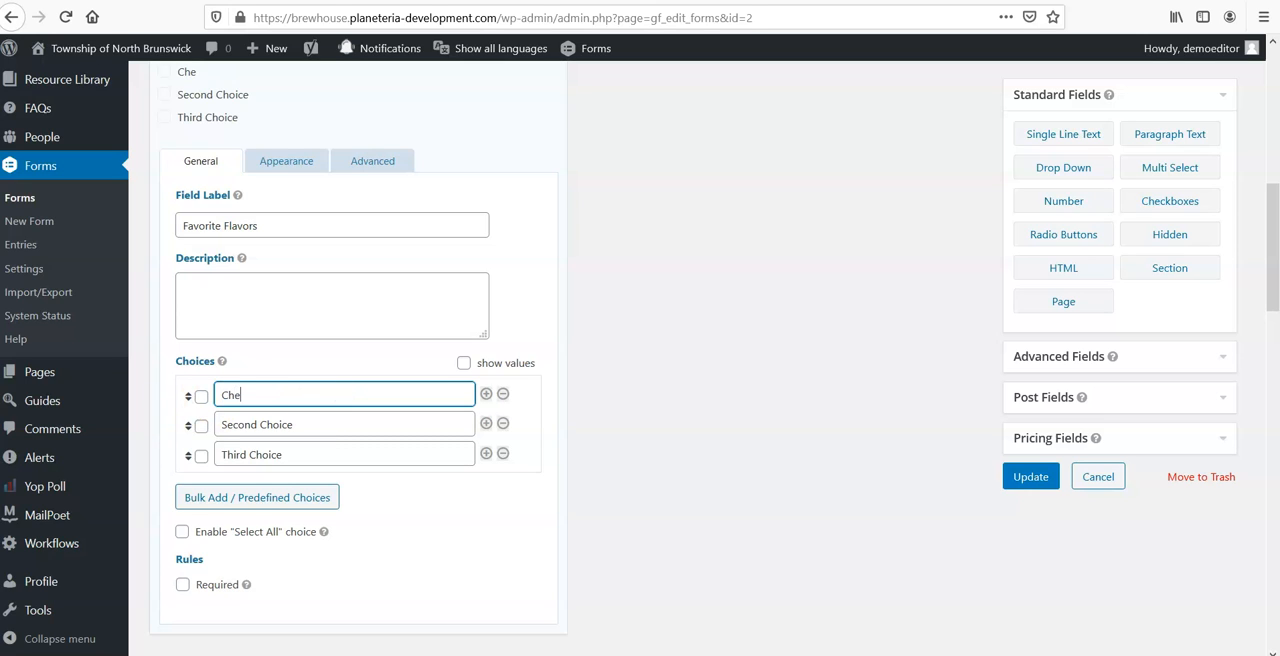
pyautogui.write('rry')
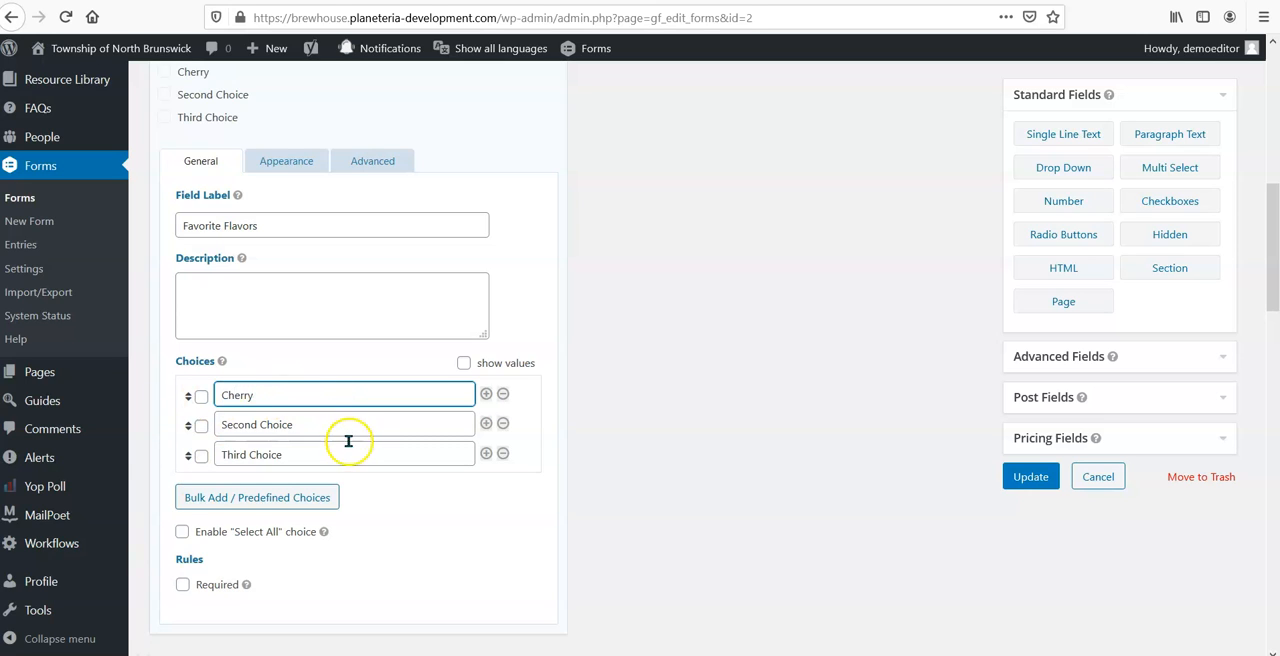
pyautogui.write('Blueberry')
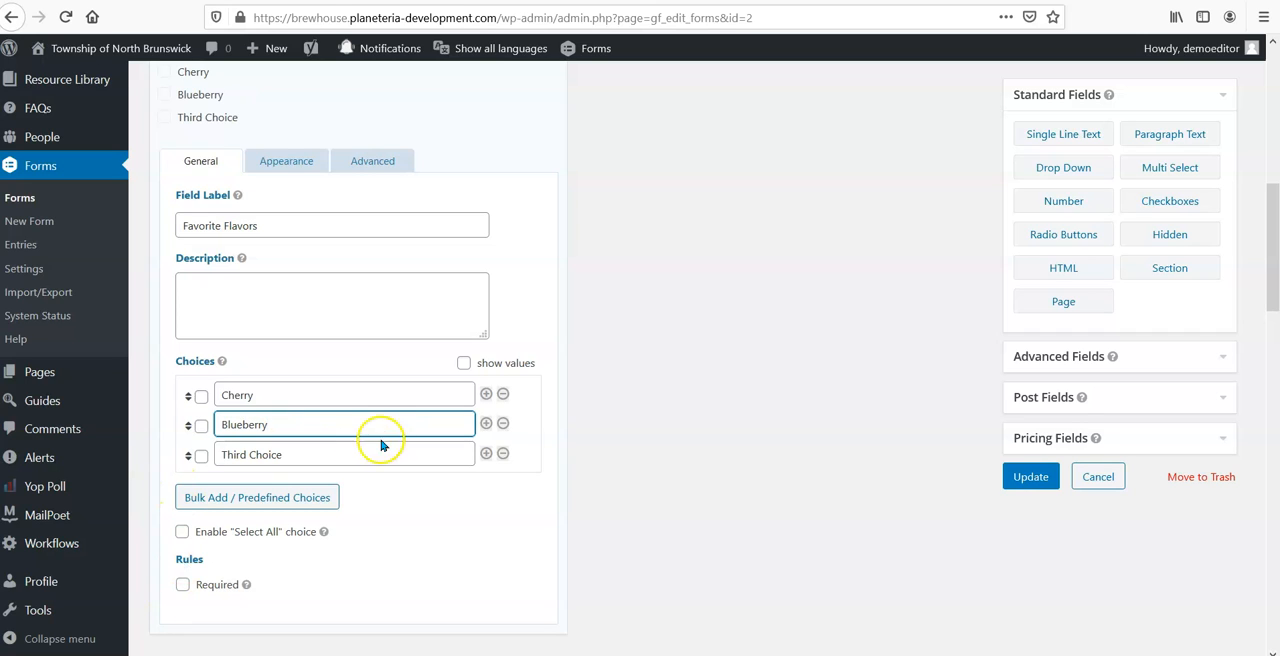
pyautogui.click(344, 454)
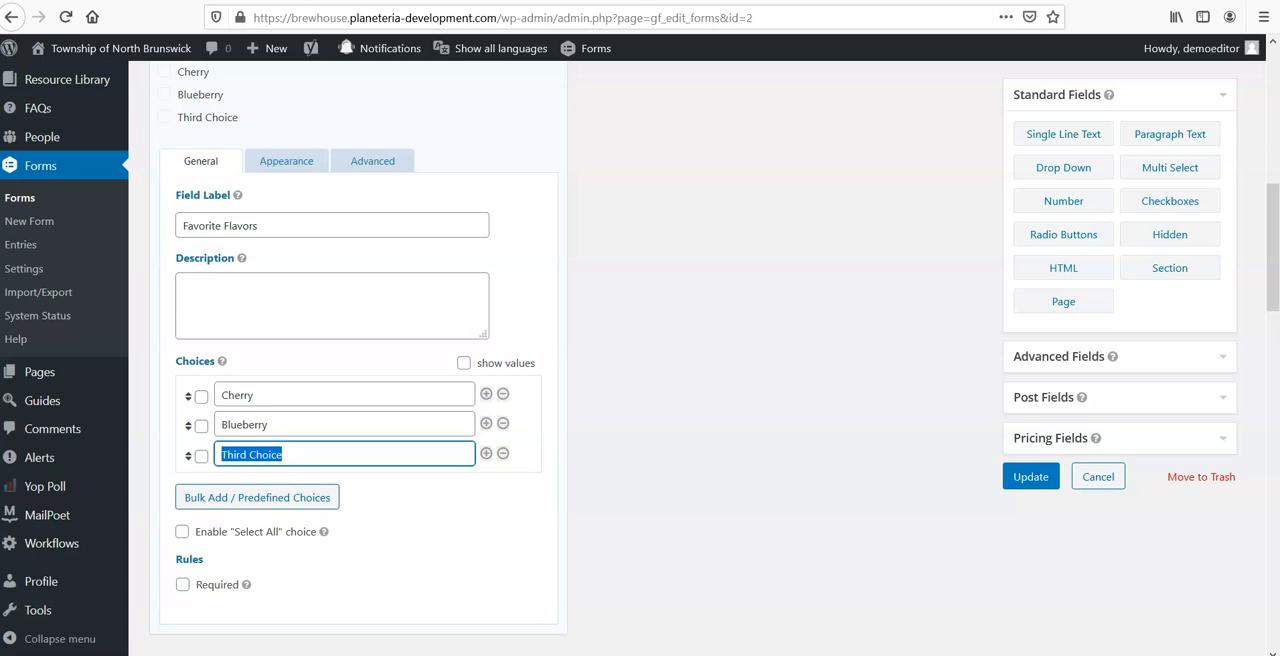
pyautogui.write('Chicol')
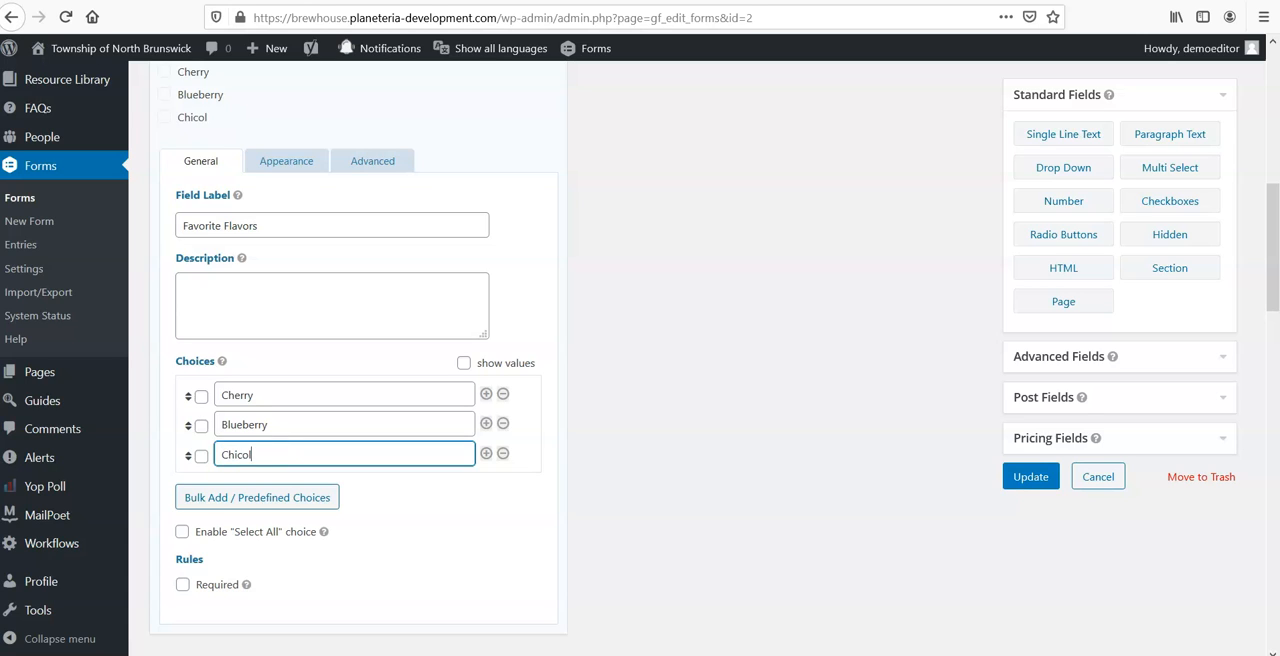
pyautogui.write('ate')
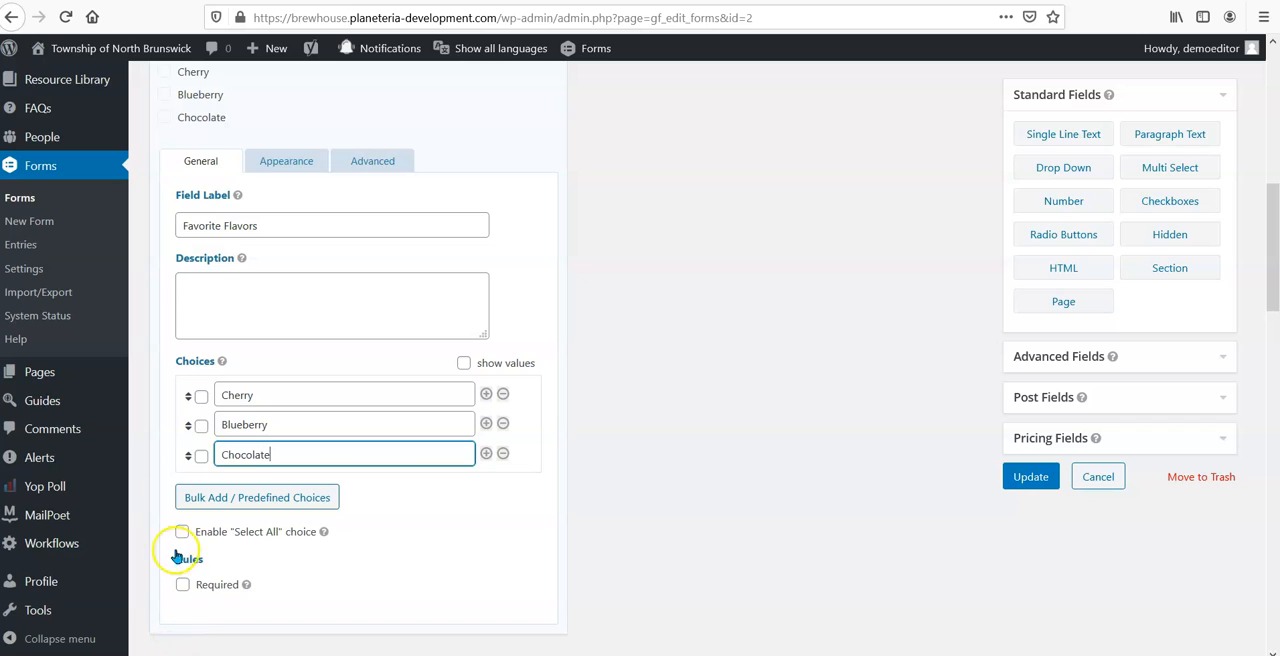
# - Enable the Select All choice, save the form, and return to the live page
pyautogui.click(182, 532)
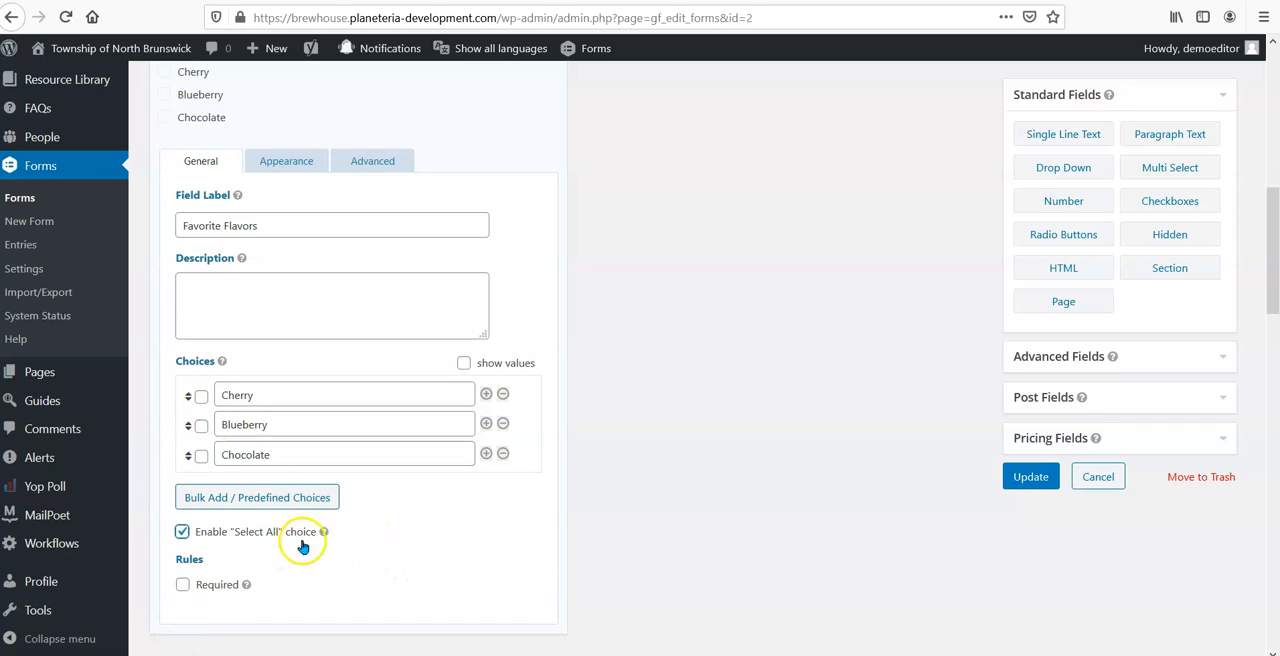
pyautogui.moveTo(1064, 476)
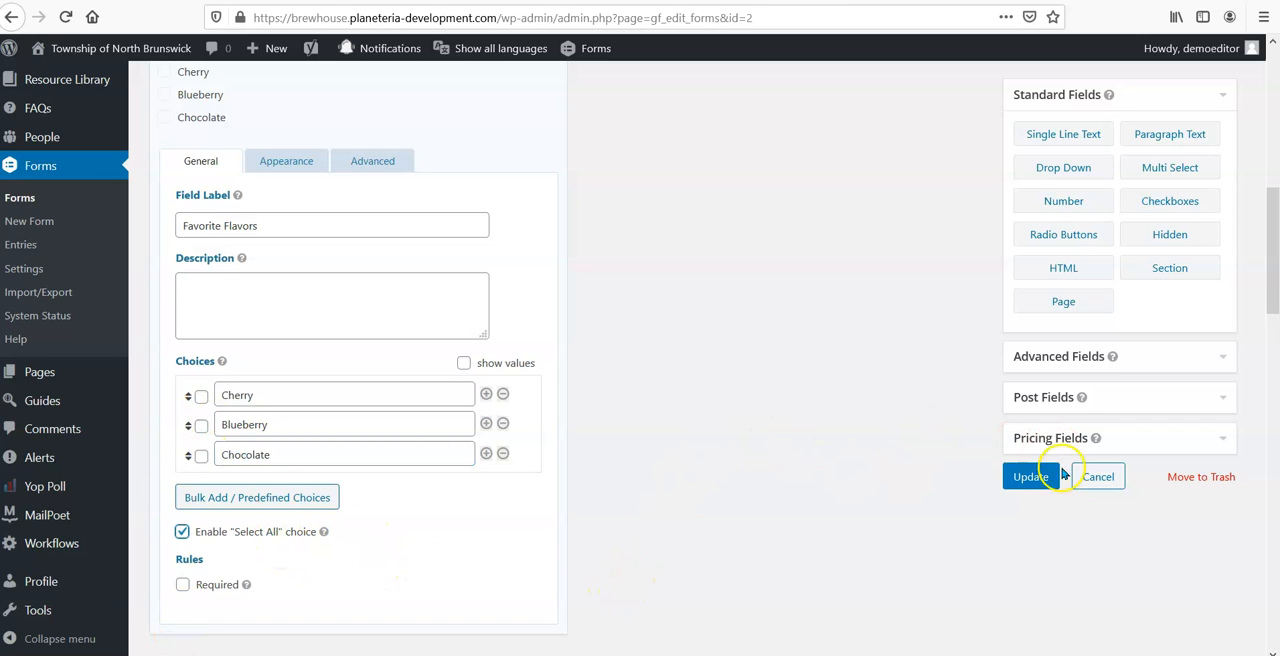
pyautogui.click(1030, 476)
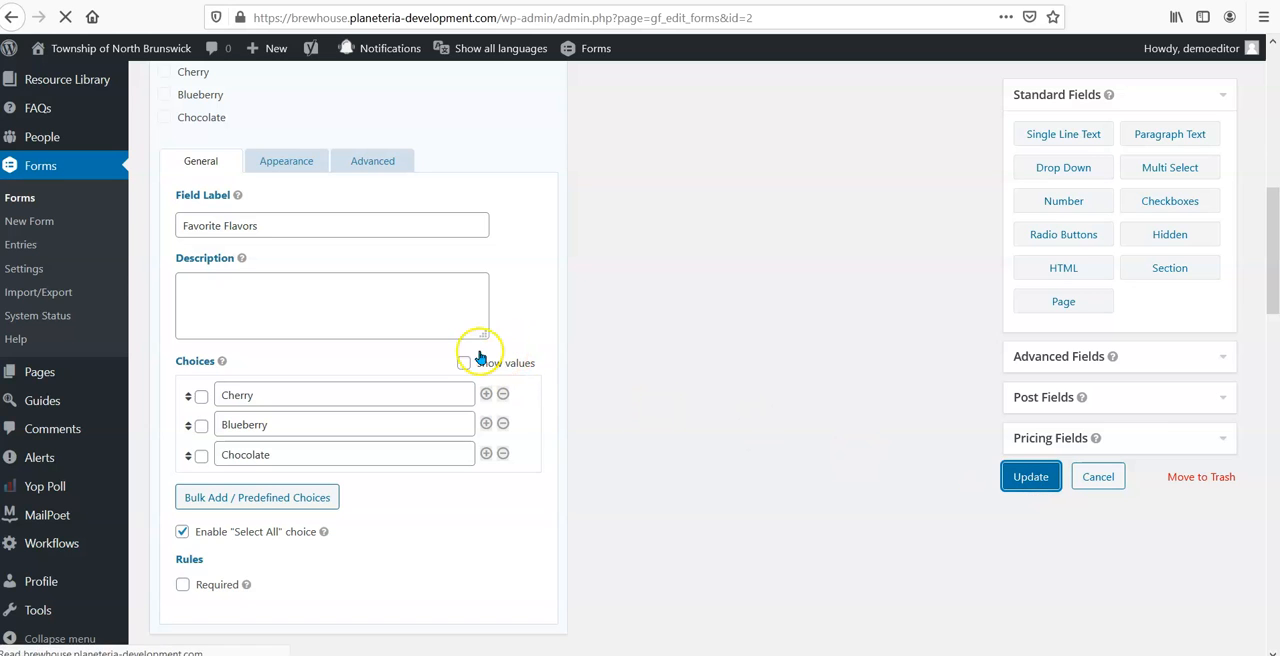
pyautogui.click(1030, 476)
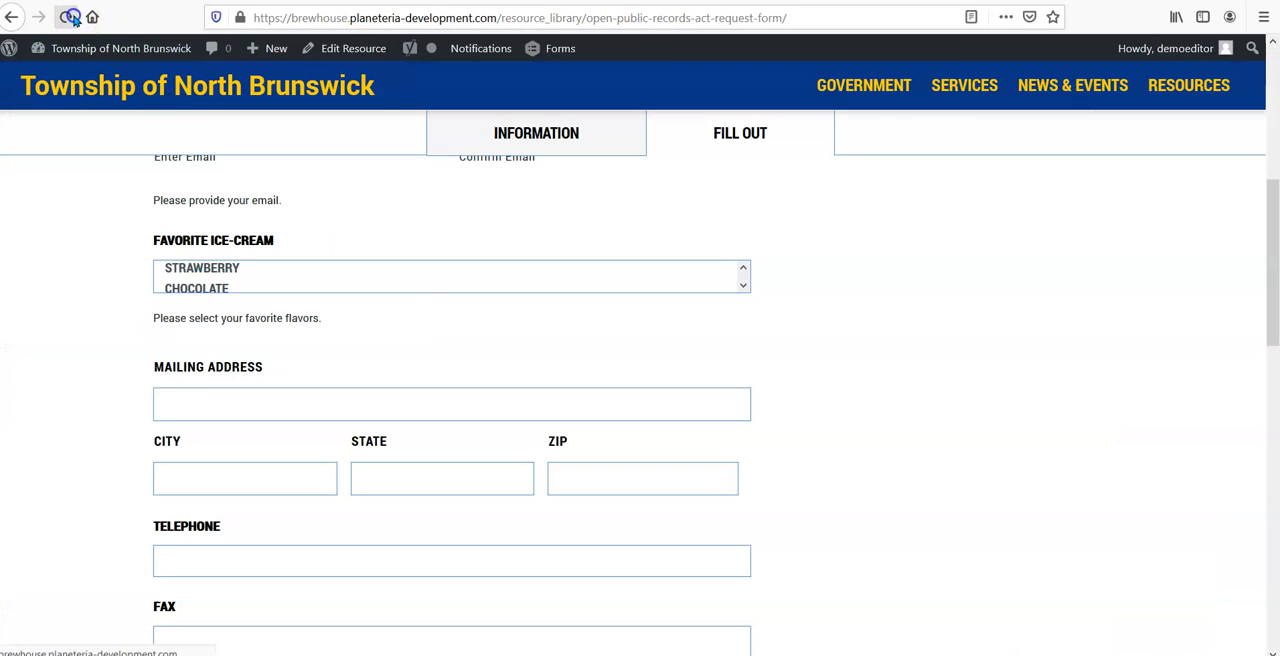
# - Reload the live request page and check the "Thanks for contacting us!" confirmation message
pyautogui.click(536, 132)
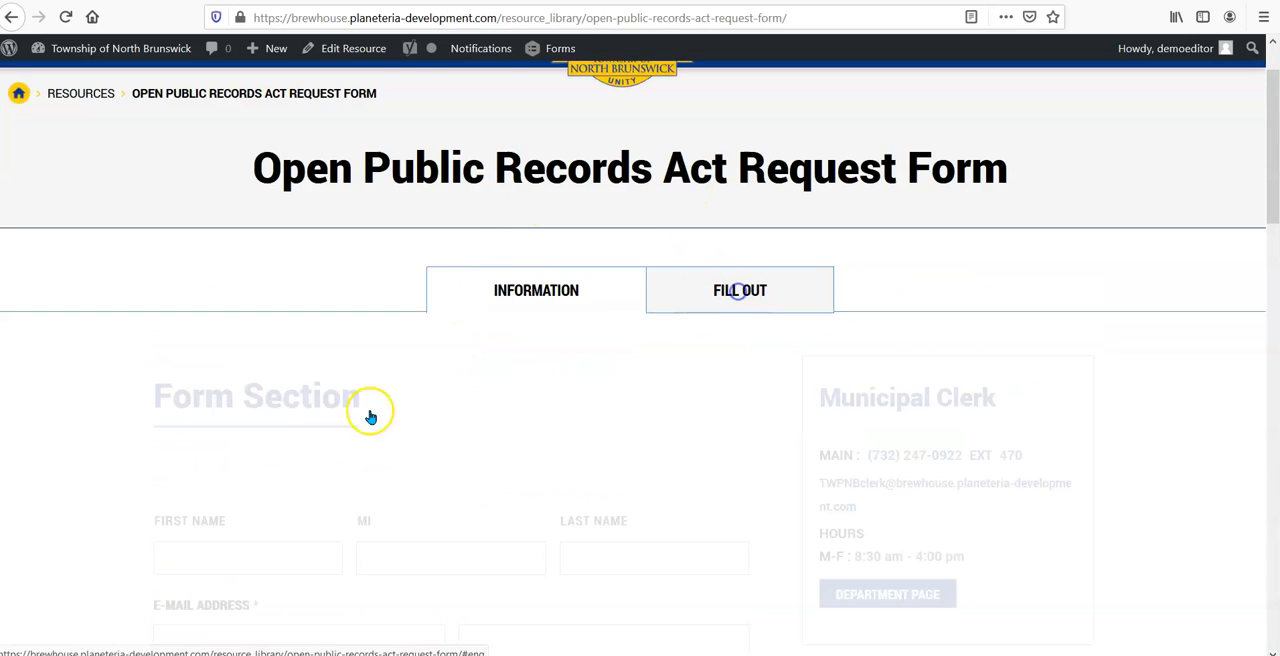
pyautogui.scroll(-3)
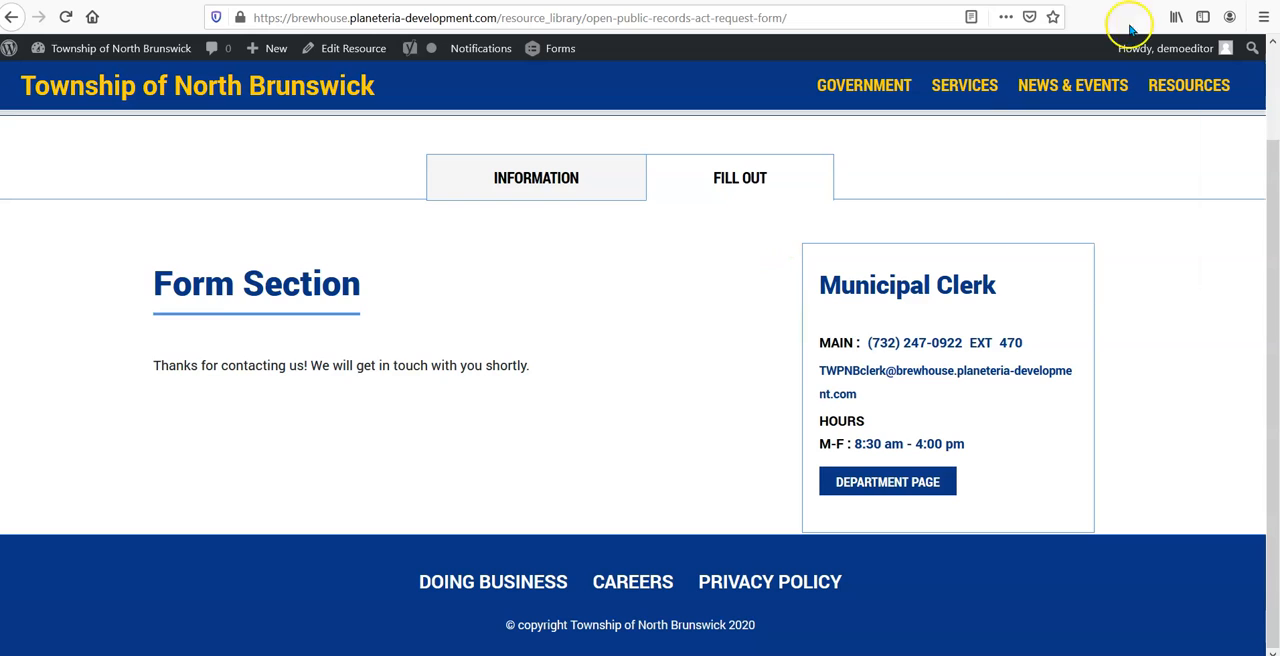
pyautogui.moveTo(630, 360)
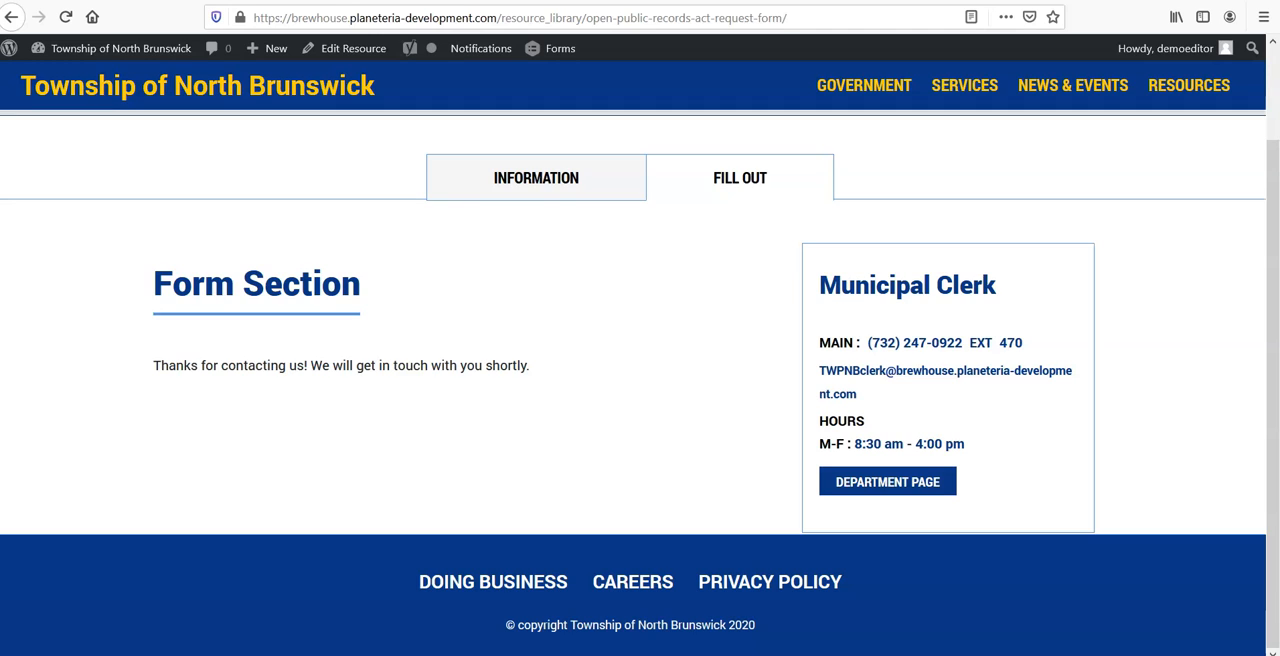
pyautogui.moveTo(556, 76)
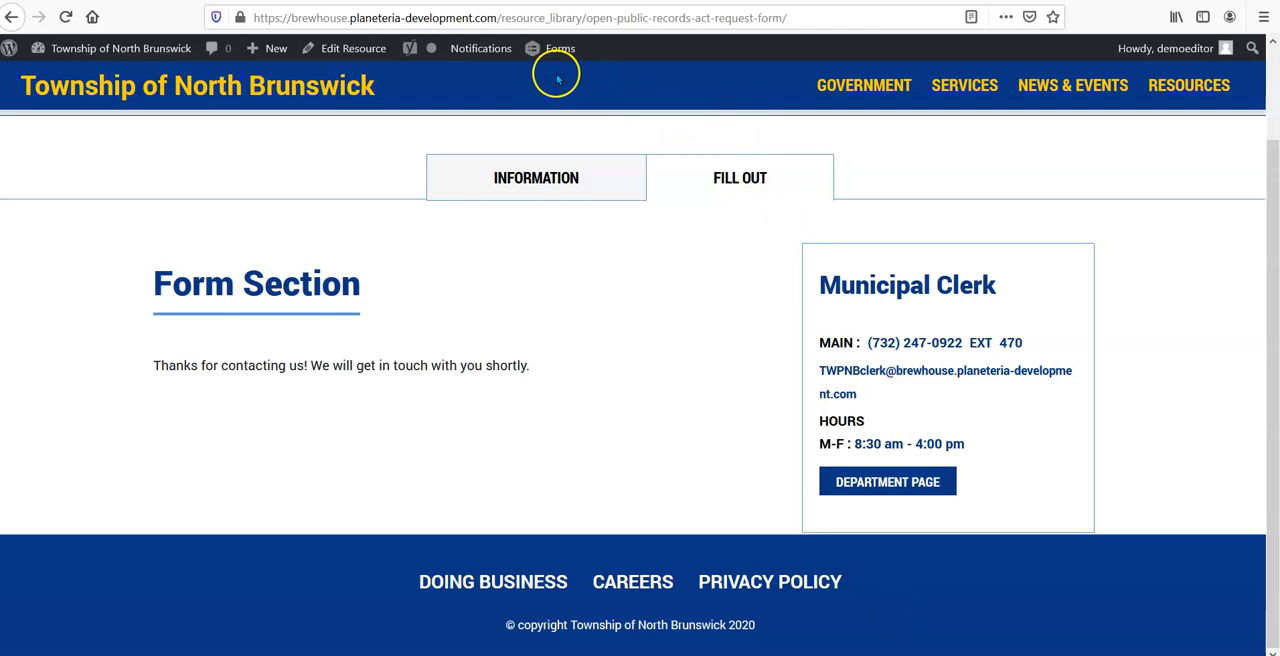
# - Go to the OPRA Form's Form Settings and scroll through its title and layout options
pyautogui.click(560, 48)
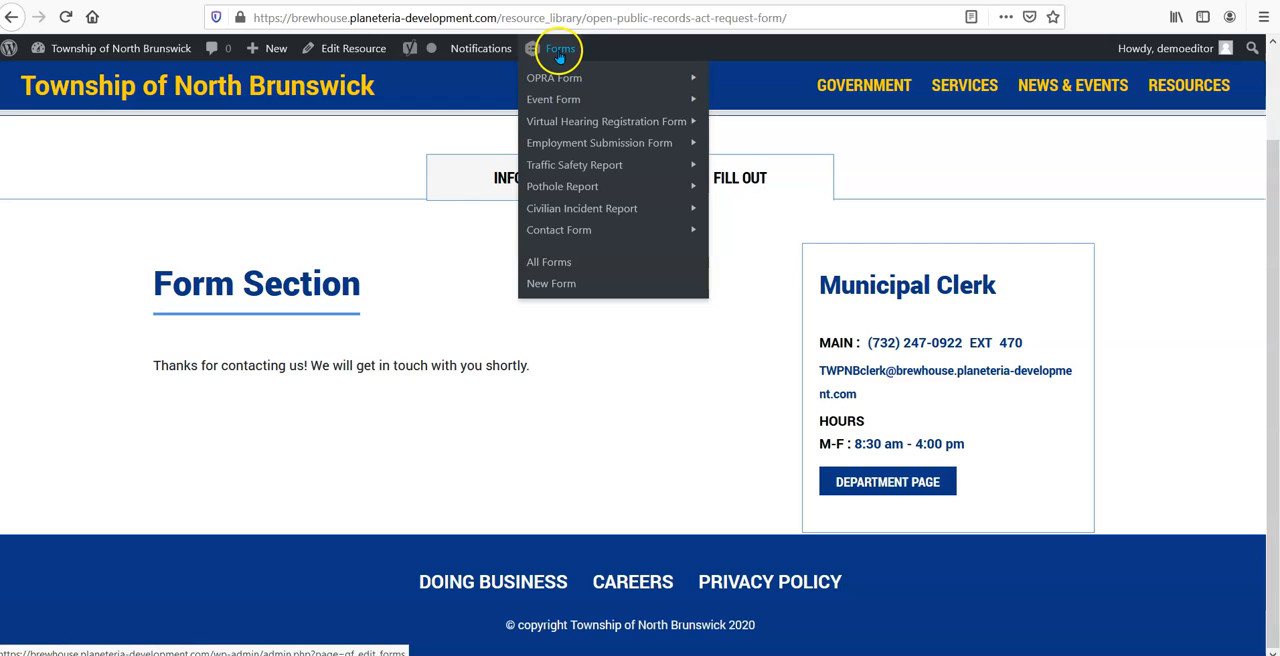
pyautogui.moveTo(554, 78)
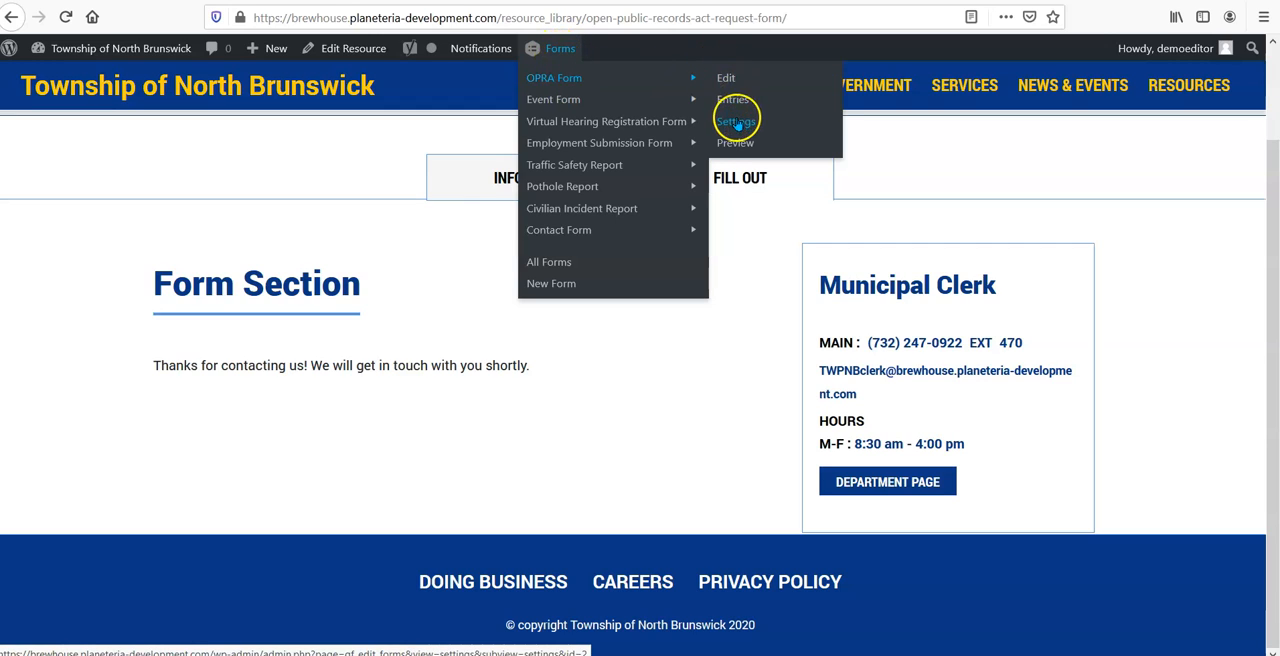
pyautogui.click(736, 120)
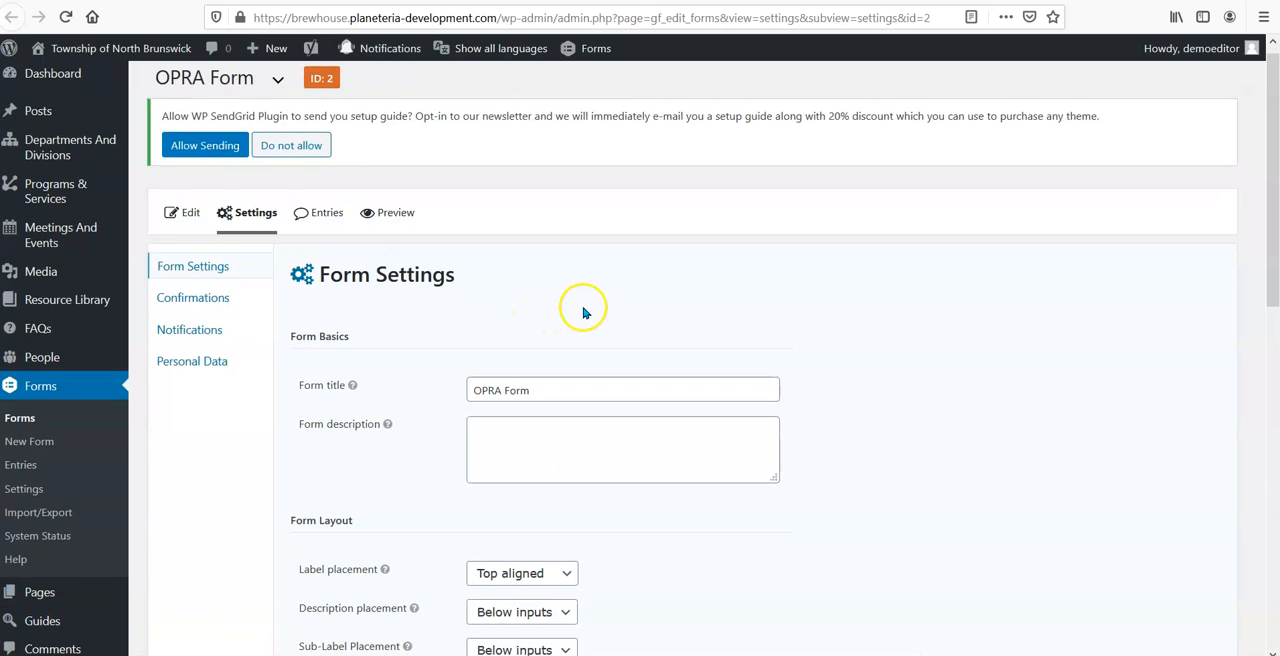
pyautogui.scroll(-3)
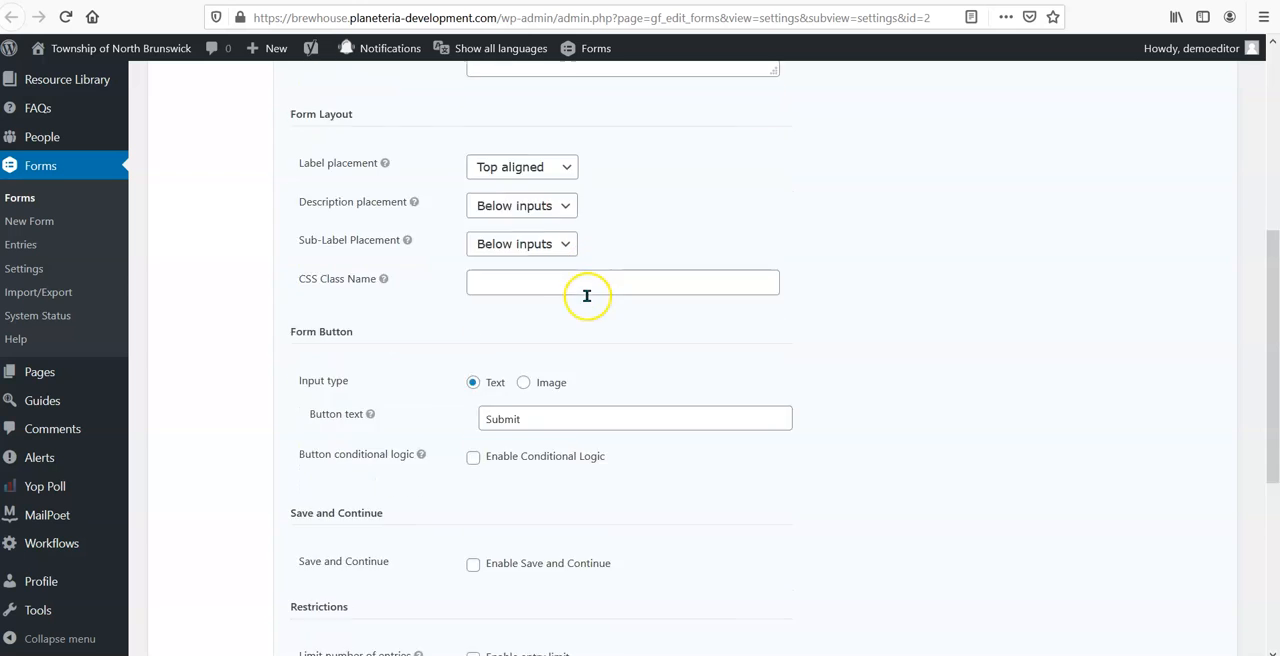
pyautogui.scroll(-3)
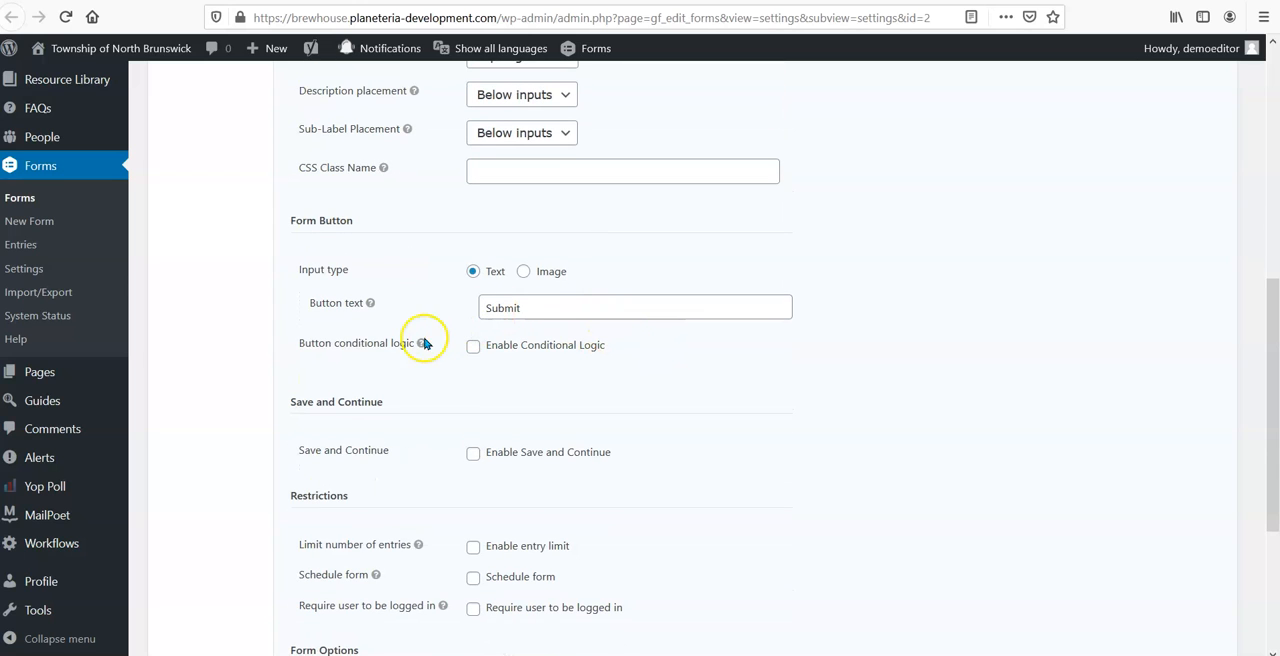
pyautogui.moveTo(532, 294)
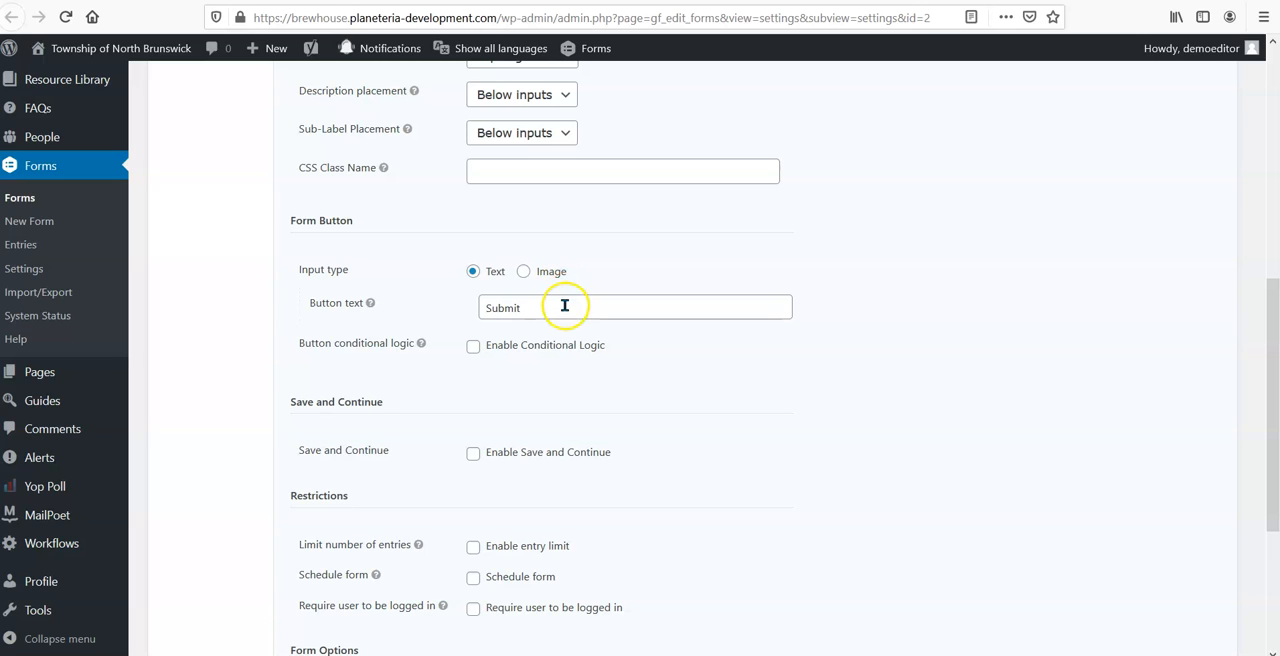
# - Review the submit button wording and the restriction options further down
pyautogui.click(564, 308)
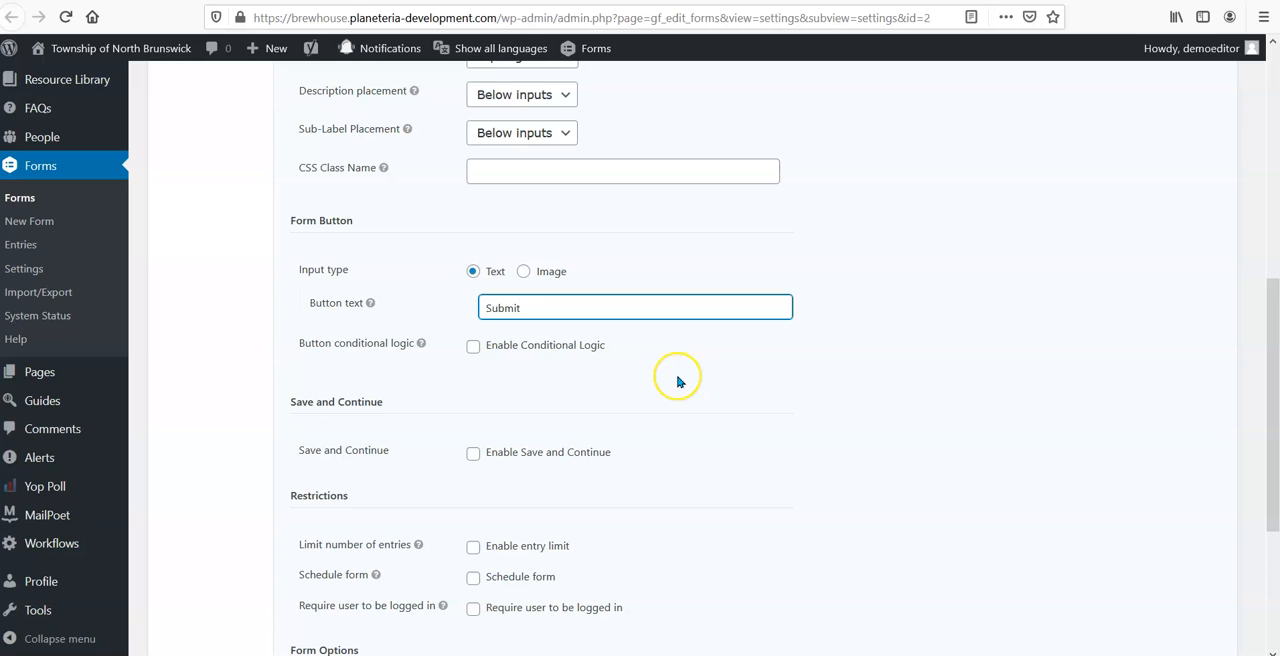
pyautogui.scroll(-3)
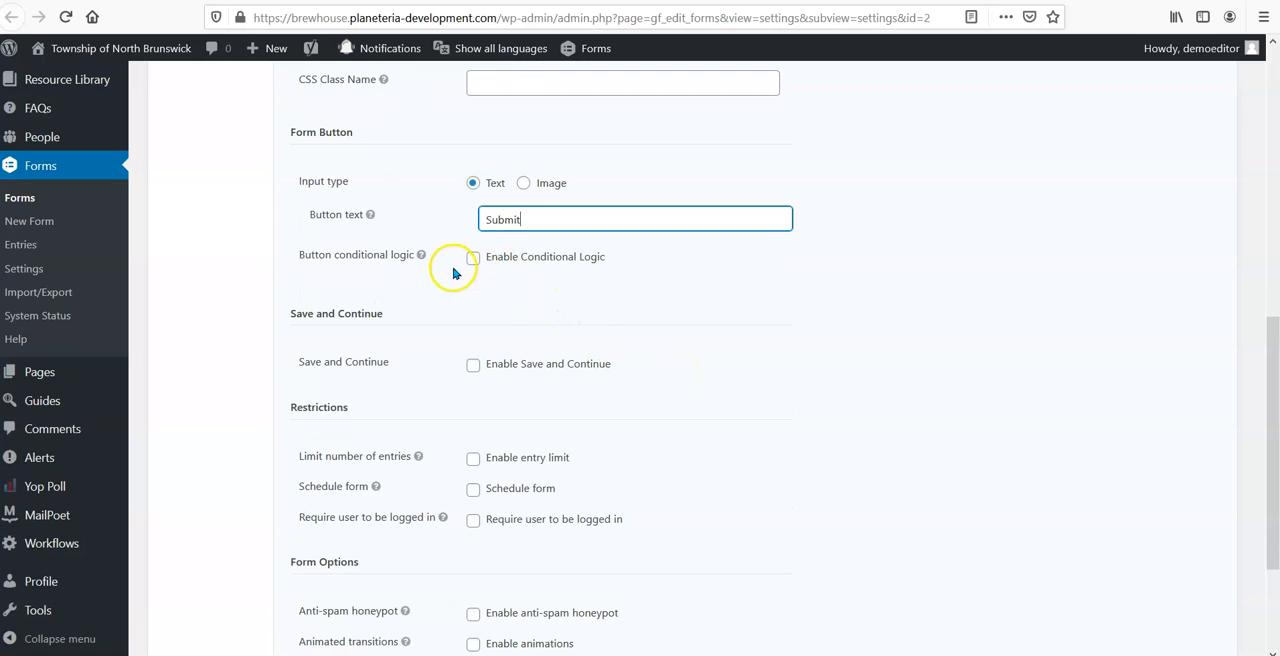
pyautogui.moveTo(728, 396)
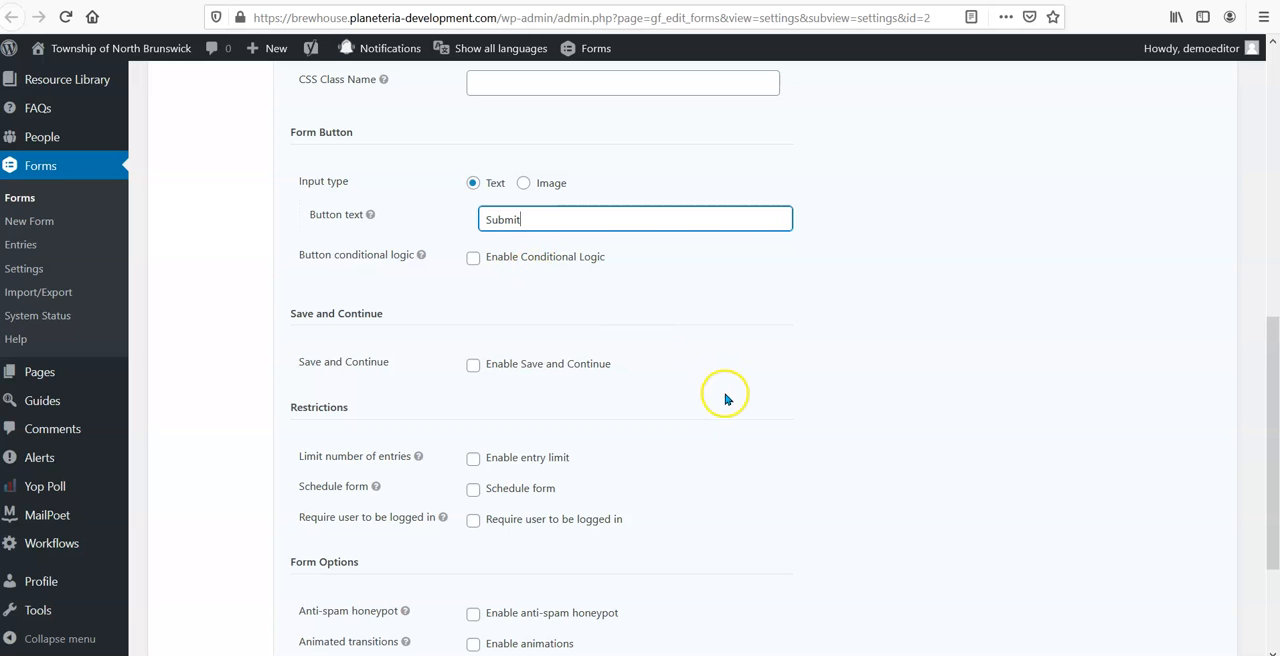
pyautogui.scroll(-3)
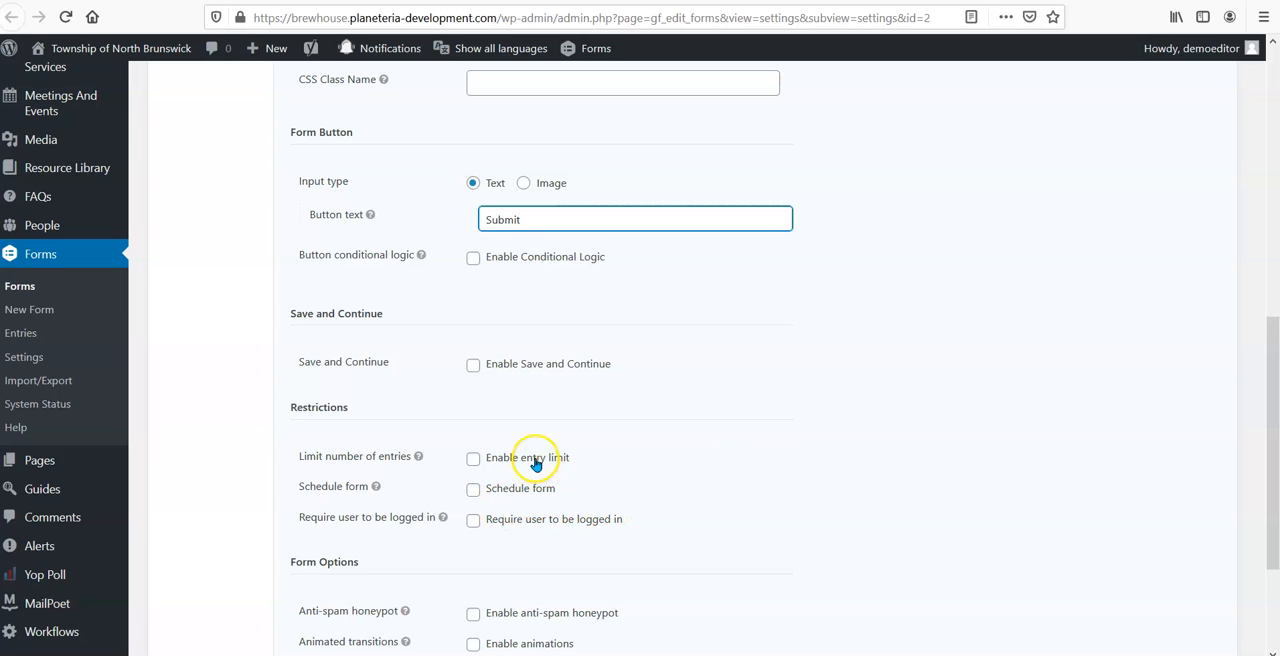
pyautogui.moveTo(576, 574)
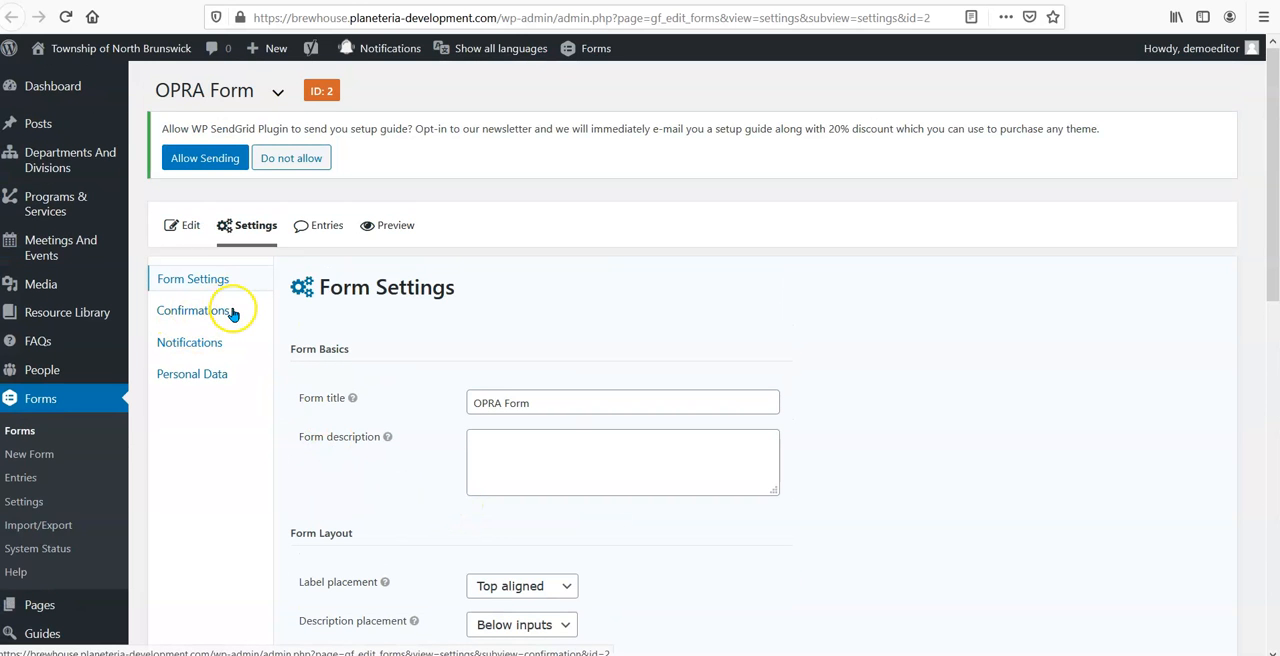
# - Edit the OPRA Form's Default Confirmation to see its type and thank-you message
pyautogui.click(192, 310)
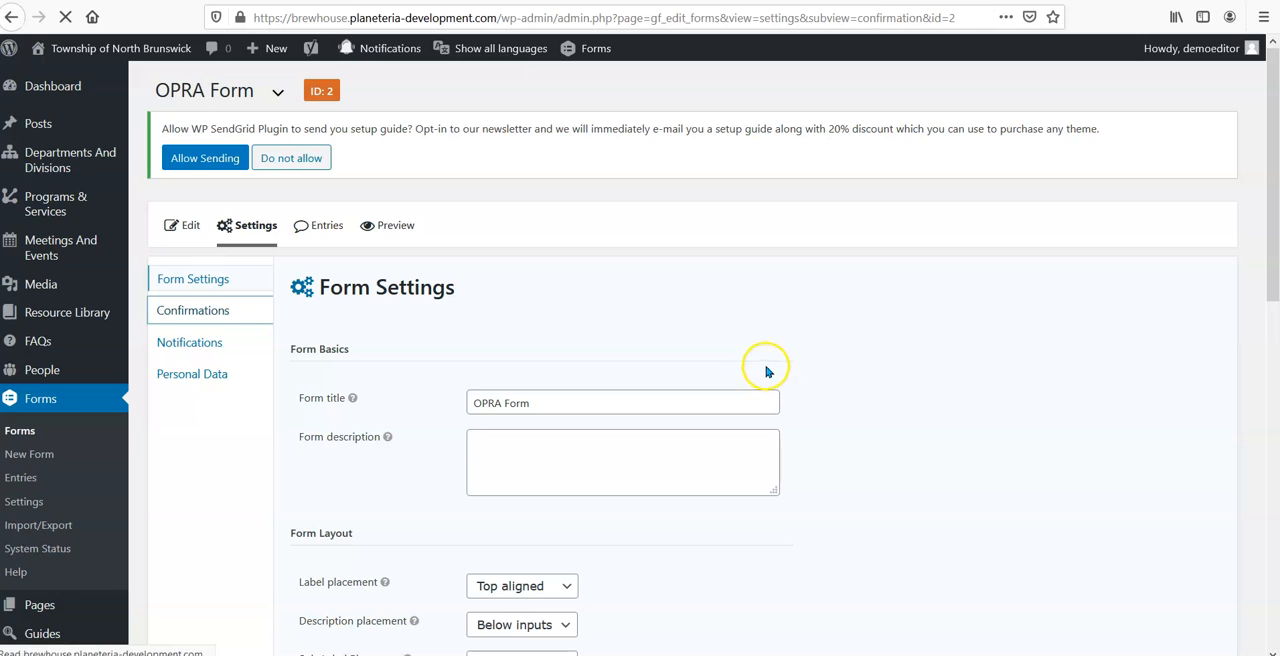
pyautogui.click(192, 310)
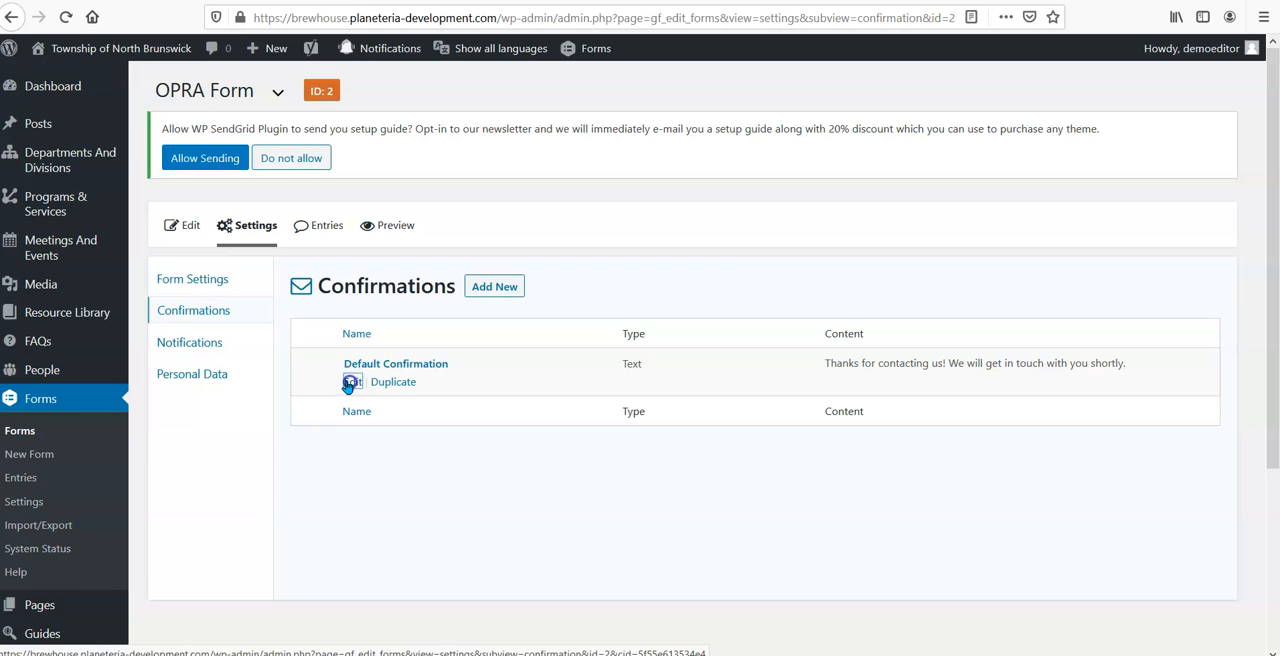
pyautogui.click(352, 382)
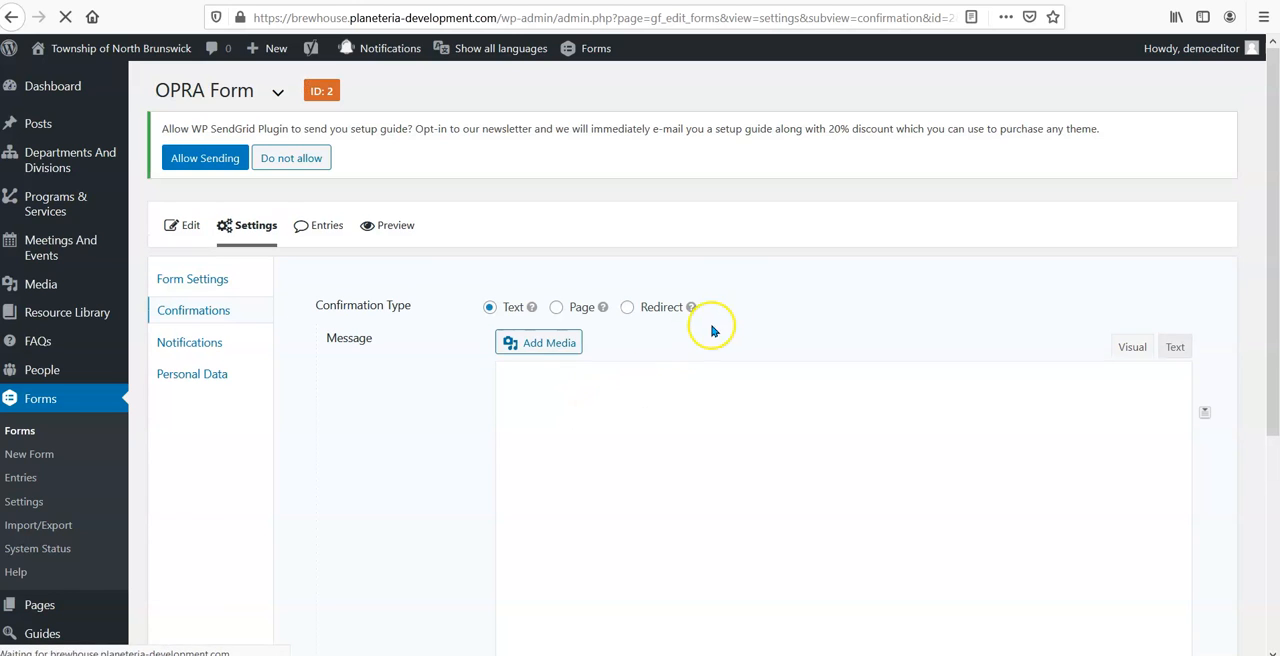
pyautogui.scroll(-3)
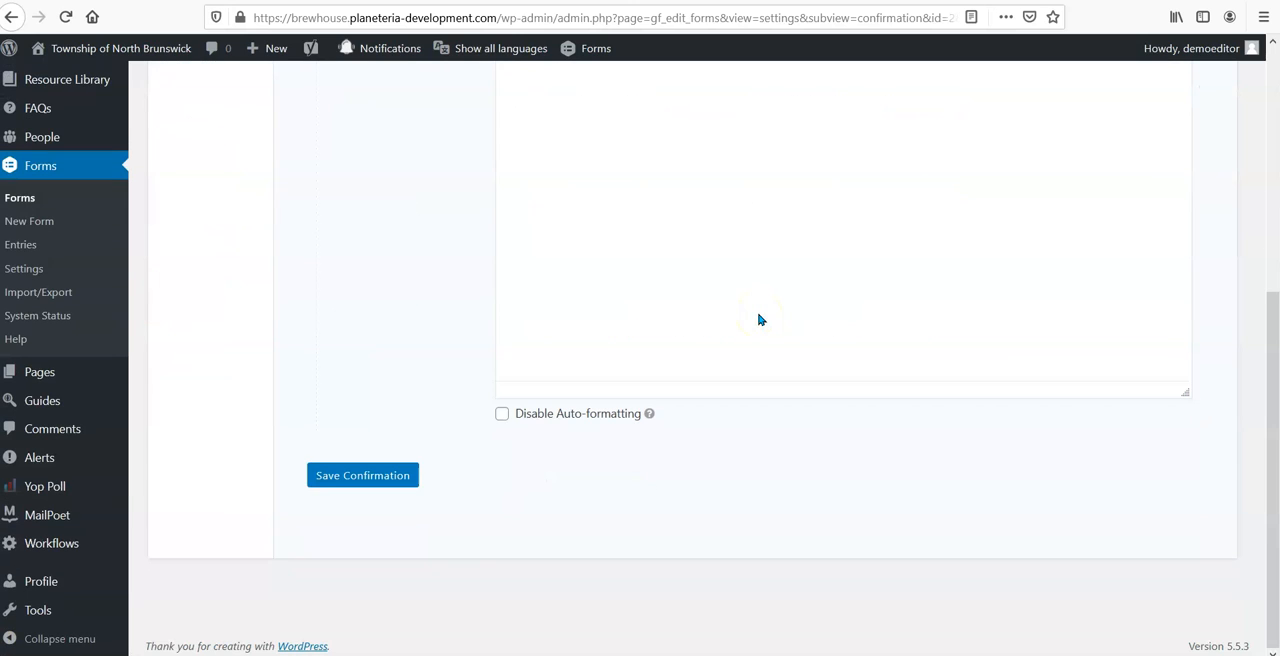
pyautogui.moveTo(714, 516)
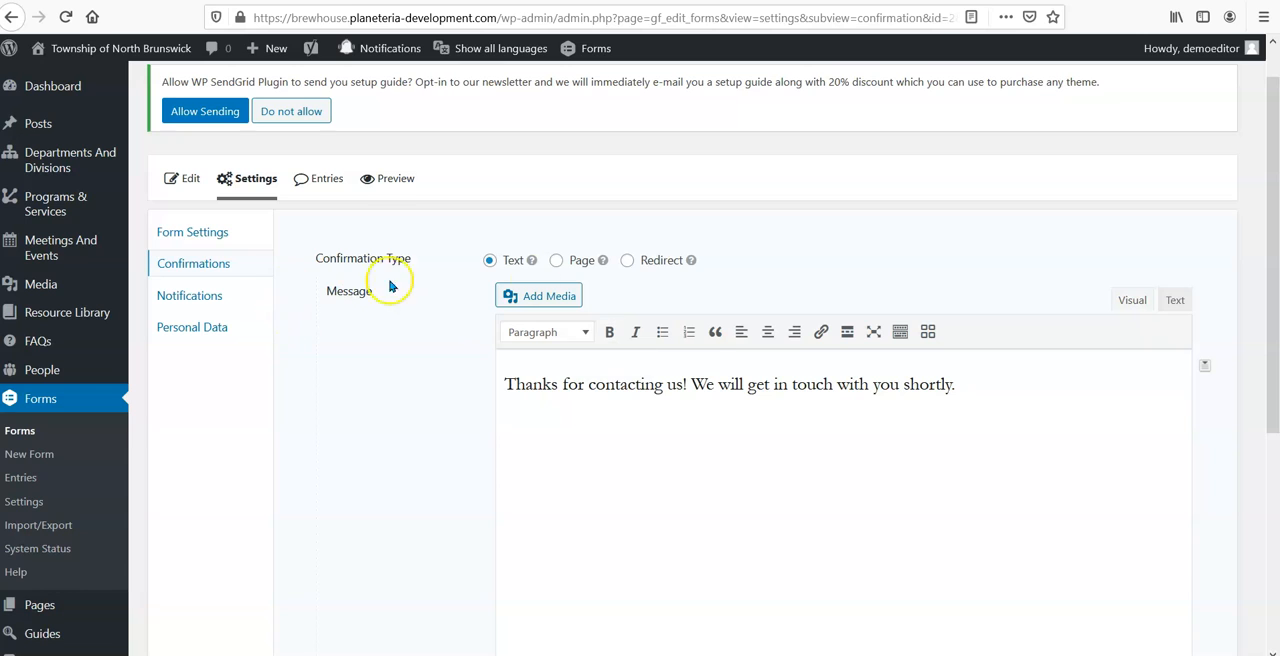
pyautogui.moveTo(334, 356)
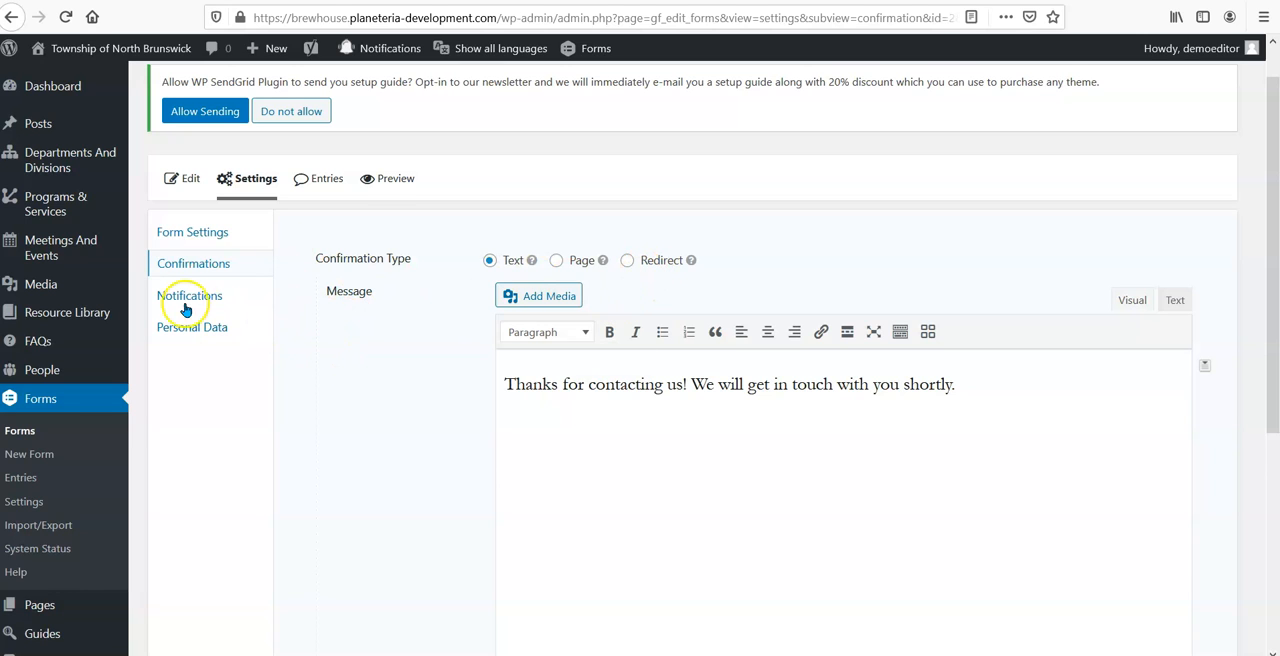
# - Edit the Admin Notification to see its recipient, sender and subject settings
pyautogui.click(190, 296)
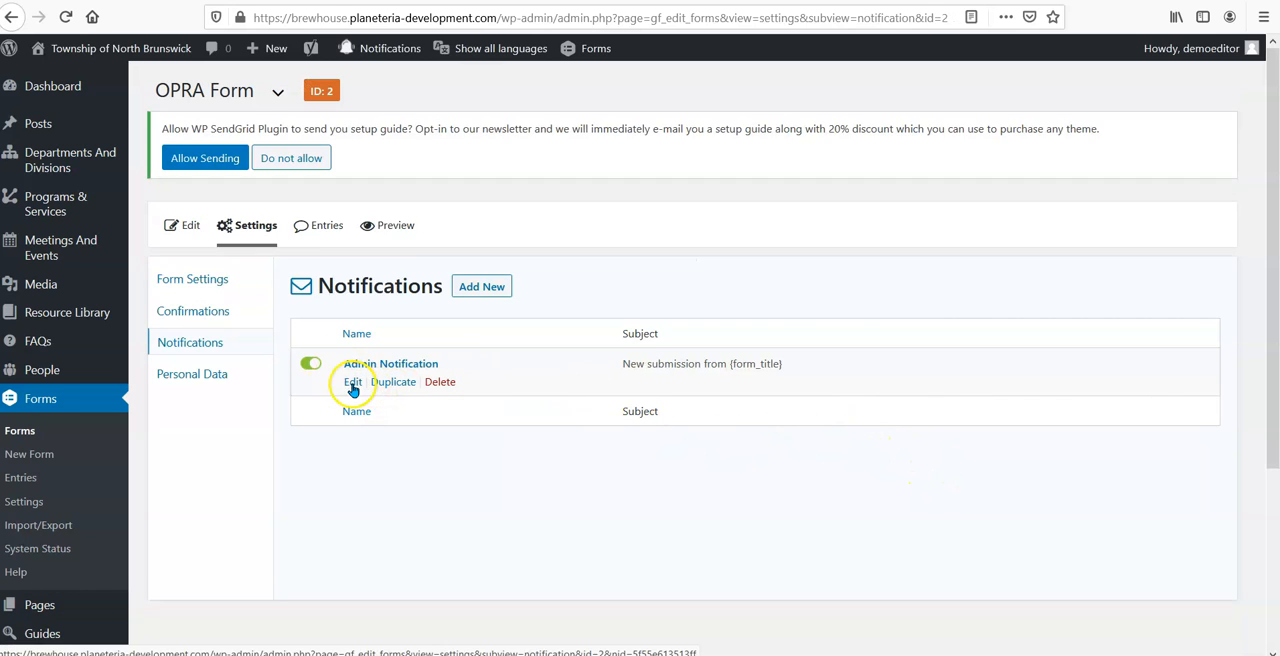
pyautogui.click(352, 382)
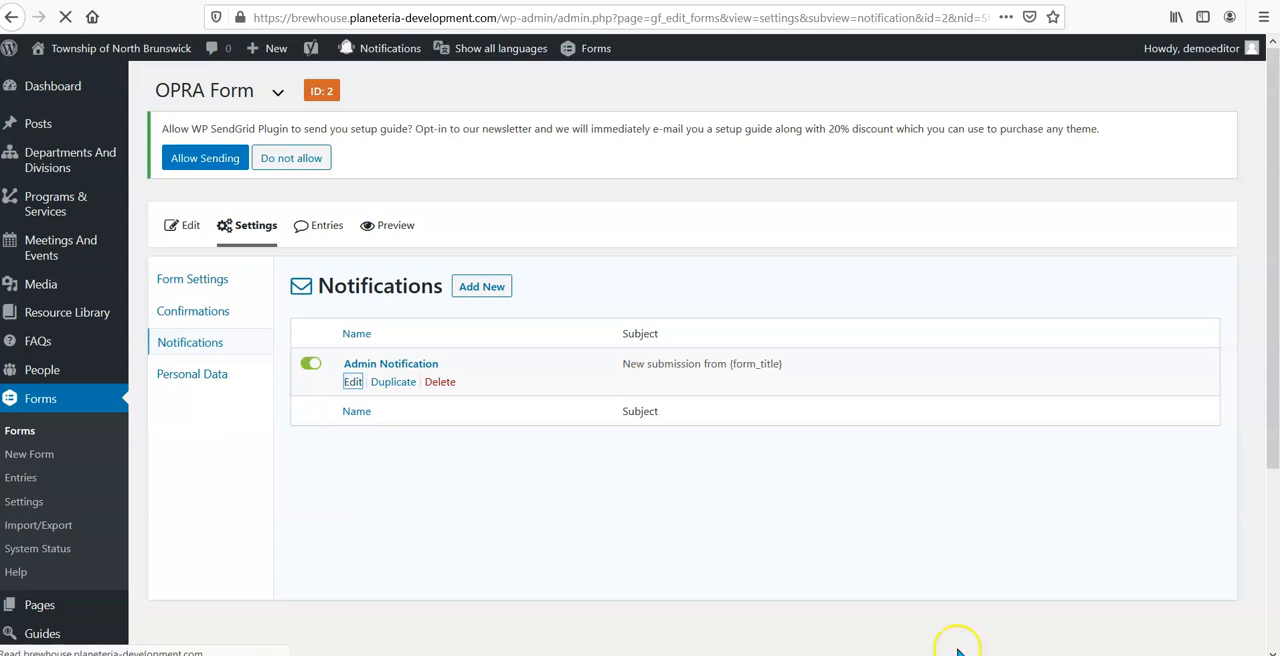
pyautogui.click(352, 380)
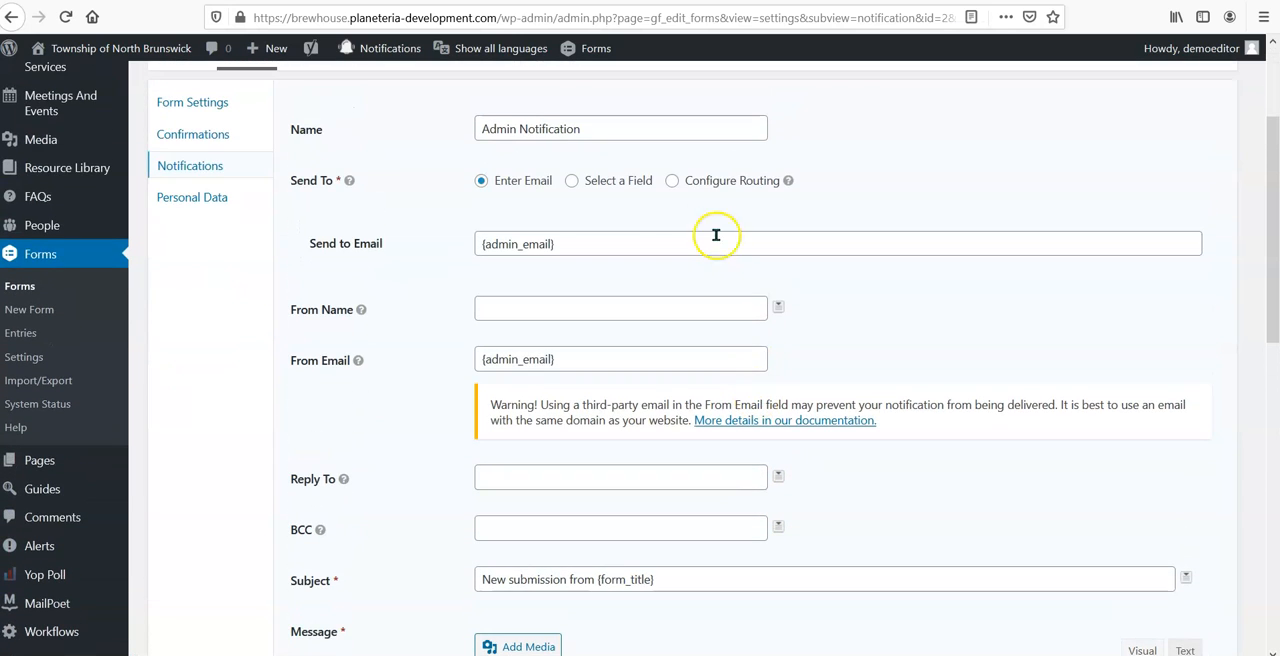
pyautogui.moveTo(720, 468)
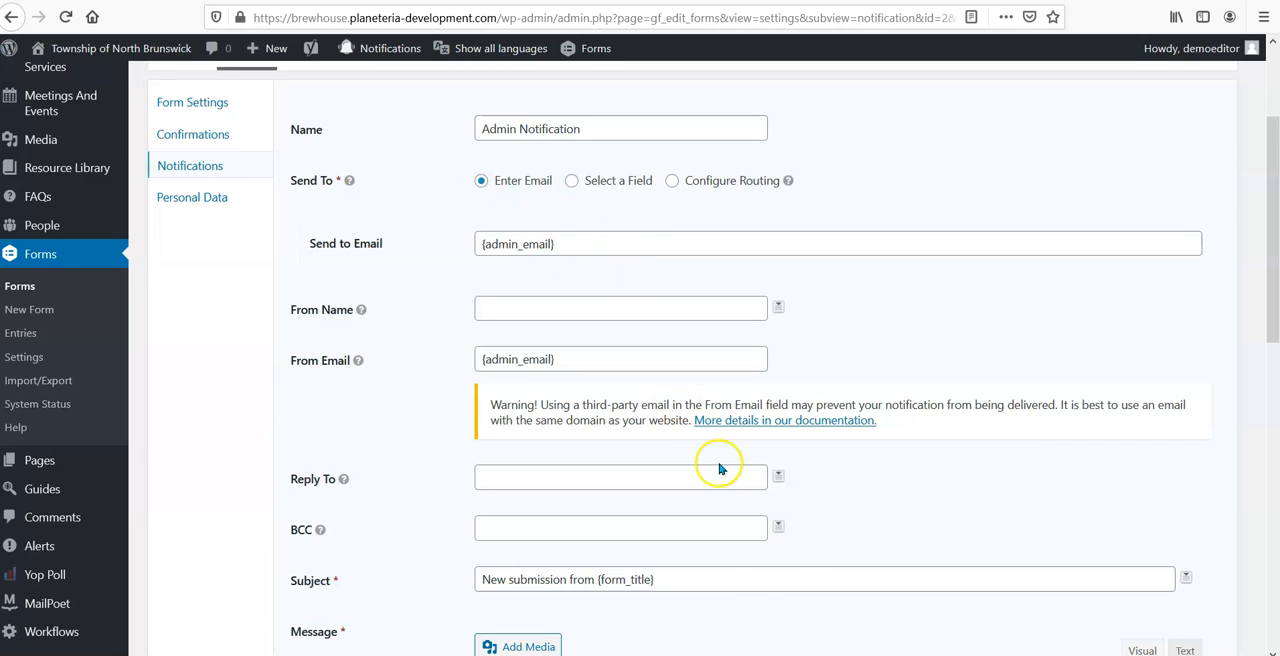
pyautogui.moveTo(720, 468)
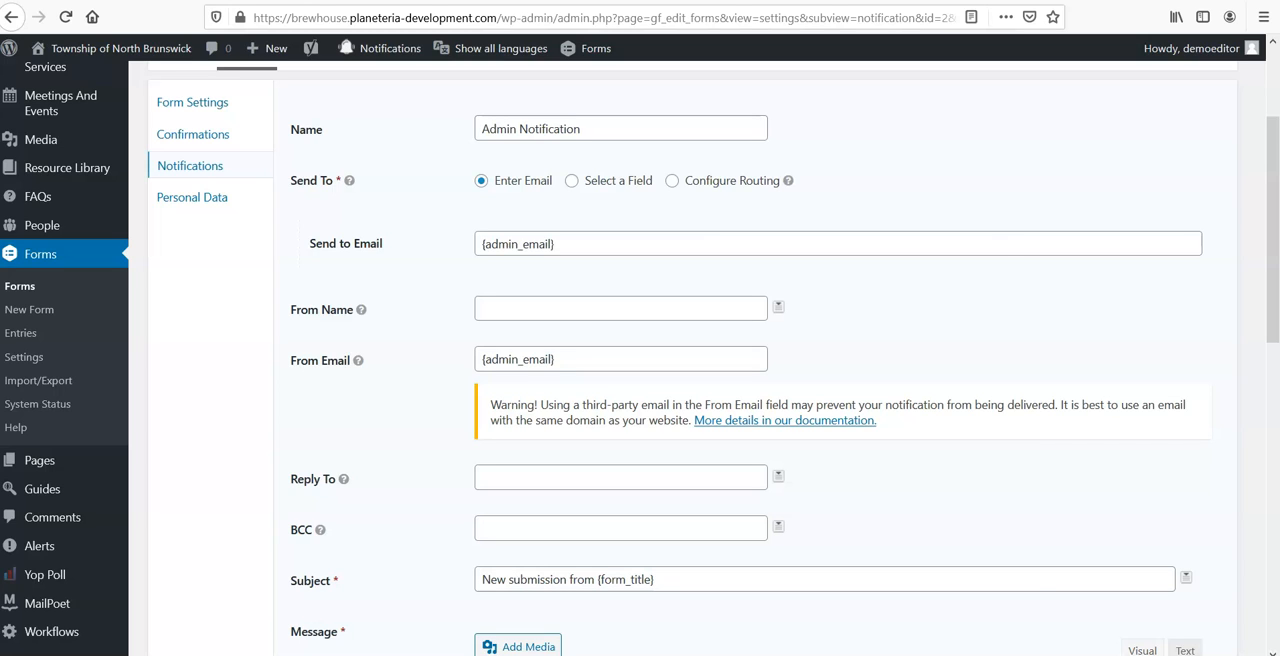
pyautogui.moveTo(736, 200)
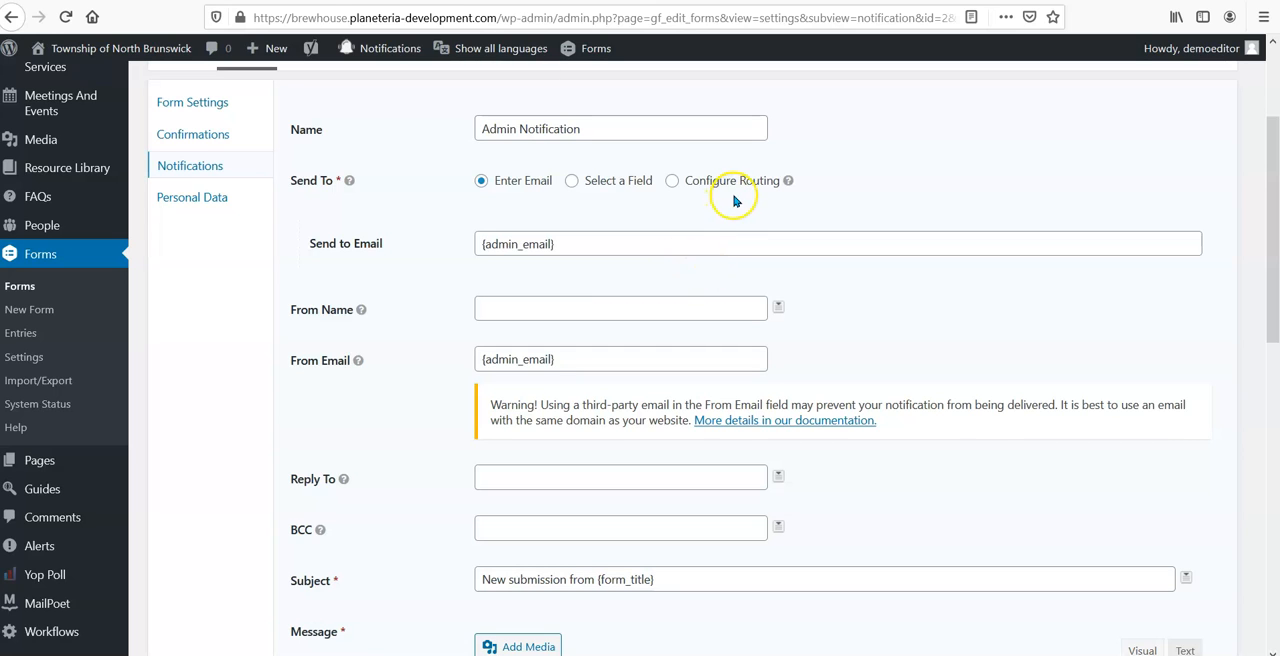
# - Switch Send To to Configure Routing with a rule based on Favorite Flavors
pyautogui.click(672, 180)
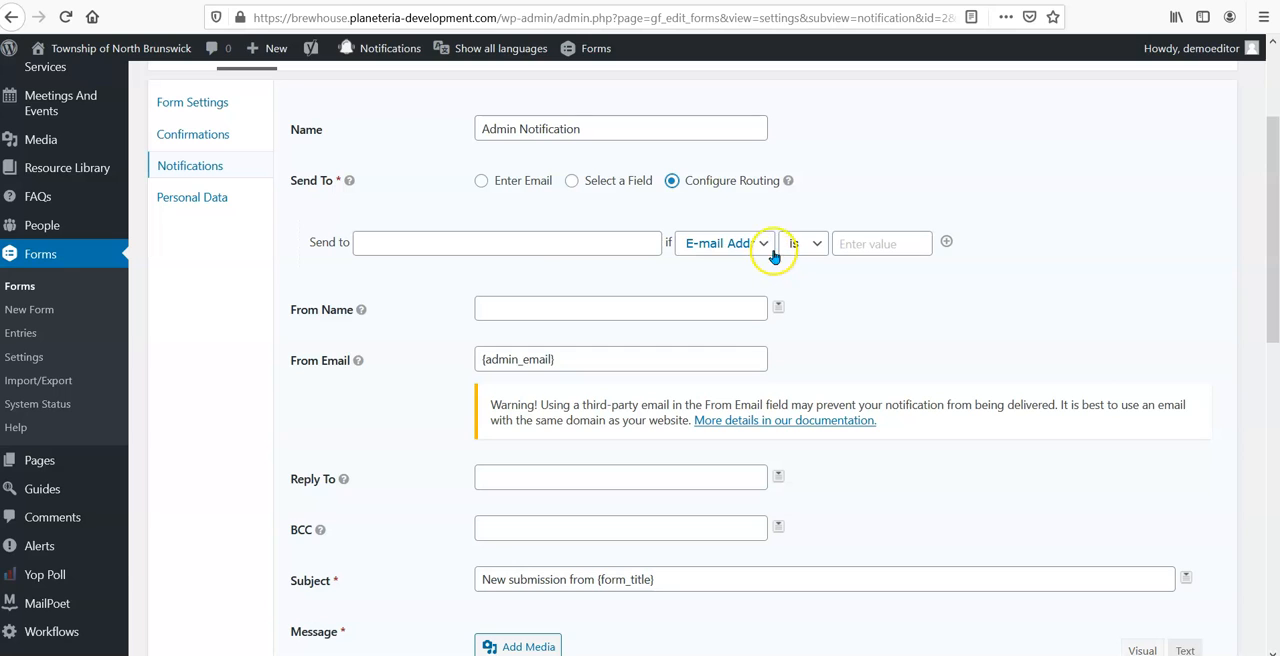
pyautogui.click(724, 244)
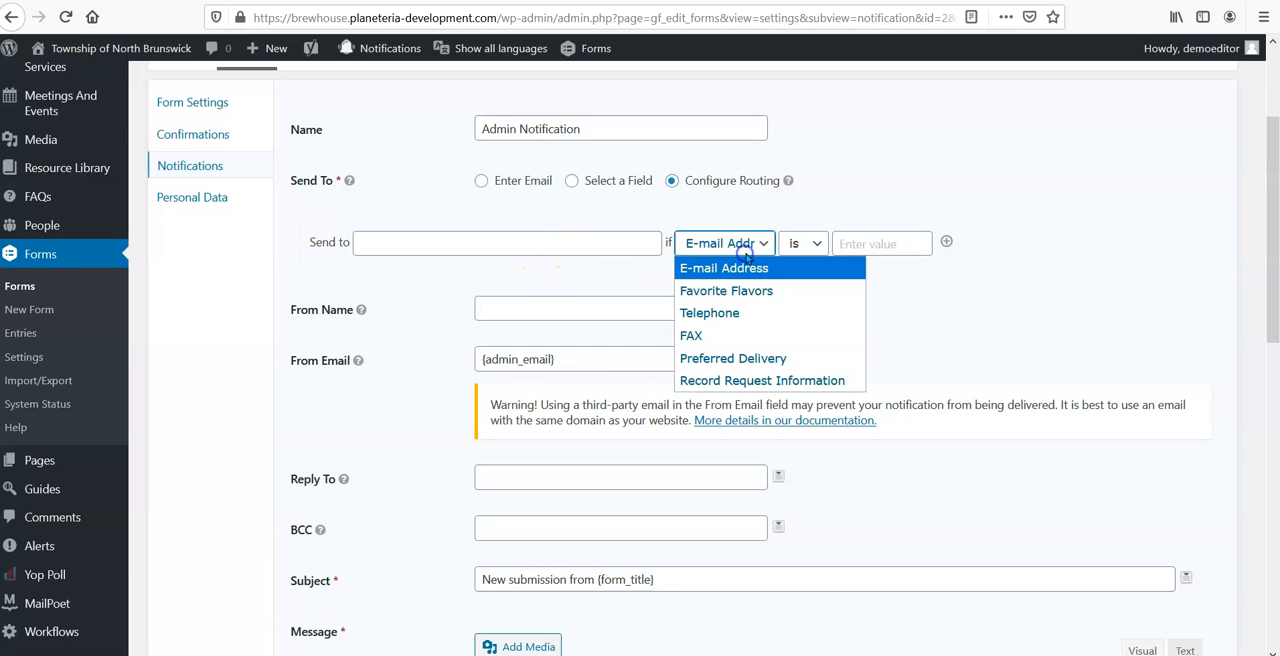
pyautogui.click(726, 290)
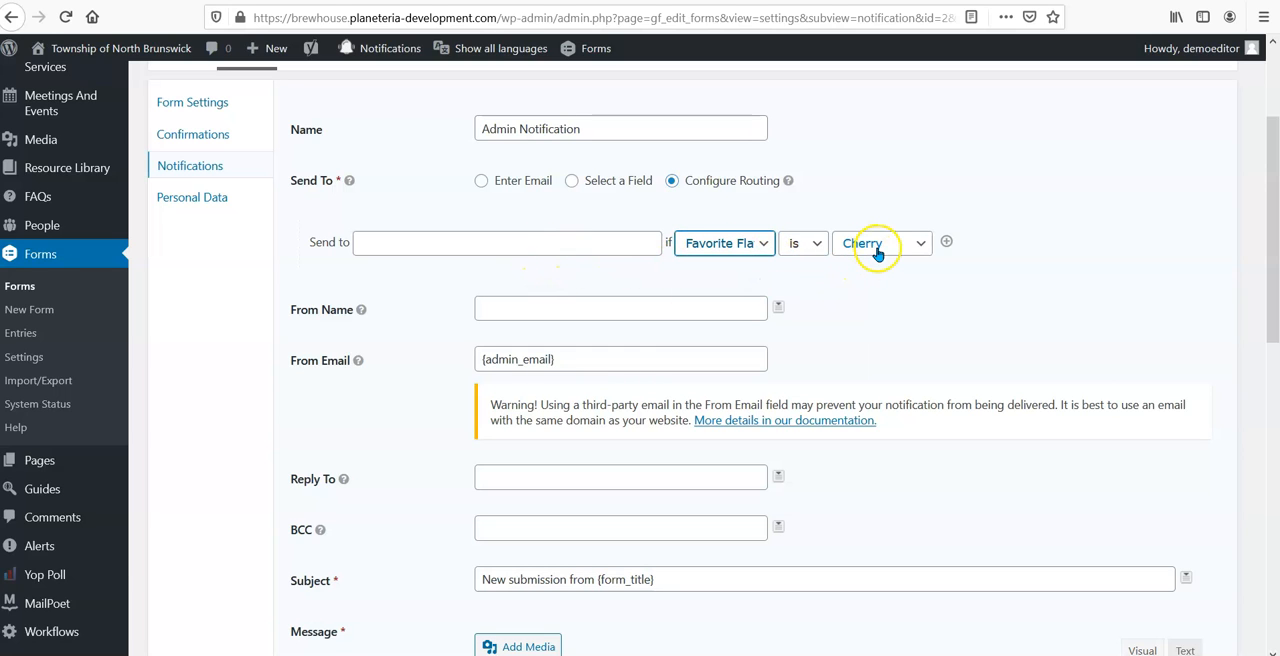
pyautogui.click(508, 242)
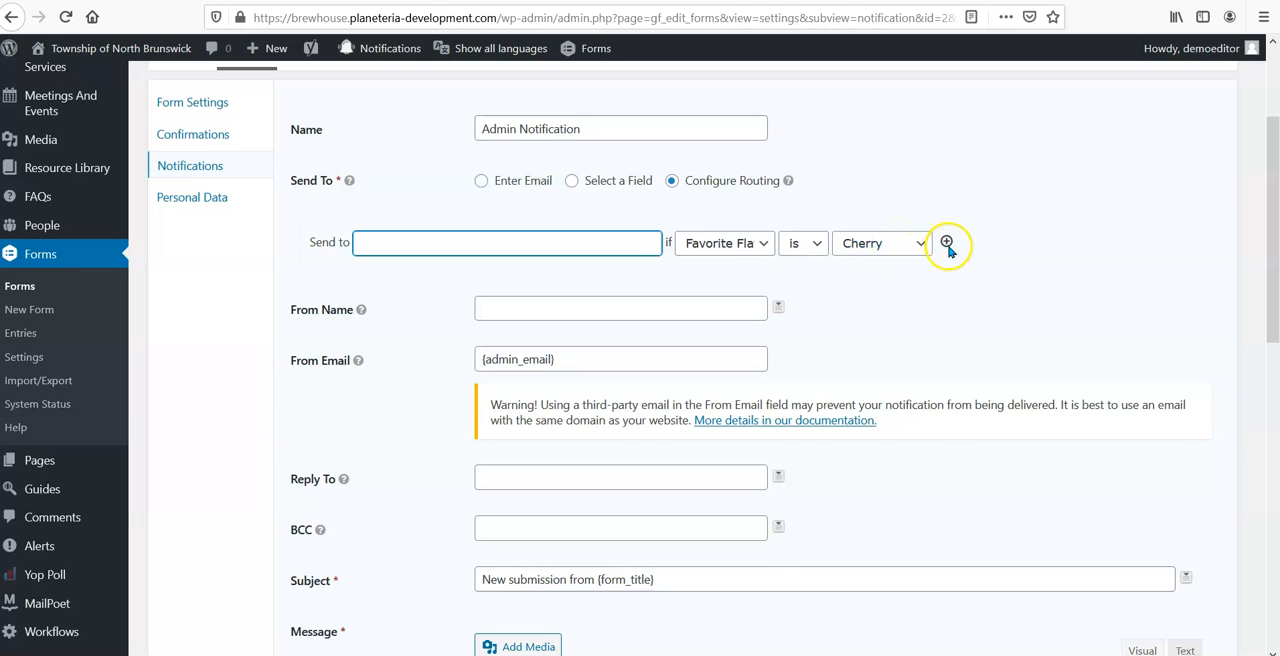
# - Add a second routing rule matching Favorite Flavors is Cherry
pyautogui.click(946, 242)
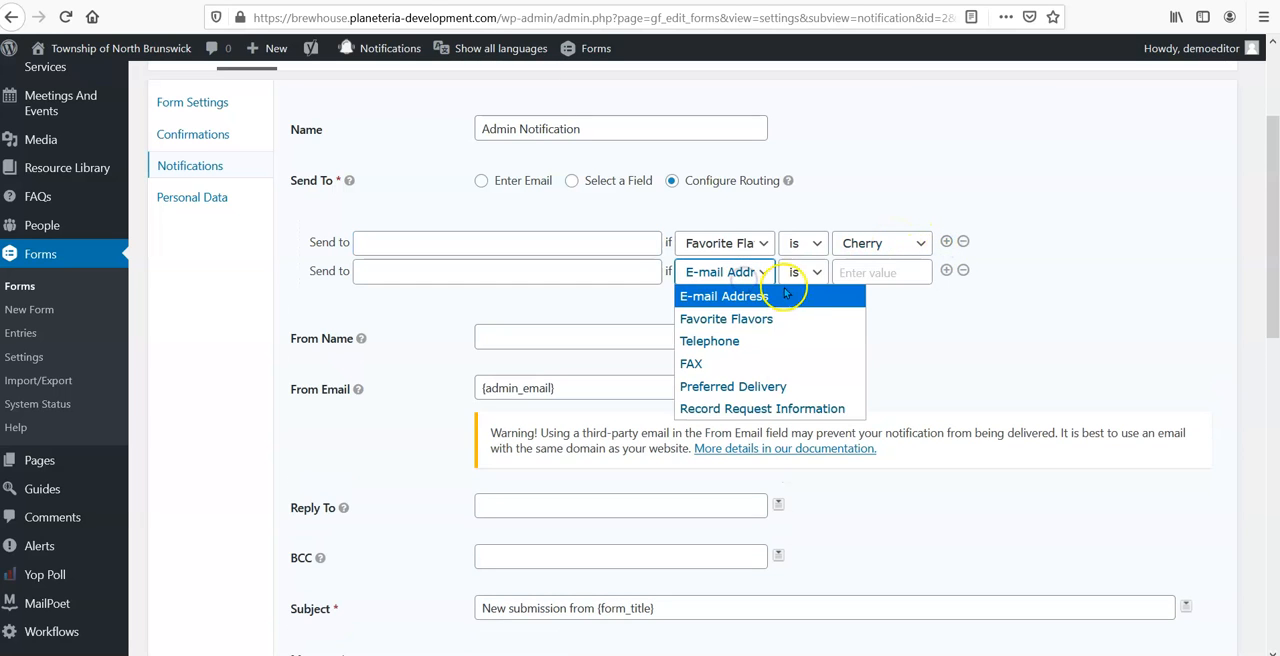
pyautogui.moveTo(726, 318)
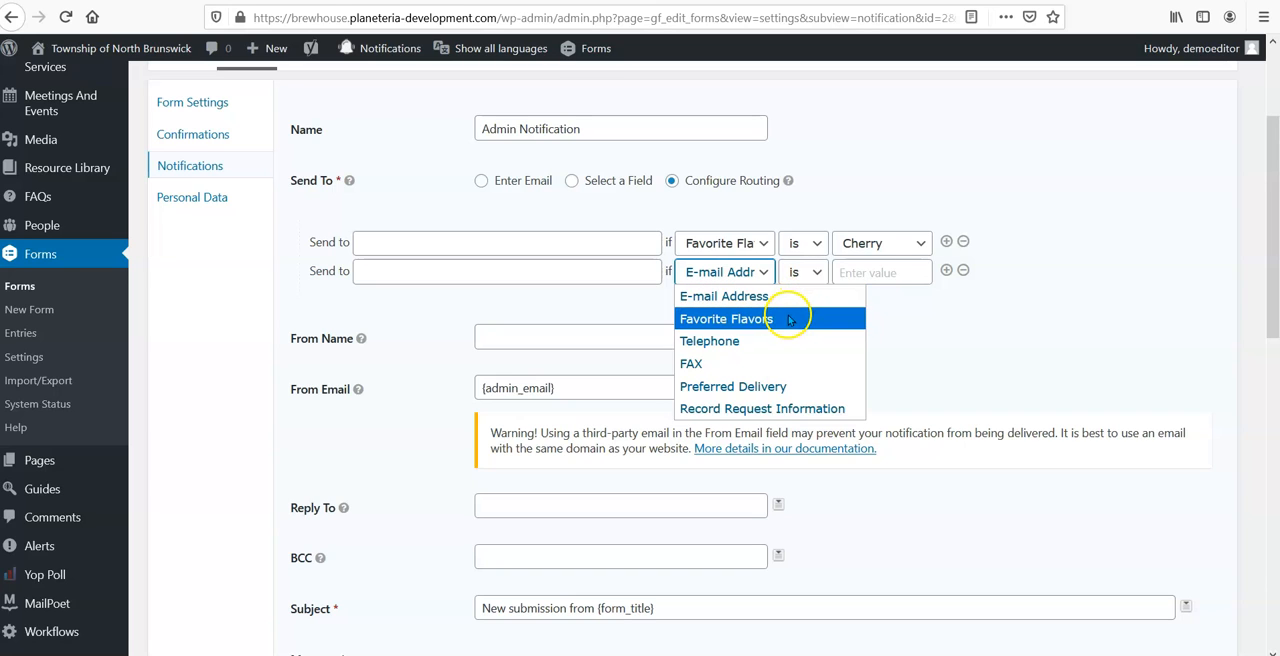
pyautogui.click(726, 318)
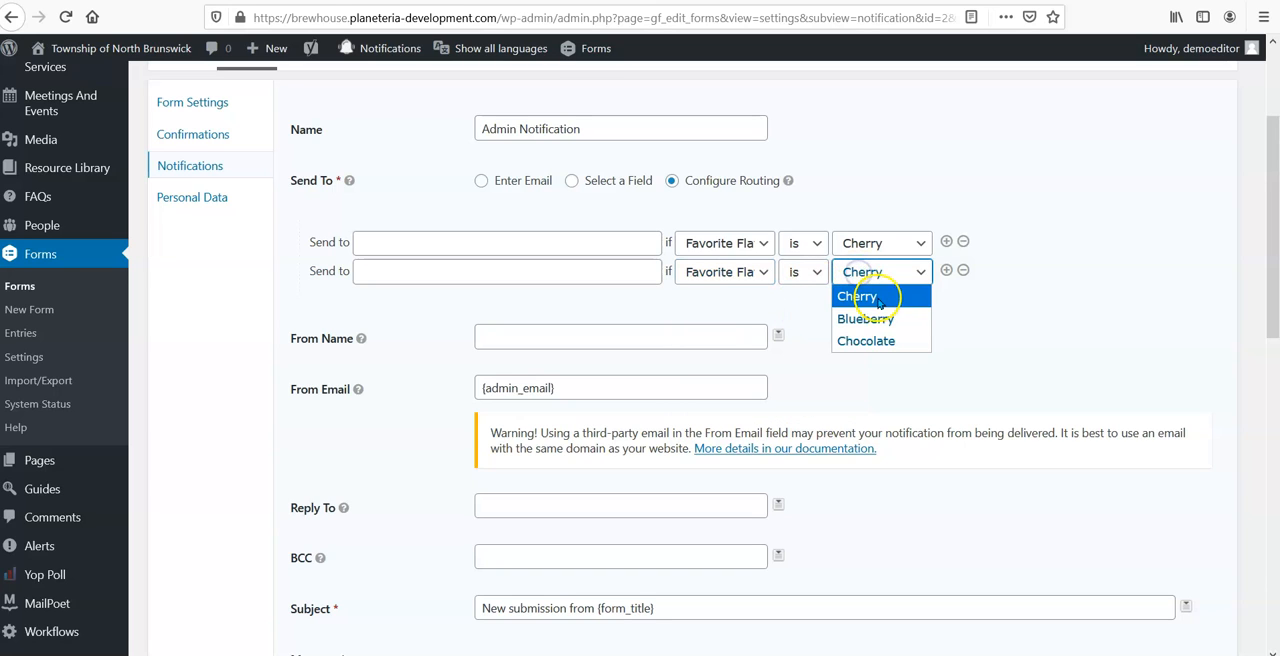
pyautogui.click(864, 318)
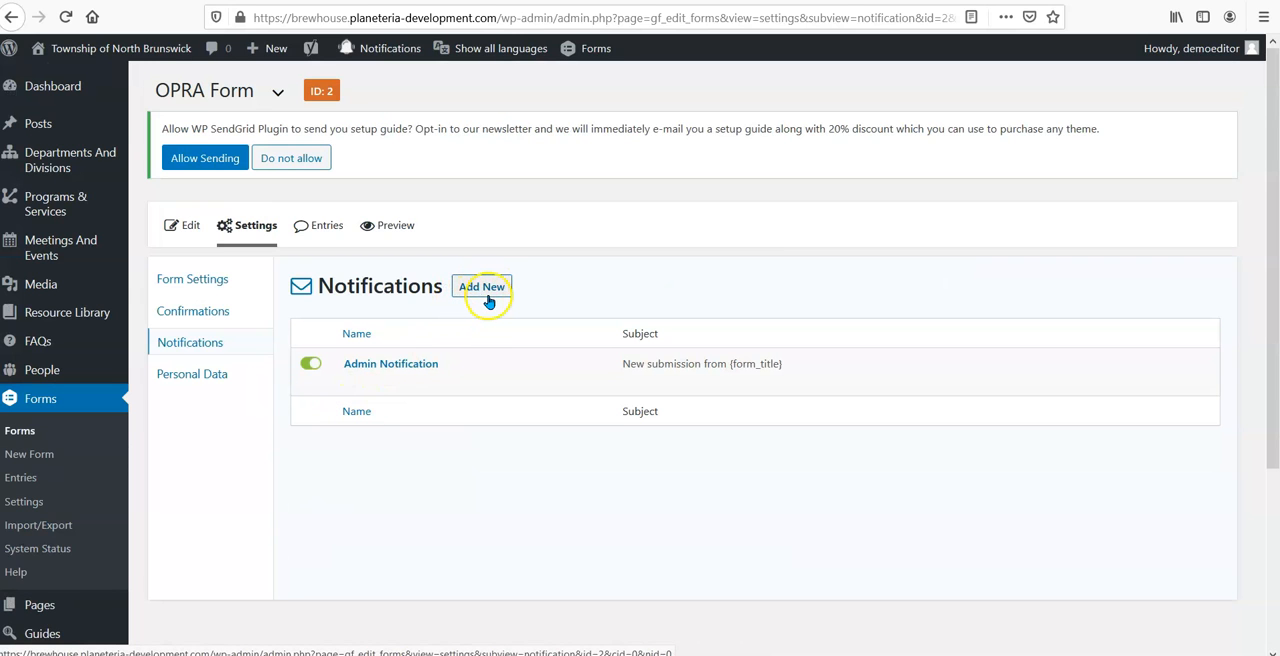
# - Add a new notification and name it 'Submission Confirmation'
pyautogui.click(480, 286)
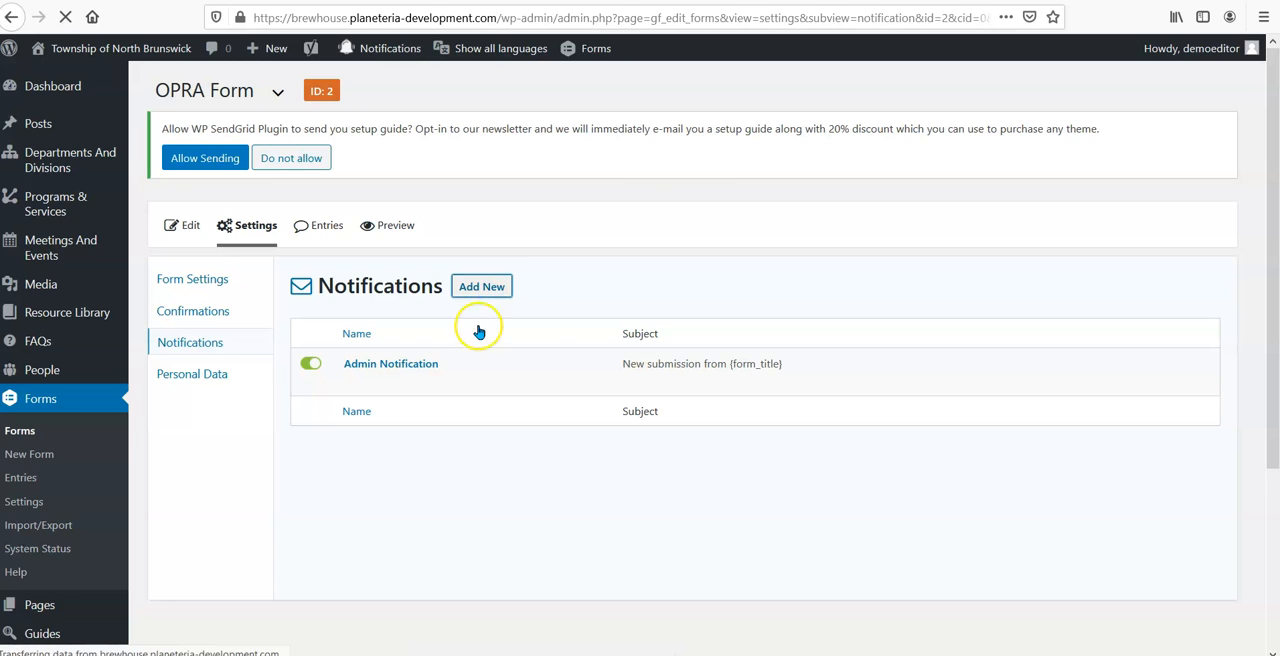
pyautogui.click(480, 286)
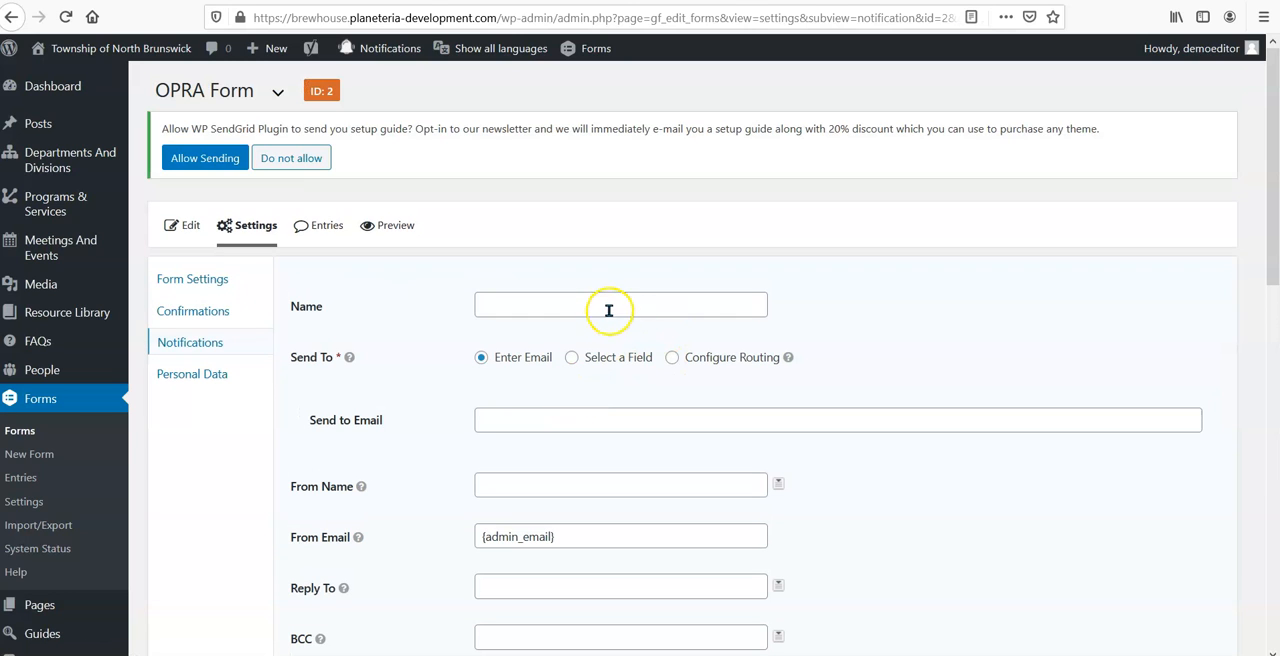
pyautogui.click(620, 304)
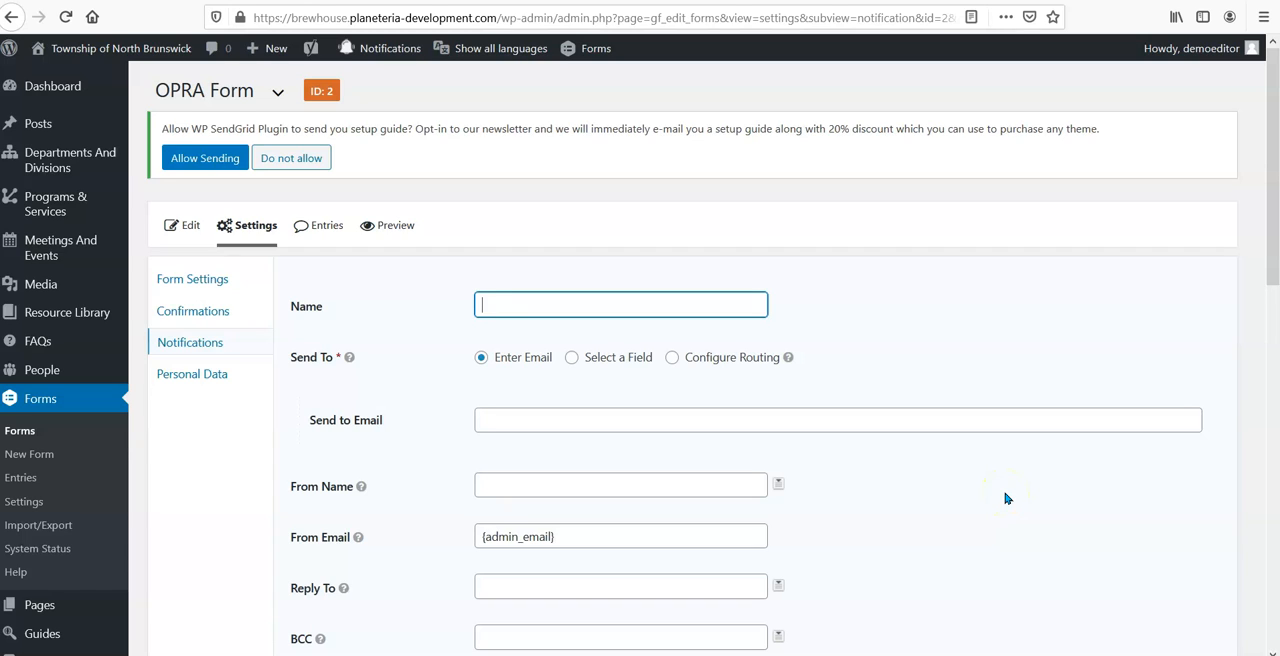
pyautogui.write('Submission')
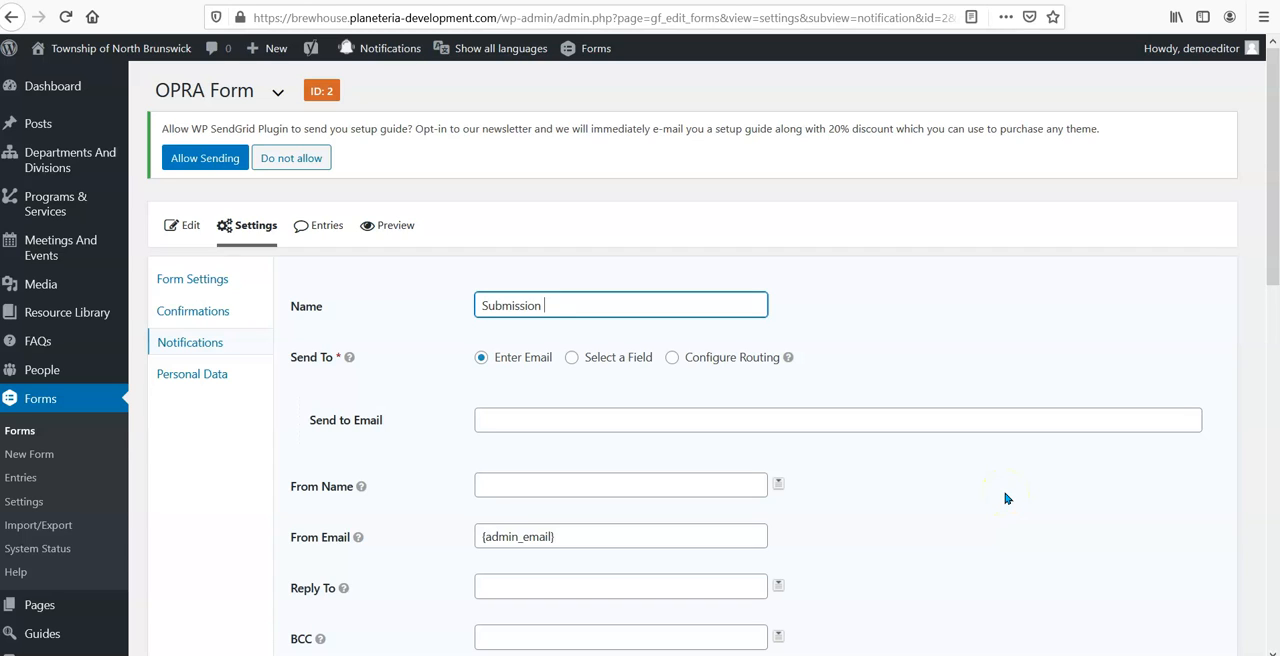
pyautogui.write('Confirm')
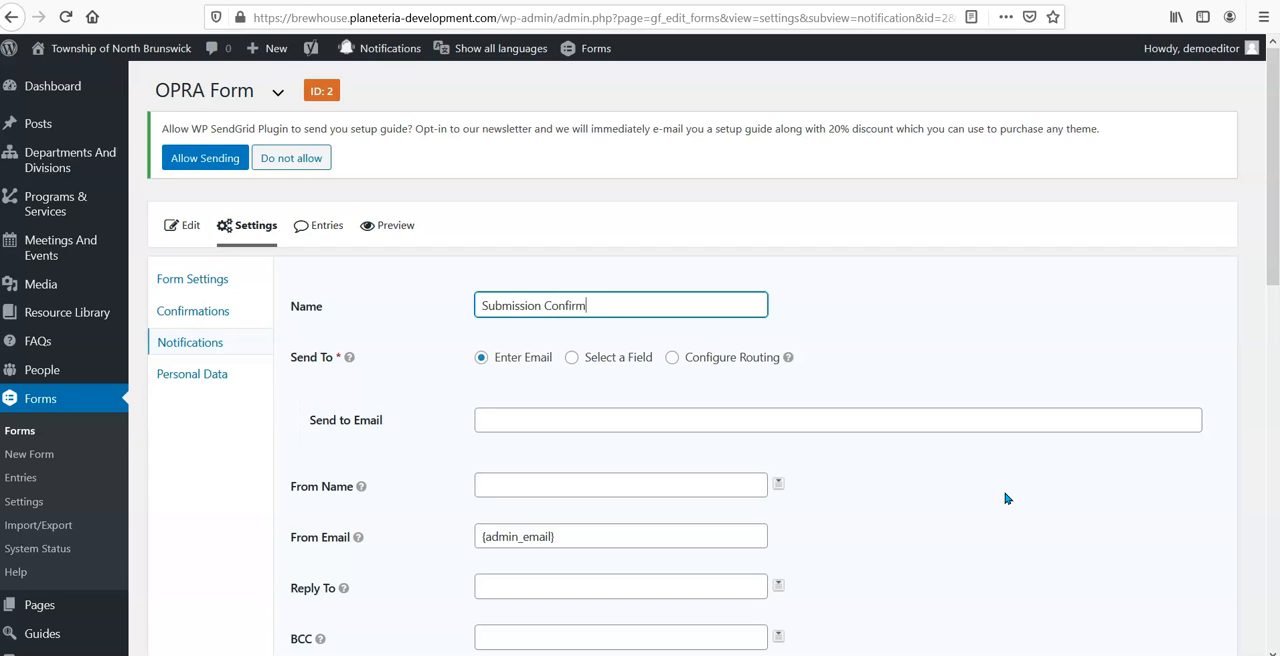
pyautogui.write('ation')
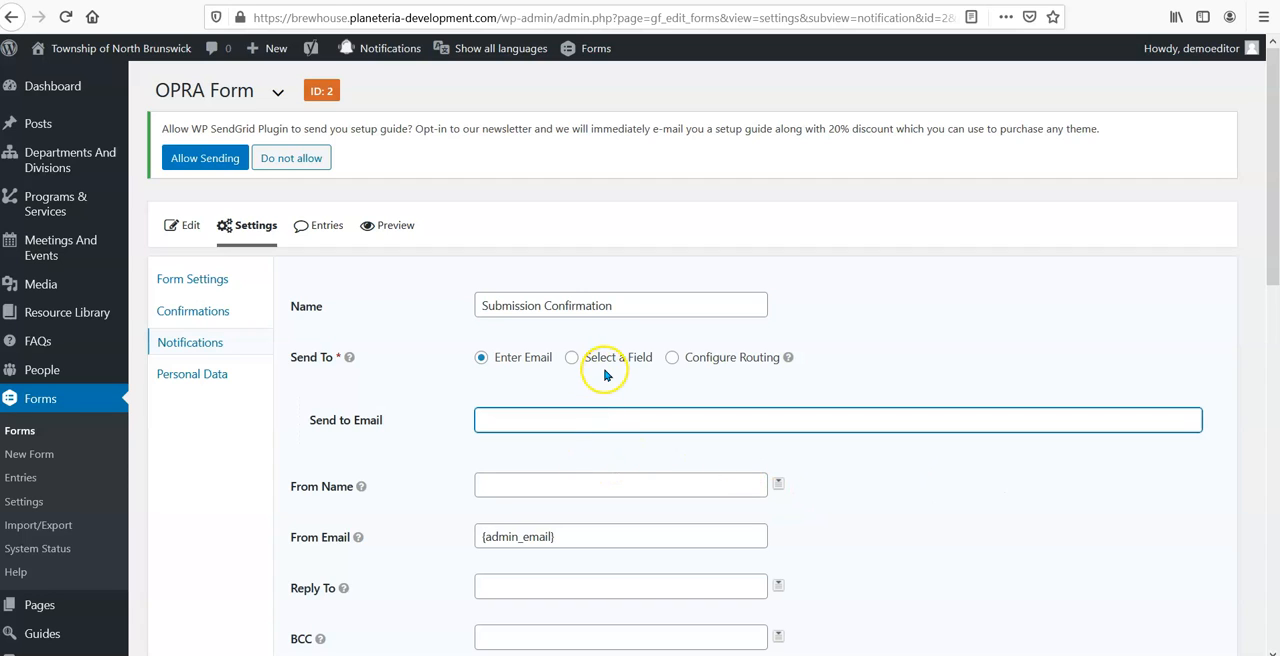
# - Send the notification to the form's E-mail Address field
pyautogui.click(572, 356)
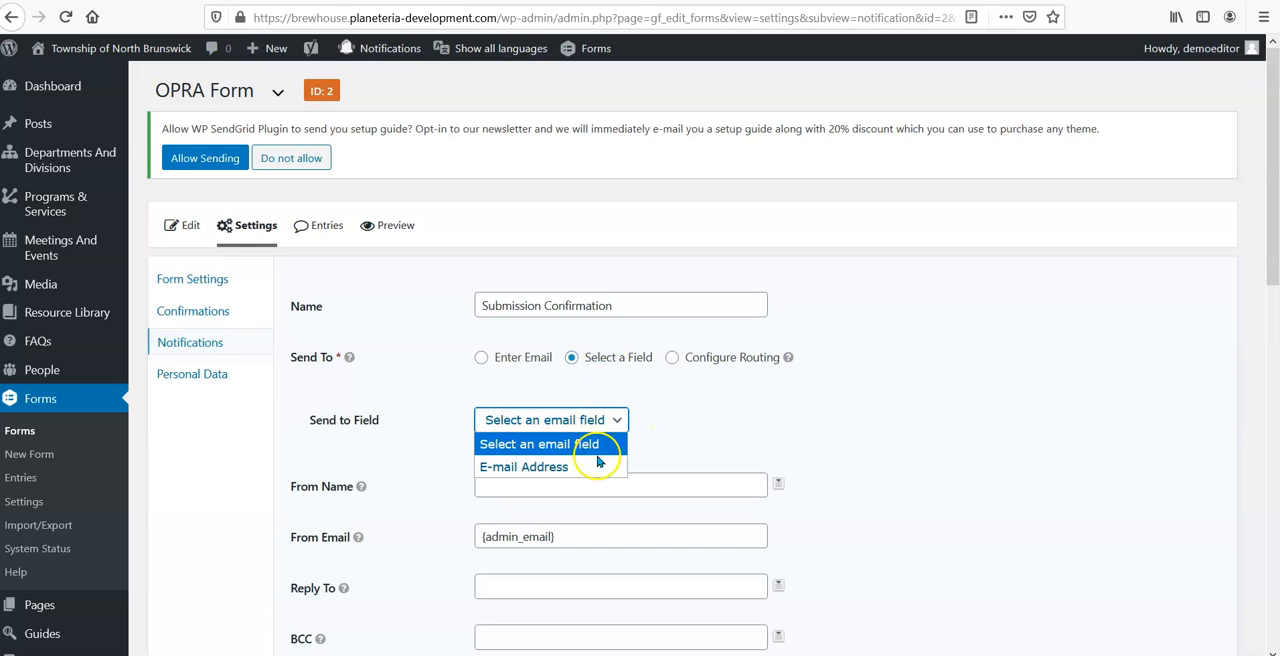
pyautogui.click(524, 466)
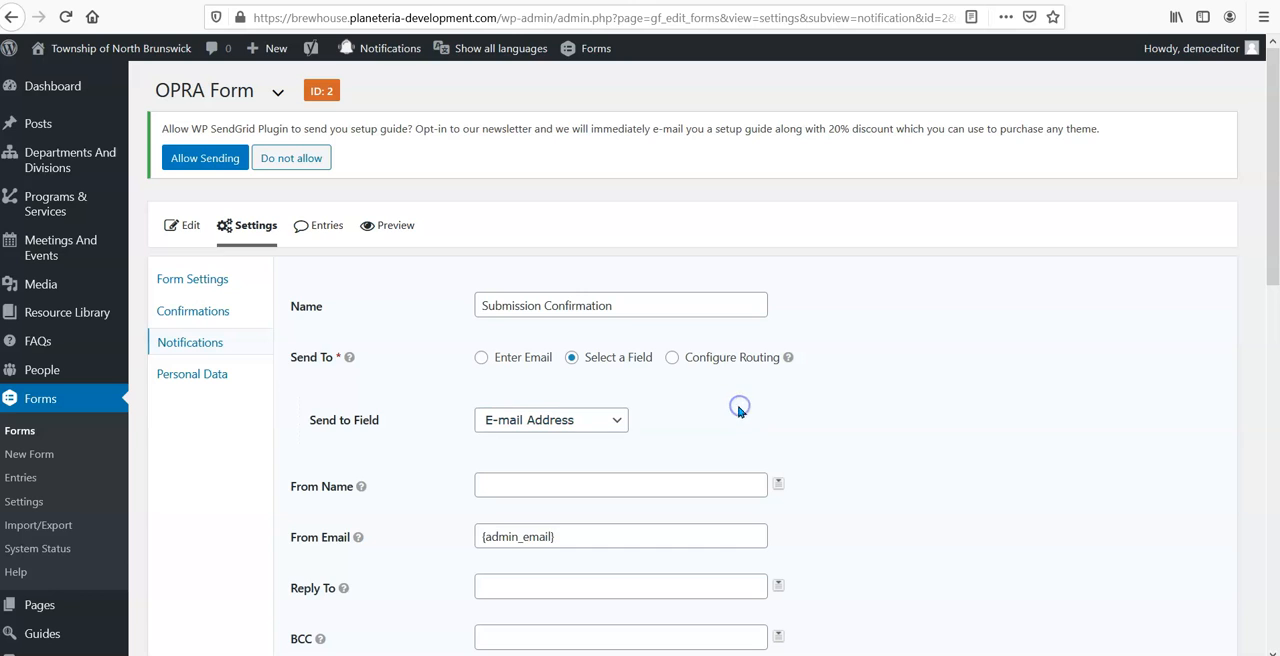
# - Set the From Name to 'OPRA' and check the From Email and Reply To settings
pyautogui.scroll(-3)
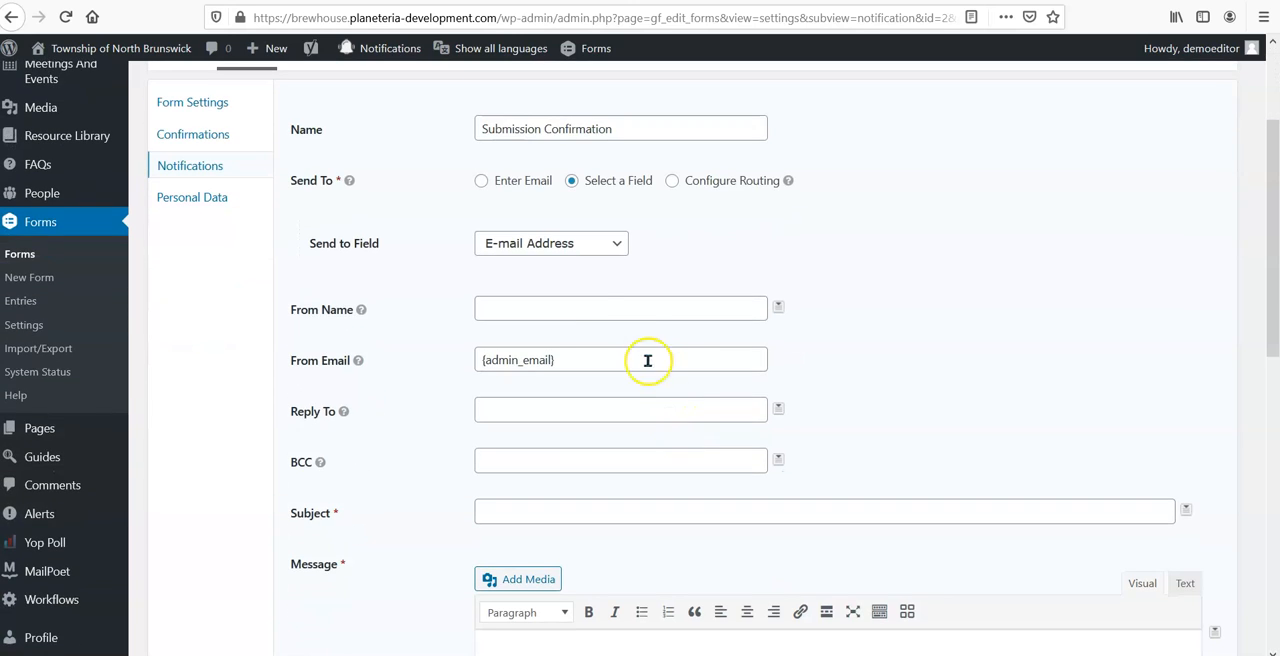
pyautogui.click(620, 308)
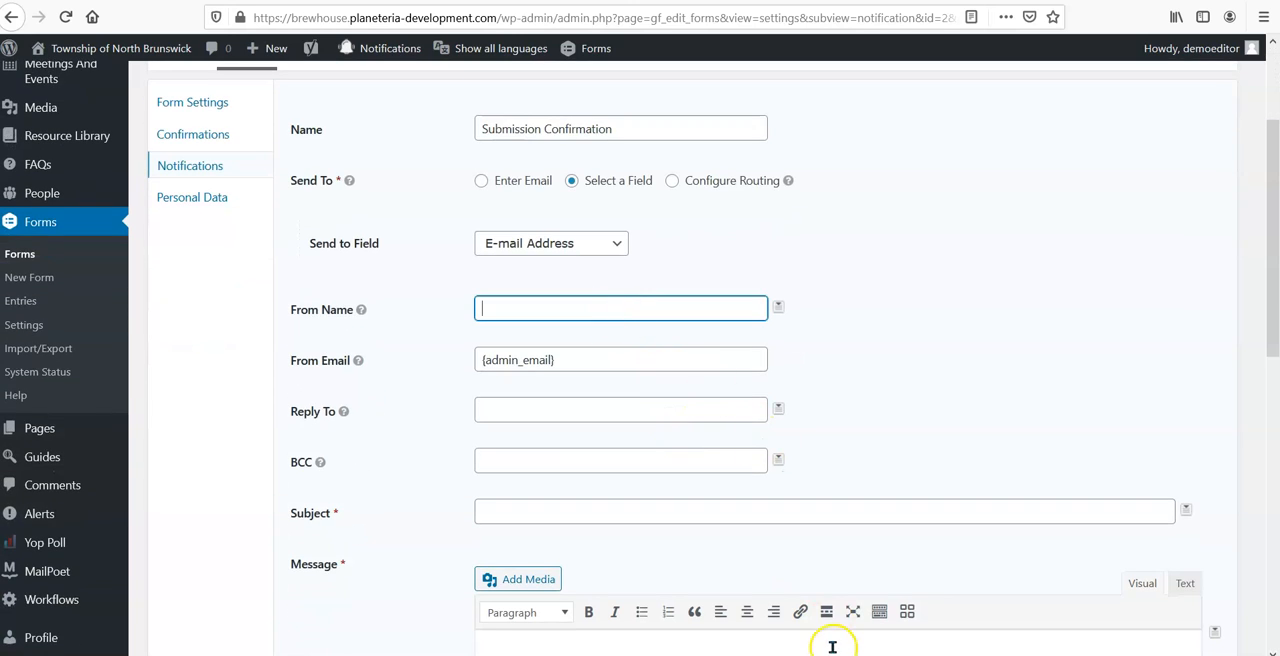
pyautogui.moveTo(824, 648)
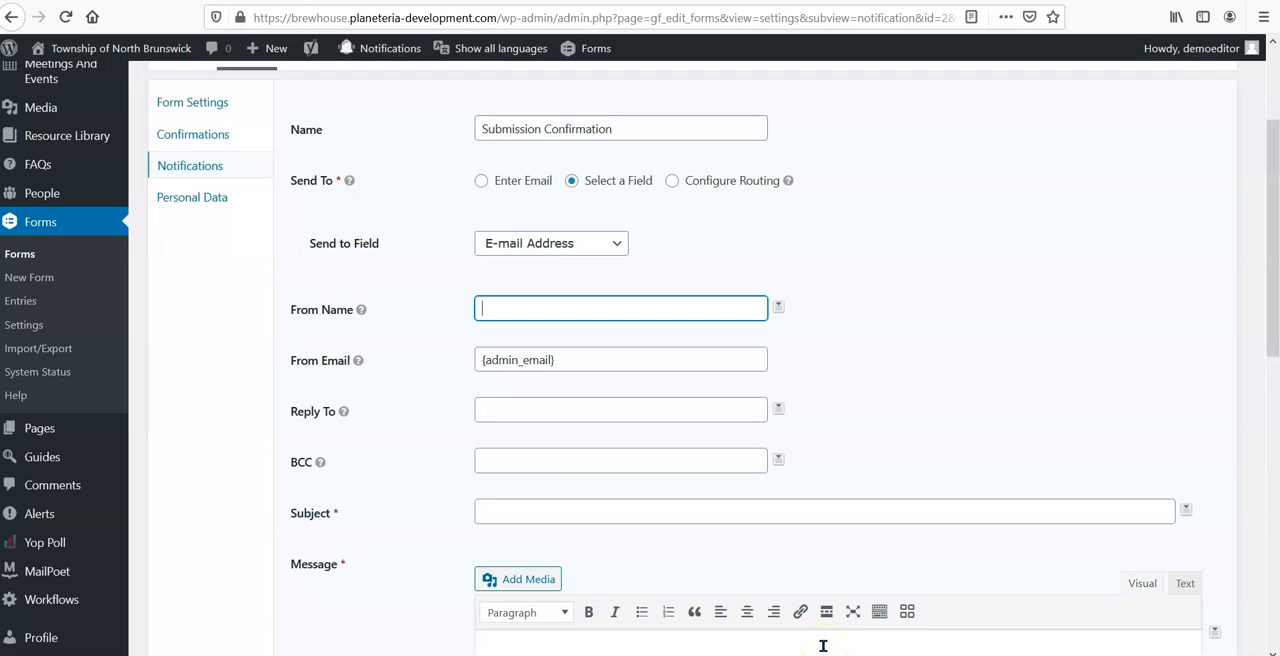
pyautogui.write('OPRA')
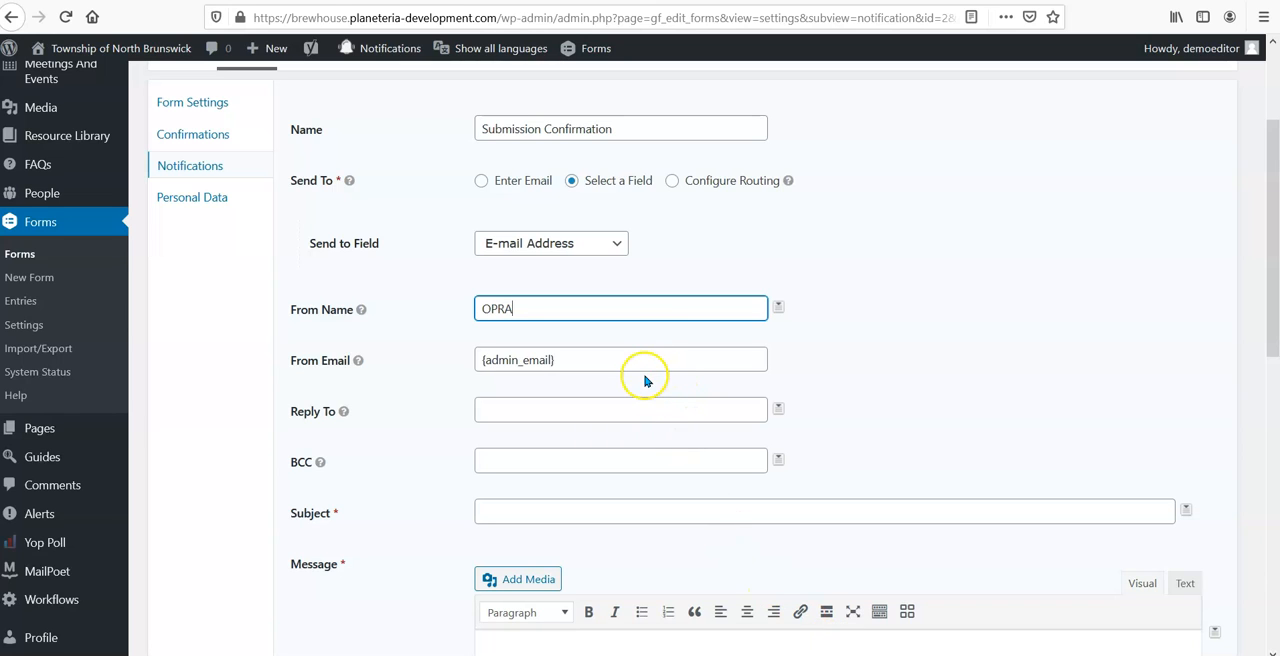
pyautogui.click(620, 360)
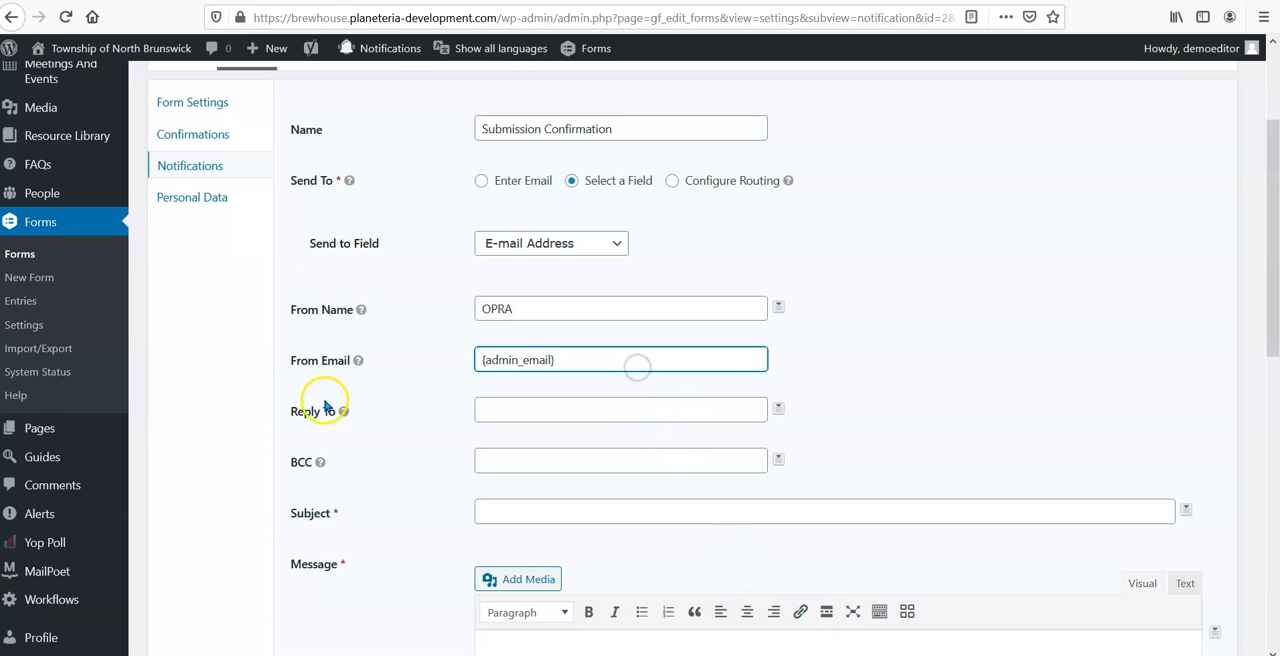
pyautogui.moveTo(364, 368)
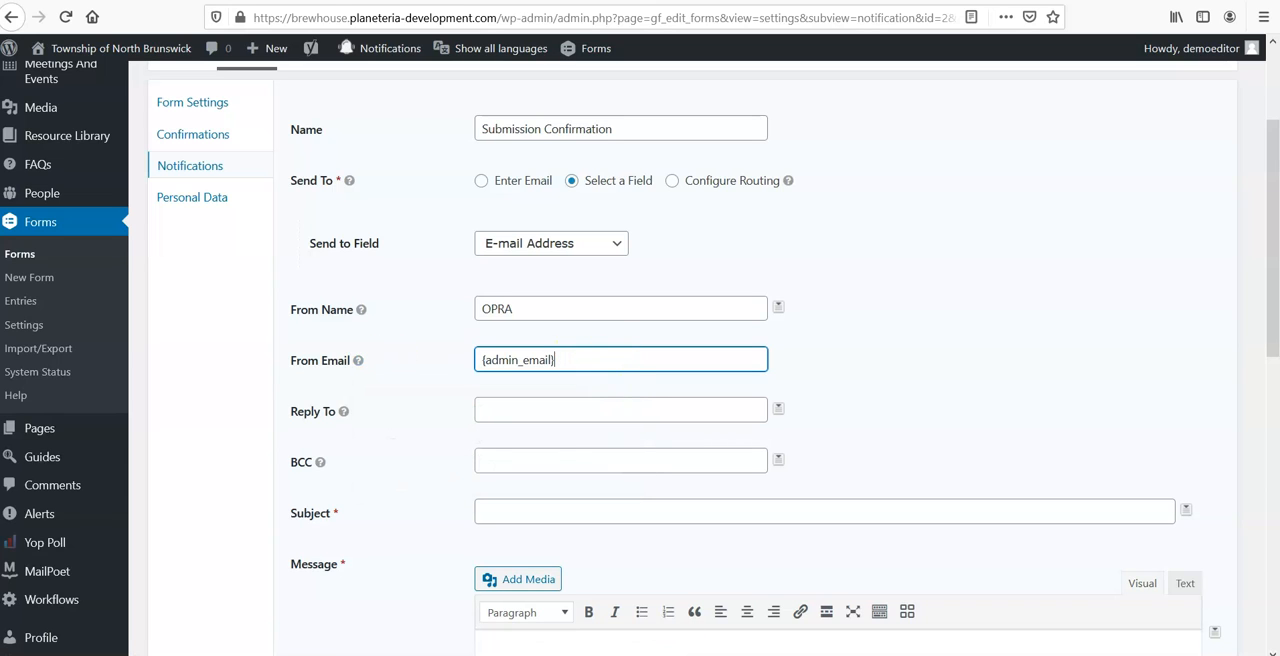
pyautogui.moveTo(660, 384)
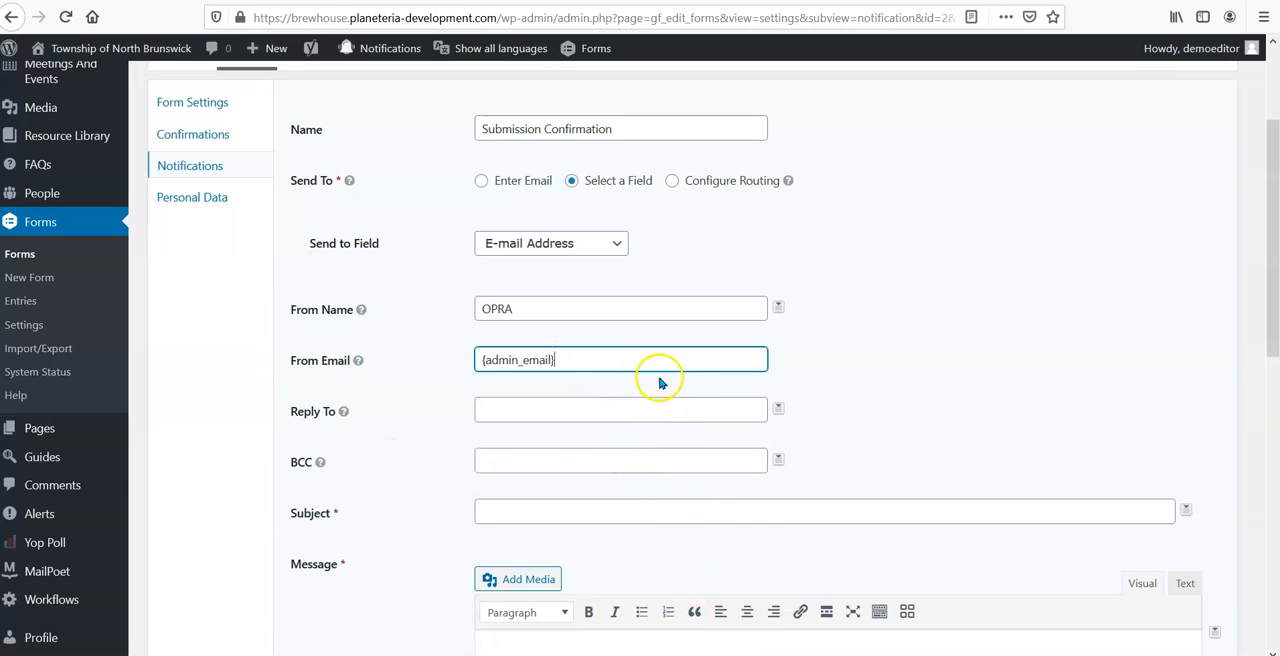
pyautogui.moveTo(464, 388)
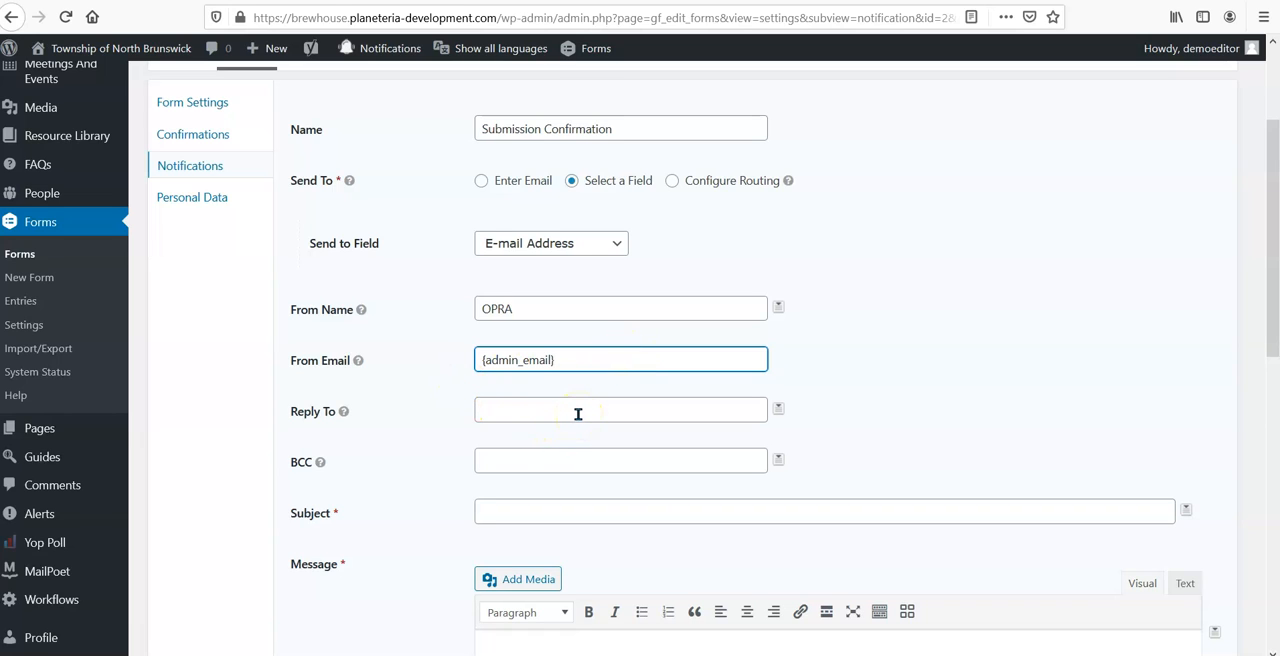
pyautogui.moveTo(344, 410)
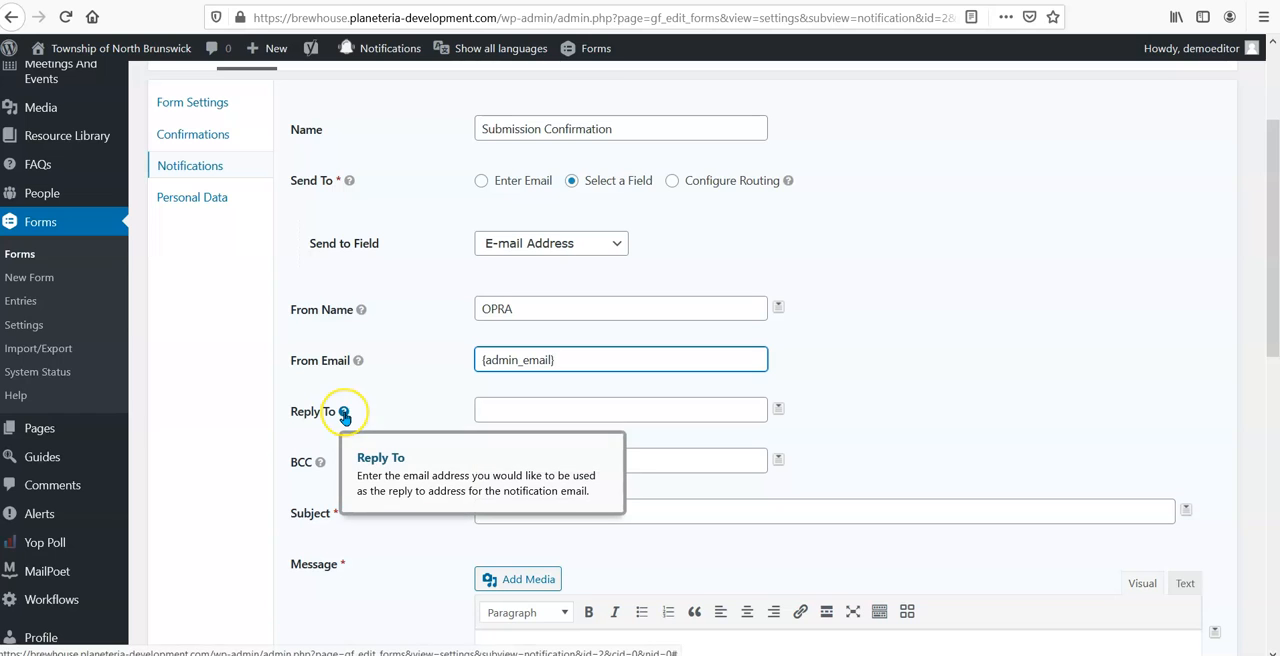
pyautogui.moveTo(542, 402)
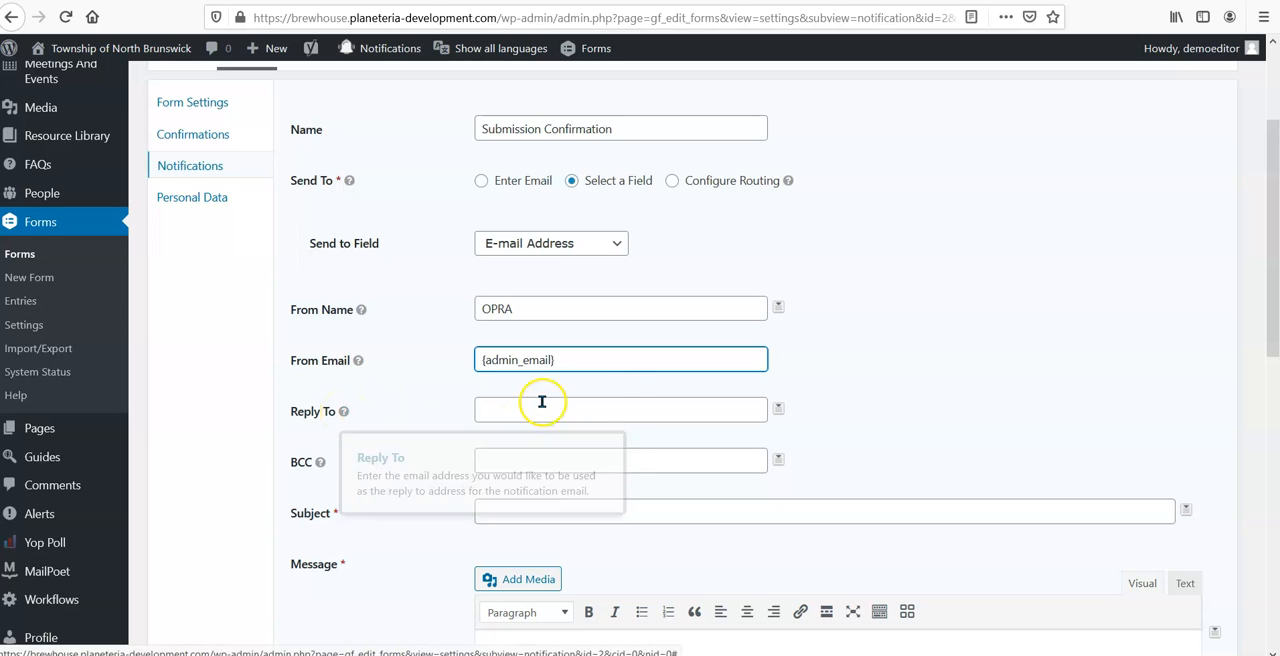
pyautogui.click(620, 410)
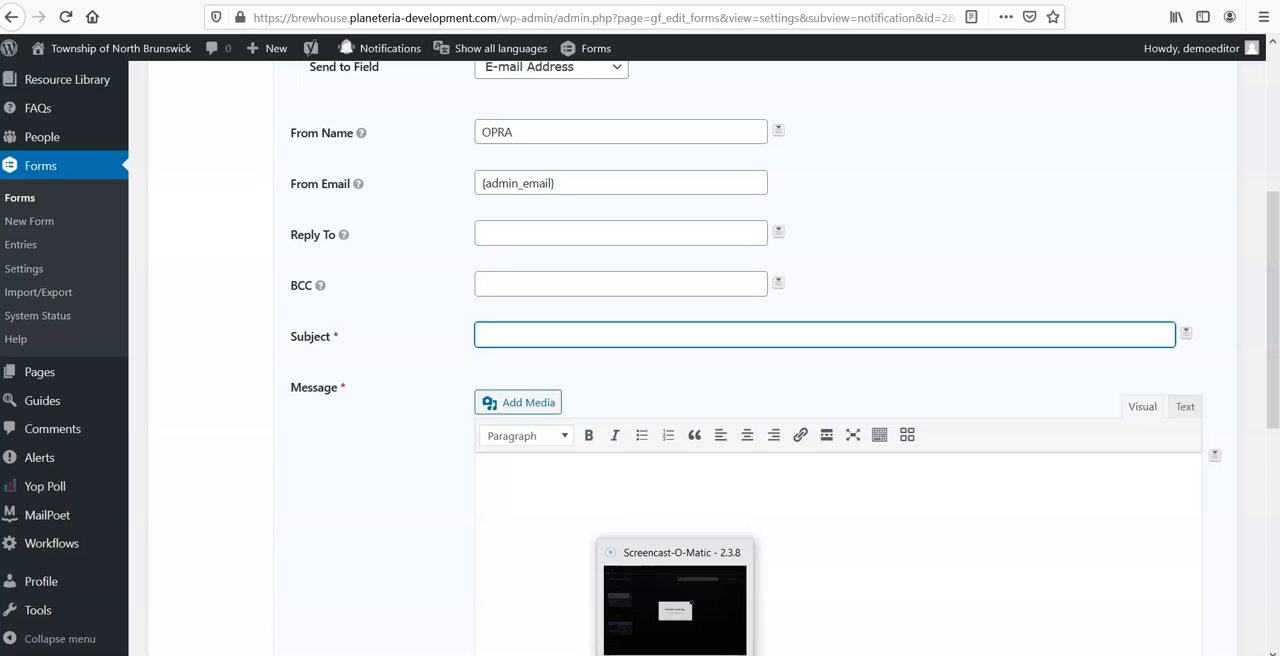
# - Set the subject to 'Thanks for your form submission', leaving the message body empty
pyautogui.write('Thanks for you')
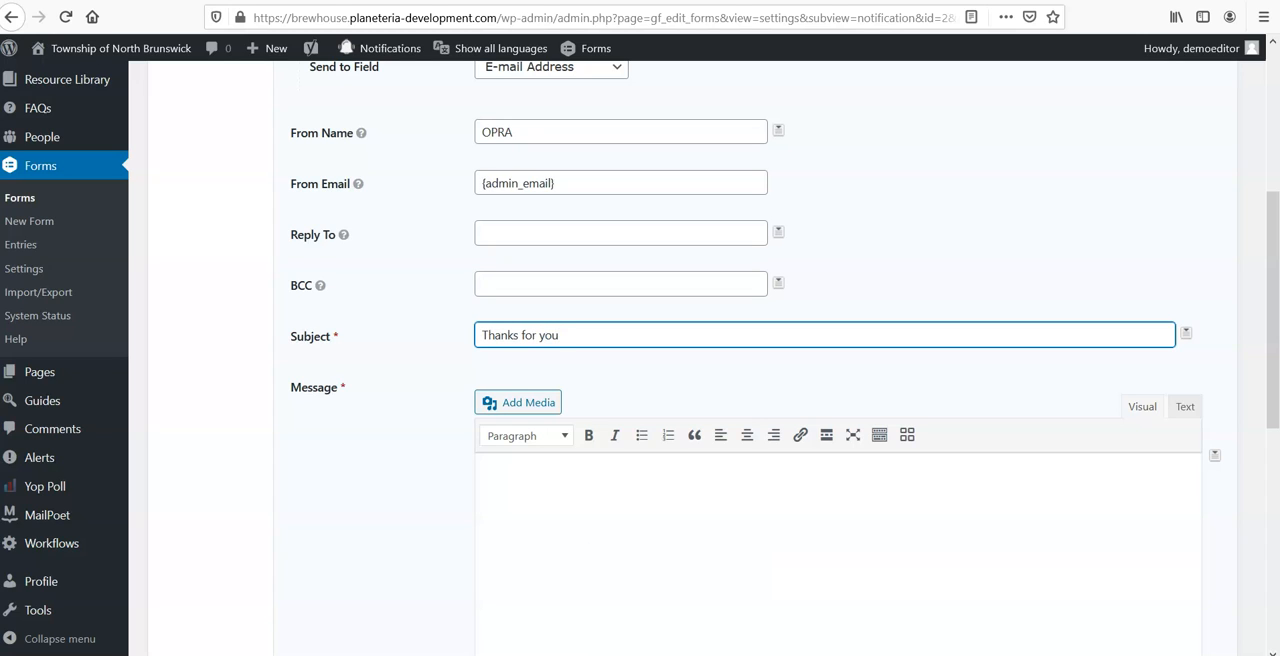
pyautogui.write('r form')
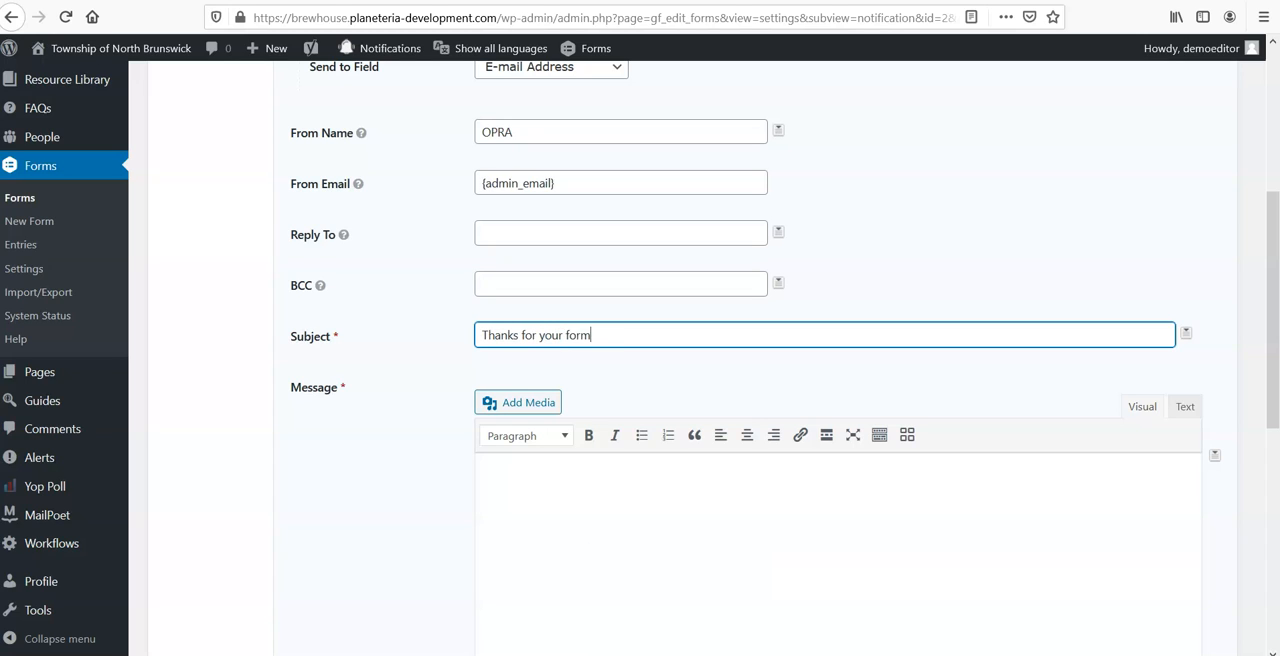
pyautogui.write('submission')
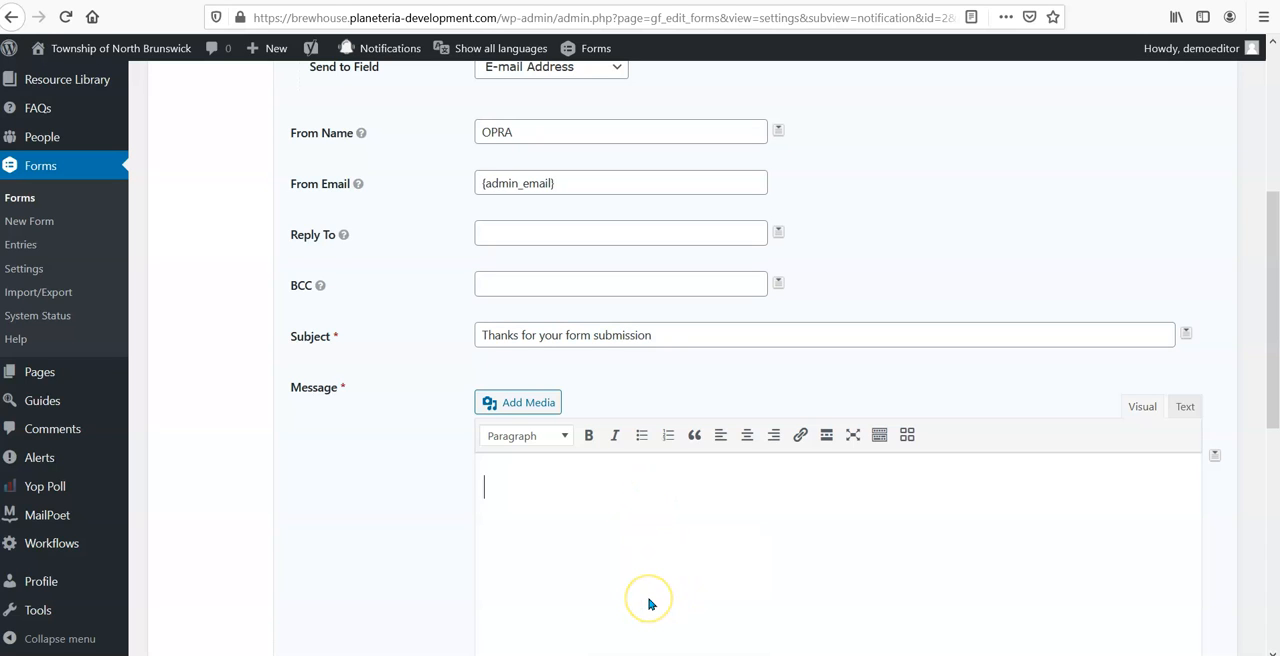
pyautogui.moveTo(650, 604)
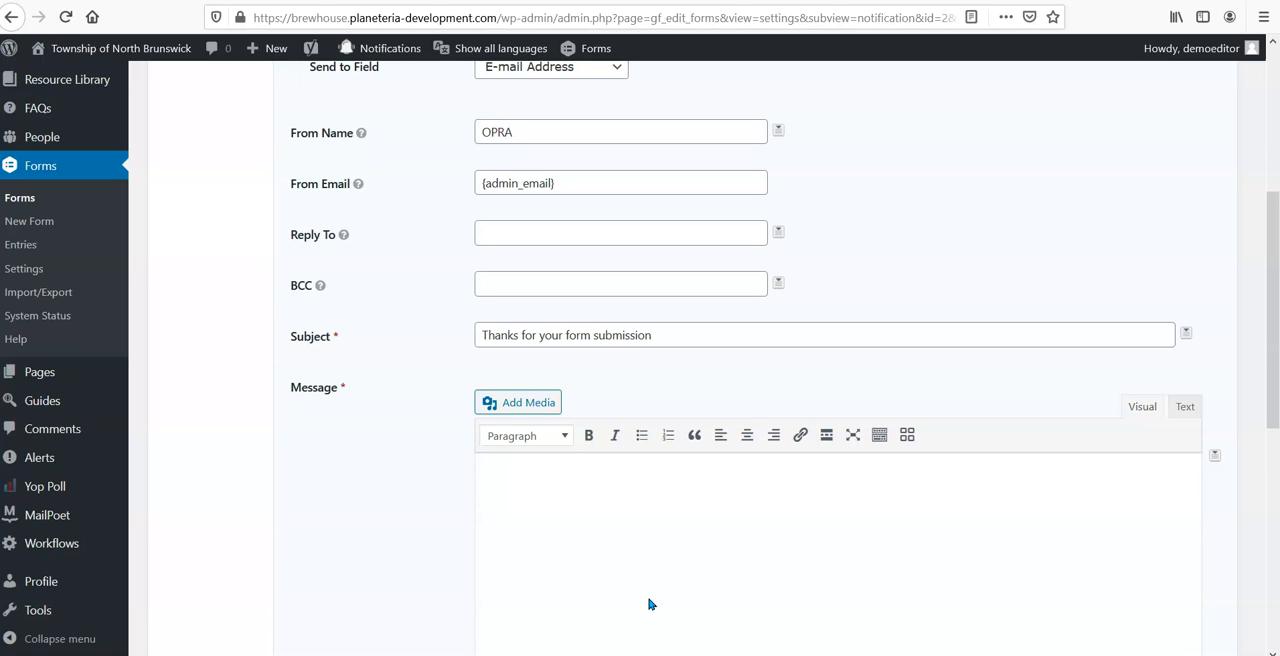
pyautogui.moveTo(650, 604)
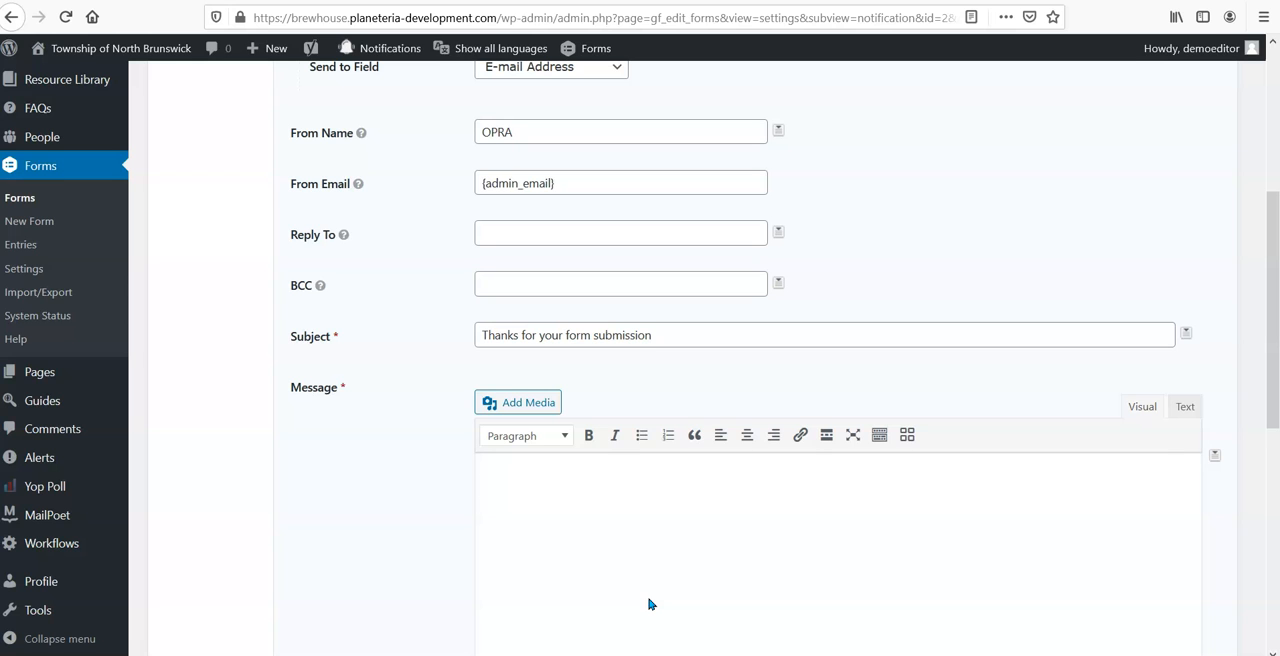
pyautogui.scroll(-3)
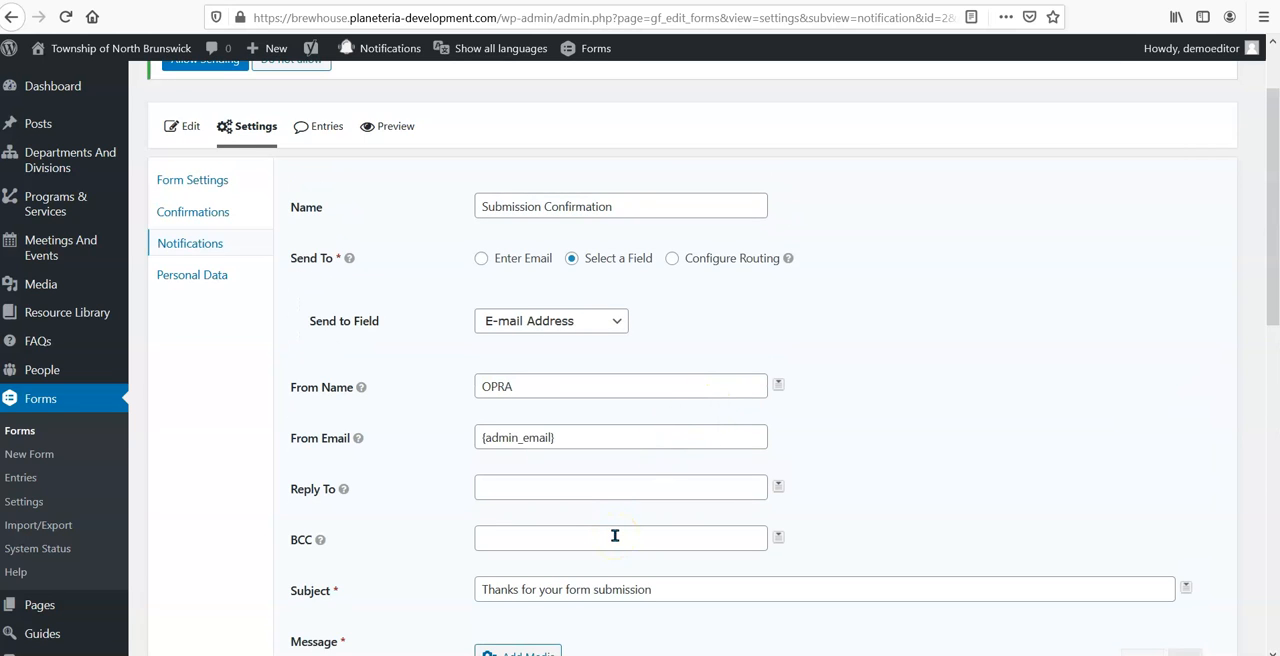
pyautogui.moveTo(616, 536)
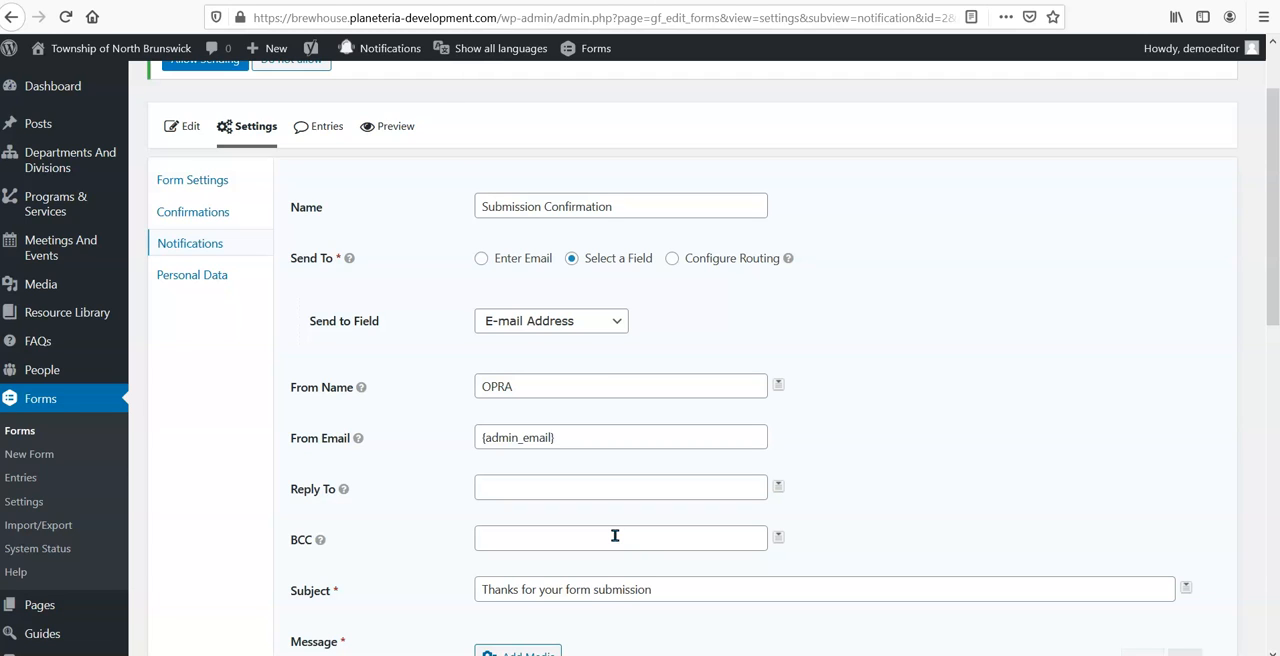
pyautogui.moveTo(448, 436)
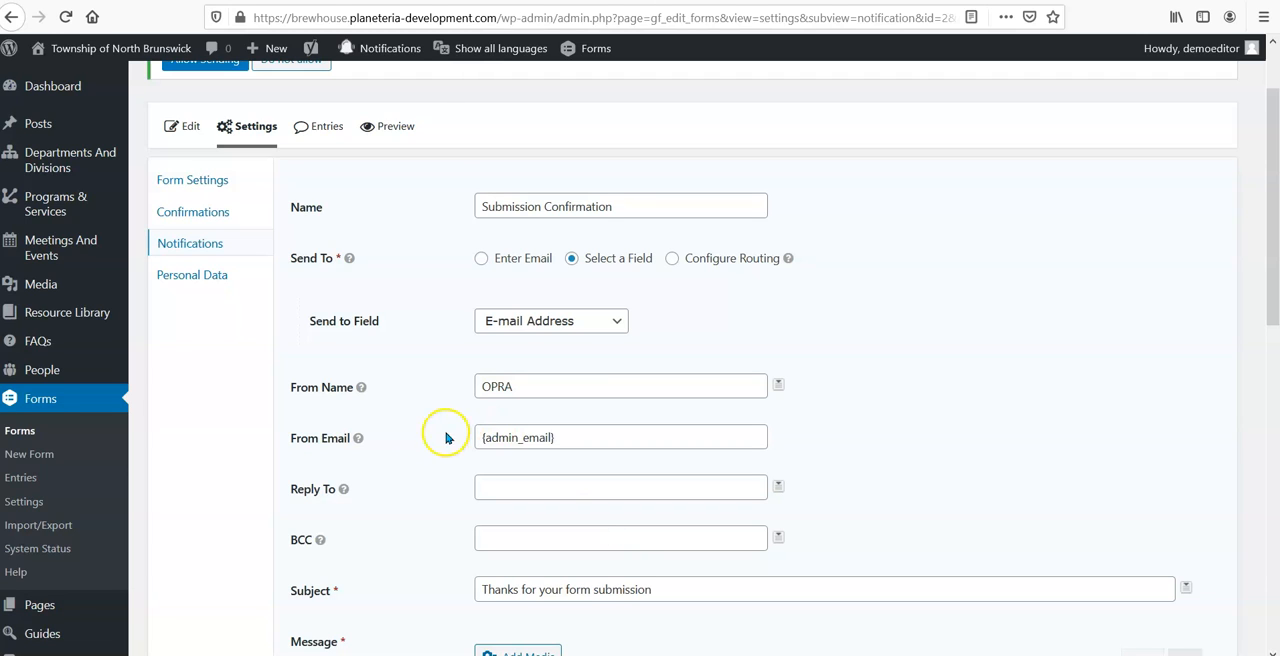
pyautogui.moveTo(418, 152)
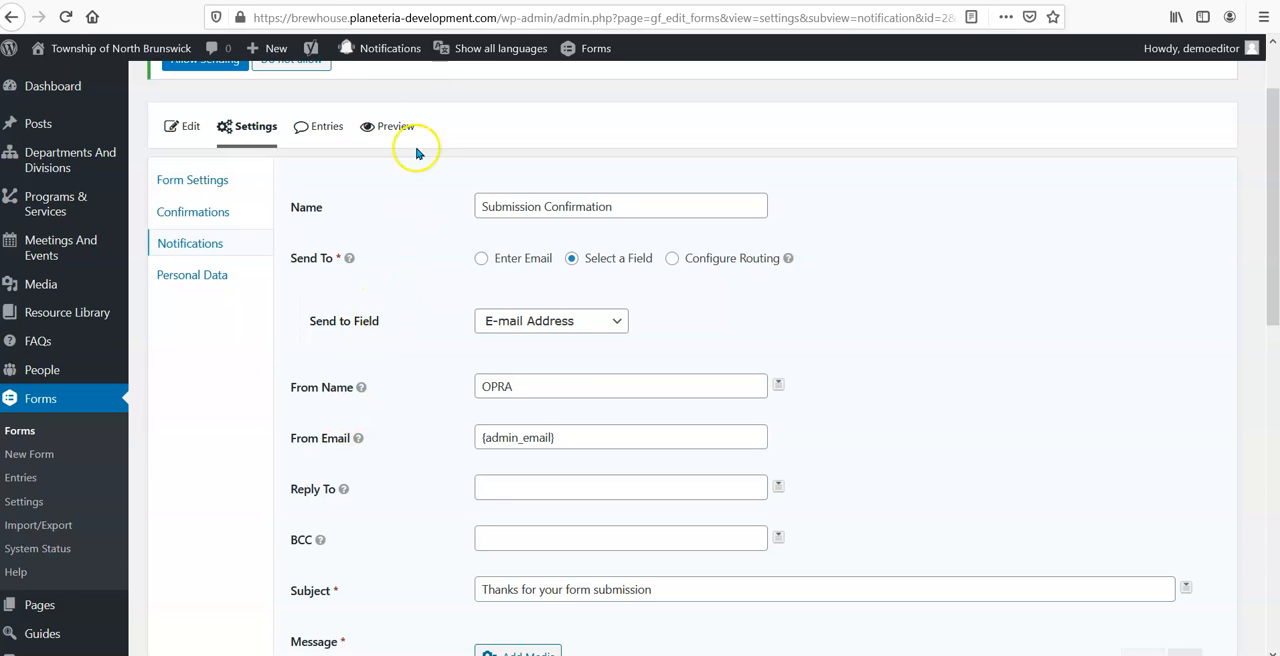
pyautogui.moveTo(350, 418)
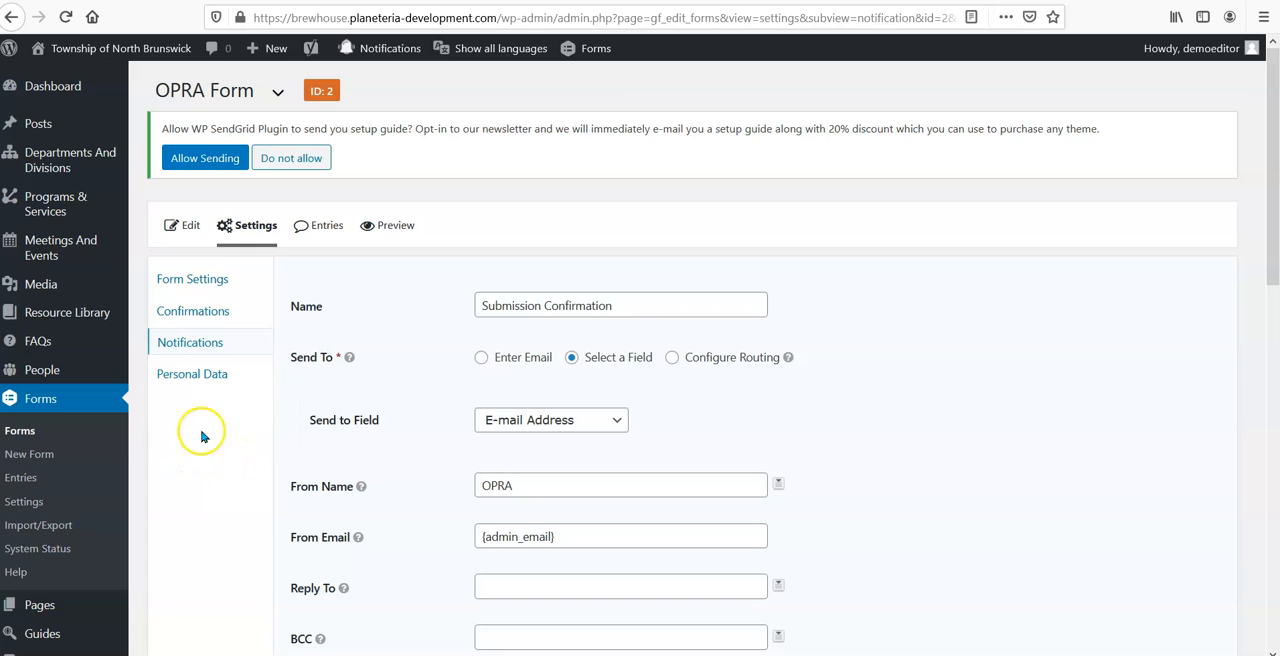
pyautogui.click(596, 48)
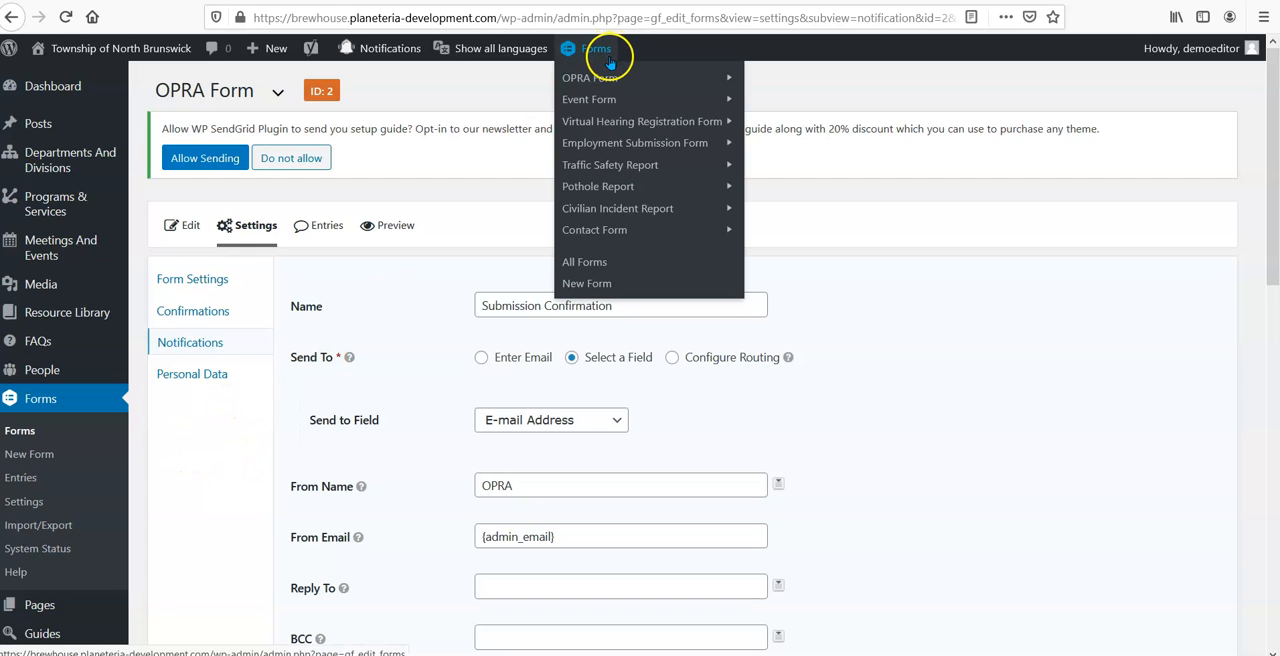
pyautogui.moveTo(590, 76)
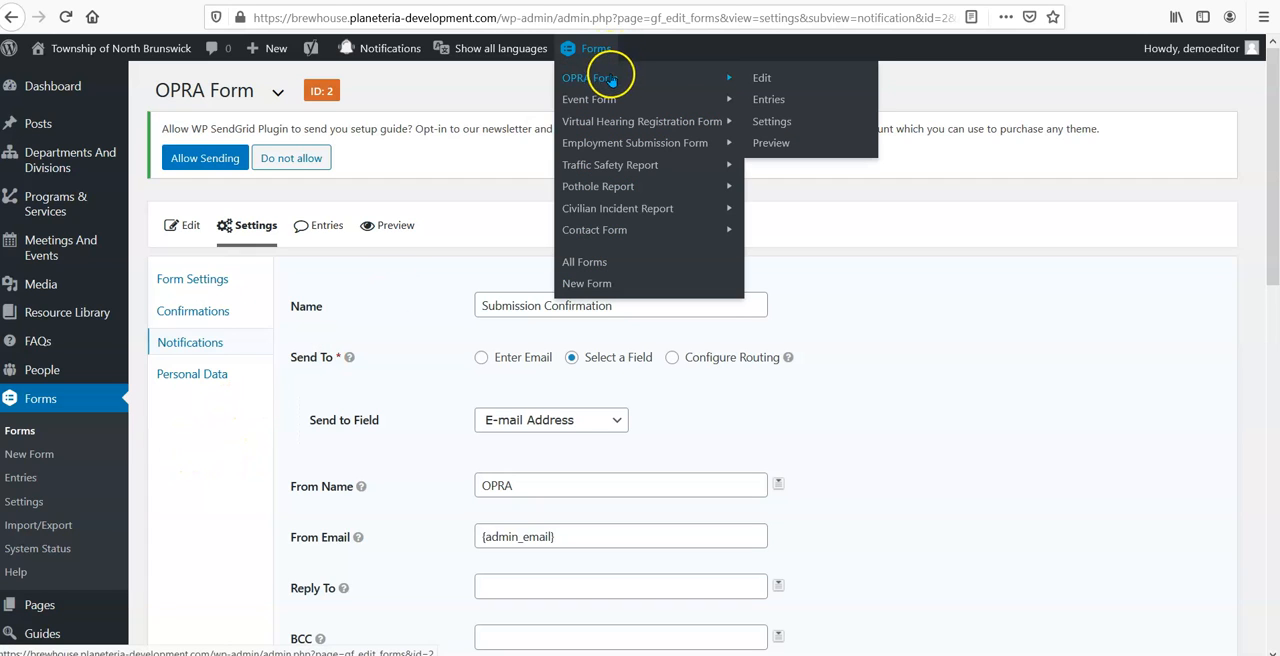
pyautogui.click(768, 100)
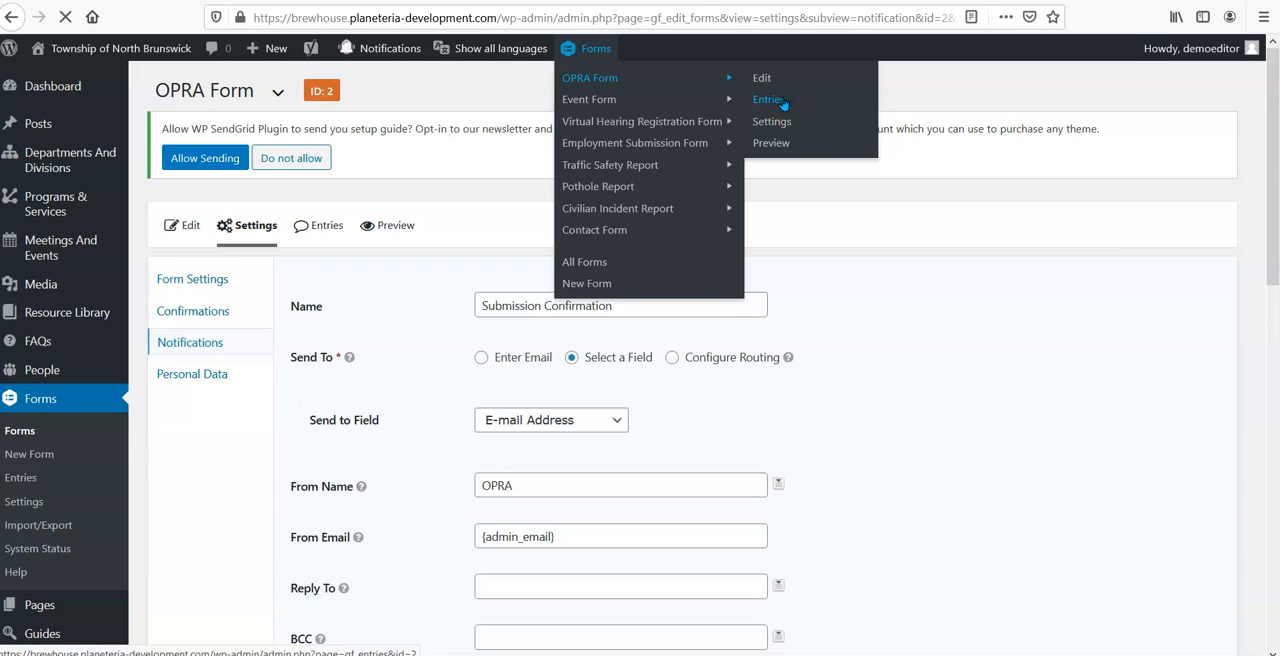
pyautogui.click(768, 100)
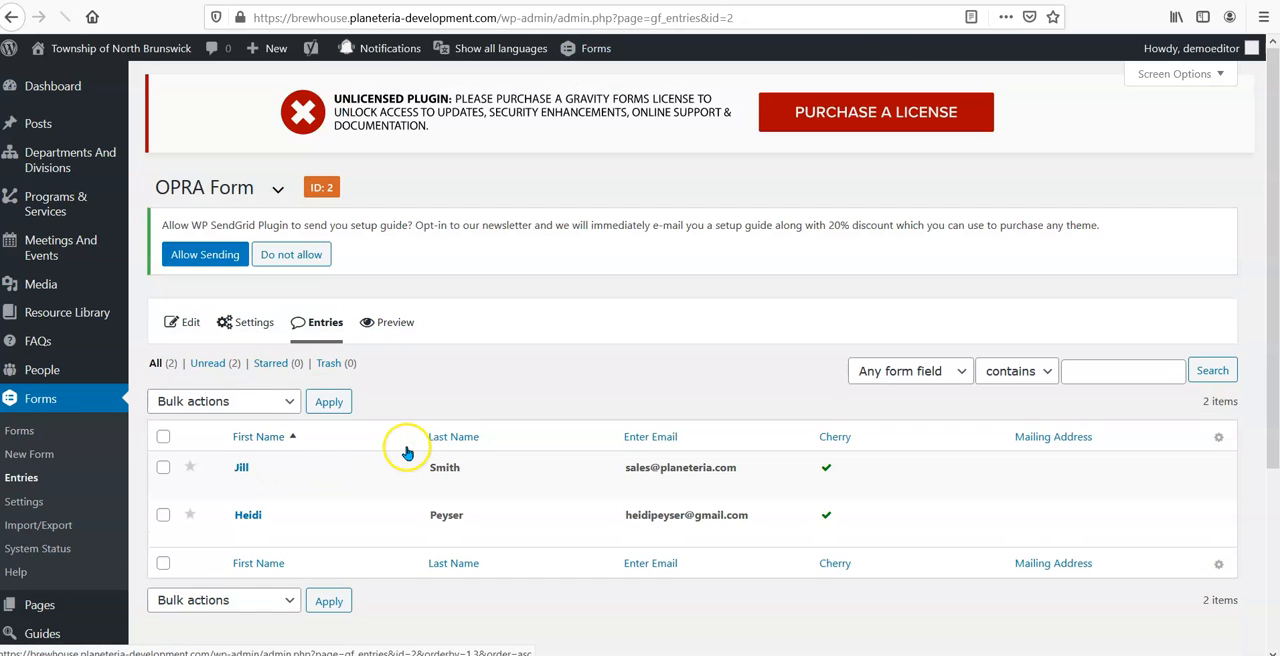
pyautogui.scroll(-3)
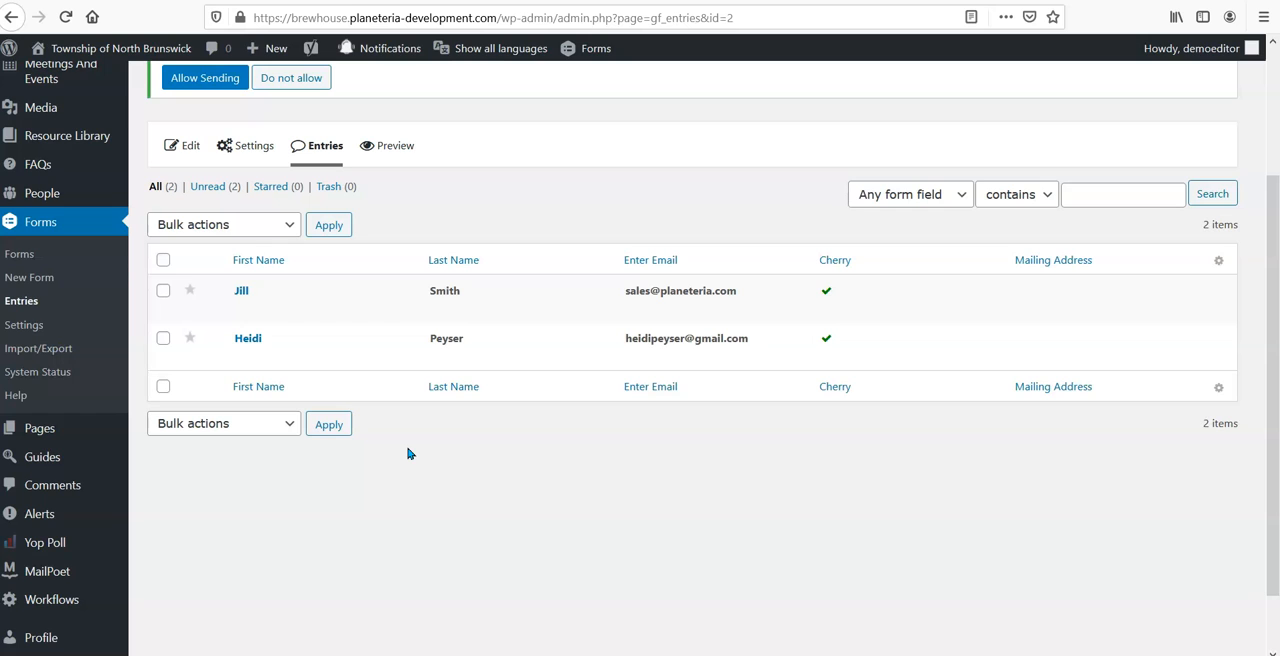
pyautogui.moveTo(308, 296)
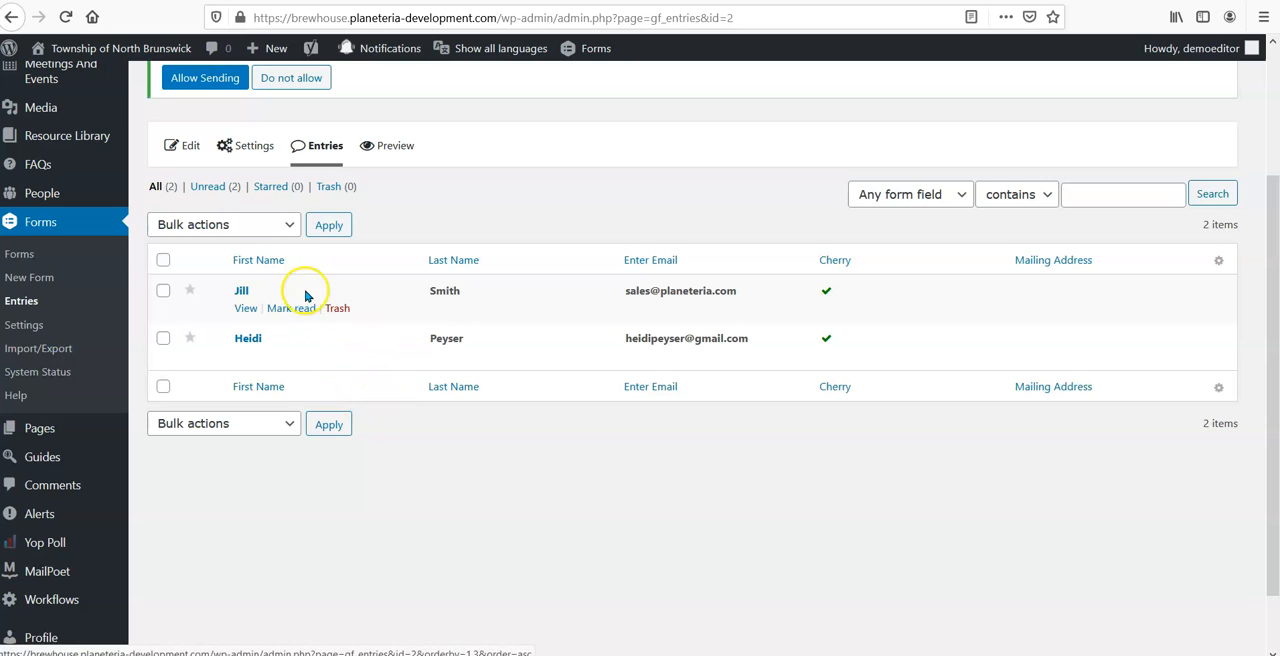
pyautogui.moveTo(880, 364)
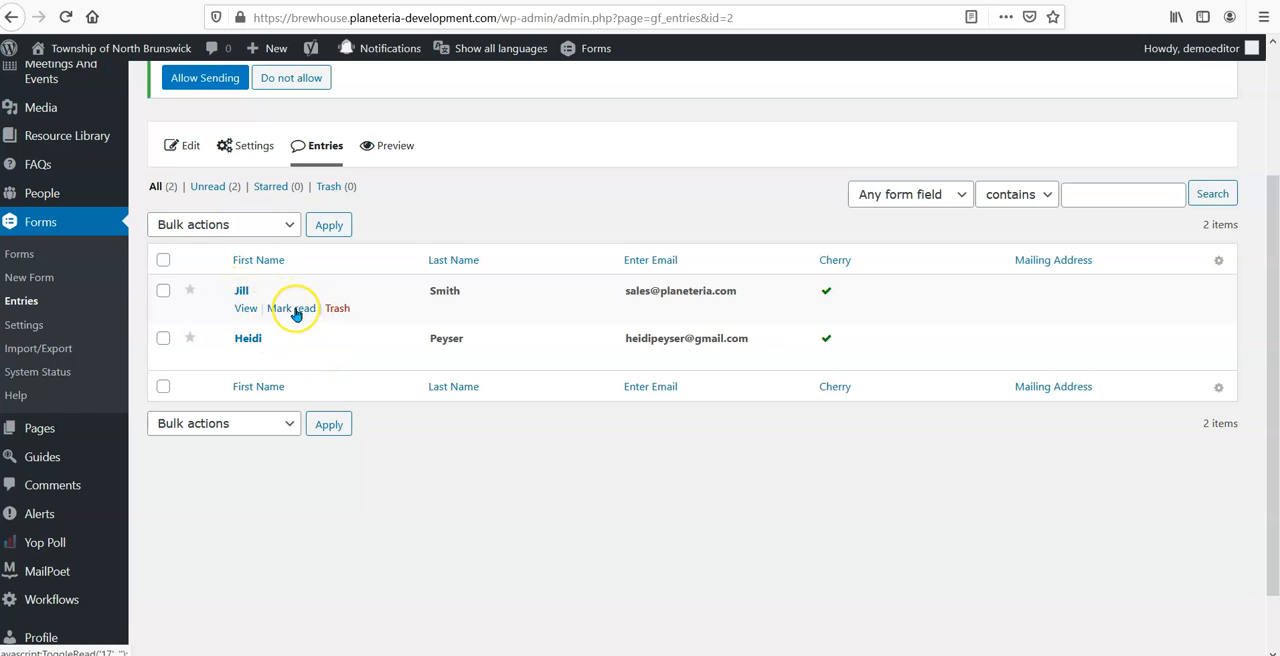
pyautogui.click(292, 308)
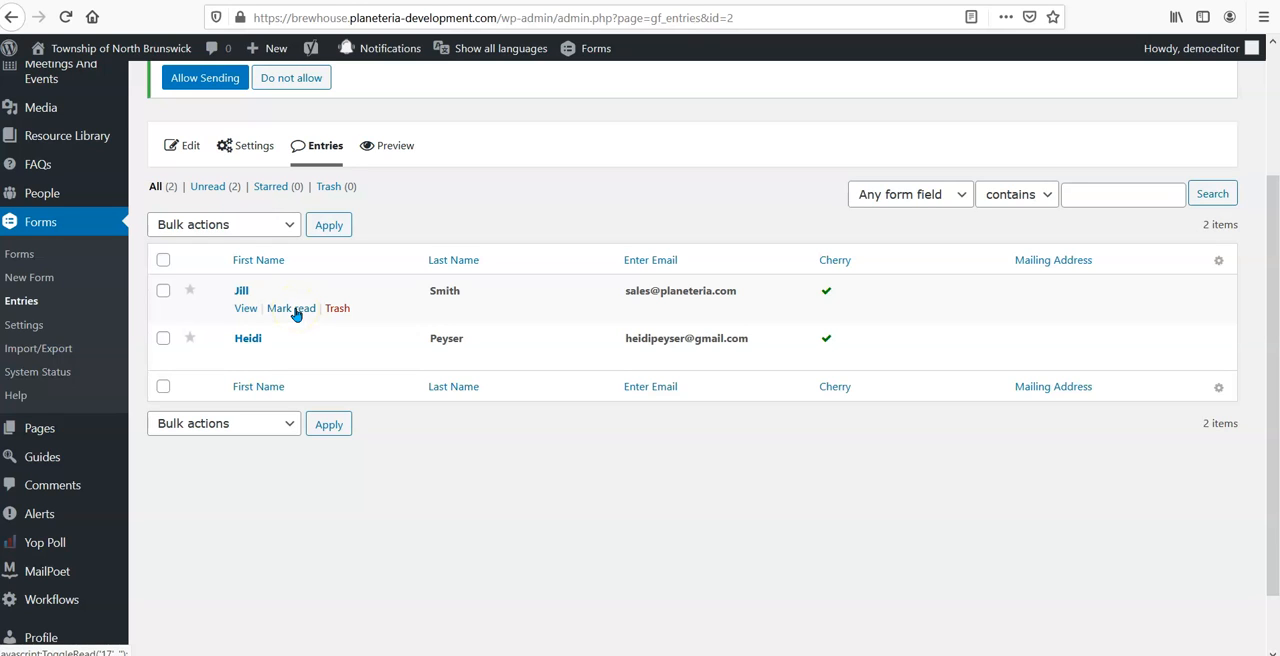
pyautogui.click(244, 308)
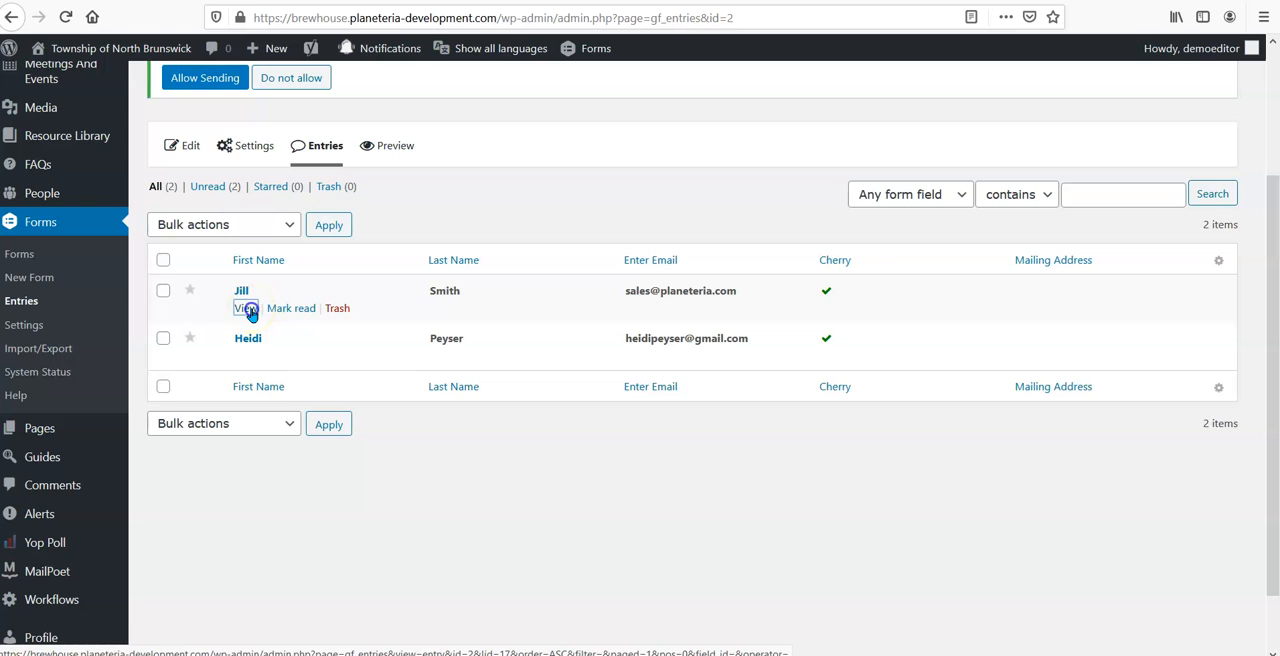
pyautogui.click(240, 308)
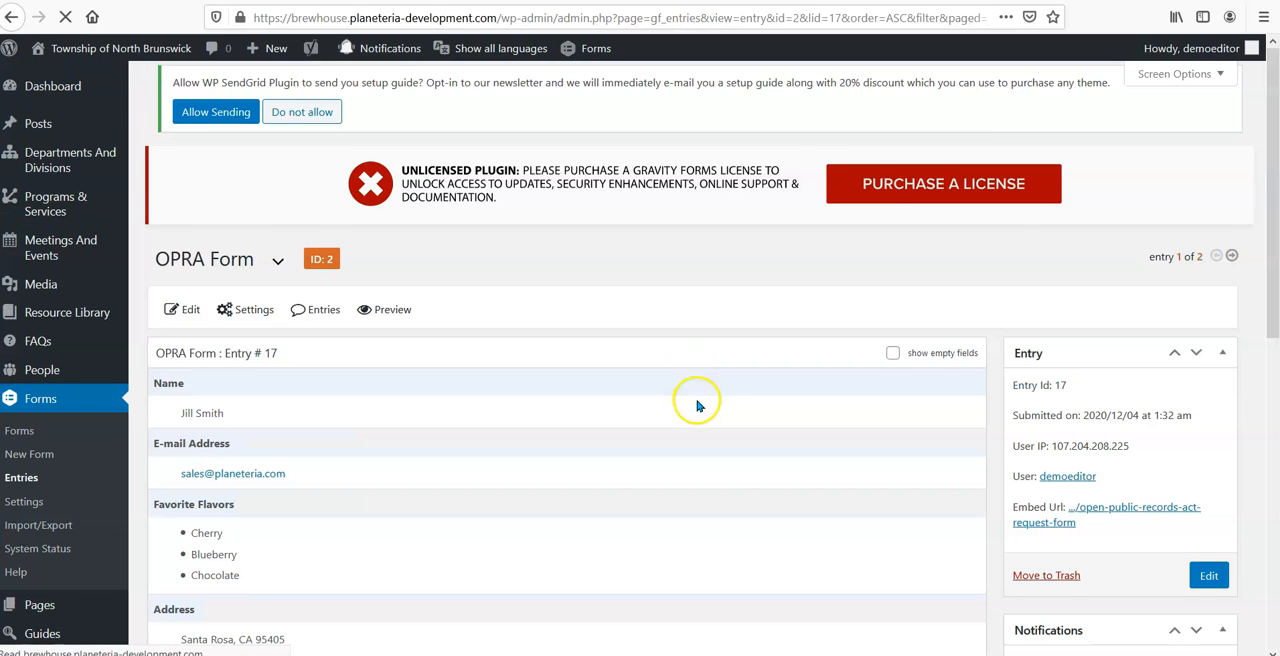
pyautogui.scroll(-3)
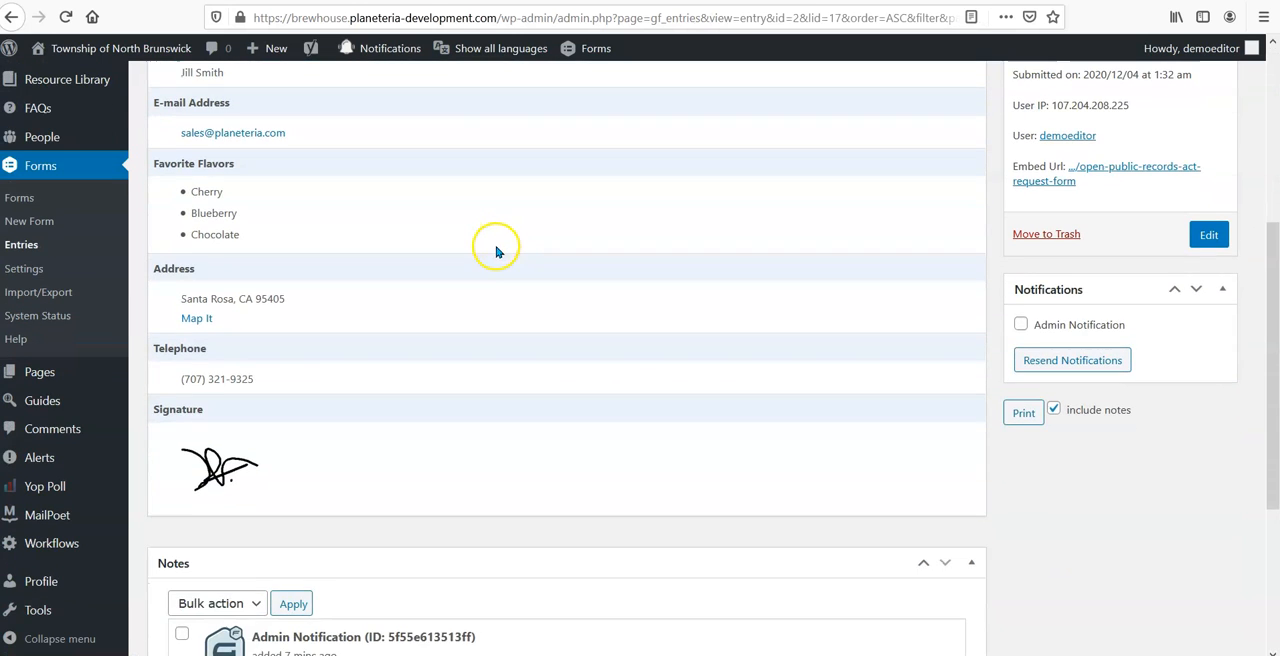
pyautogui.moveTo(490, 260)
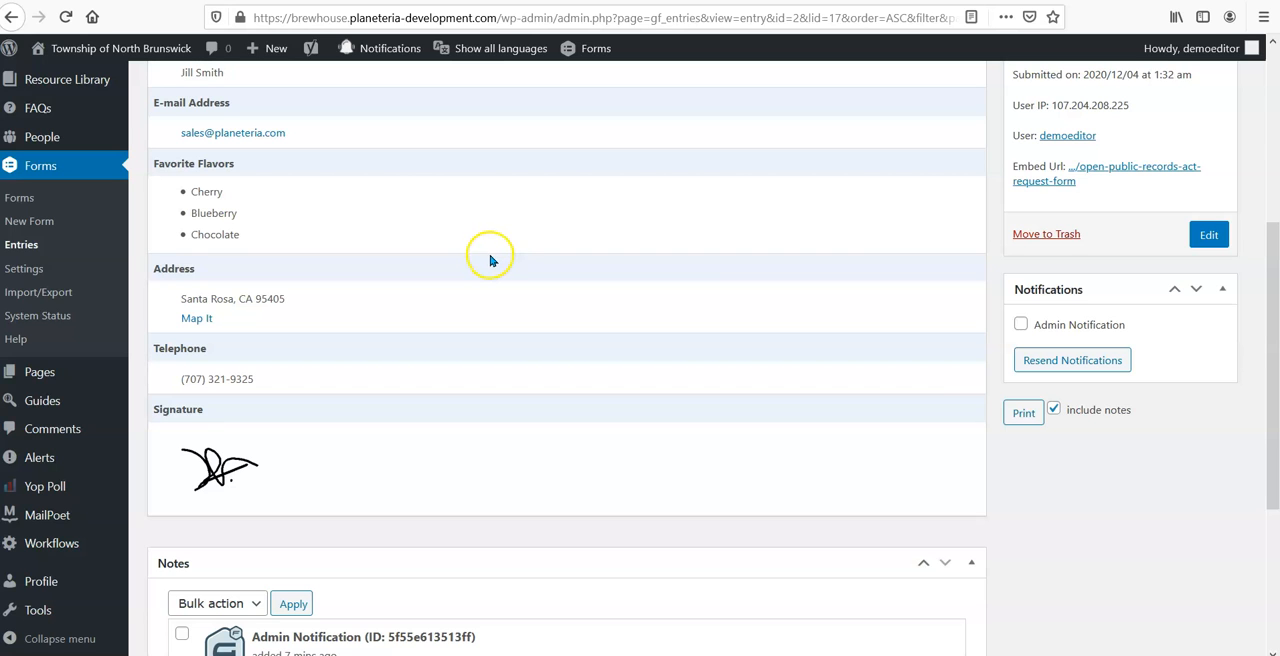
pyautogui.scroll(-3)
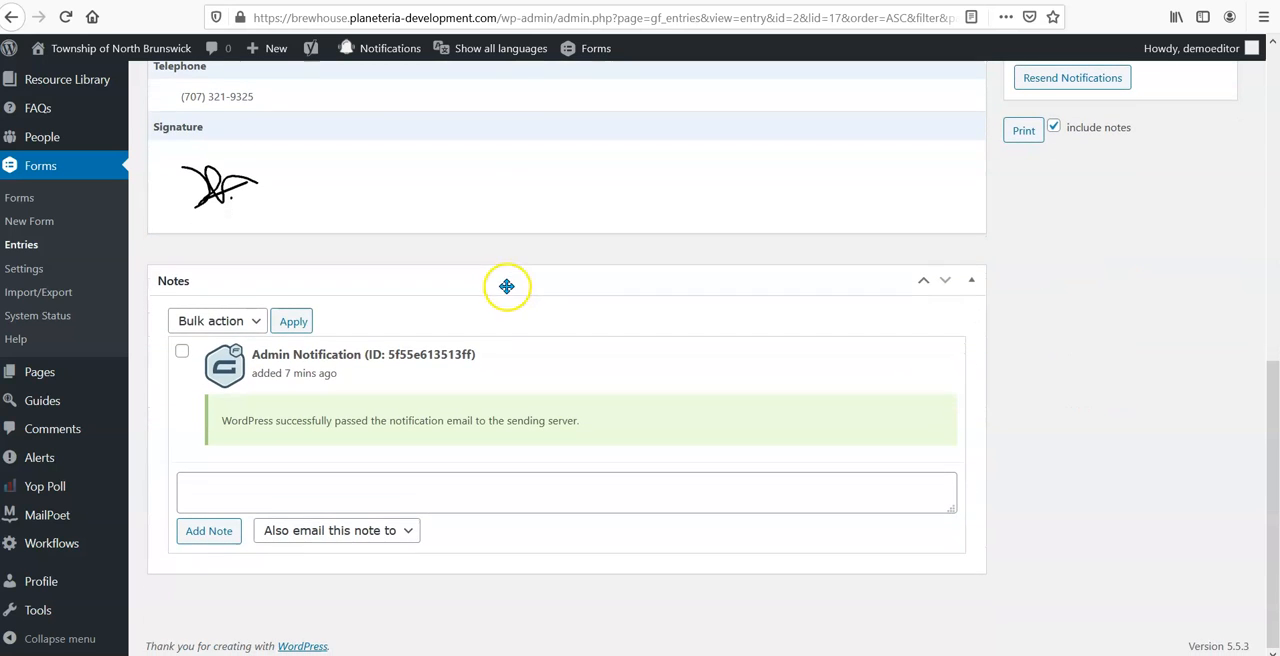
pyautogui.scroll(-3)
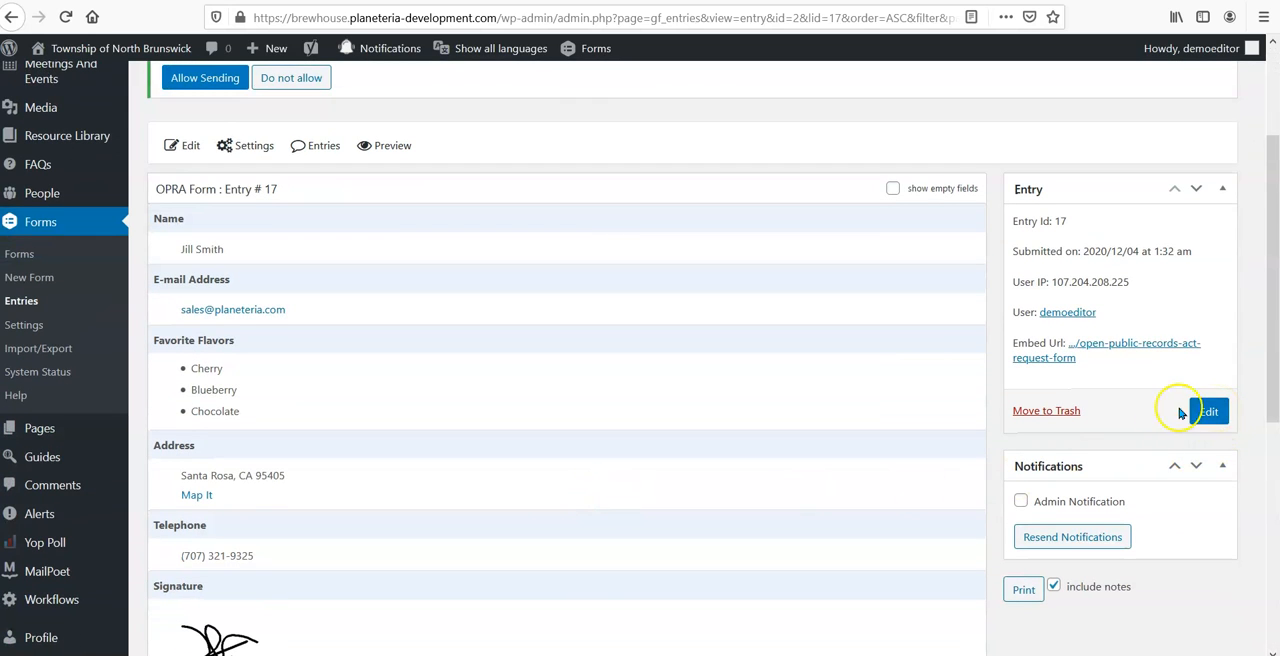
pyautogui.scroll(-3)
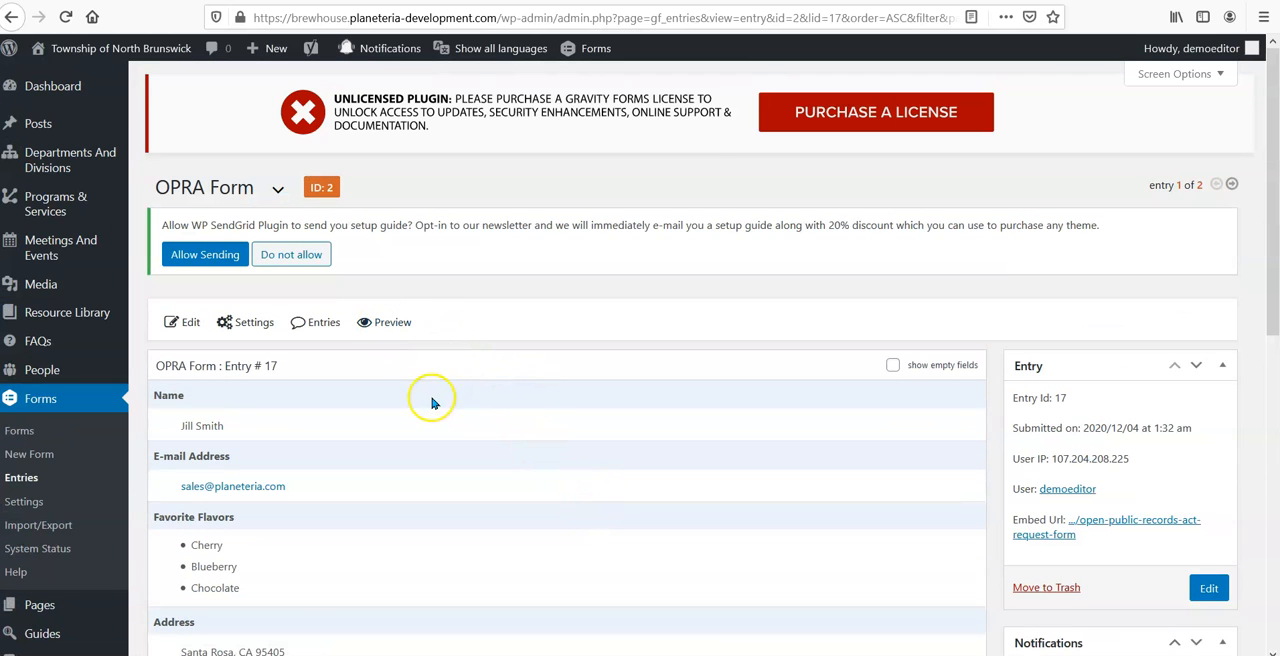
pyautogui.moveTo(388, 404)
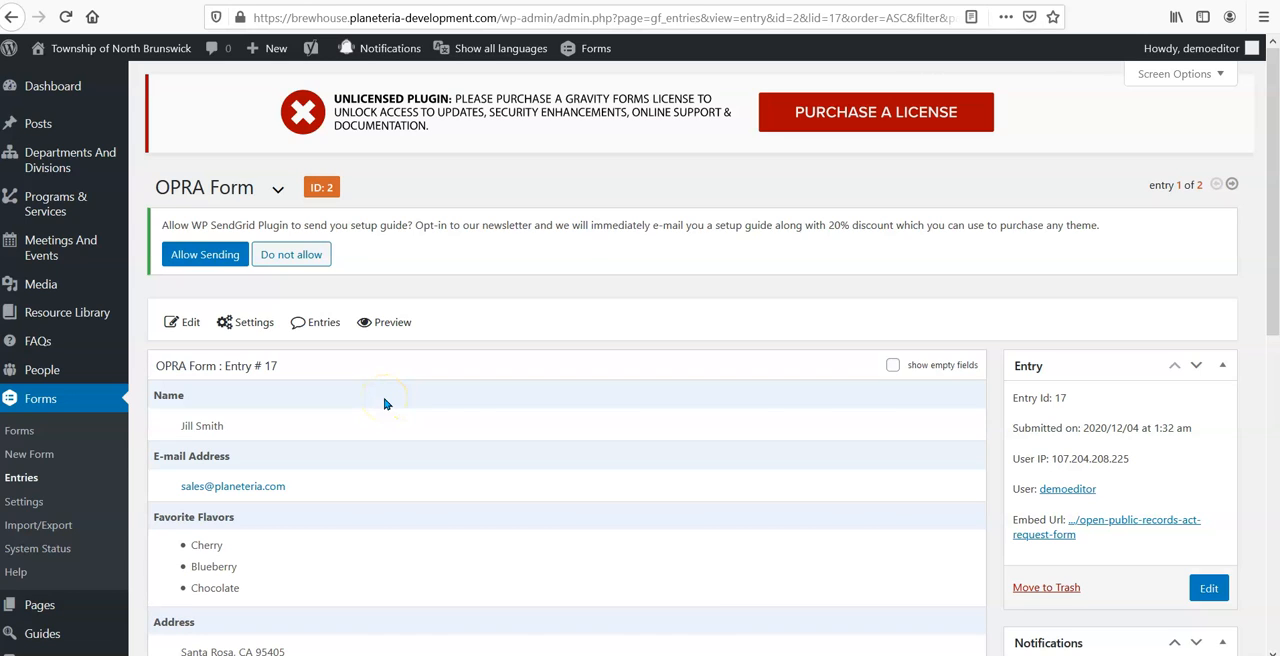
pyautogui.moveTo(324, 322)
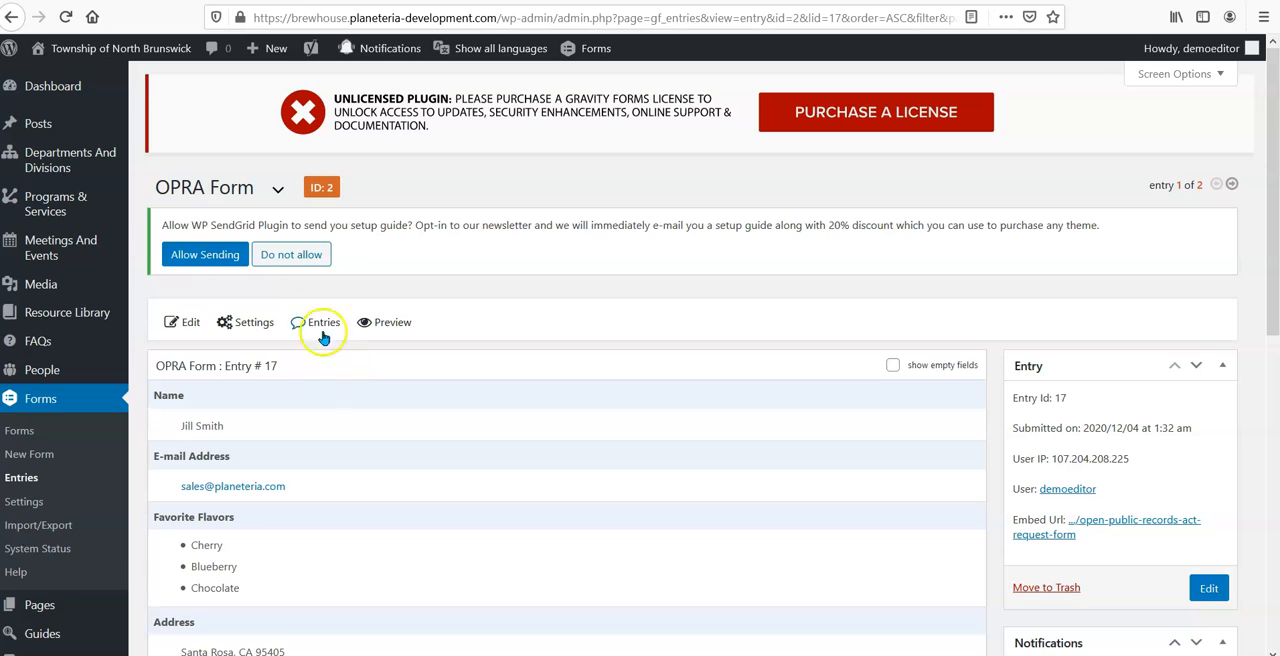
pyautogui.moveTo(480, 360)
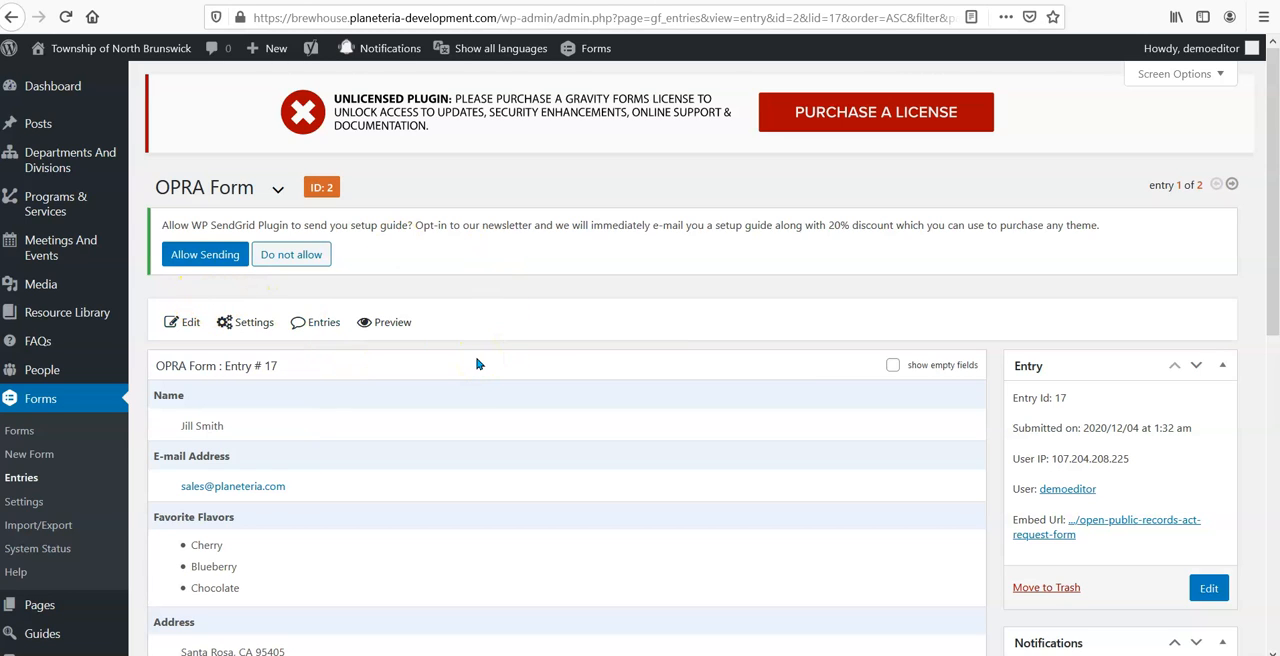
pyautogui.moveTo(436, 320)
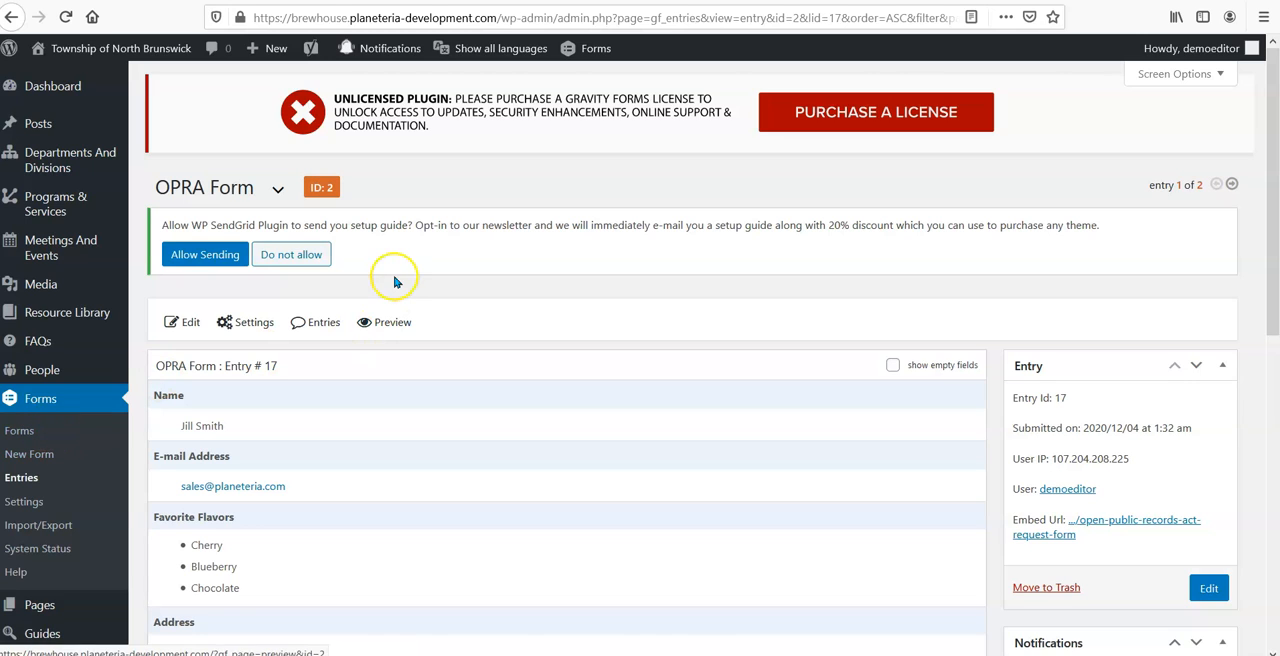
pyautogui.moveTo(320, 372)
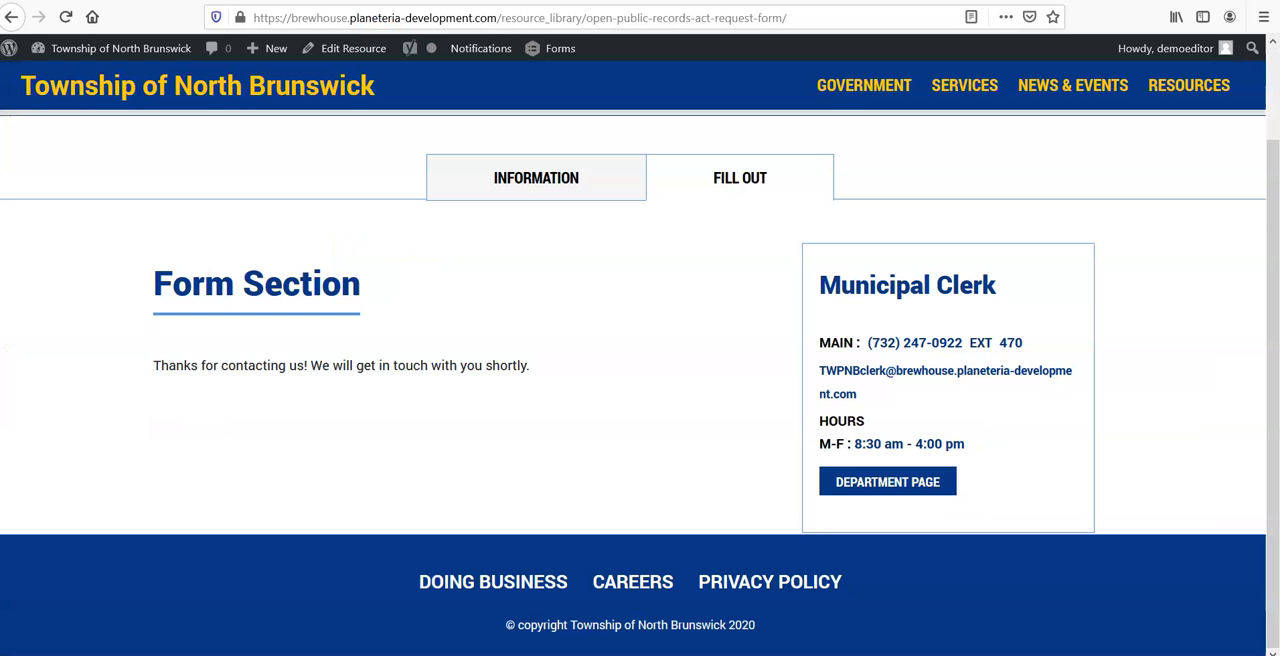
pyautogui.moveTo(418, 294)
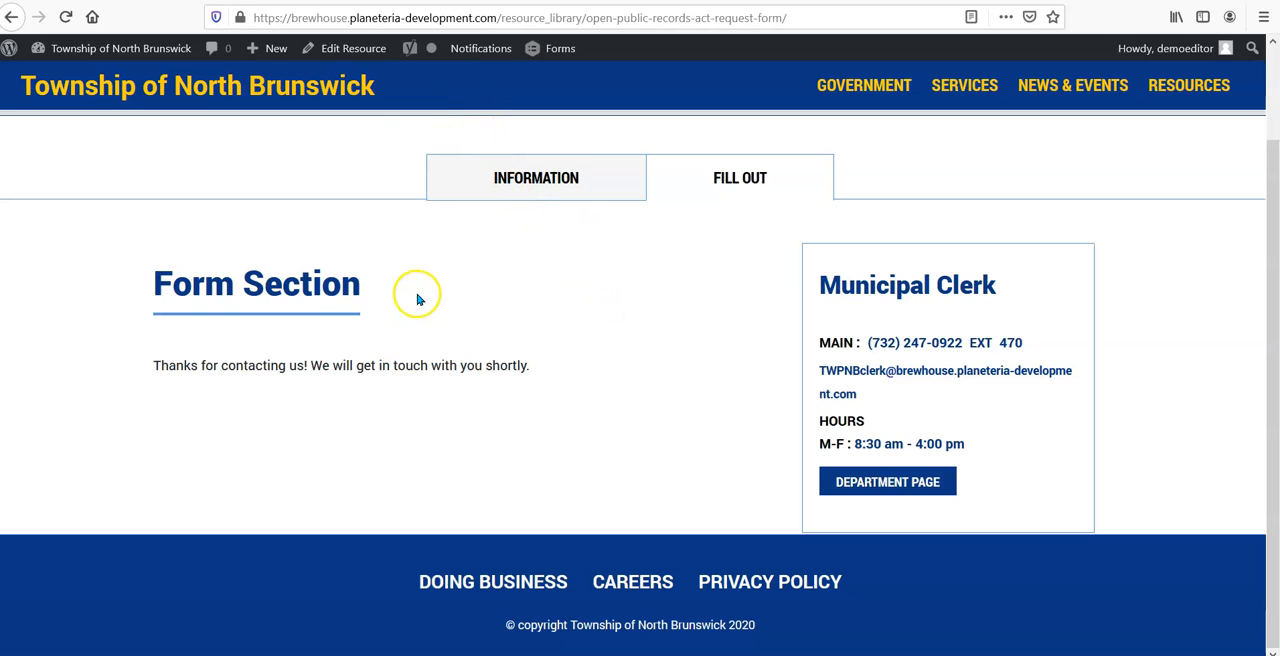
# - View the request page's Information section, then launch Edit Resource for it from the admin toolbar
pyautogui.click(536, 176)
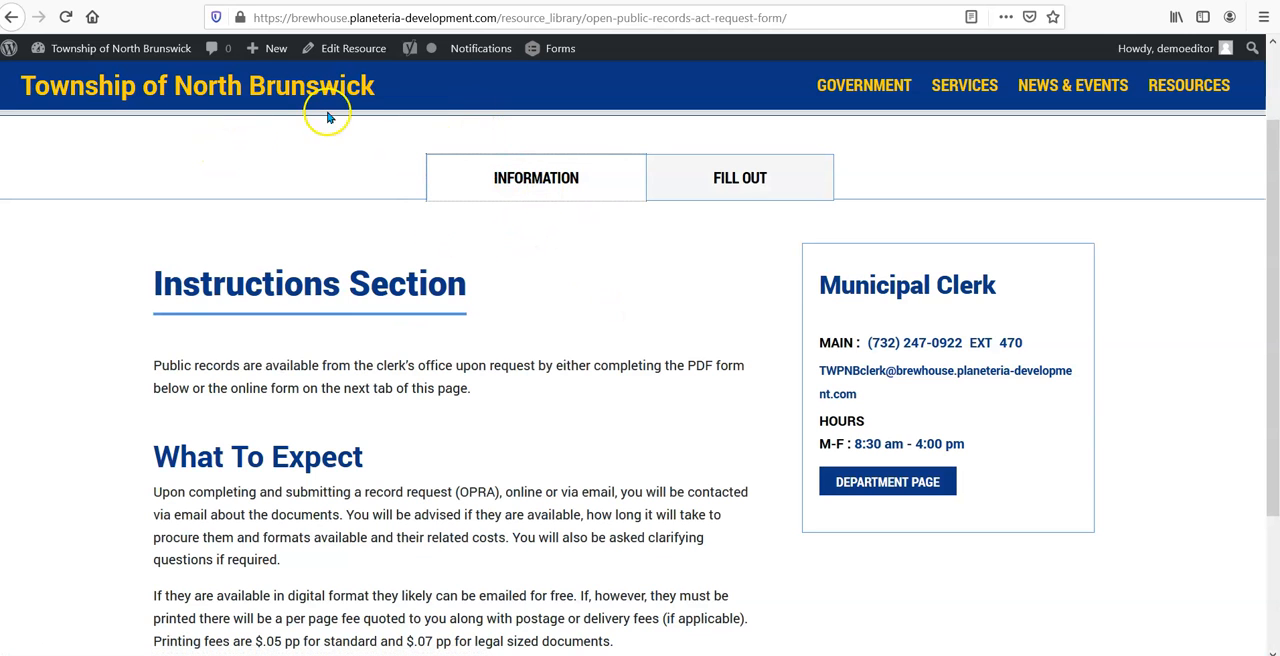
pyautogui.moveTo(316, 208)
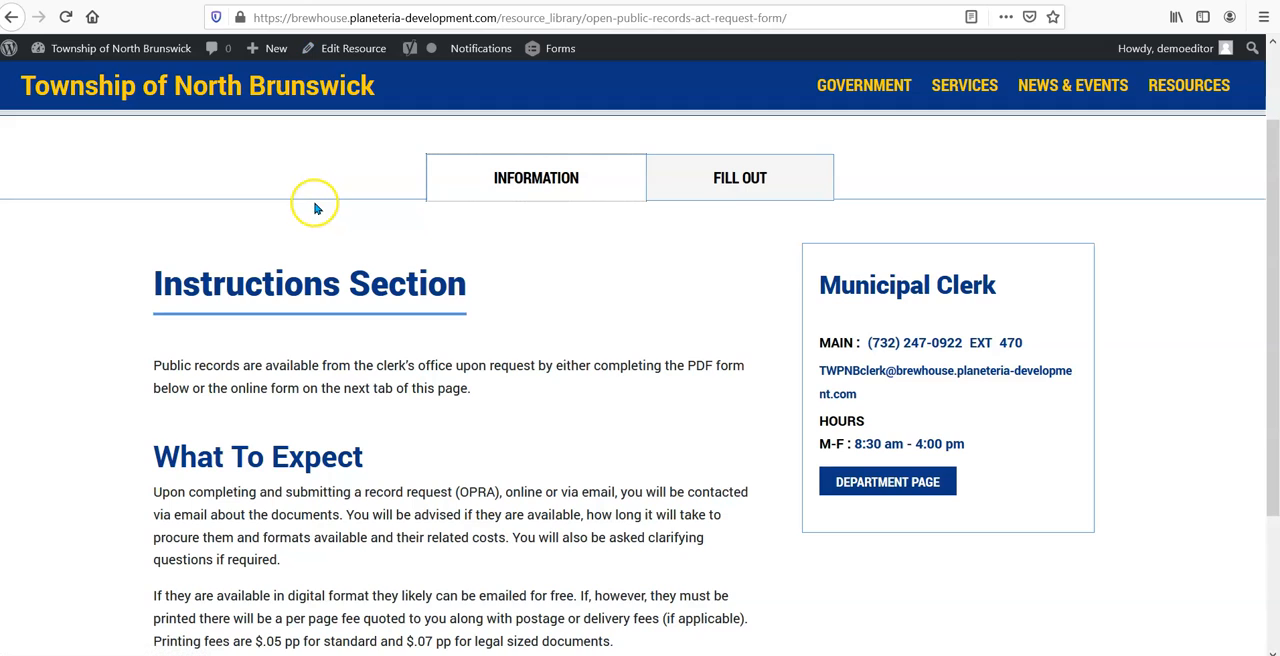
pyautogui.moveTo(352, 190)
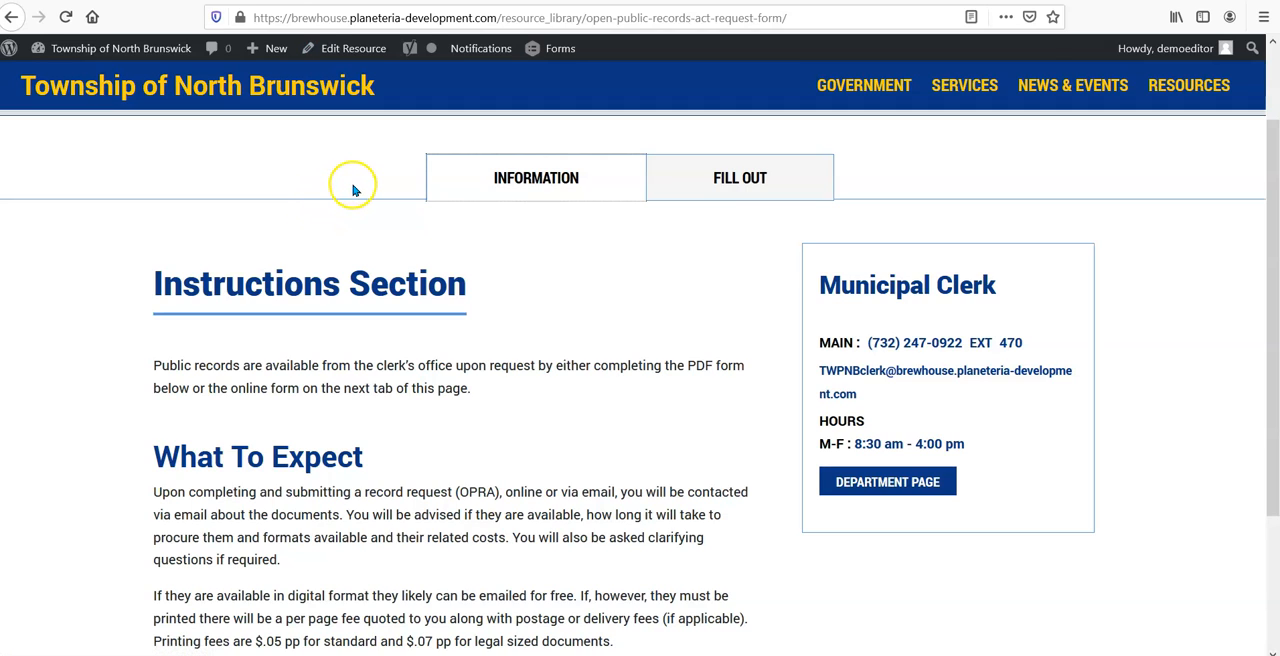
pyautogui.moveTo(352, 130)
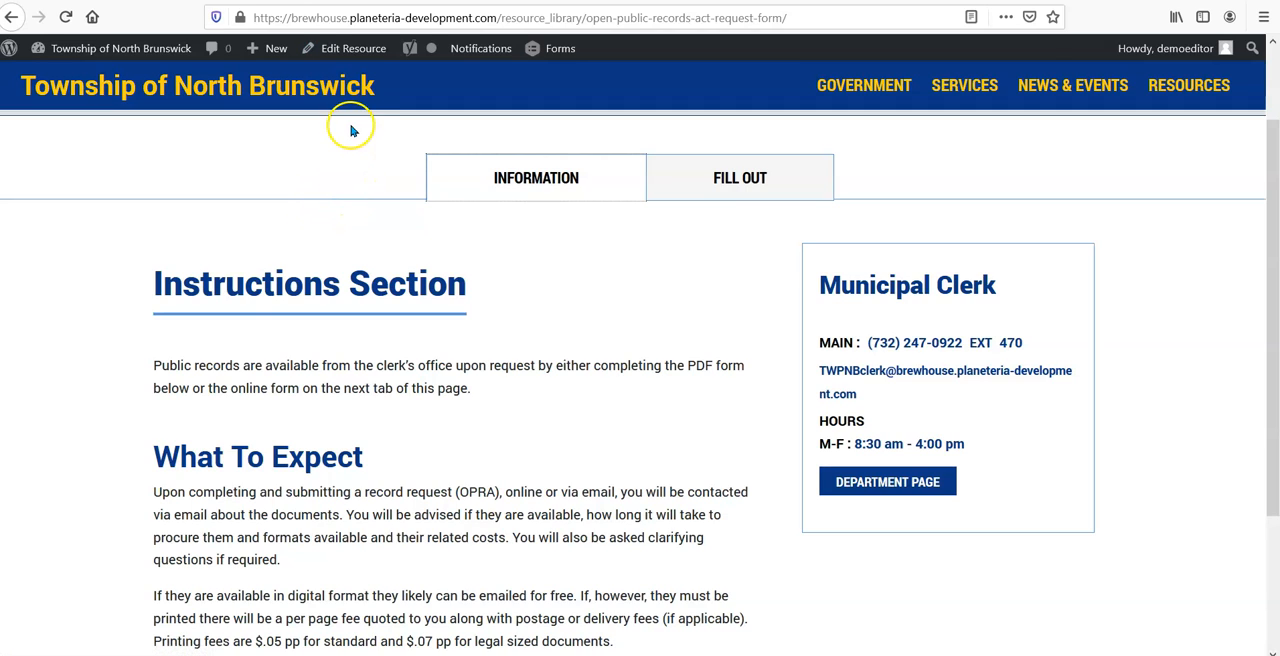
pyautogui.moveTo(352, 48)
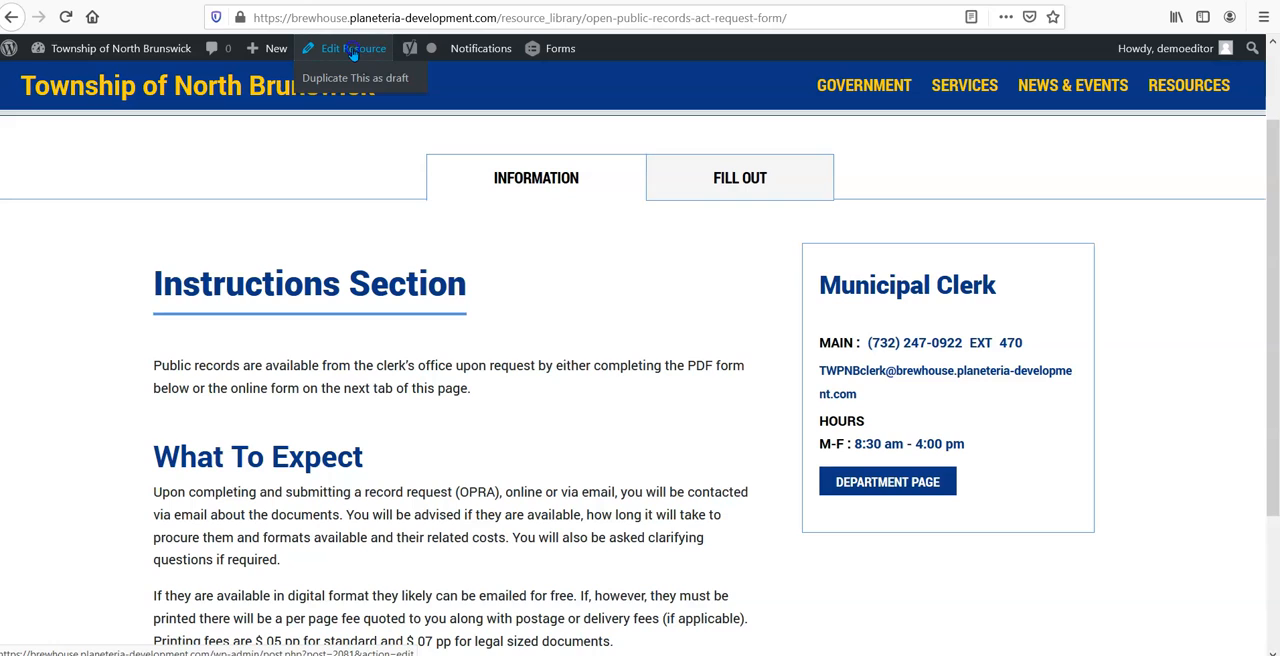
pyautogui.click(352, 48)
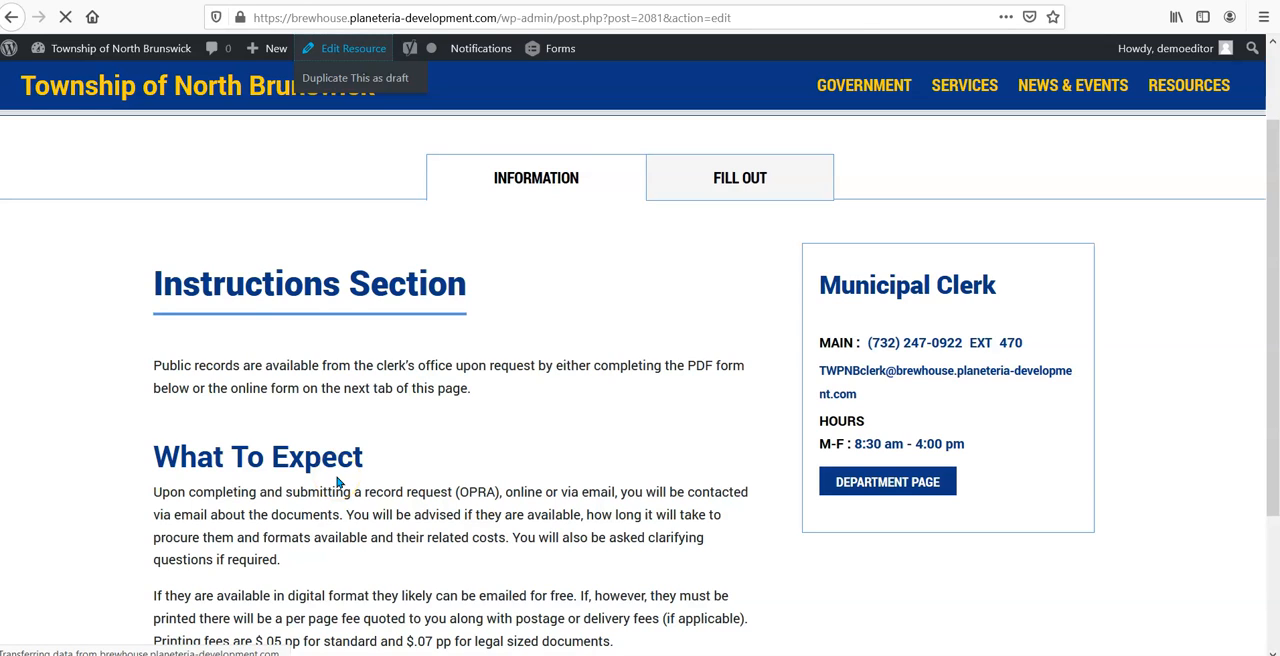
pyautogui.click(352, 48)
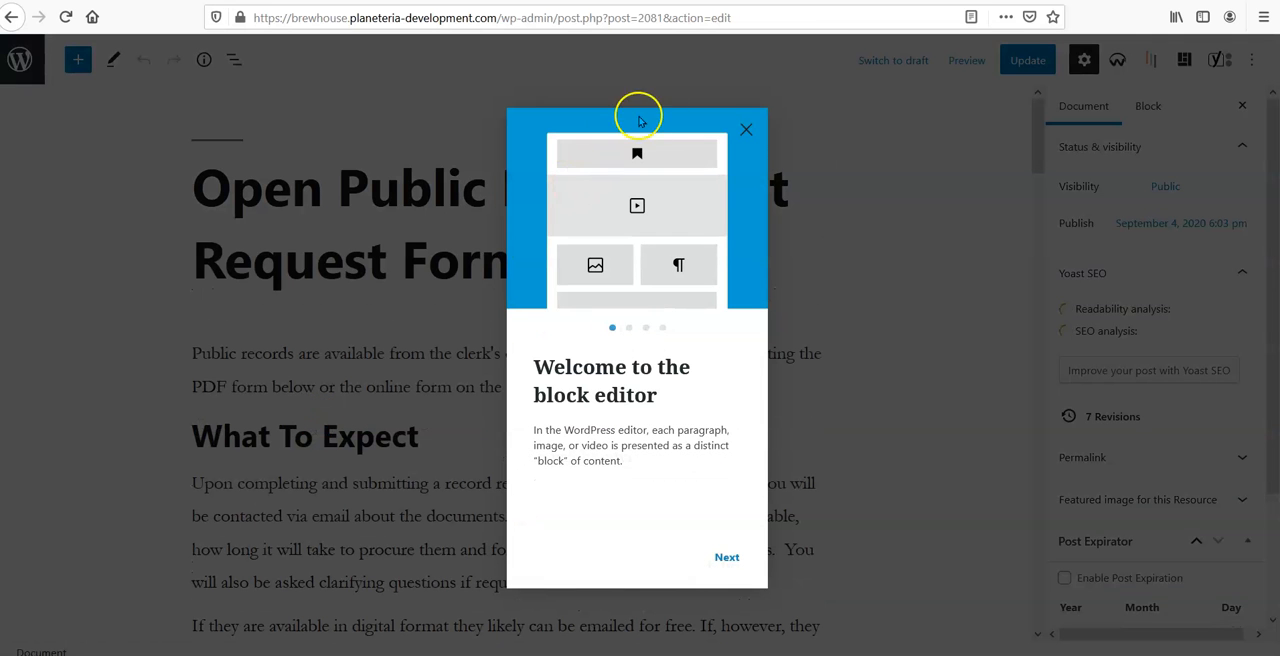
# - Check the Resource Library Online Form settings showing English Gravity Form ID 2, then select the printing-fees paragraph
pyautogui.click(744, 128)
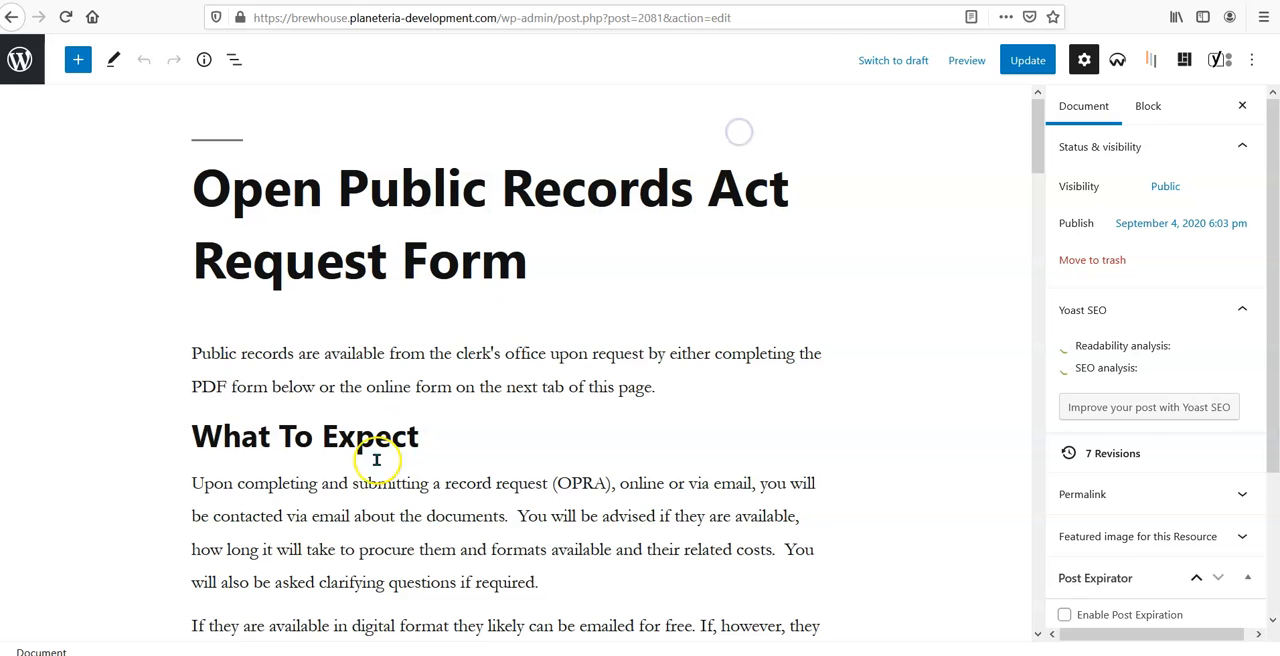
pyautogui.scroll(-3)
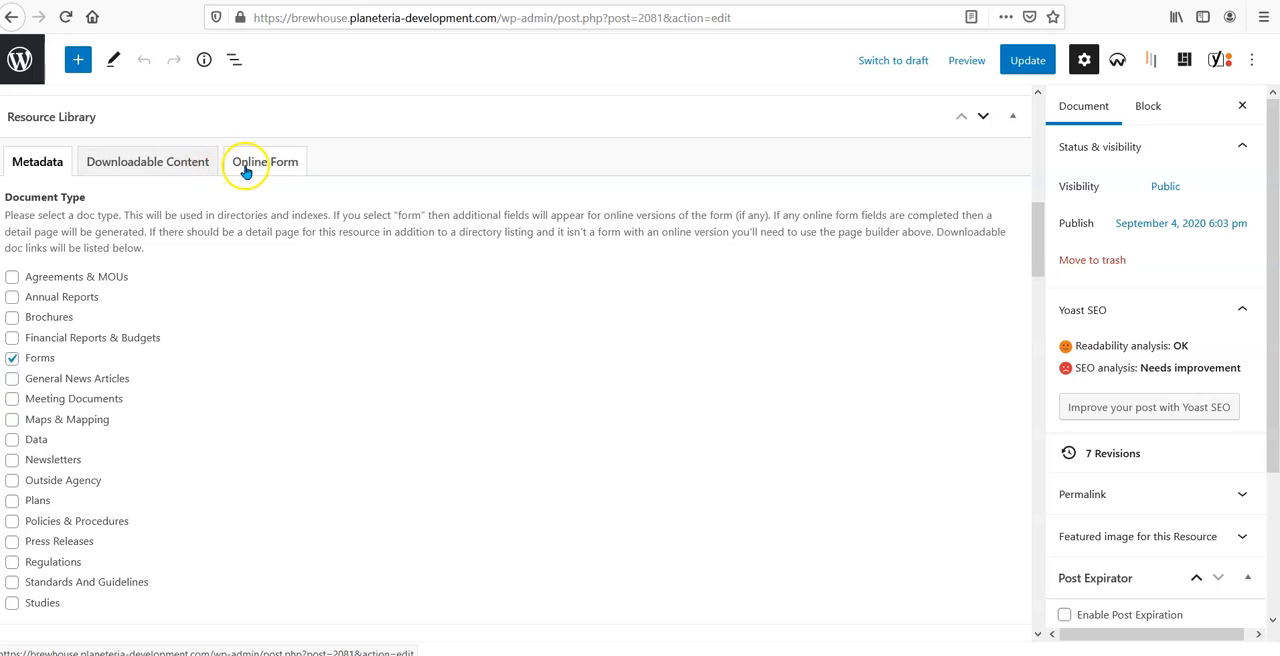
pyautogui.click(264, 160)
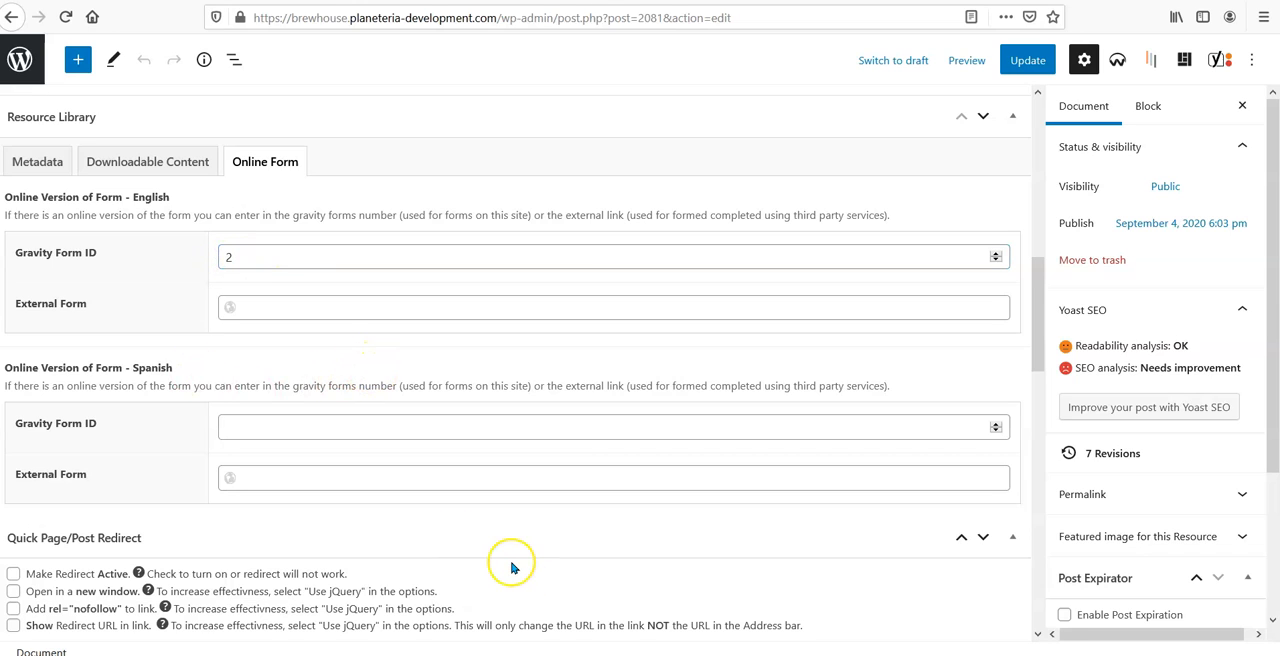
pyautogui.moveTo(512, 568)
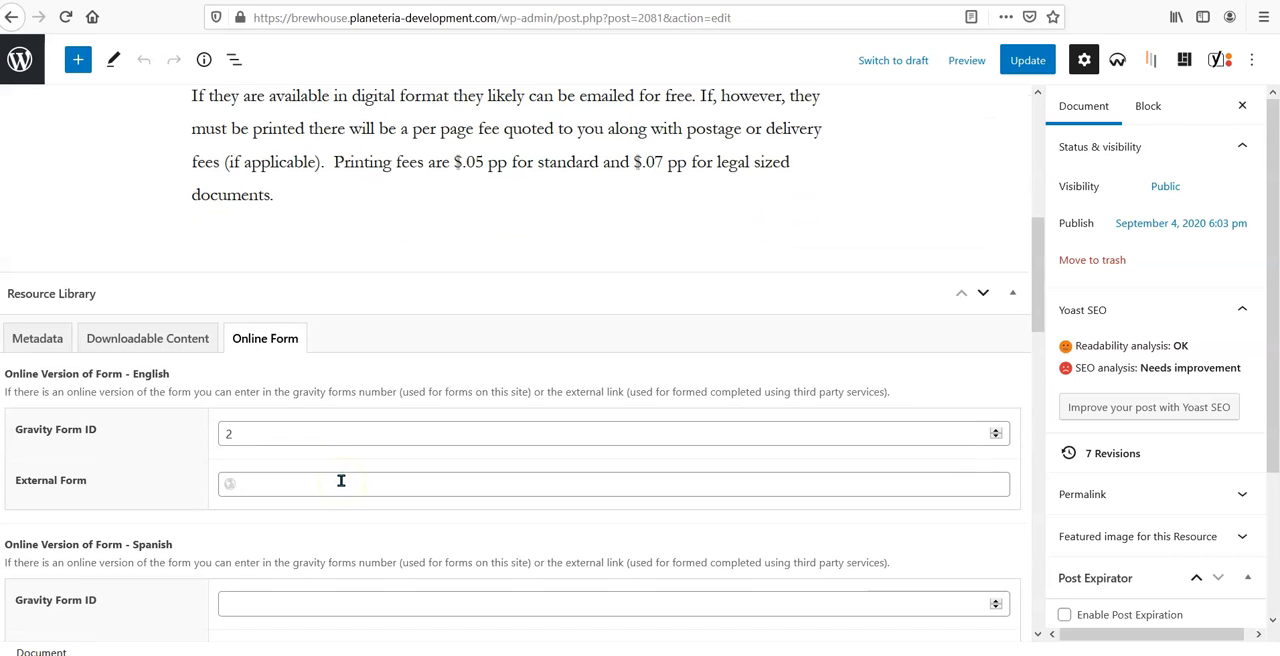
pyautogui.moveTo(336, 492)
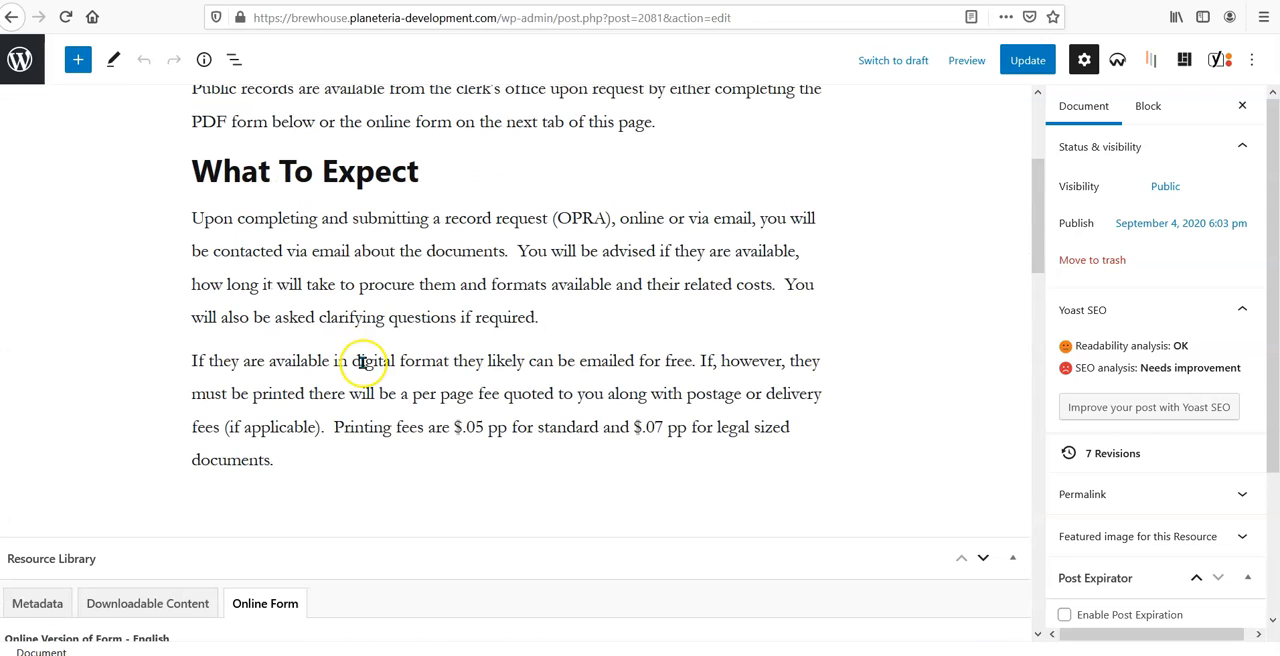
pyautogui.scroll(3)
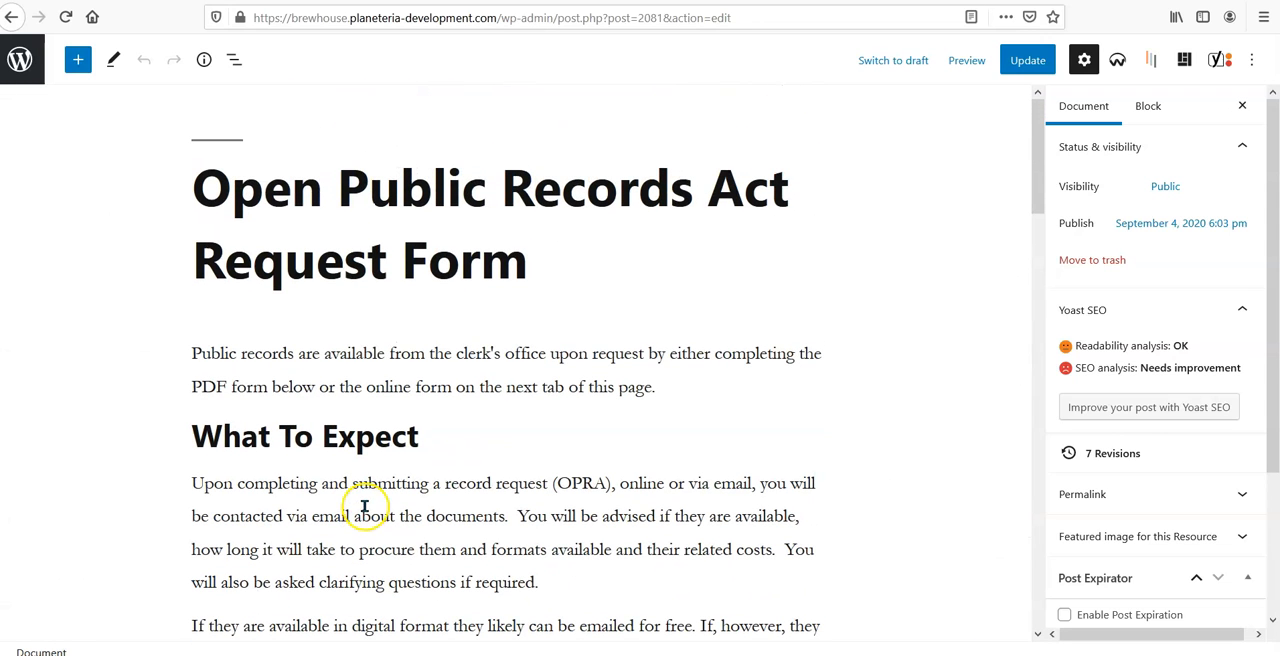
pyautogui.scroll(-3)
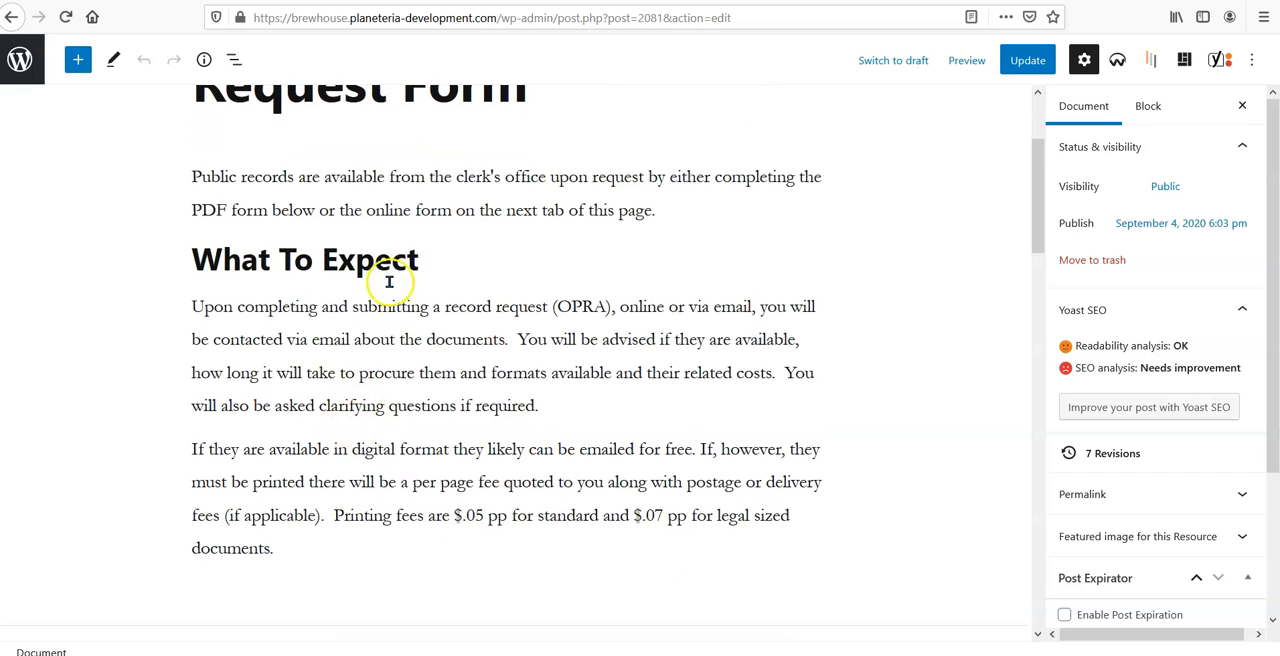
pyautogui.moveTo(312, 492)
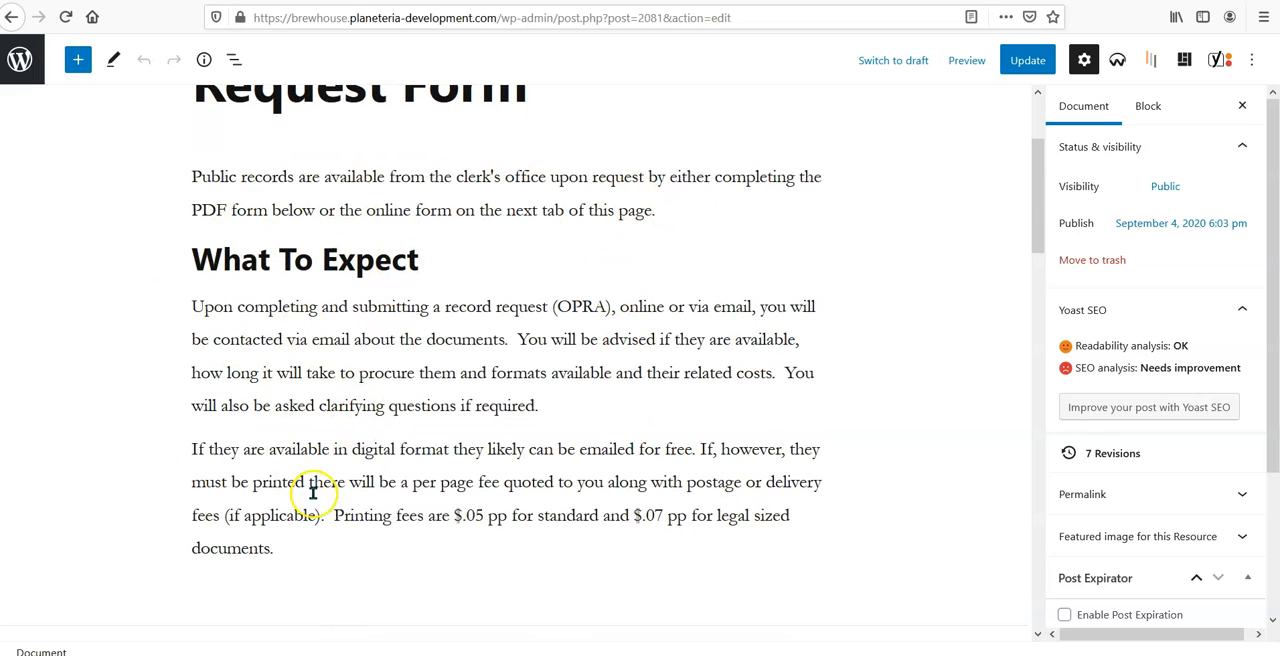
pyautogui.click(344, 548)
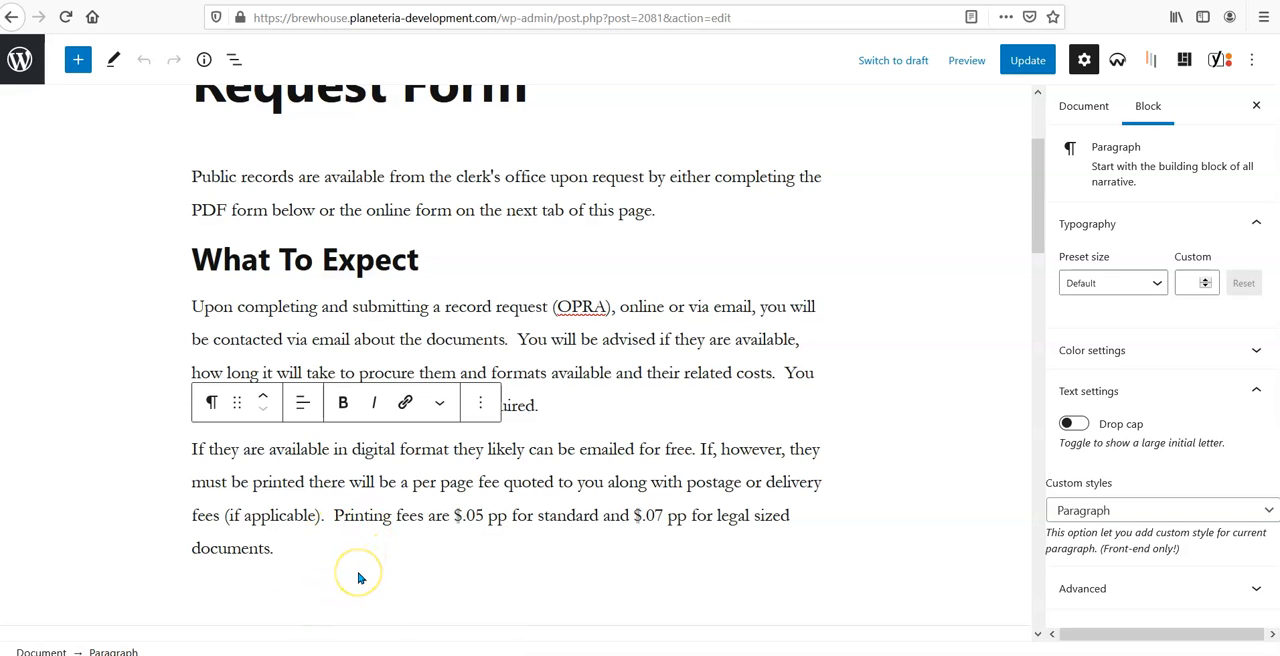
# - Insert a Gravity Forms Form block after the printing-fees paragraph and set it to the Event Form
pyautogui.click(284, 548)
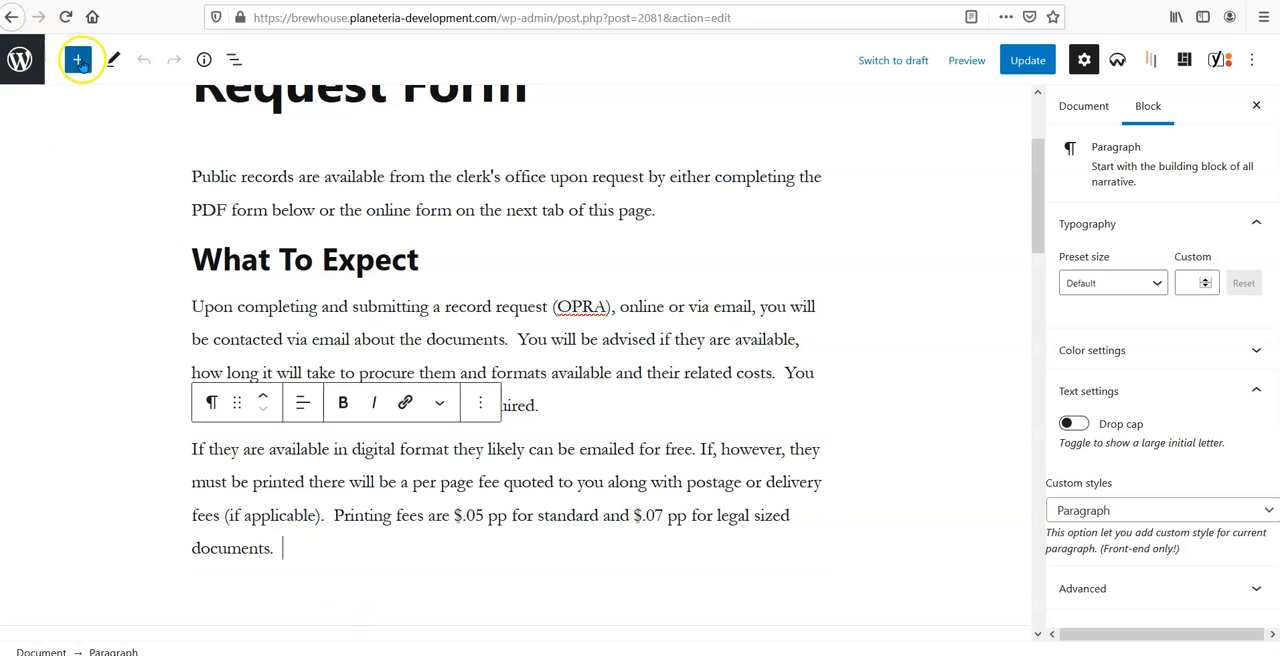
pyautogui.click(76, 60)
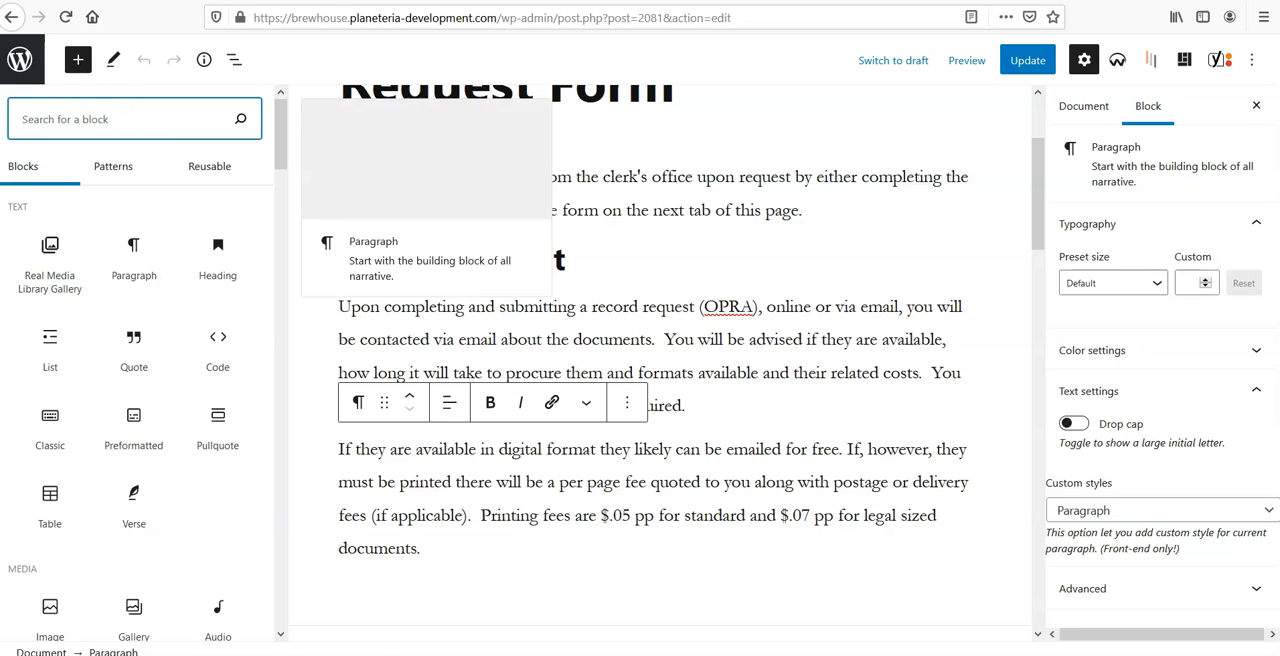
pyautogui.write('form')
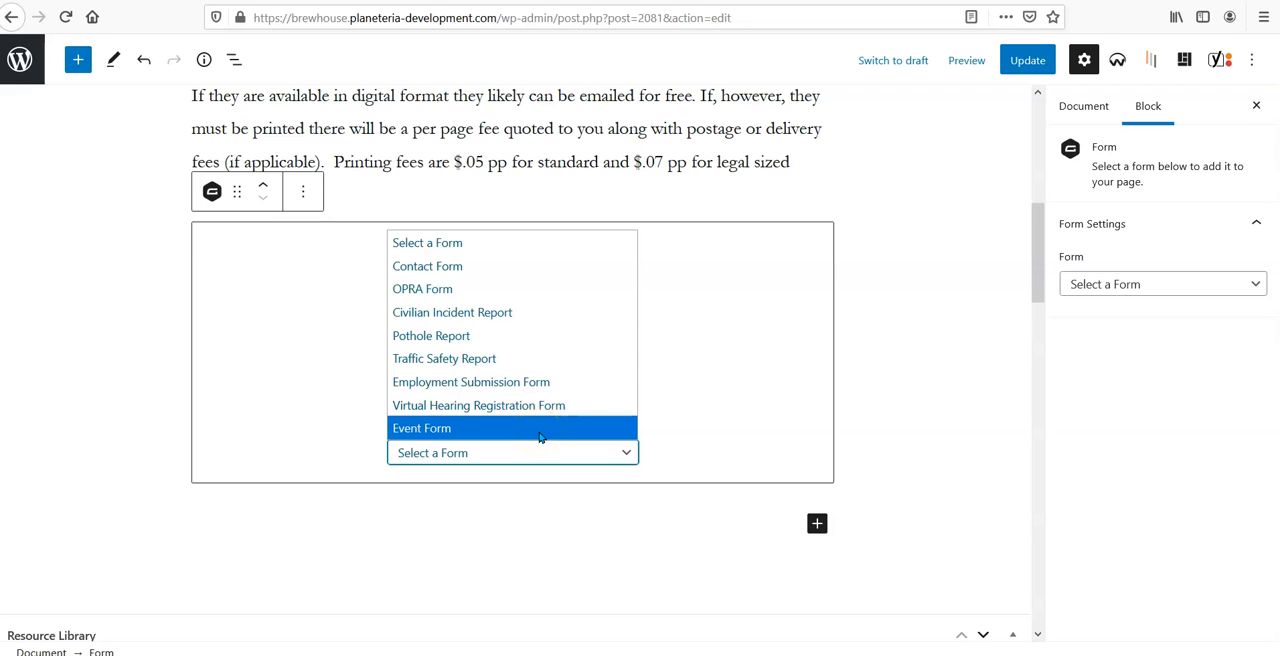
pyautogui.click(420, 428)
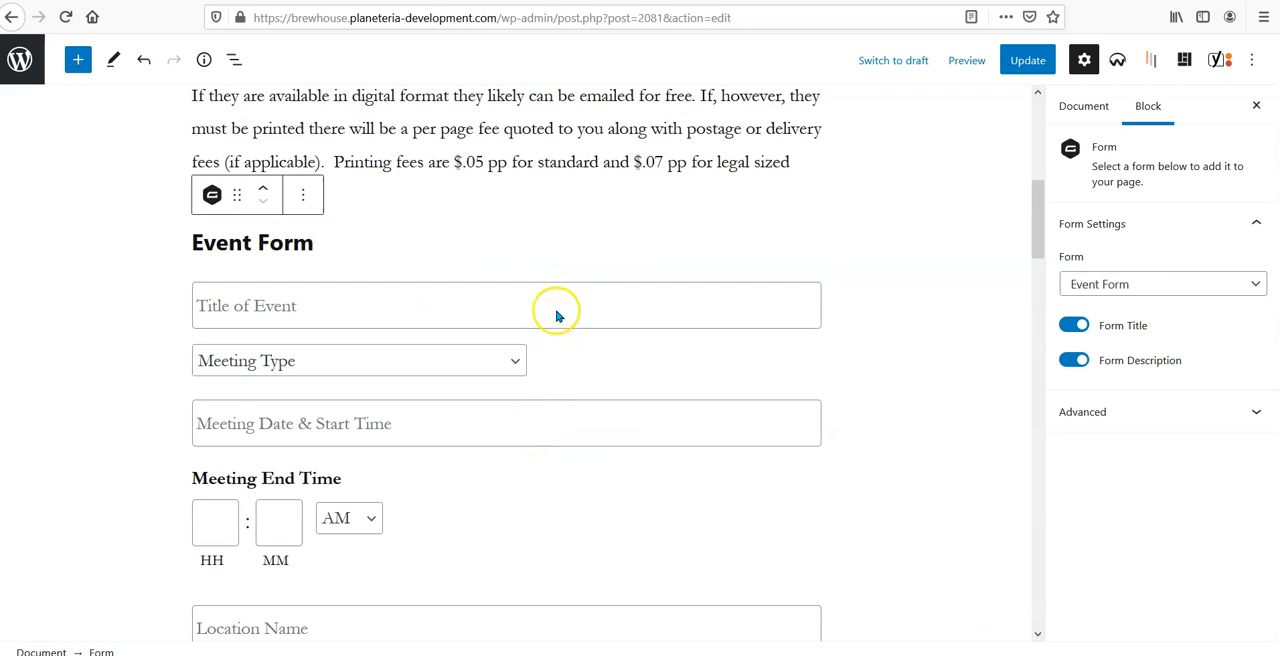
pyautogui.scroll(-3)
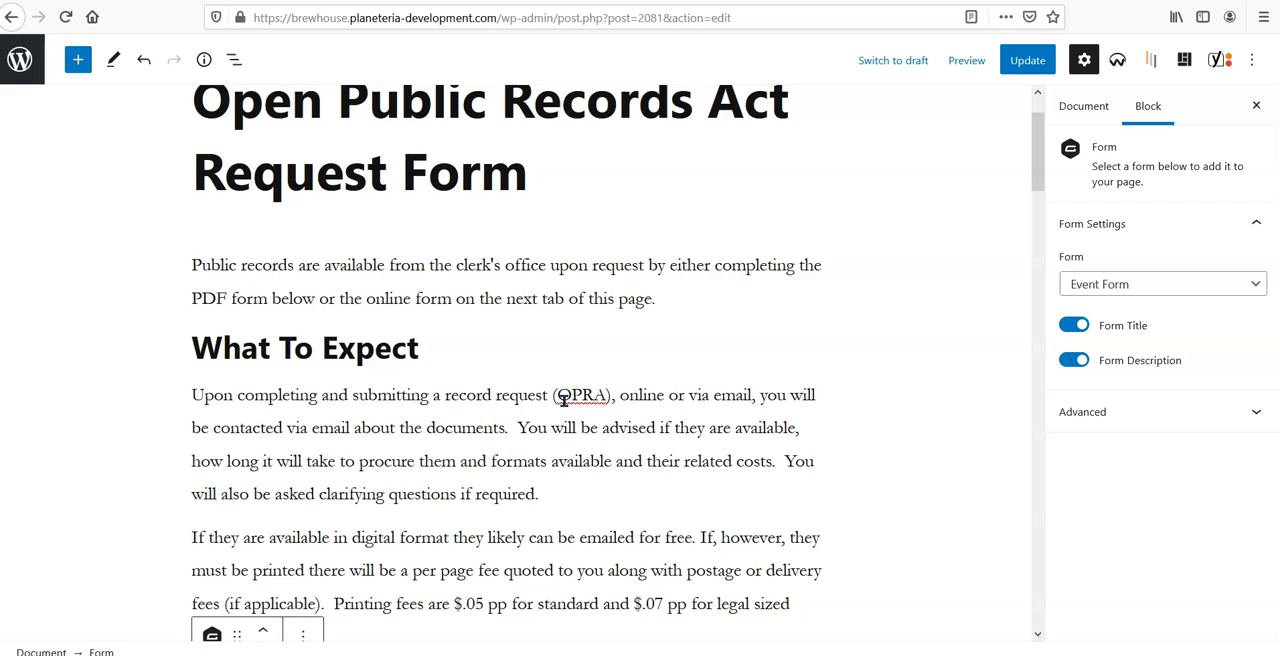
pyautogui.scroll(-3)
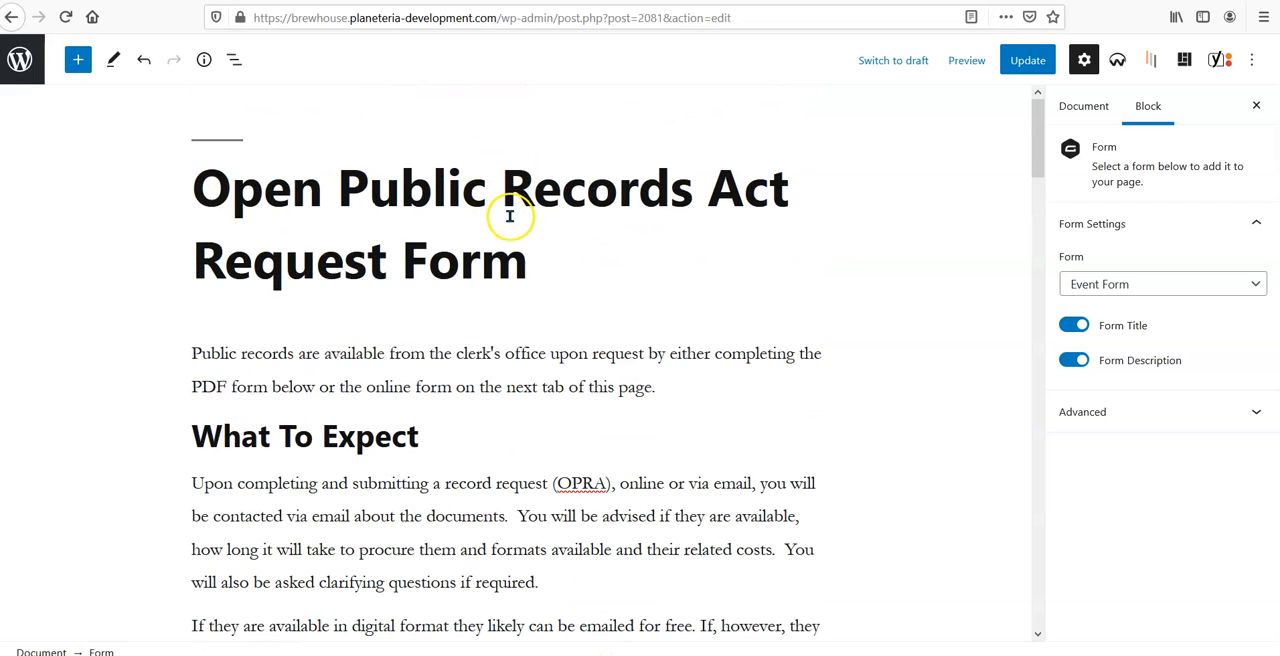
pyautogui.moveTo(520, 68)
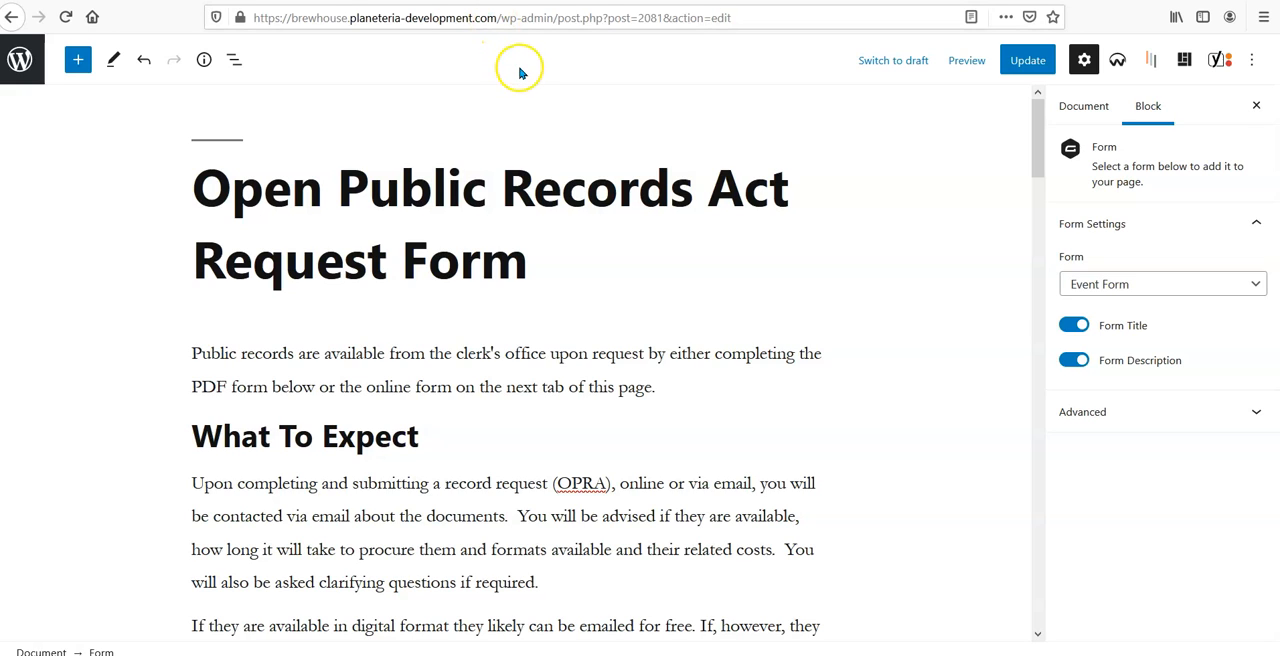
pyautogui.moveTo(522, 68)
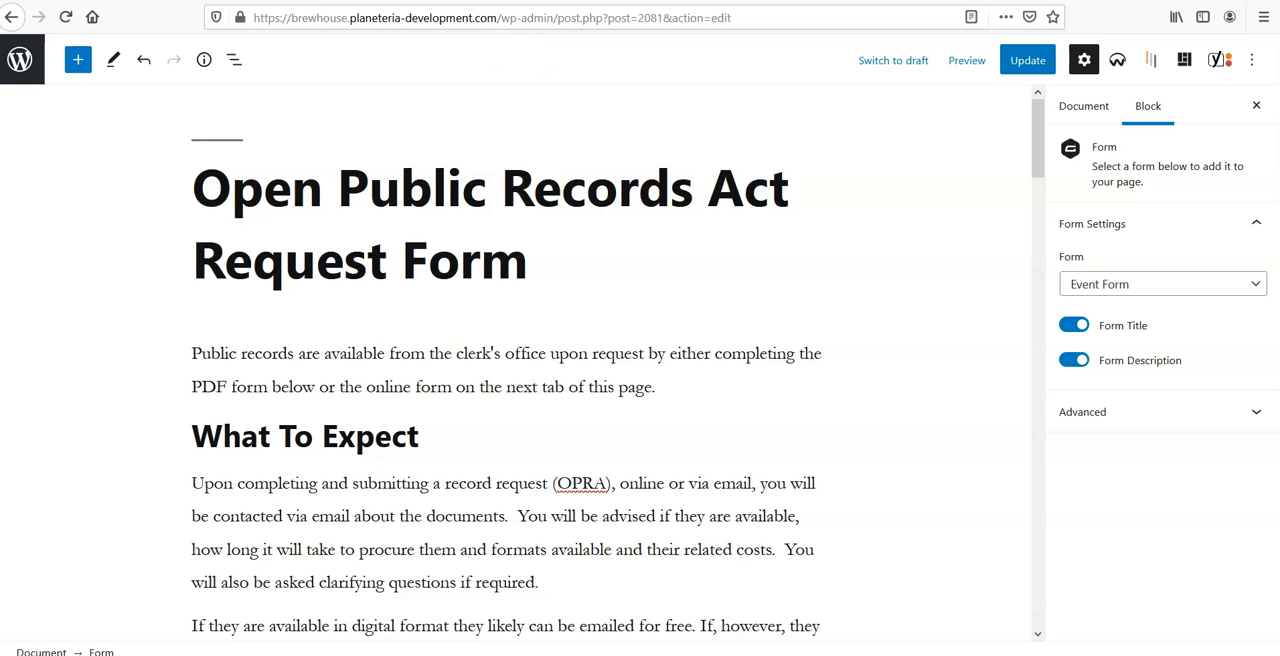
pyautogui.moveTo(380, 228)
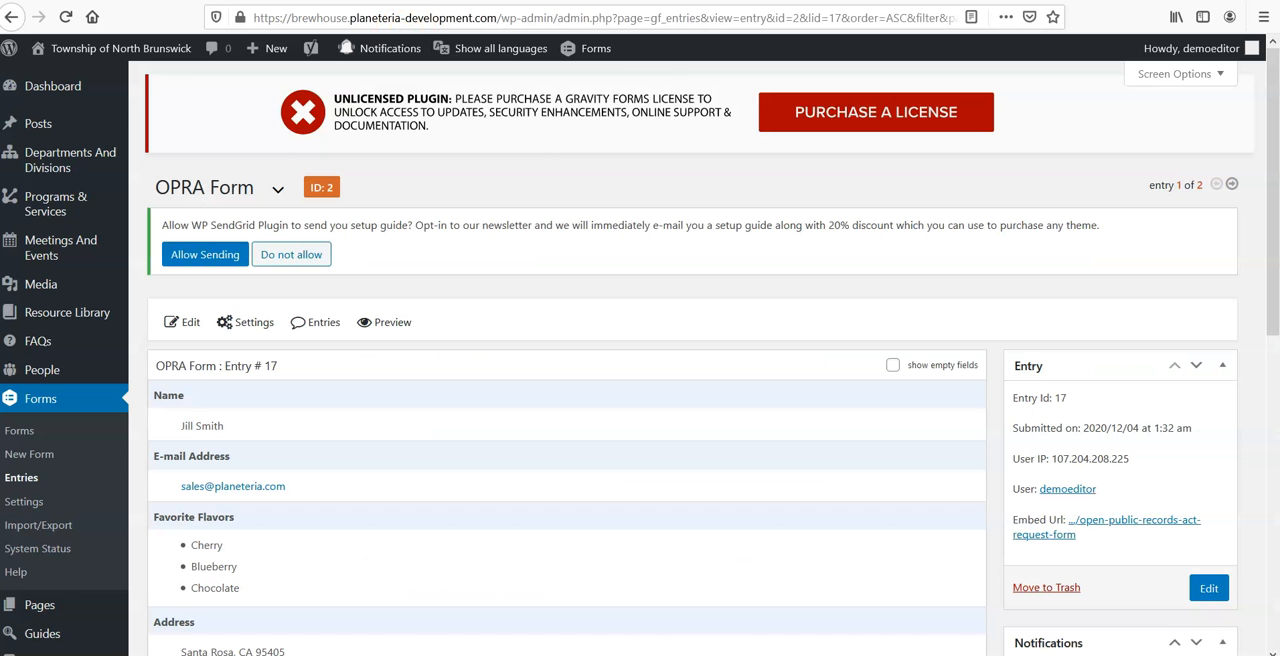
# - Create a new Gravity Form titled 'Sample' with description 'form for fun' via the admin bar Forms menu
pyautogui.click(596, 48)
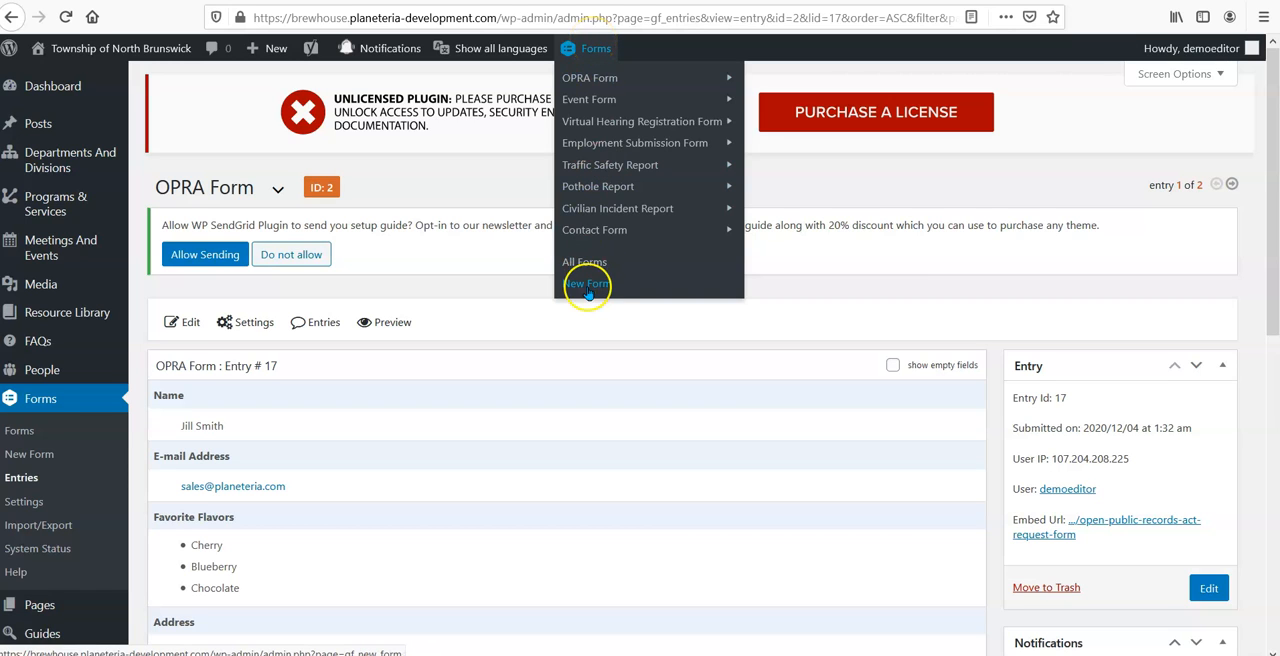
pyautogui.click(586, 284)
pyautogui.write('form for fun')
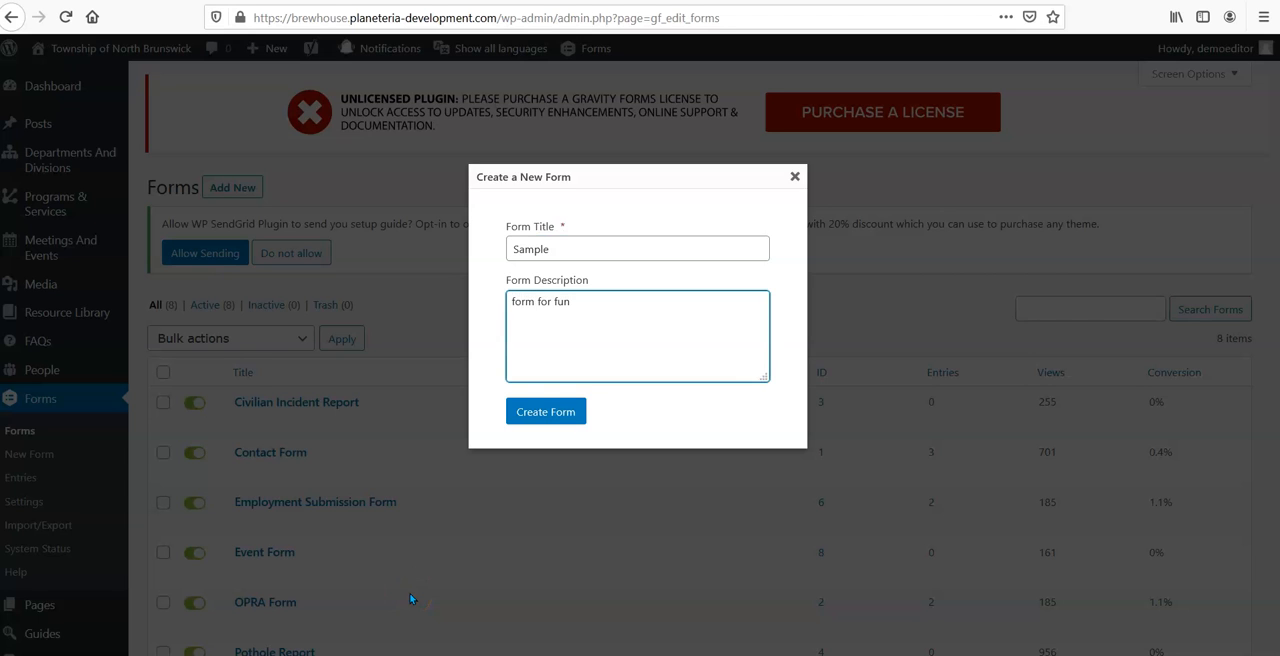
pyautogui.click(544, 410)
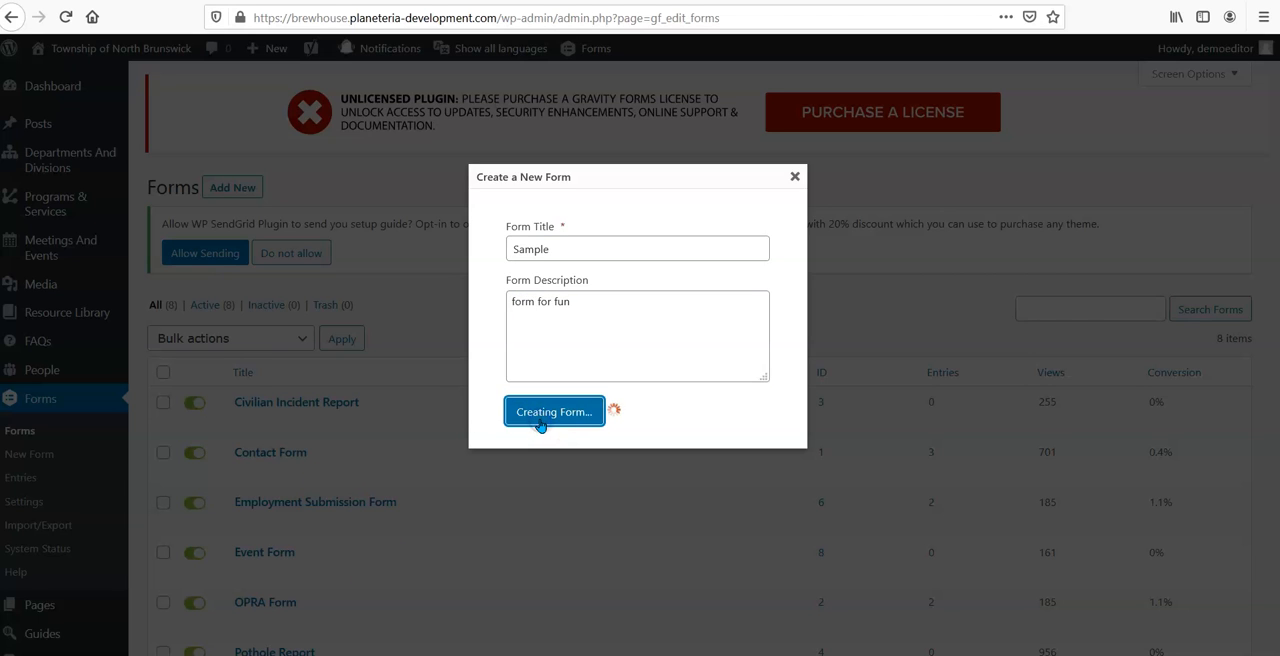
pyautogui.click(552, 410)
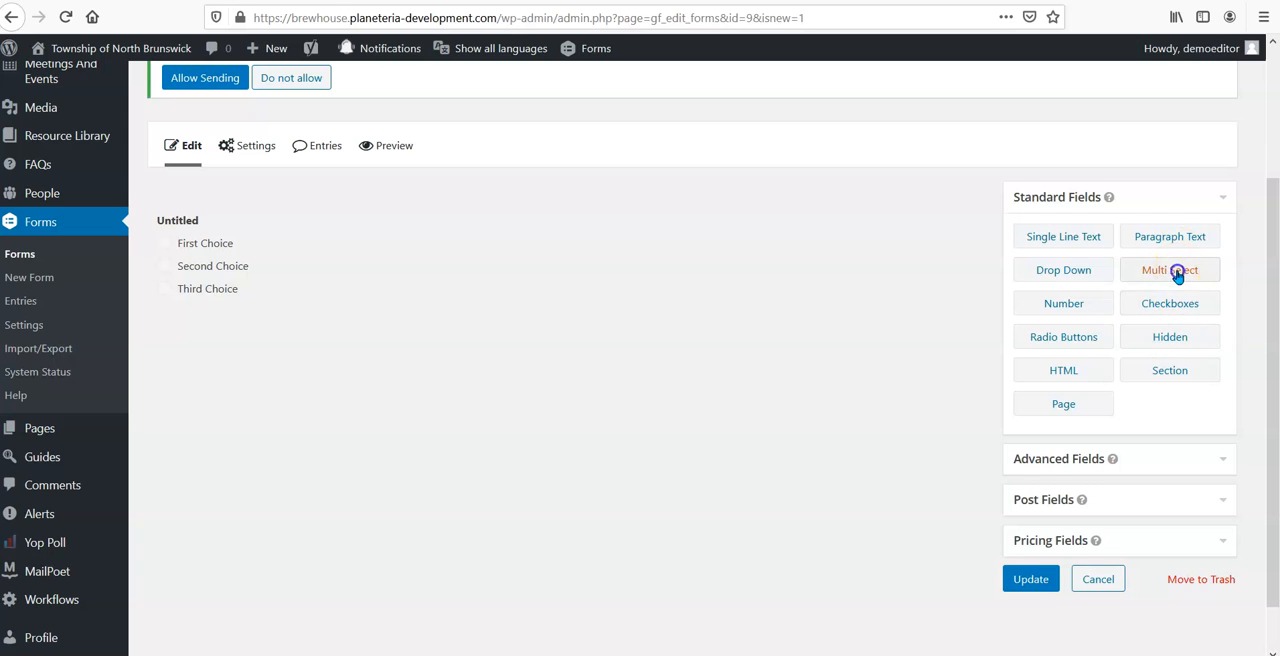
pyautogui.moveTo(1168, 236)
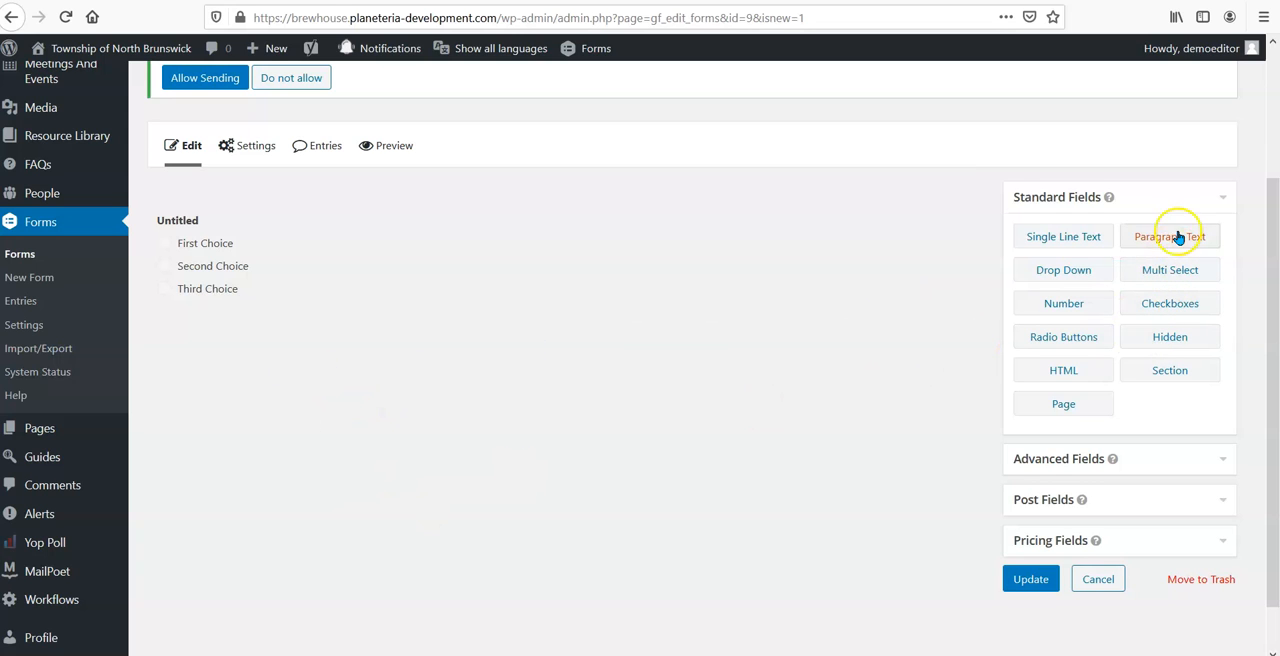
# - Add an untitled Paragraph Text field above the choice field and update the Sample form, declining setup-guide emails
pyautogui.click(1064, 336)
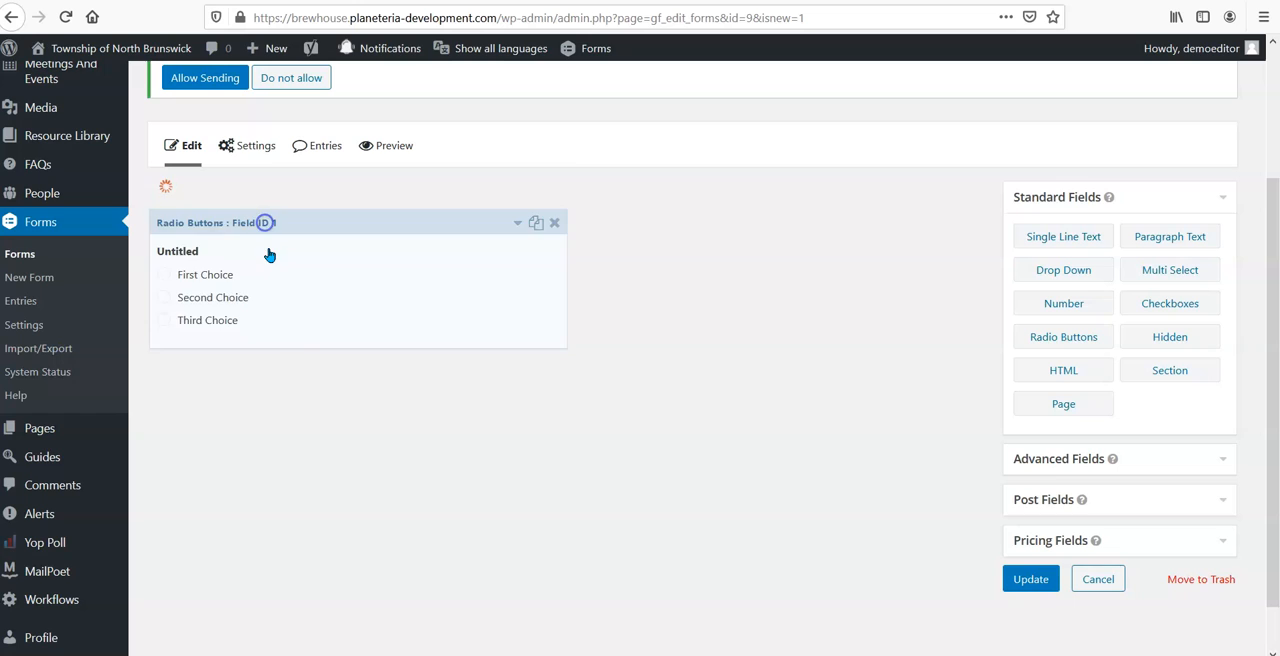
pyautogui.click(1168, 236)
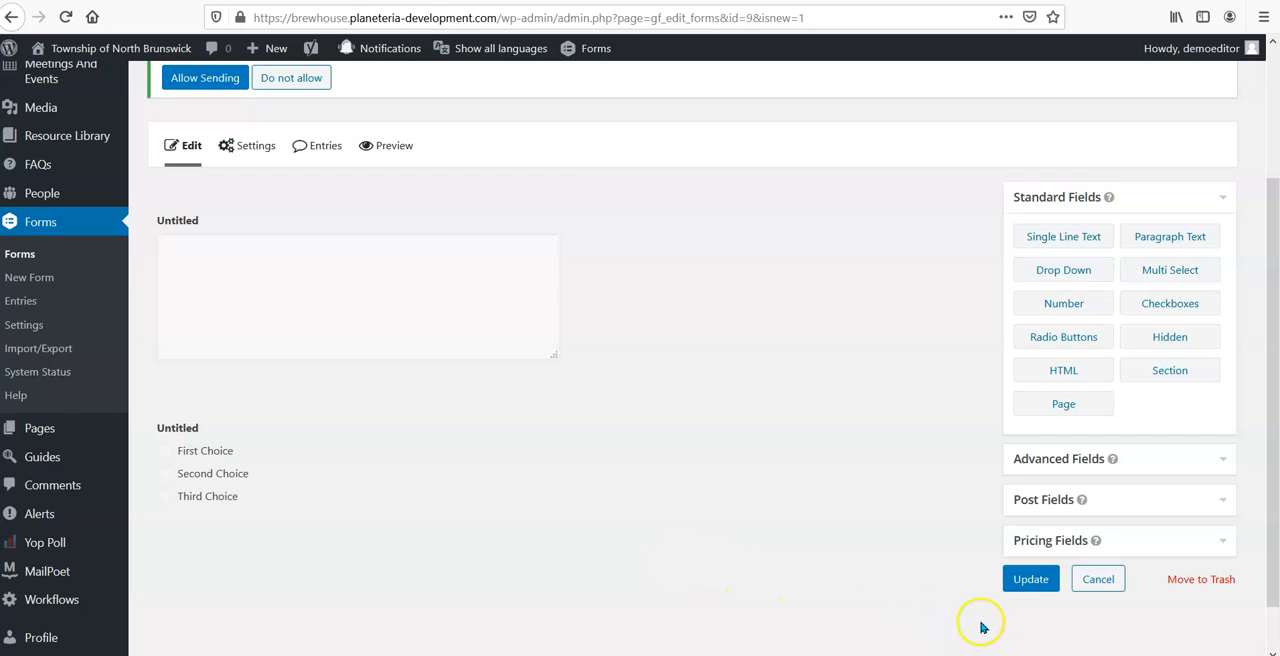
pyautogui.click(1030, 580)
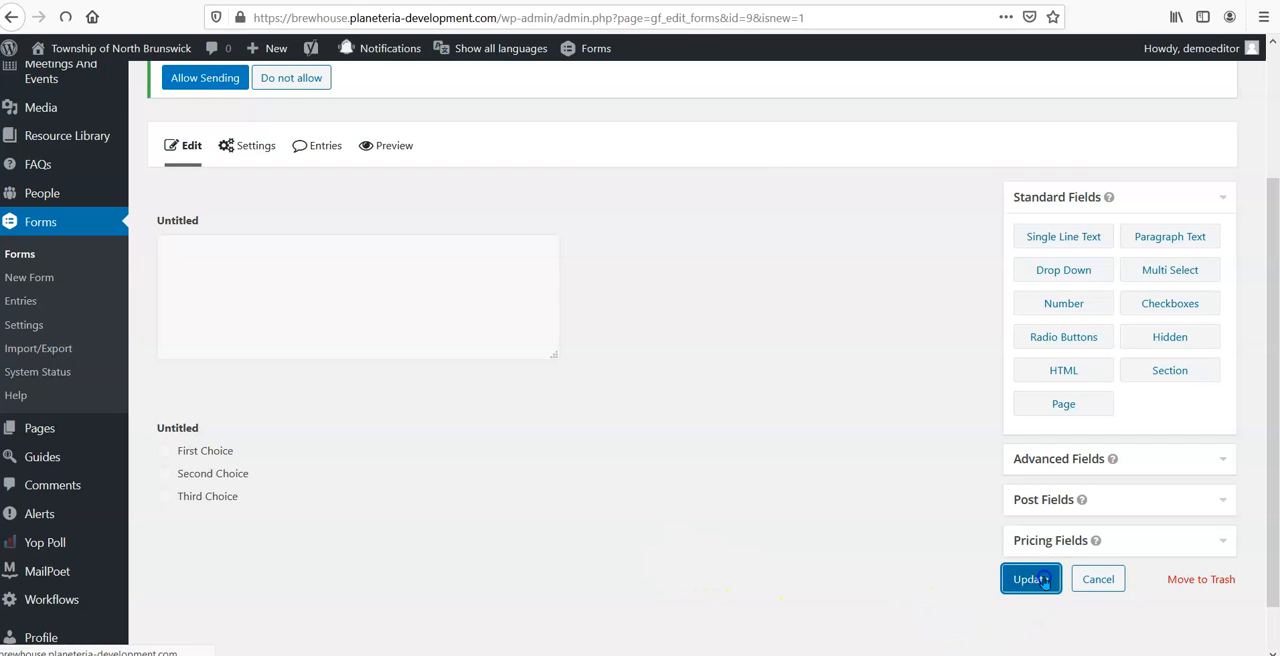
pyautogui.click(1030, 580)
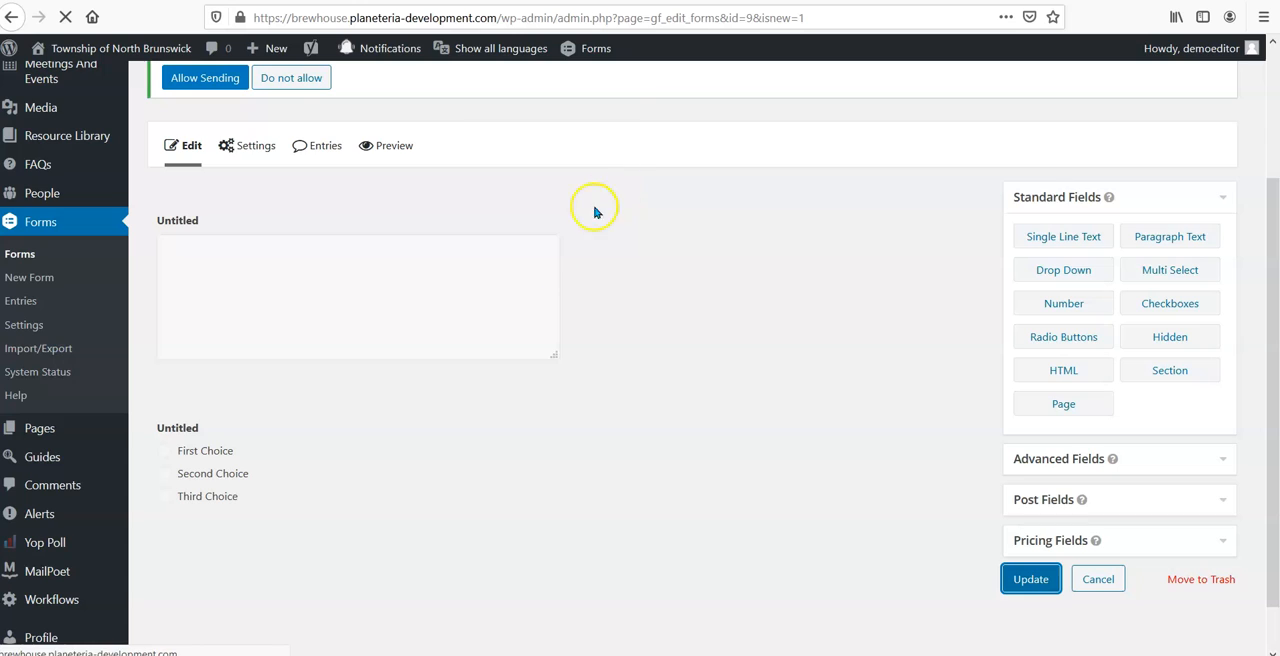
pyautogui.click(1030, 580)
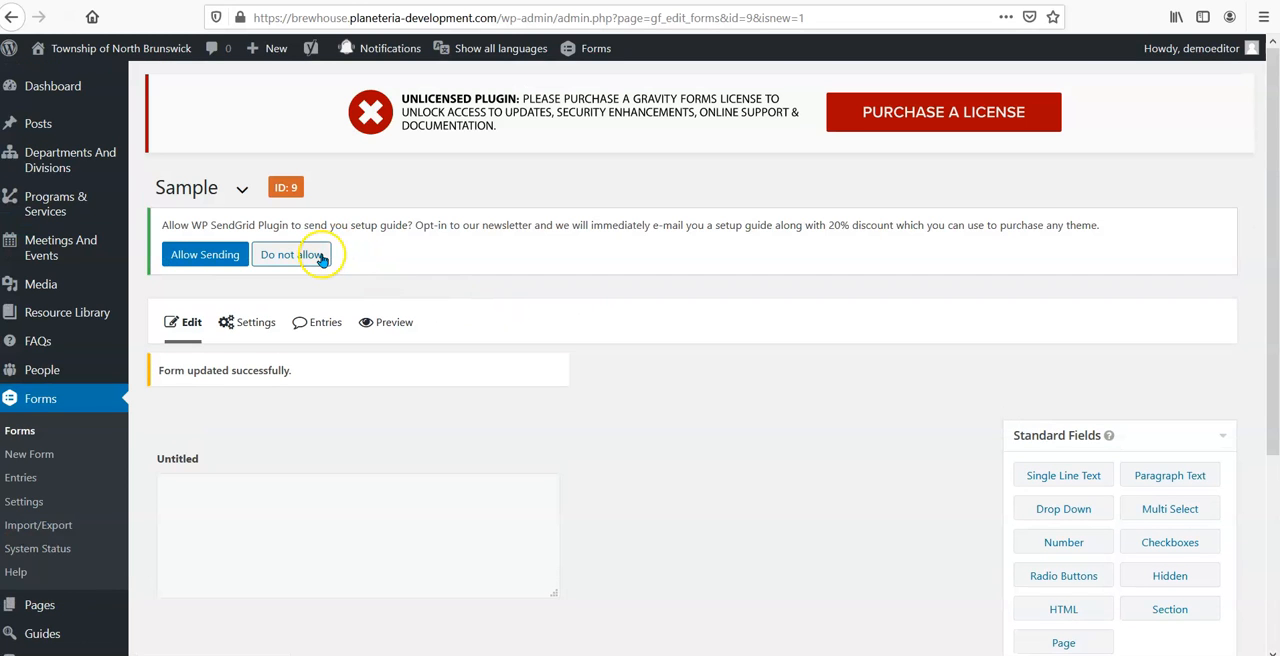